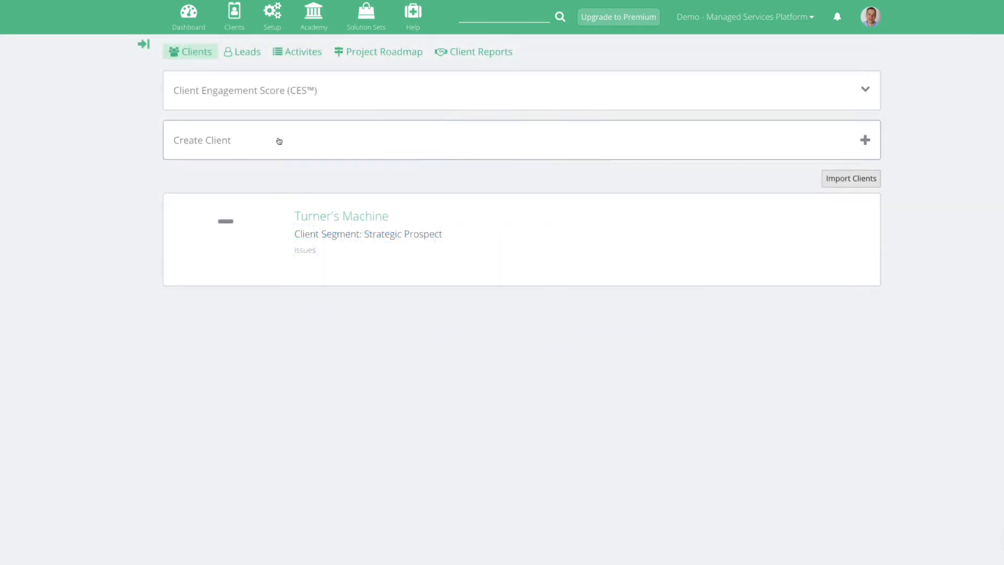
- Create and save an IT Infrastructure Audit report from its template for client Turner's Machine
{"action": "left_click", "coordinate": [341, 216]}
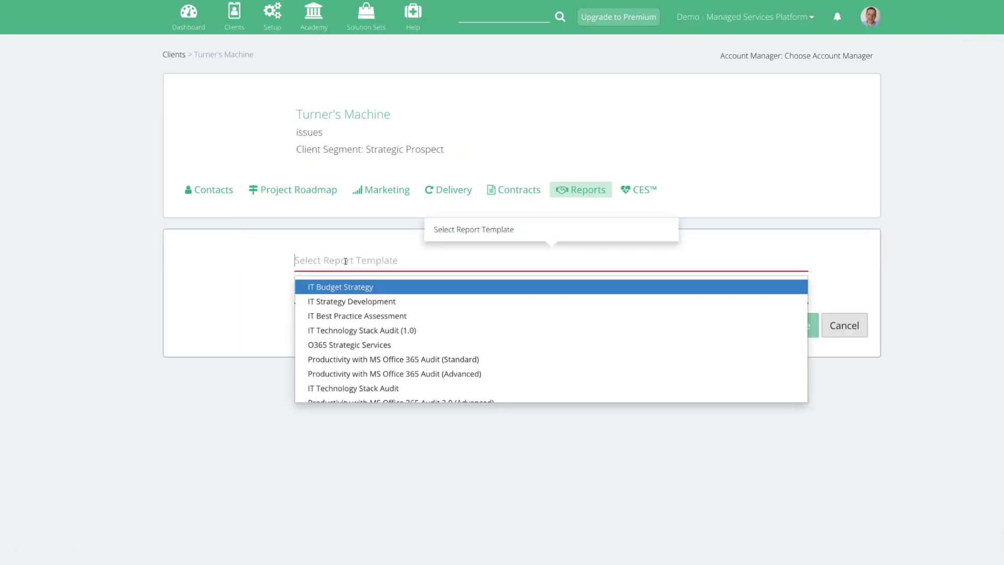
{"action": "type", "text": "it inf"}
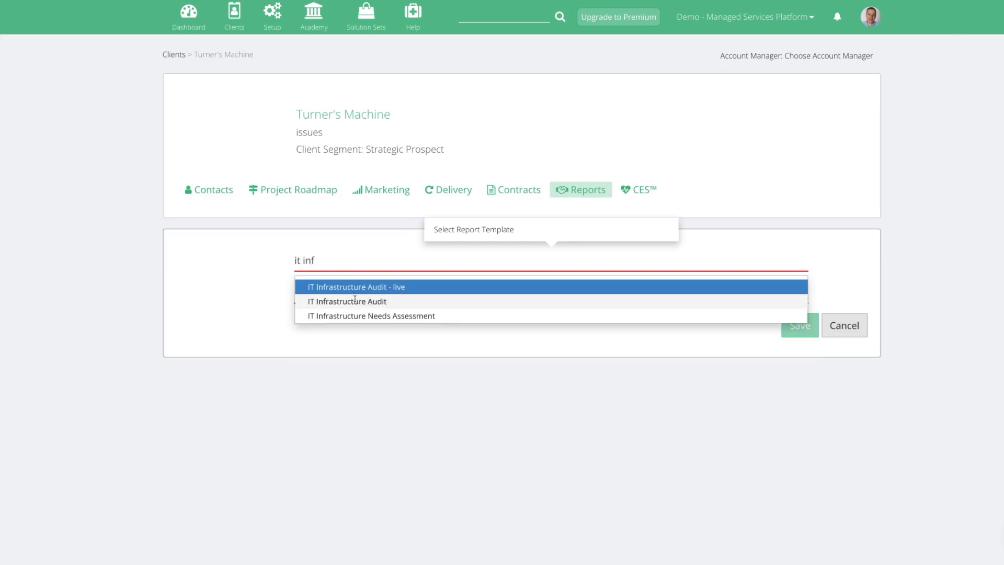
{"action": "left_click", "coordinate": [347, 301]}
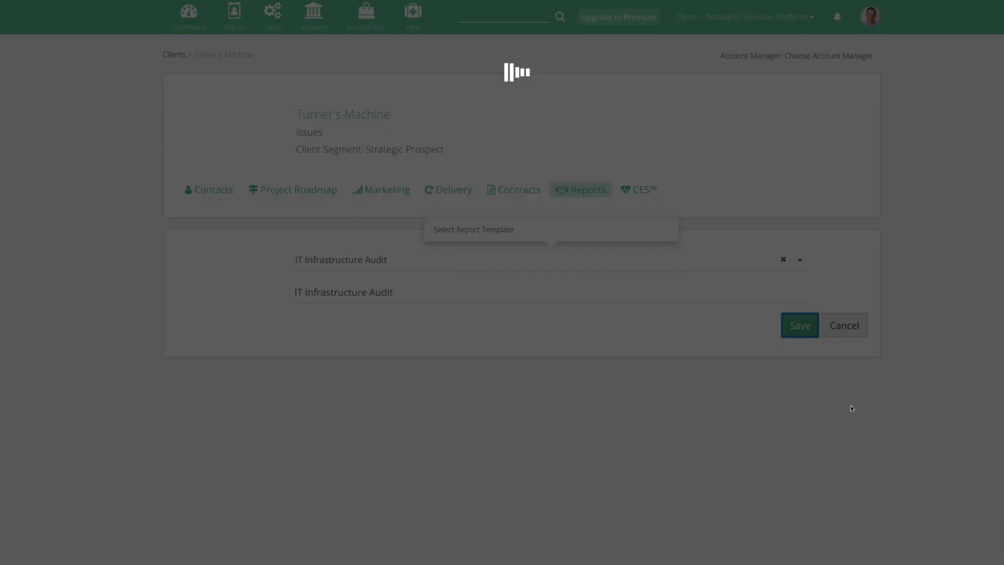
{"action": "left_click", "coordinate": [799, 325]}
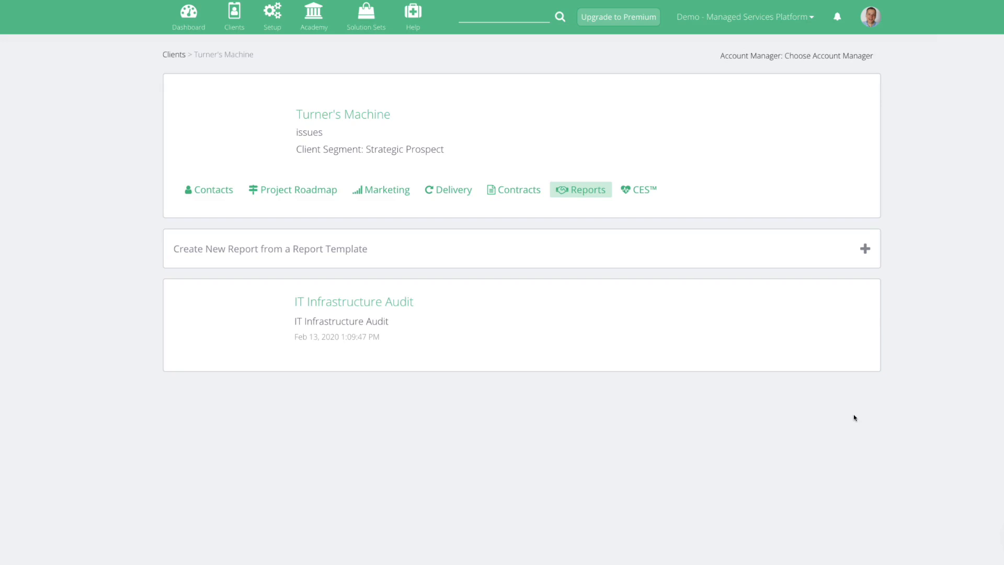
{"action": "mouse_move", "coordinate": [434, 329]}
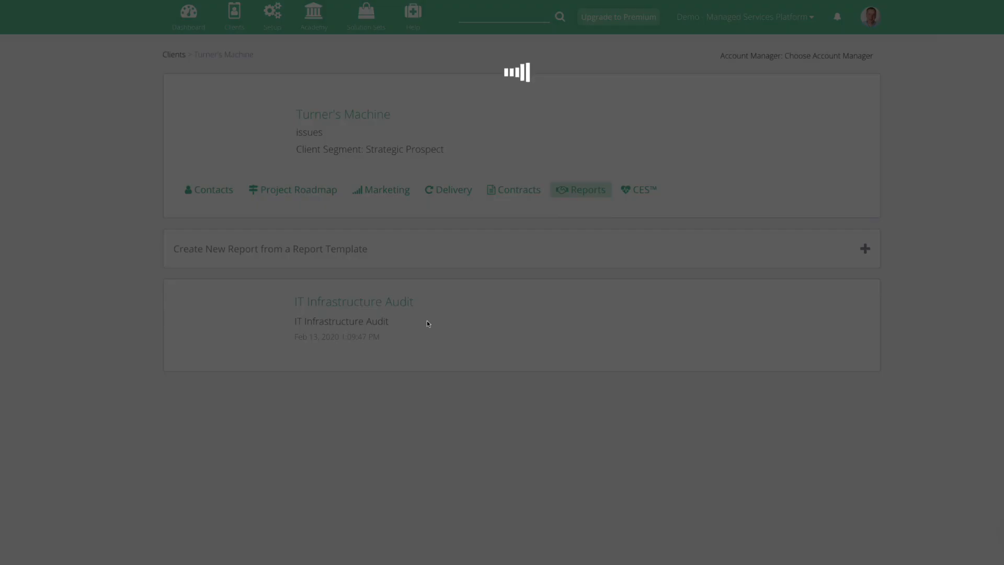
- Open the new IT Infrastructure Audit report and start editing its Meeting Agenda
{"action": "left_click", "coordinate": [353, 301]}
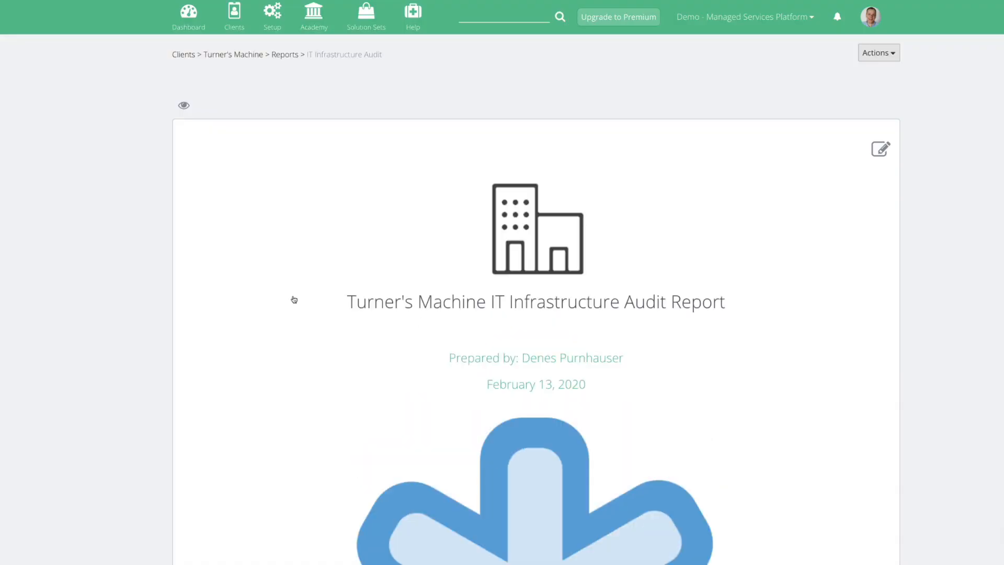
{"action": "mouse_move", "coordinate": [101, 254]}
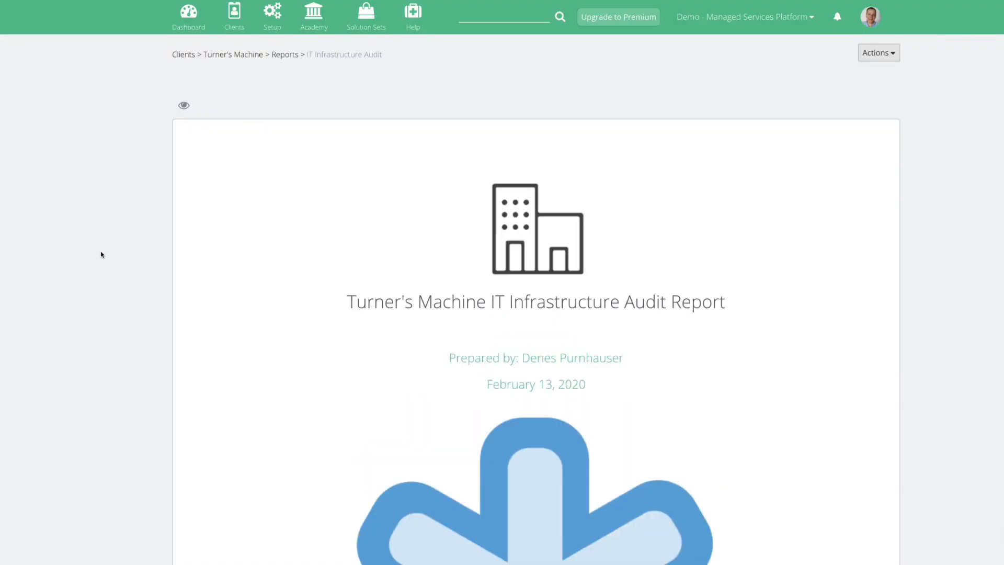
{"action": "scroll", "scroll_direction": "down", "scroll_amount": 3}
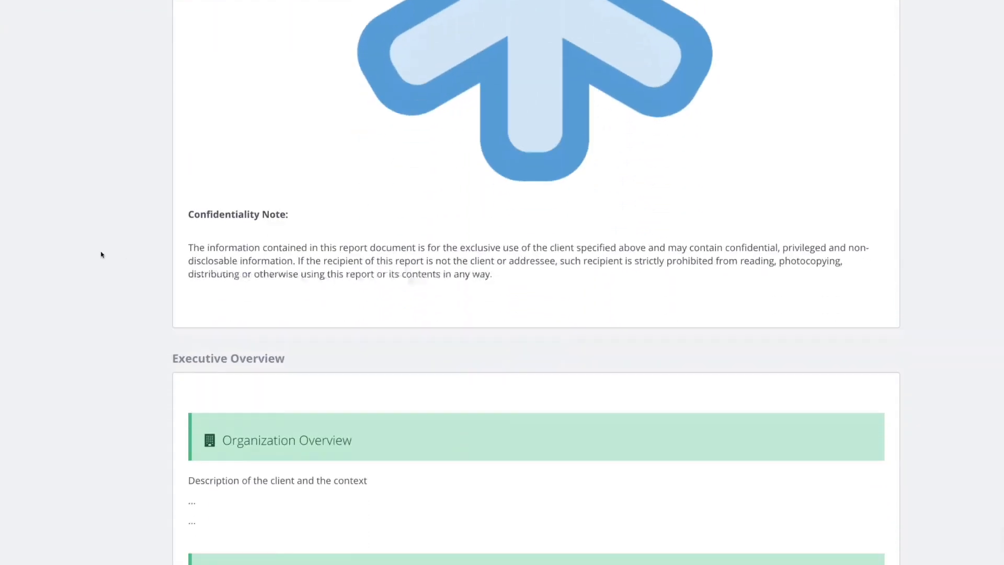
{"action": "scroll", "scroll_direction": "down", "scroll_amount": 3}
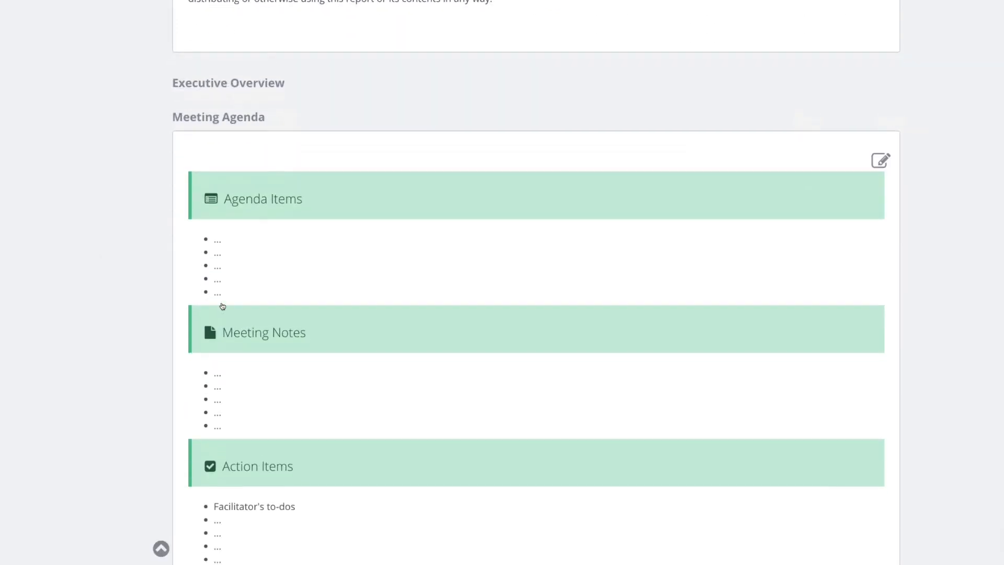
{"action": "left_click", "coordinate": [880, 160]}
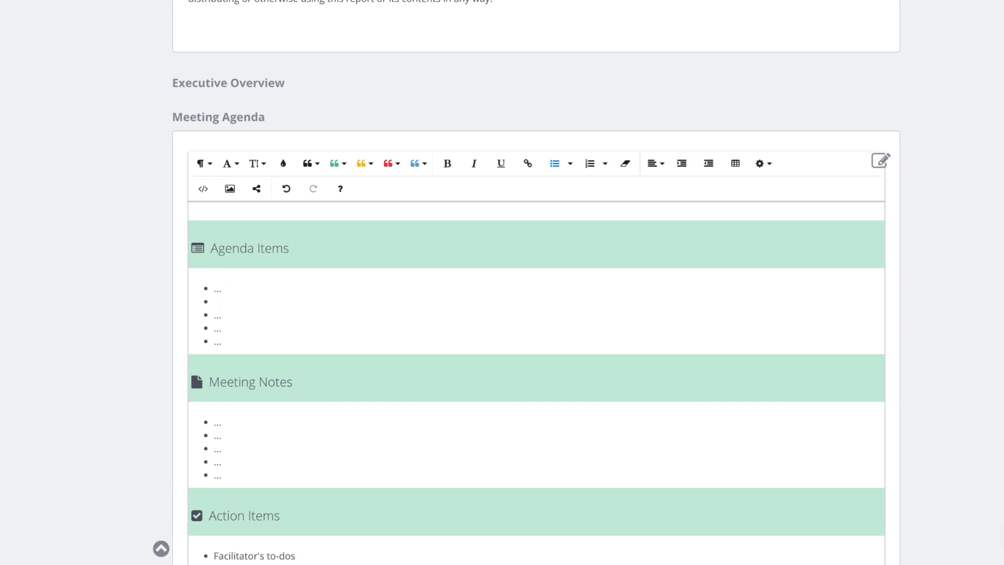
- Enter agenda items Applications - CRM, WiFi Issues and Password Compliance, plus a blank top item
{"action": "type", "text": "Applications - C"}
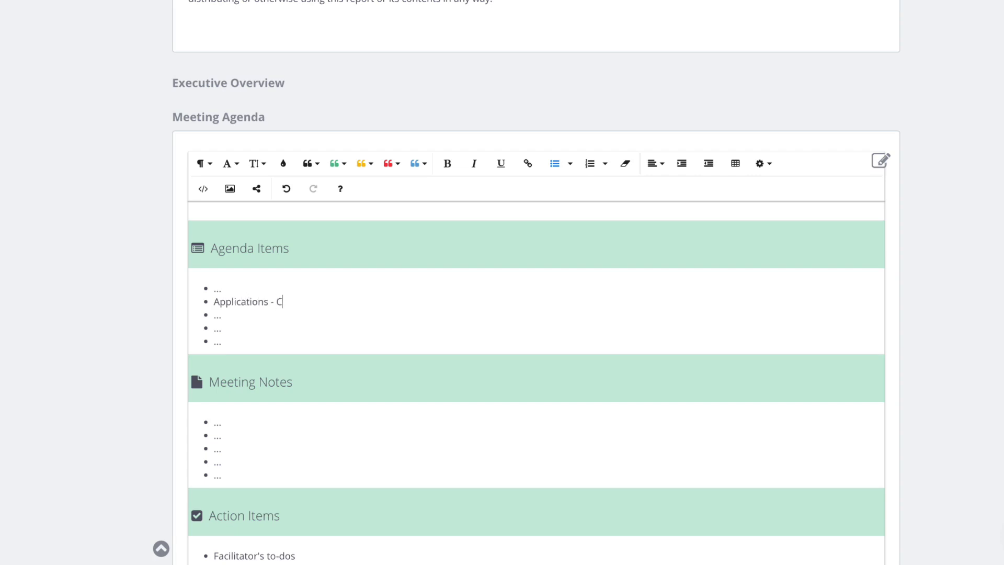
{"action": "type", "text": "RM"}
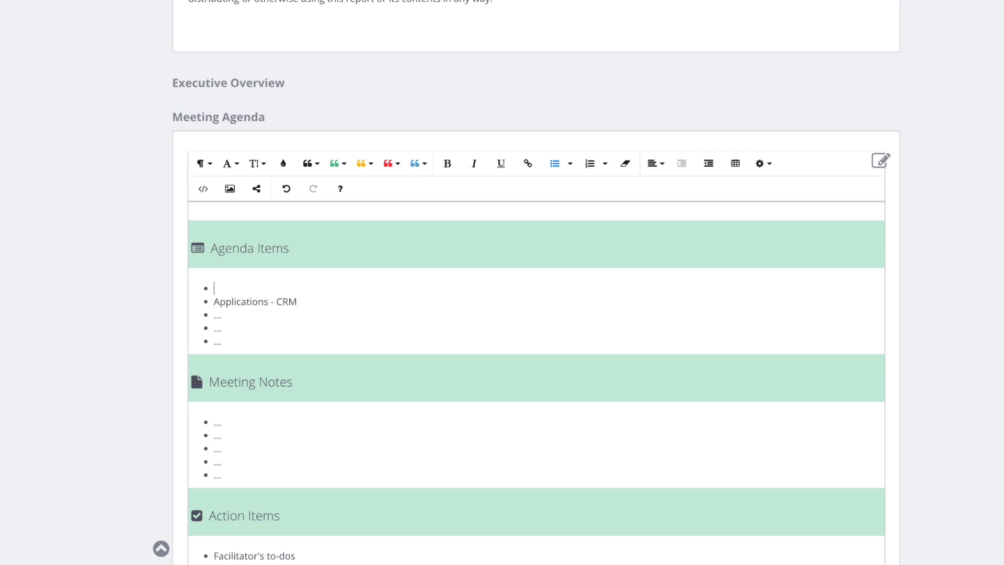
{"action": "type", "text": "Wi"}
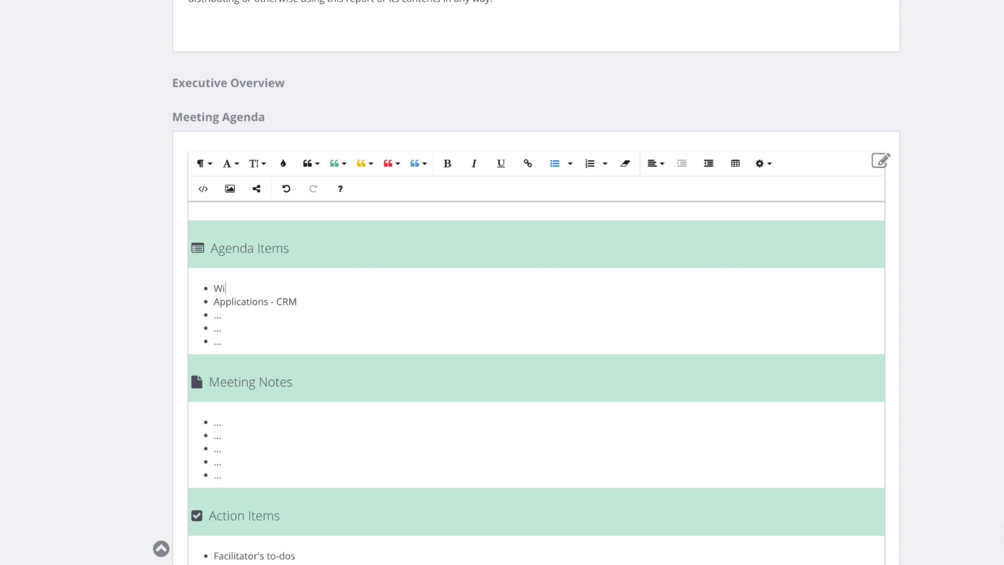
{"action": "type", "text": "Fi Issues"}
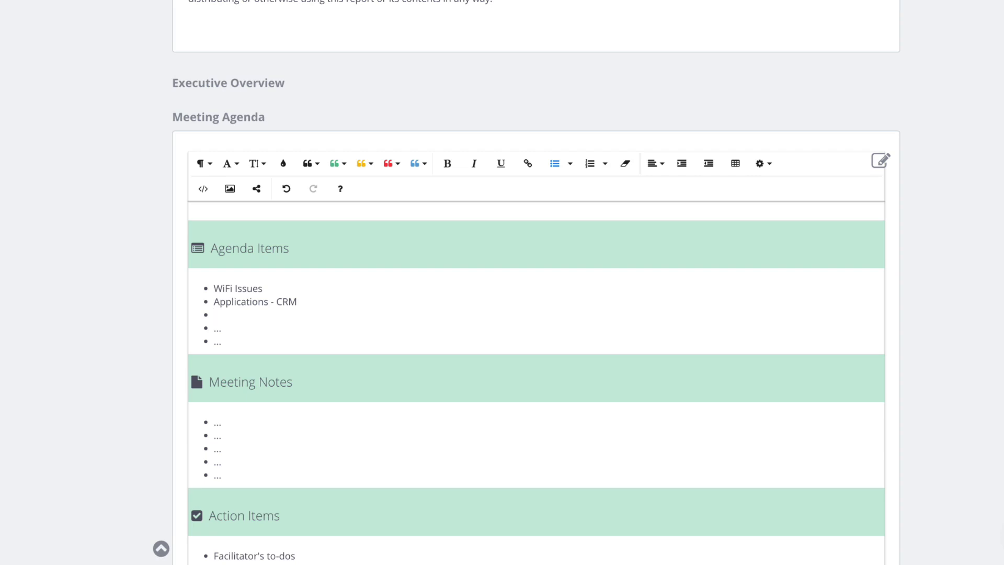
{"action": "type", "text": "Password Comp"}
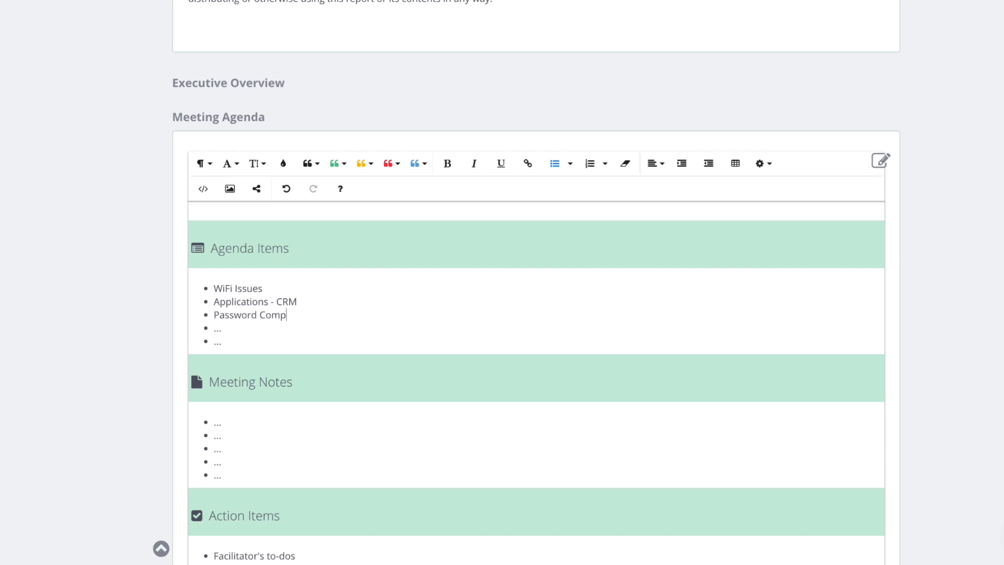
{"action": "type", "text": "liance"}
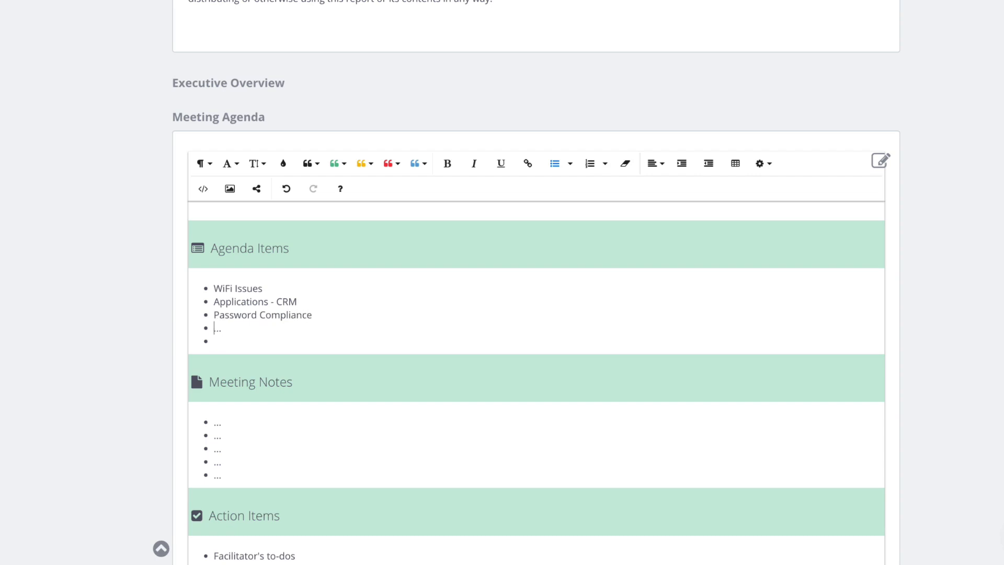
{"action": "double_click", "coordinate": [217, 328]}
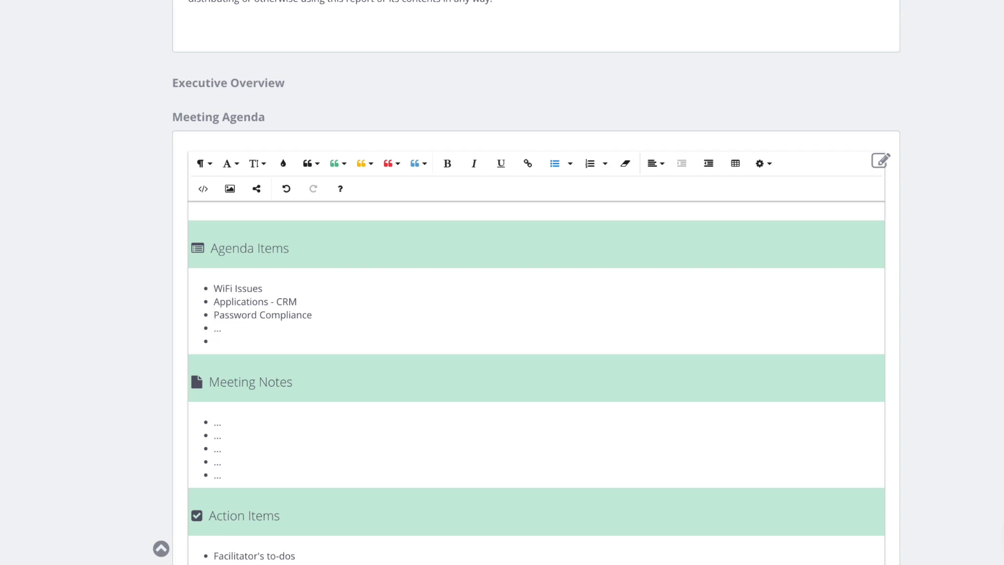
{"action": "left_click", "coordinate": [218, 328]}
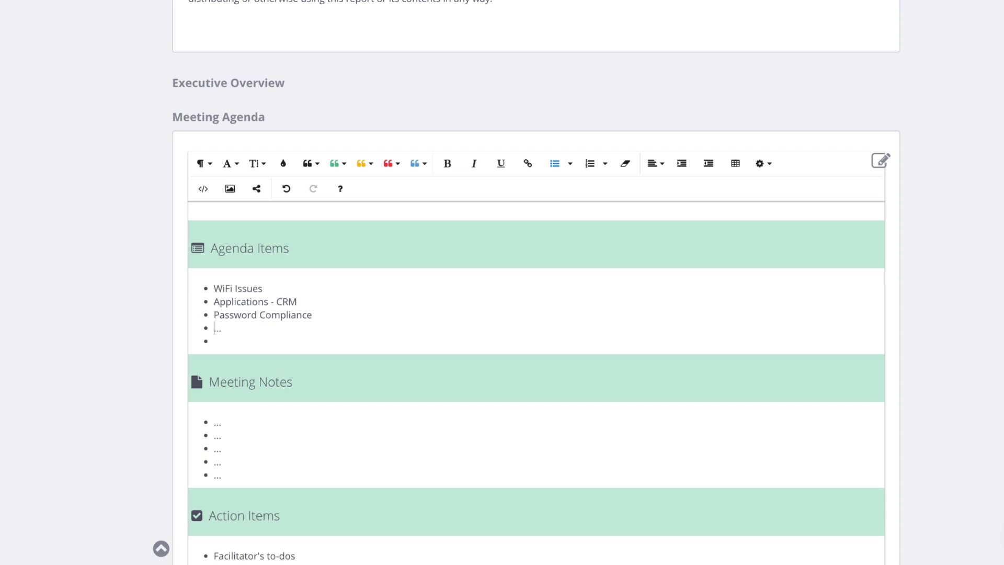
{"action": "key", "text": "Backspace"}
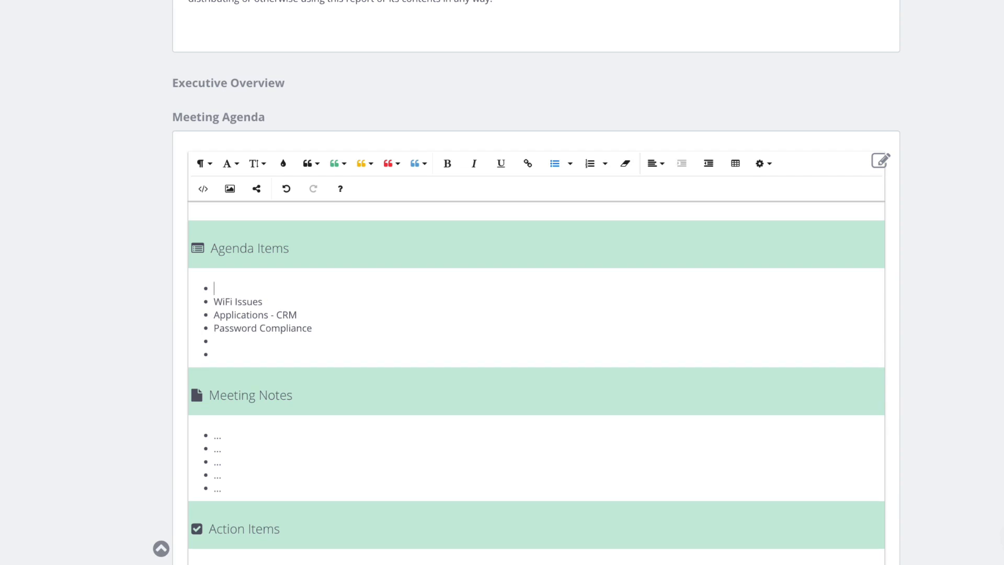
- Add 'Review the IT Health Assessment', nest the three topics, then add 'Introduce the Client Success Process'
{"action": "type", "text": "Review th"}
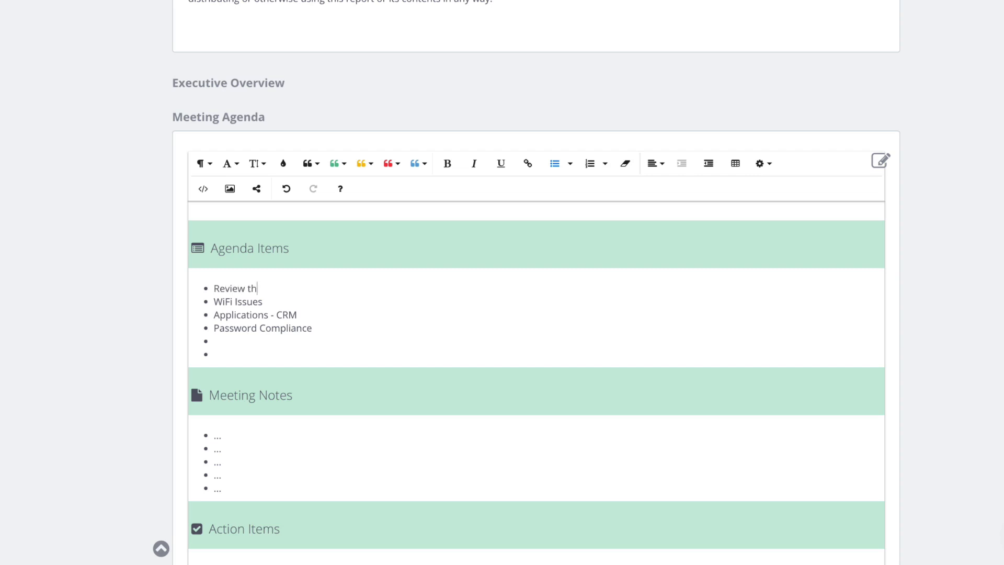
{"action": "type", "text": "e IT Health Assessment"}
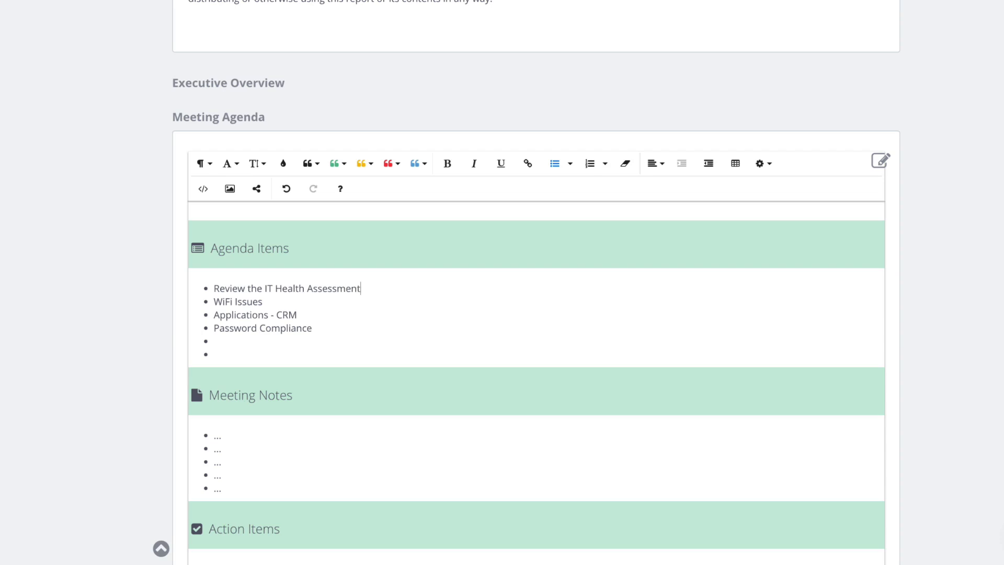
{"action": "left_click", "coordinate": [263, 301]}
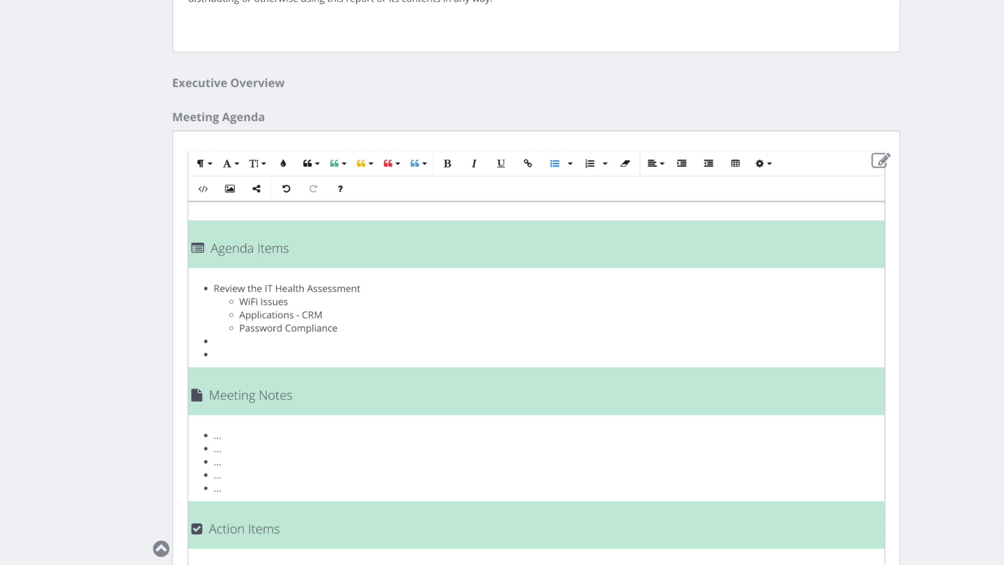
{"action": "type", "text": "Introduc"}
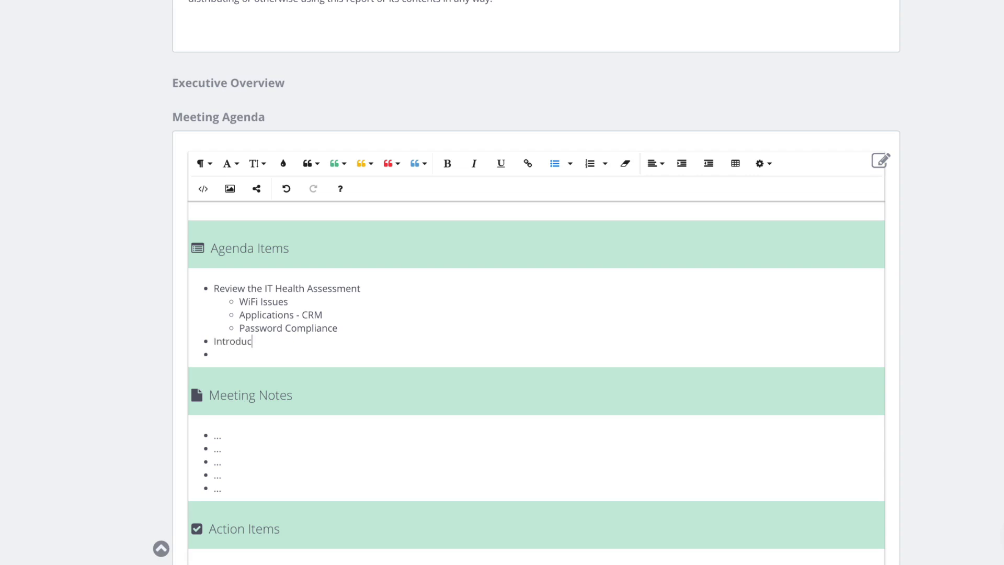
{"action": "type", "text": "e the Client Success Process"}
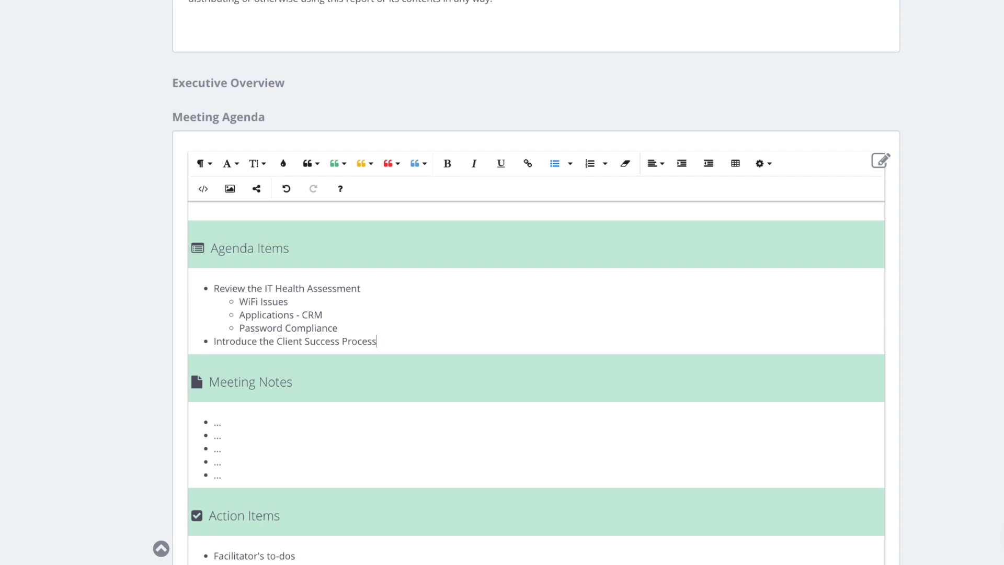
- Close the agenda editor and scroll down to the empty Recommendations Roadmap
{"action": "left_click", "coordinate": [880, 160]}
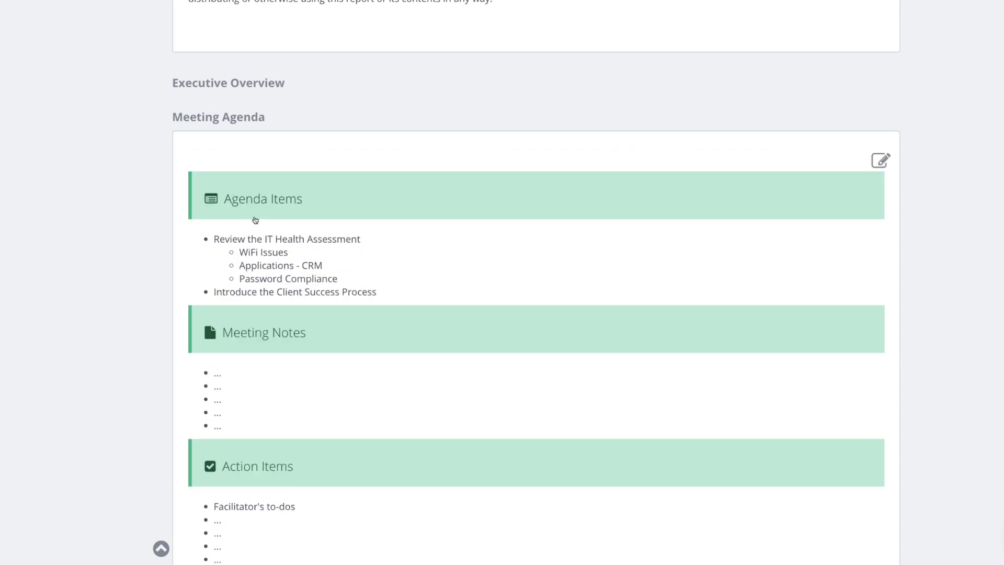
{"action": "scroll", "scroll_direction": "down", "scroll_amount": 3}
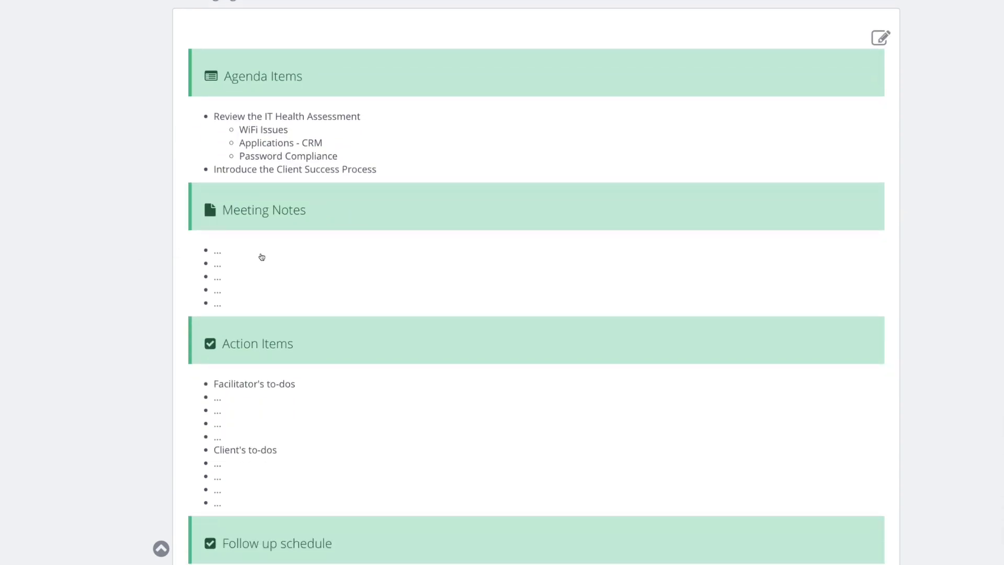
{"action": "scroll", "scroll_direction": "down", "scroll_amount": 3}
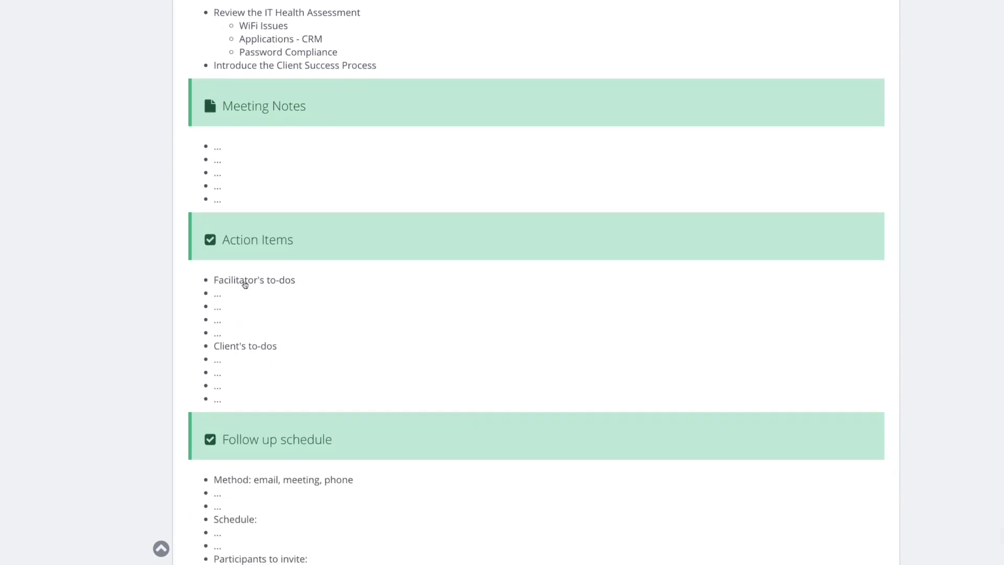
{"action": "scroll", "scroll_direction": "down", "scroll_amount": 3}
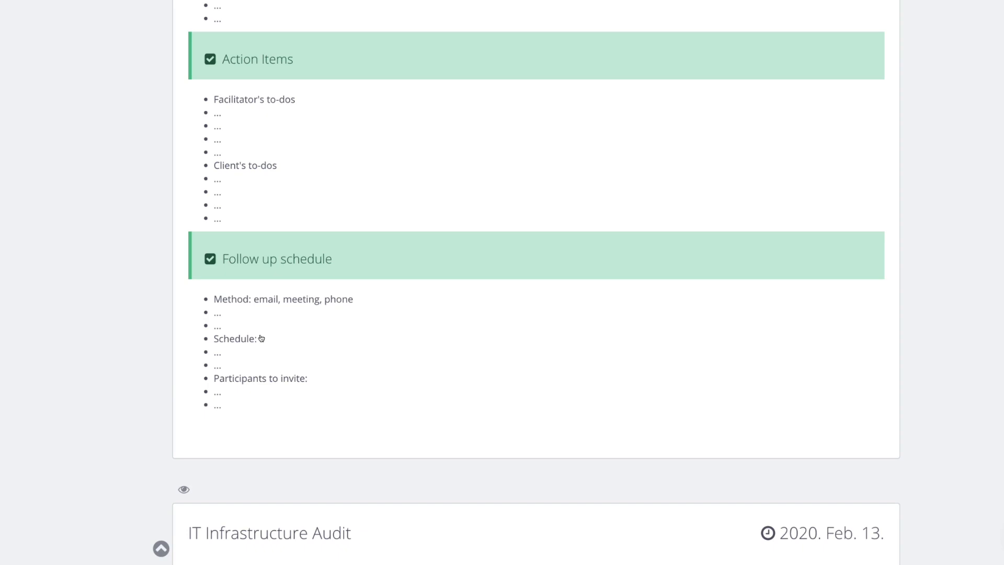
{"action": "scroll", "scroll_direction": "down", "scroll_amount": 3}
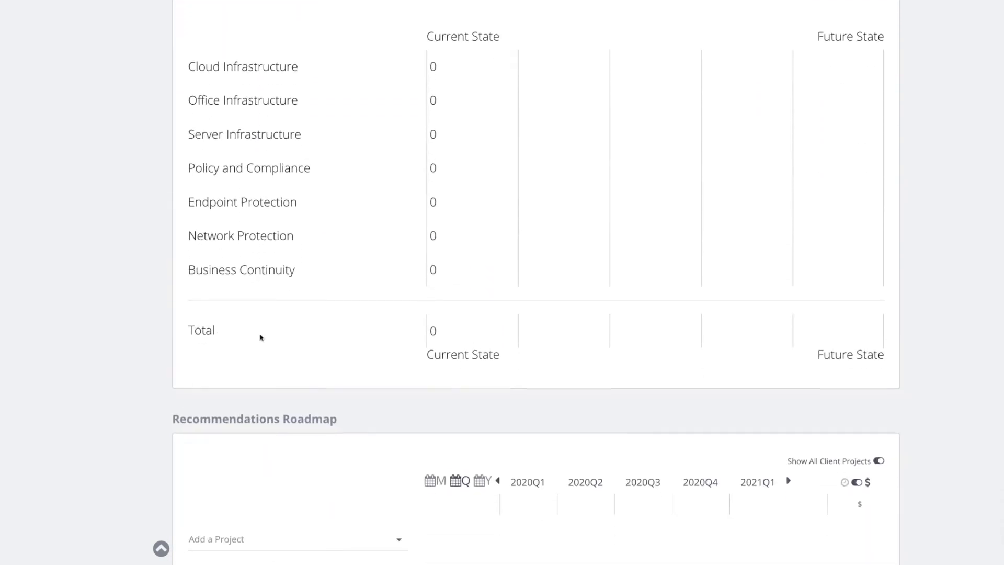
{"action": "scroll", "scroll_direction": "down", "scroll_amount": 3}
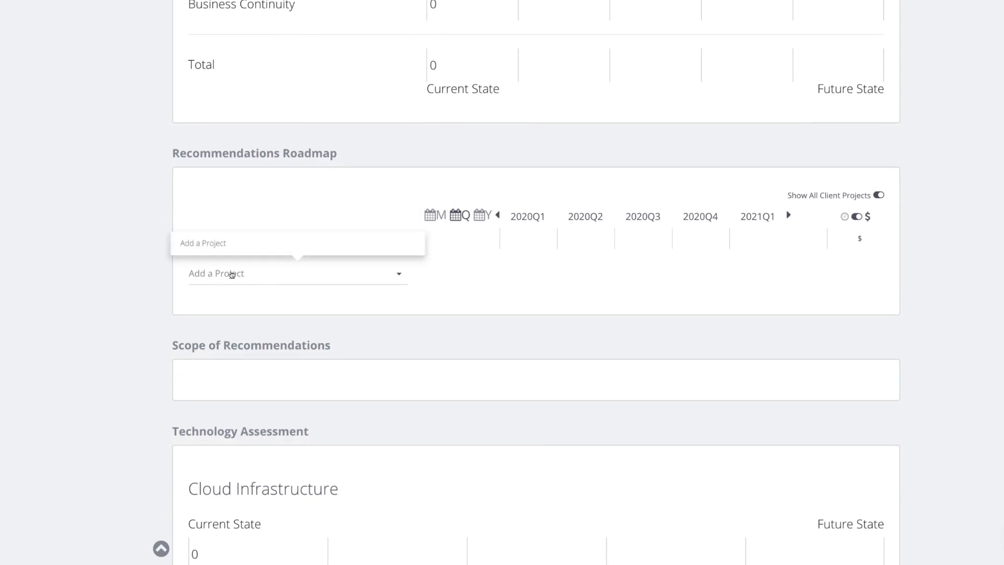
- Add 'Implement a Proper WiFi Environment' to the roadmap and review its details without changes
{"action": "left_click", "coordinate": [294, 273]}
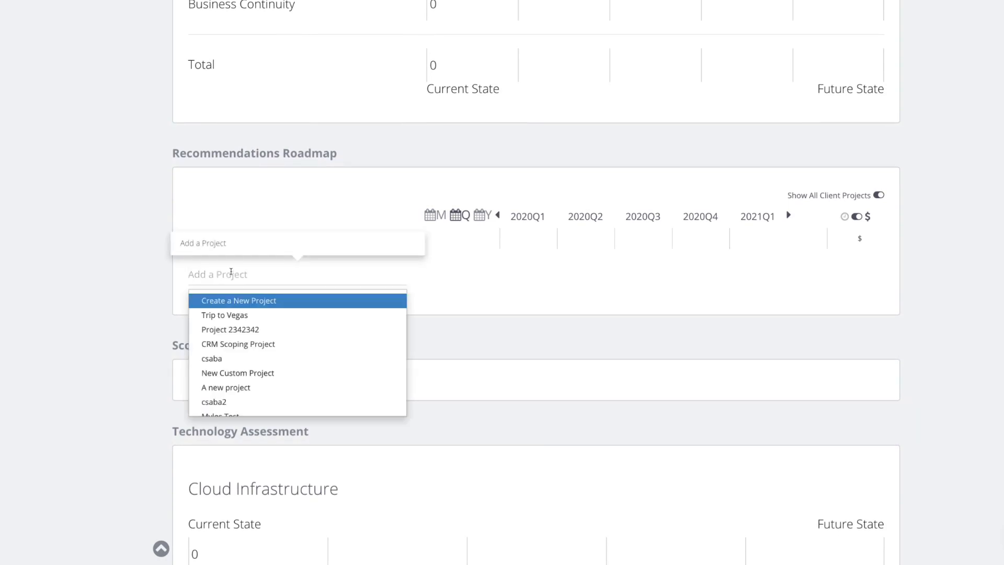
{"action": "type", "text": "wifi"}
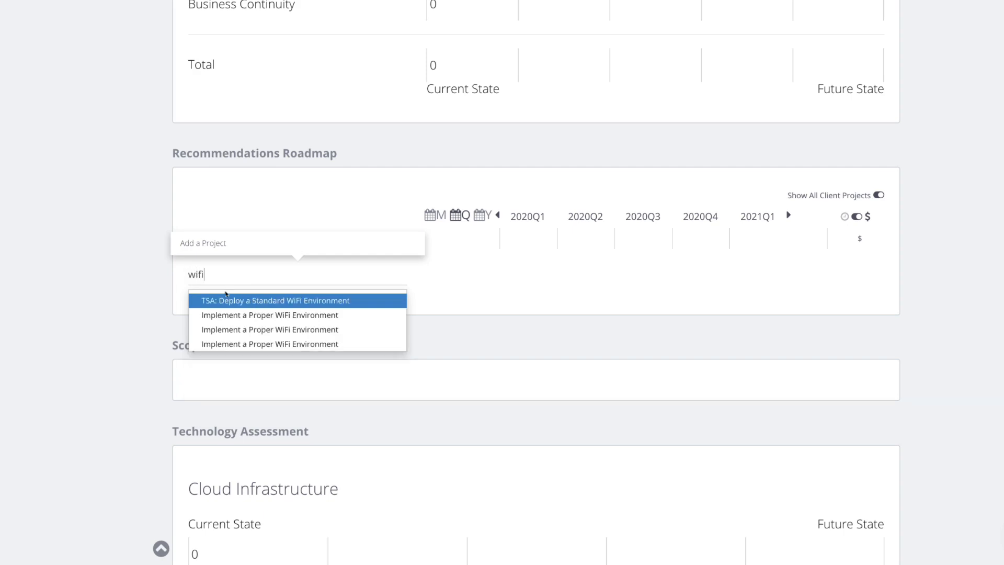
{"action": "mouse_move", "coordinate": [240, 323]}
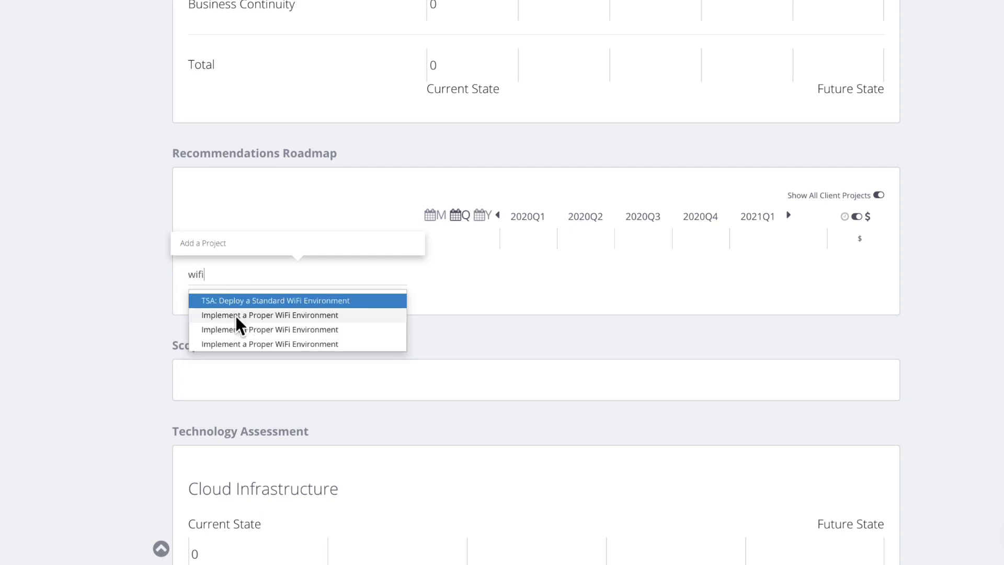
{"action": "mouse_move", "coordinate": [226, 320]}
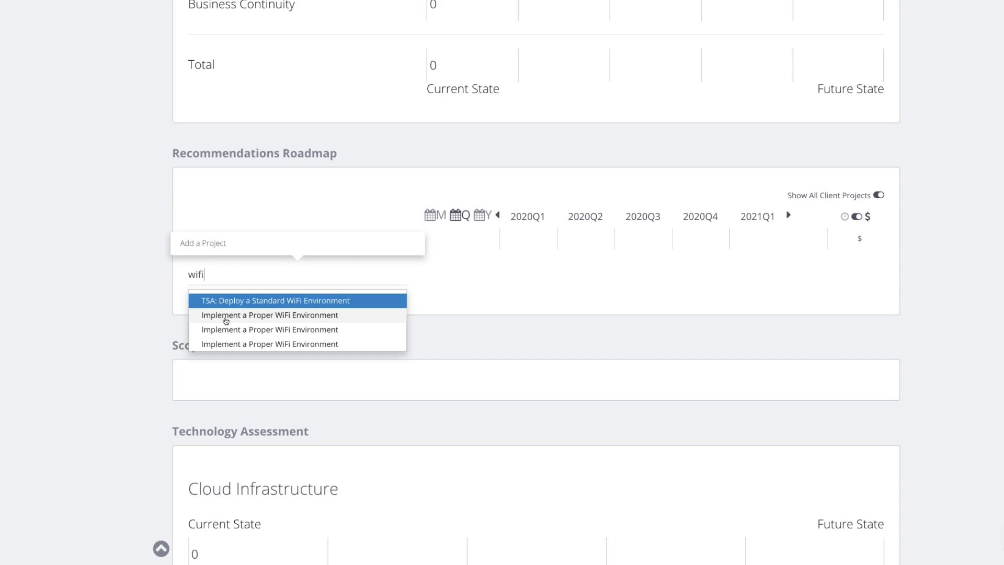
{"action": "left_click", "coordinate": [270, 314]}
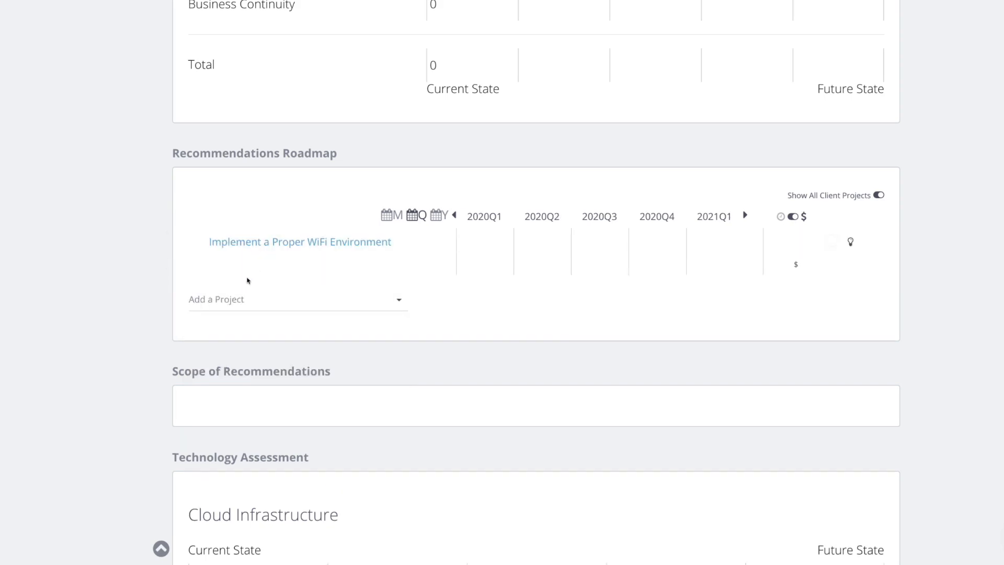
{"action": "mouse_move", "coordinate": [213, 266]}
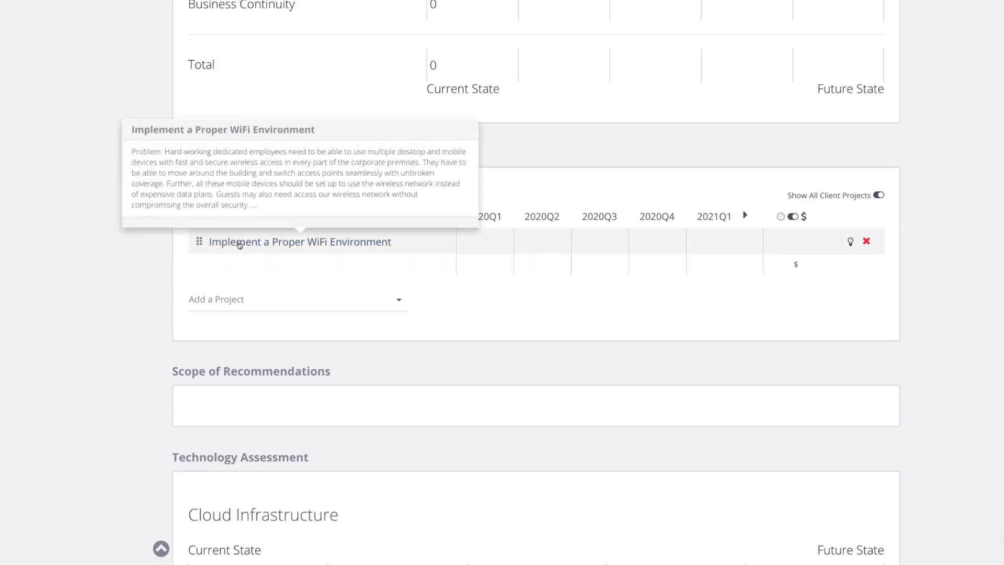
{"action": "left_click", "coordinate": [299, 242]}
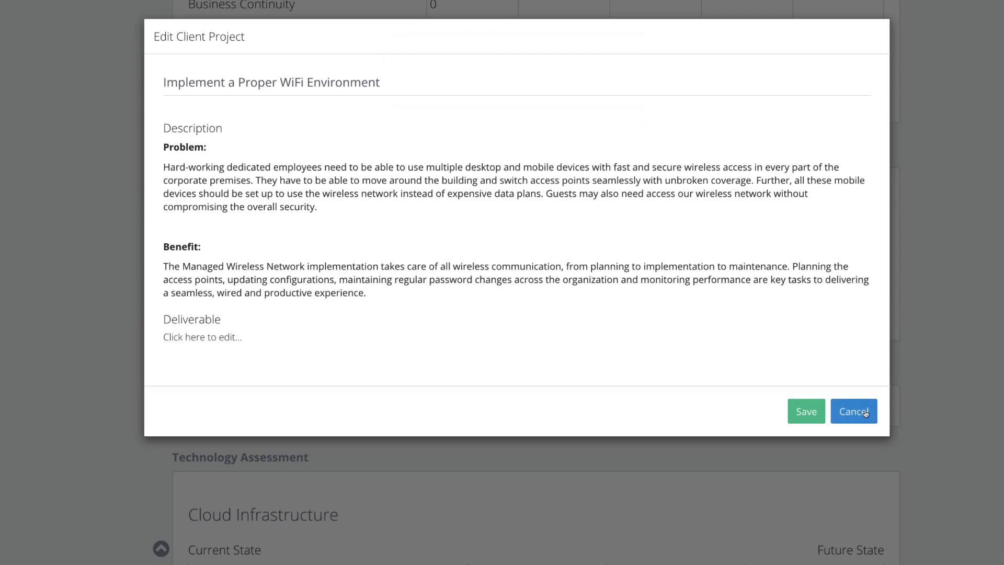
{"action": "left_click", "coordinate": [854, 411]}
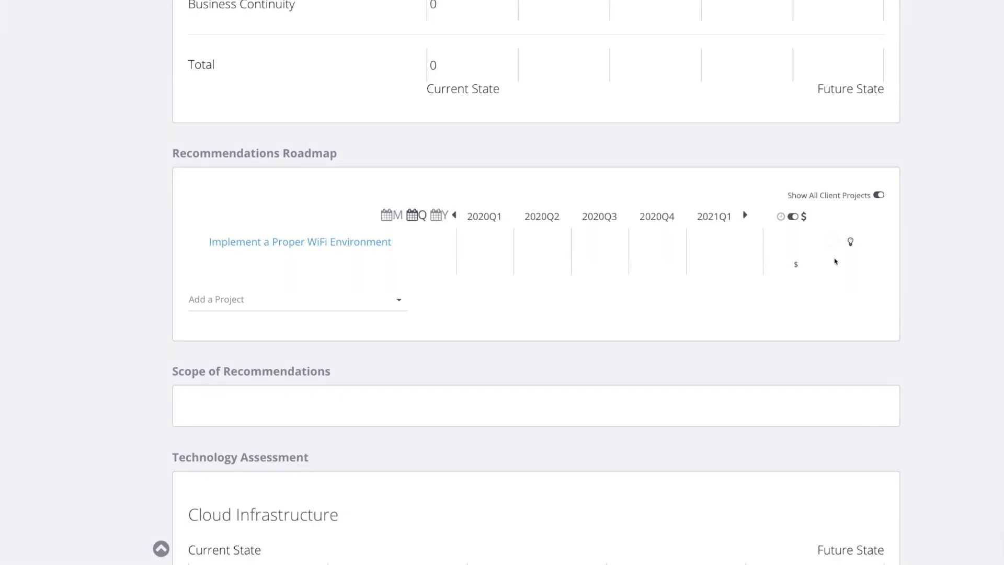
{"action": "mouse_move", "coordinate": [905, 250]}
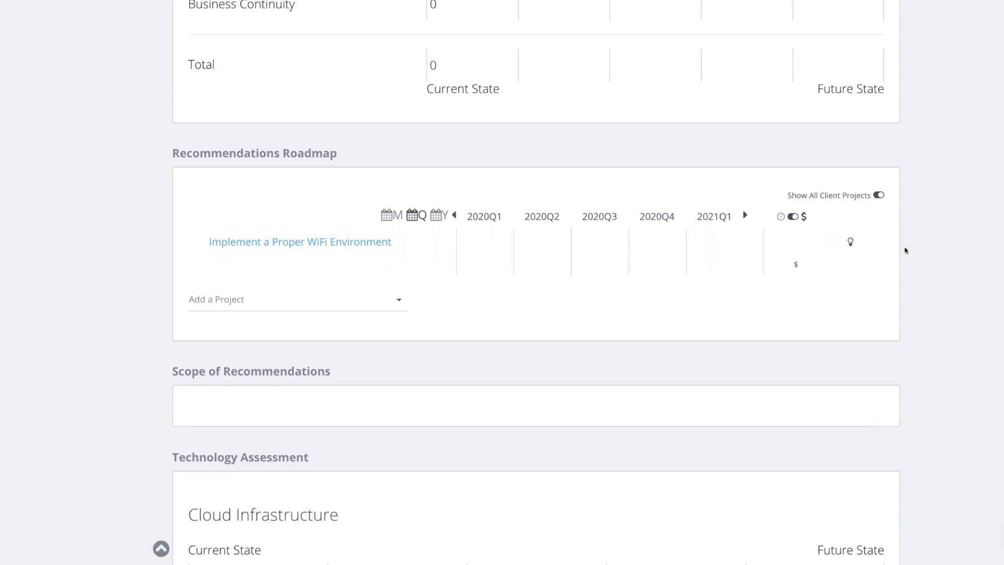
{"action": "mouse_move", "coordinate": [966, 220]}
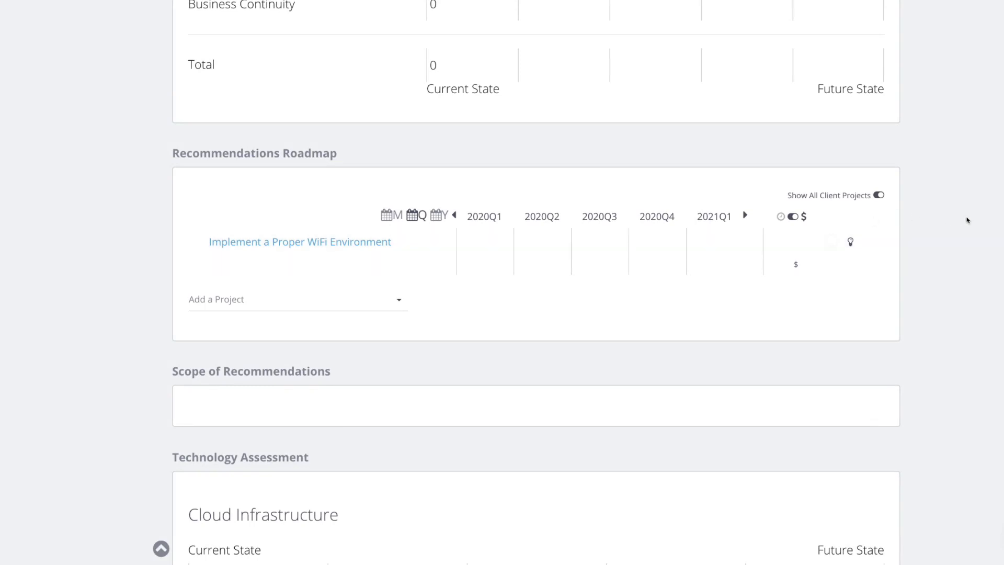
- Rate Wireless Network current as Other Wireless Access Point, future as Preferred Solution, and add its recommendation
{"action": "scroll", "scroll_direction": "down", "scroll_amount": 3}
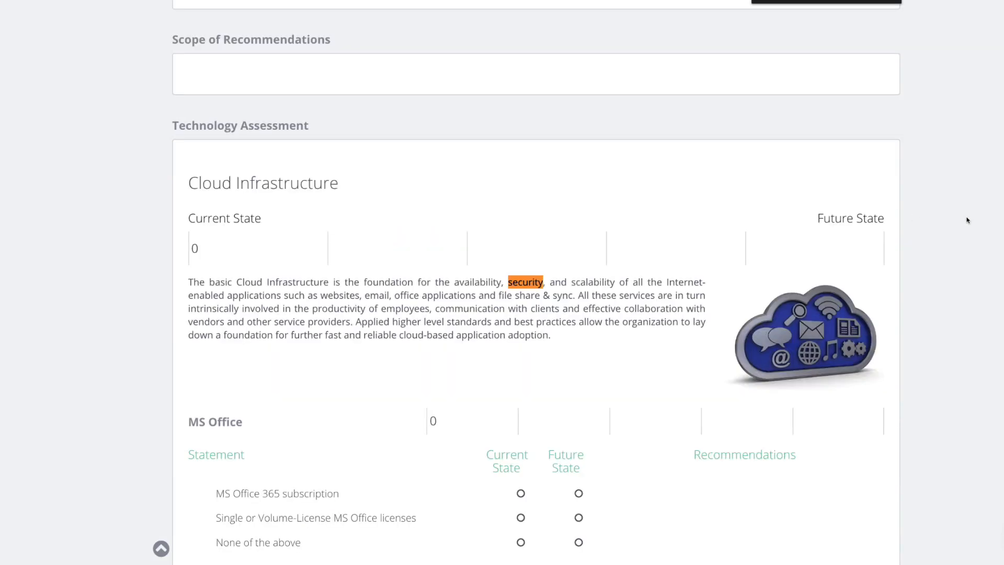
{"action": "scroll", "scroll_direction": "down", "scroll_amount": 3}
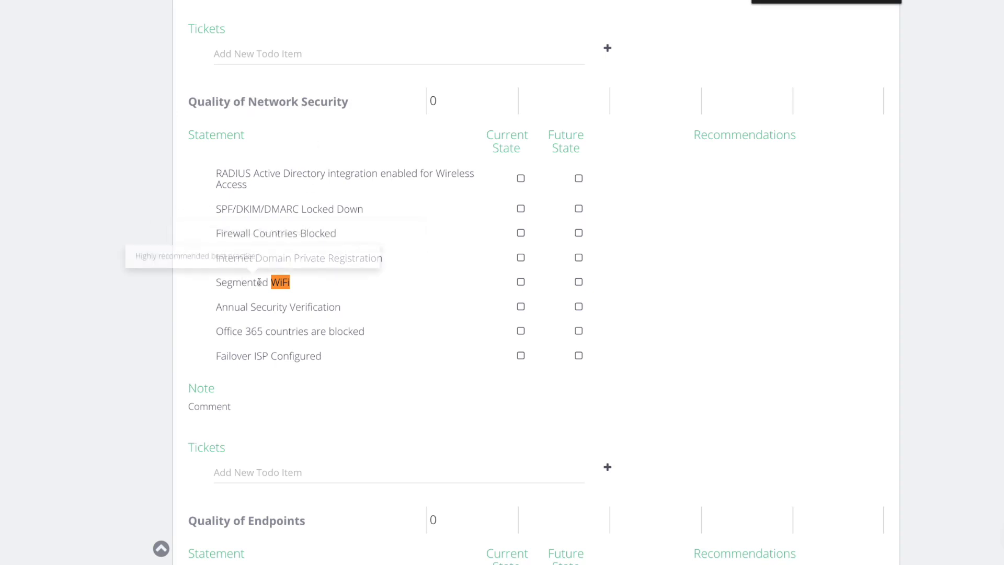
{"action": "mouse_move", "coordinate": [818, 23]}
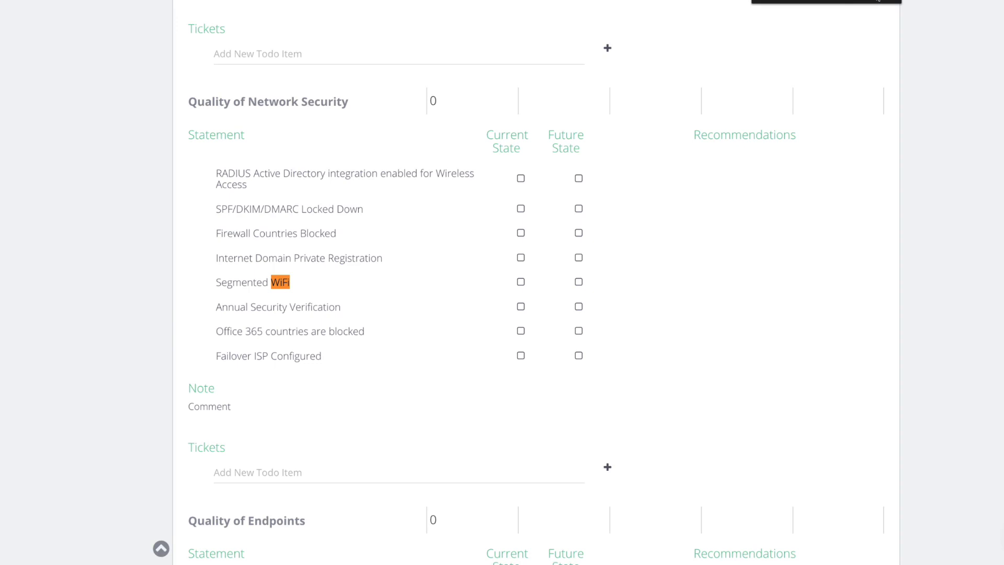
{"action": "scroll", "scroll_direction": "down", "scroll_amount": 3}
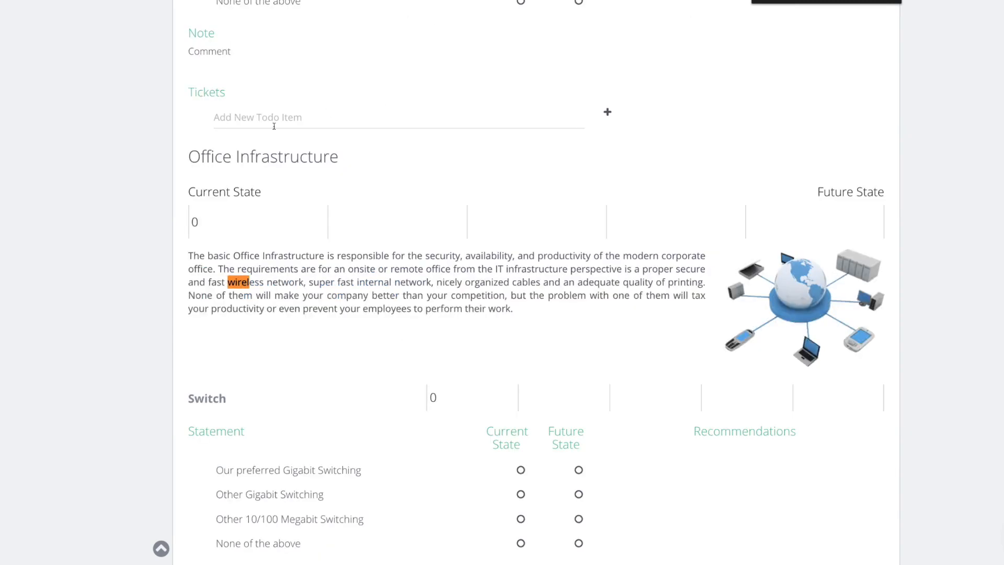
{"action": "scroll", "scroll_direction": "down", "scroll_amount": 3}
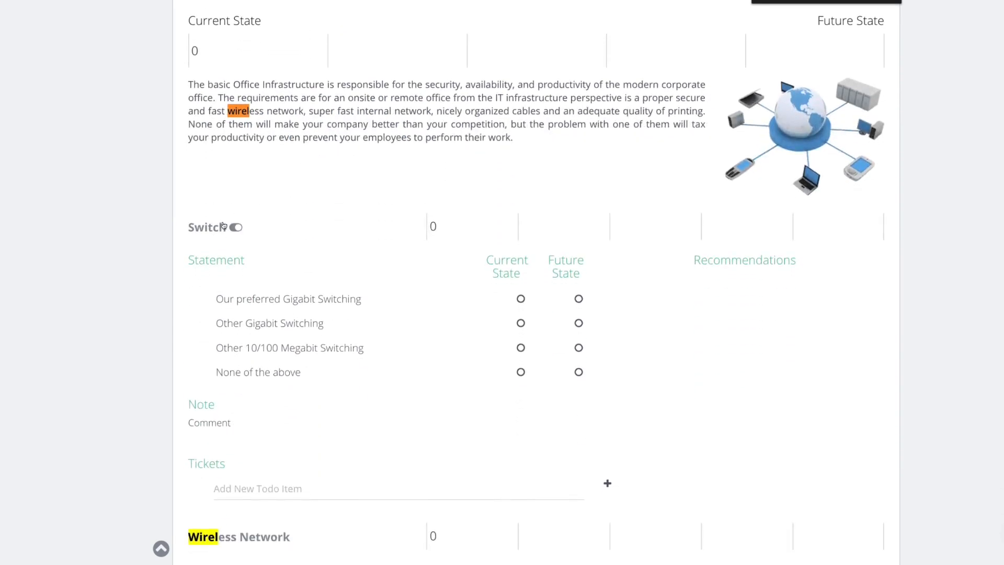
{"action": "scroll", "scroll_direction": "down", "scroll_amount": 3}
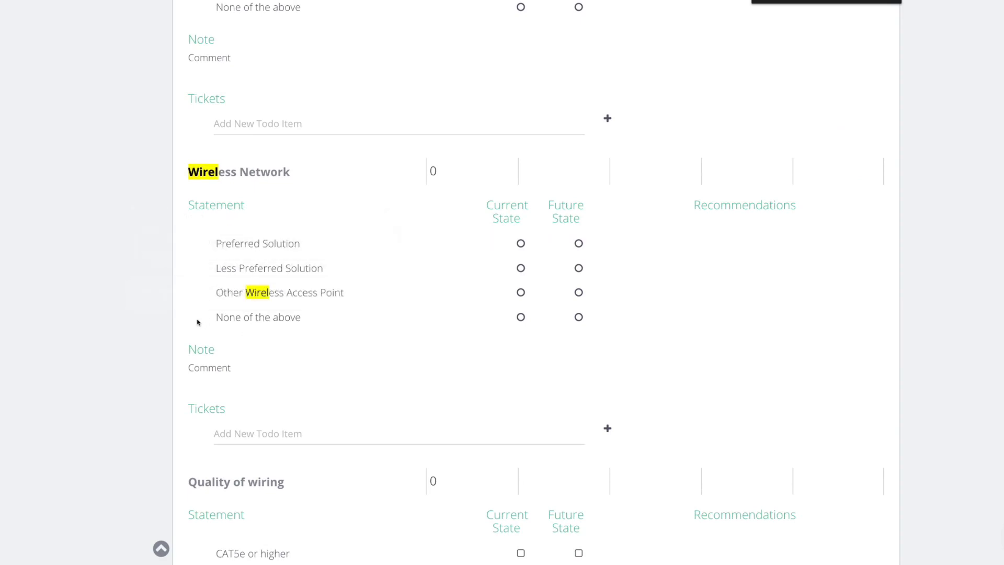
{"action": "mouse_move", "coordinate": [257, 243]}
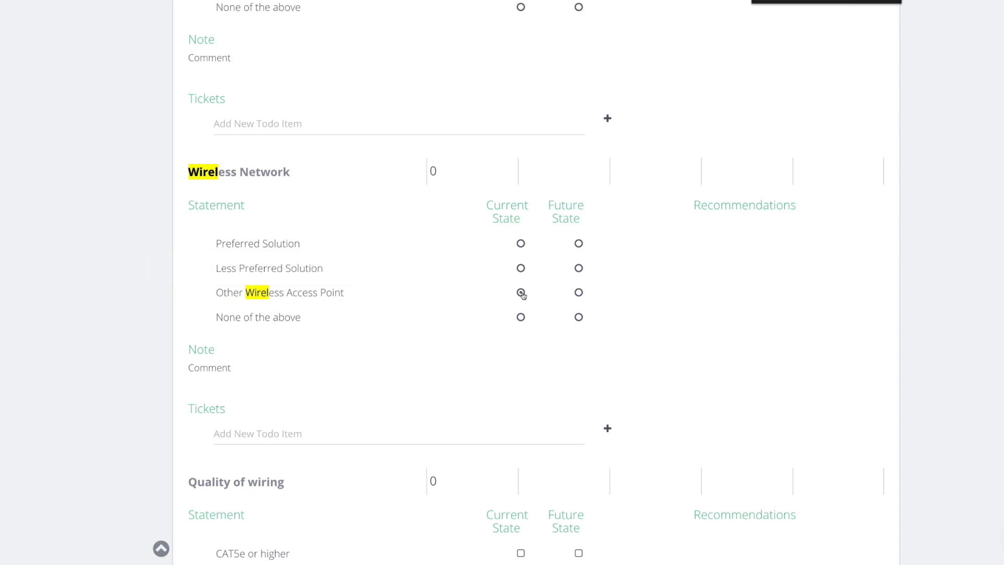
{"action": "left_click", "coordinate": [520, 292]}
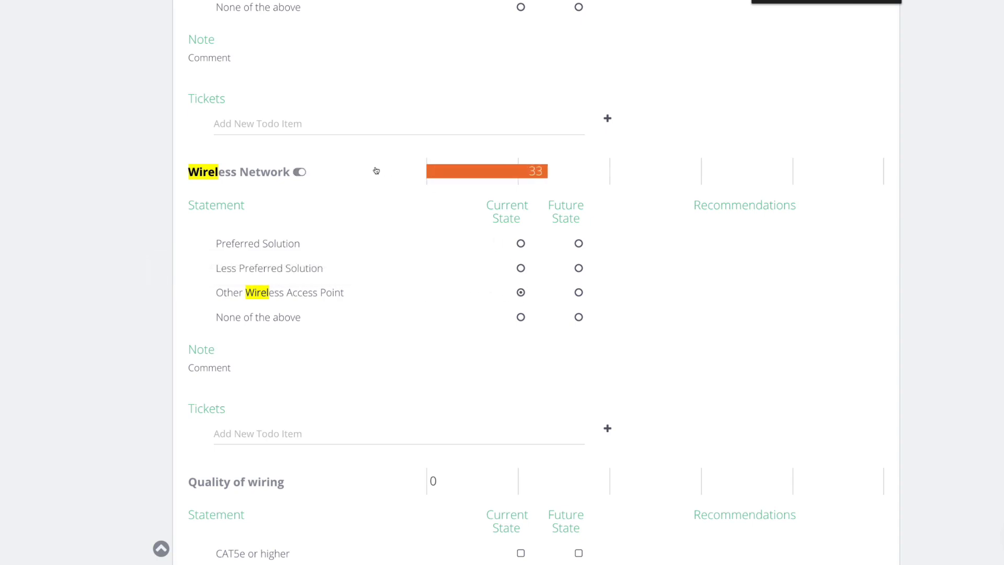
{"action": "left_click", "coordinate": [299, 171]}
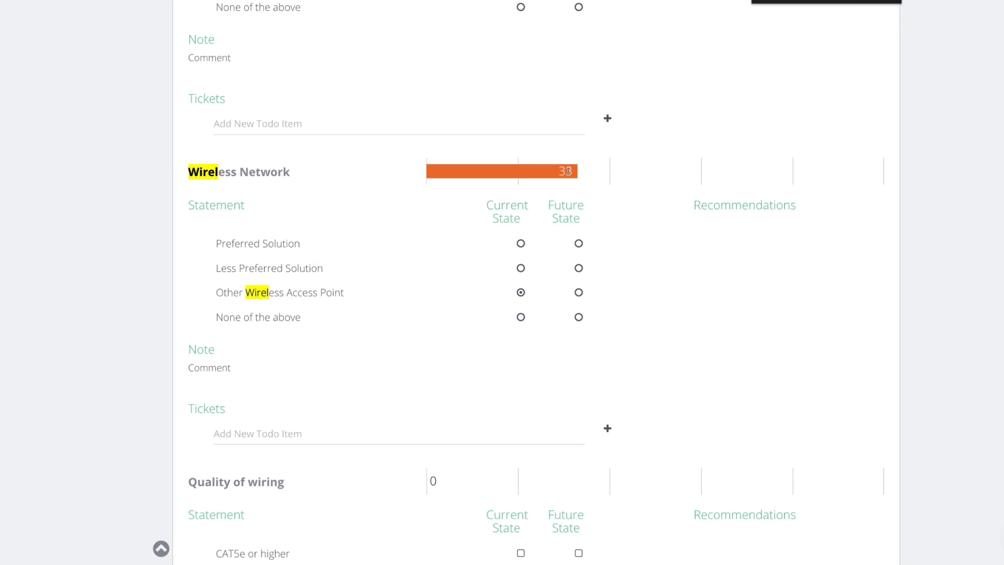
{"action": "left_click", "coordinate": [579, 243]}
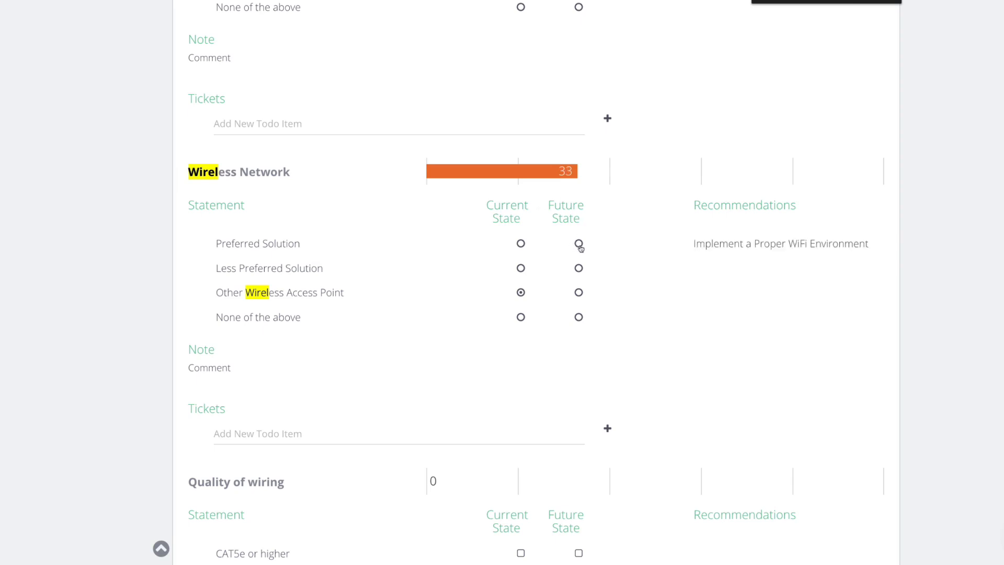
{"action": "left_click", "coordinate": [578, 244]}
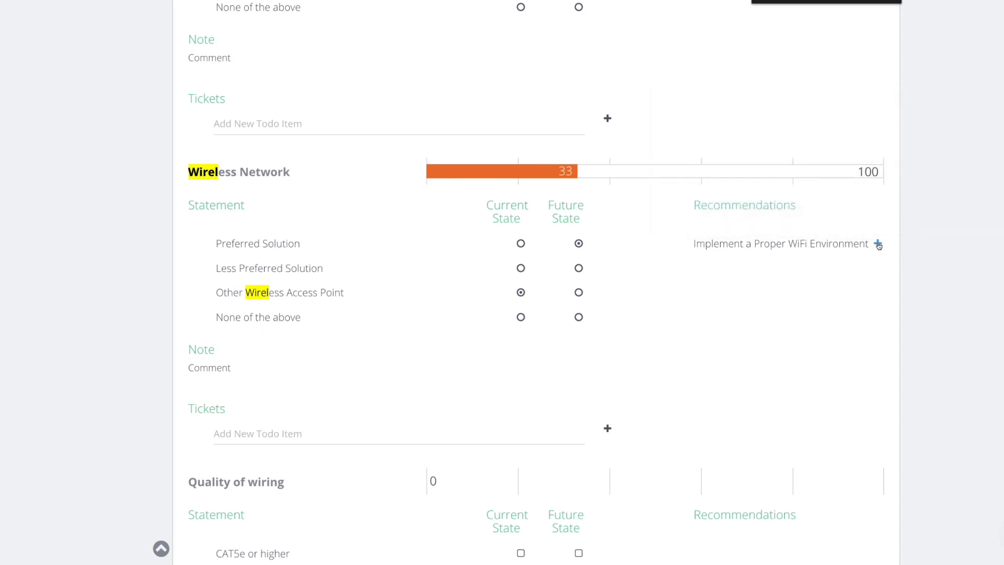
{"action": "left_click", "coordinate": [878, 244]}
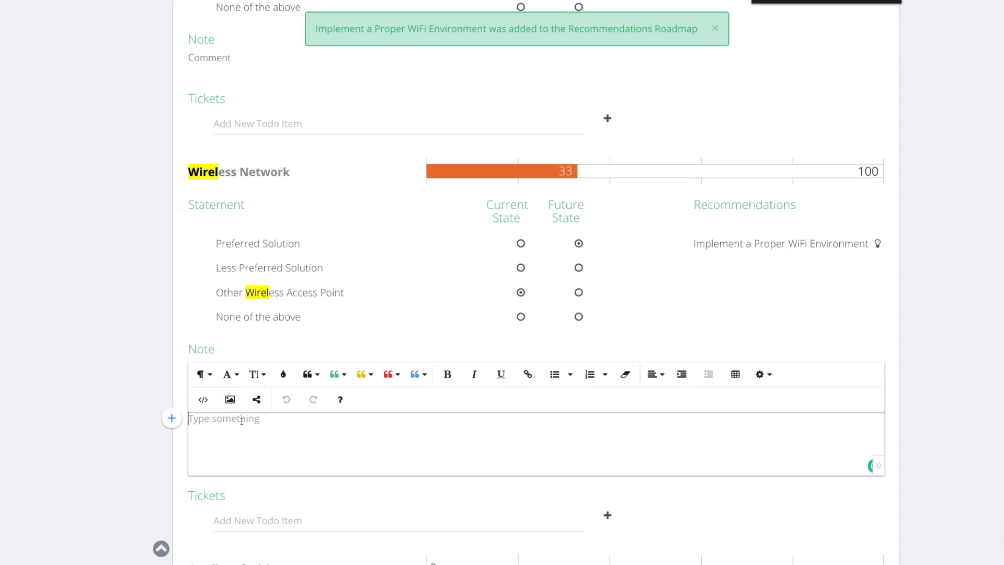
- Write the Wireless Network note 'Poor connection reported' and style it as a red quote
{"action": "type", "text": "Two"}
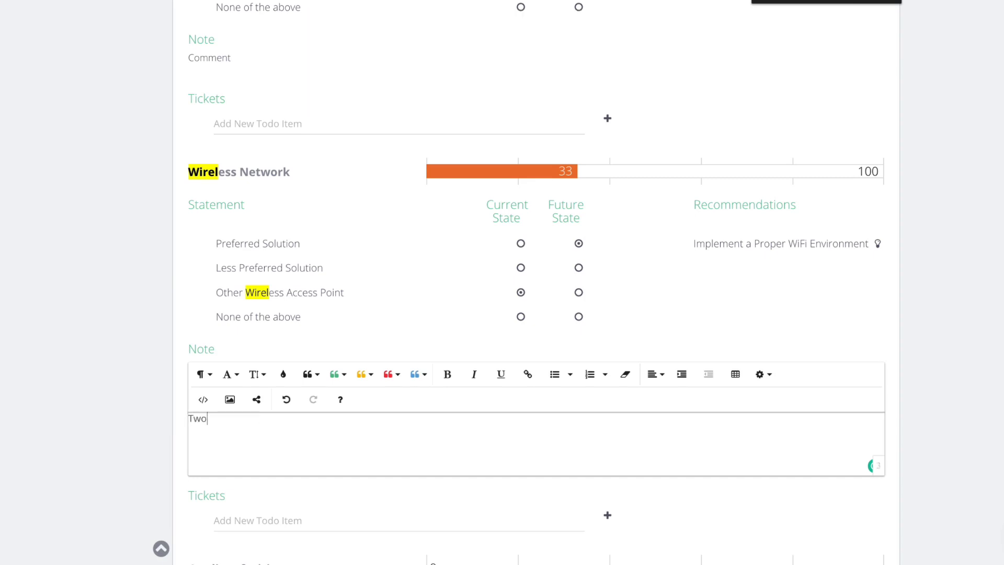
{"action": "type", "text": "Room's"}
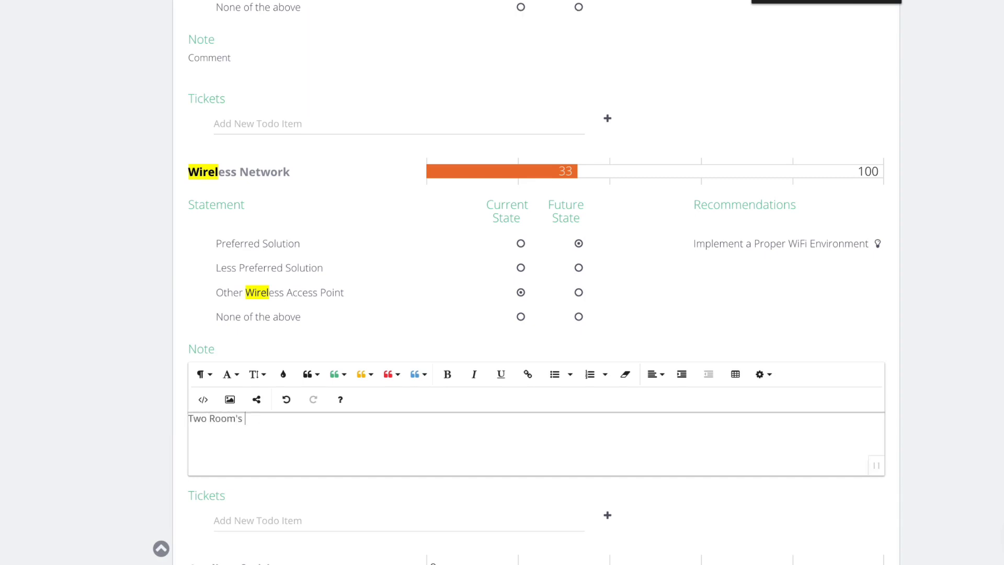
{"action": "type", "text": "a"}
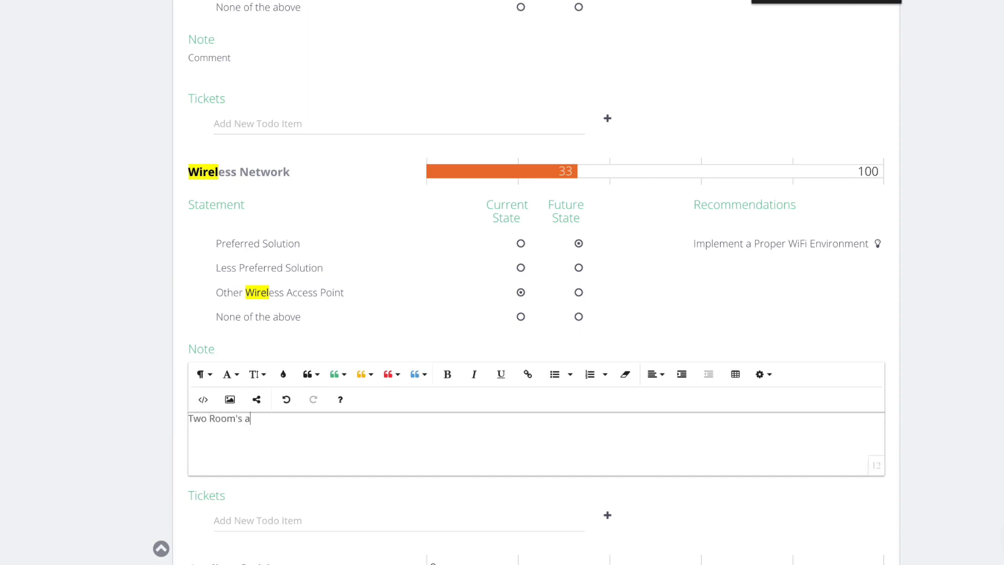
{"action": "type", "text": "re"}
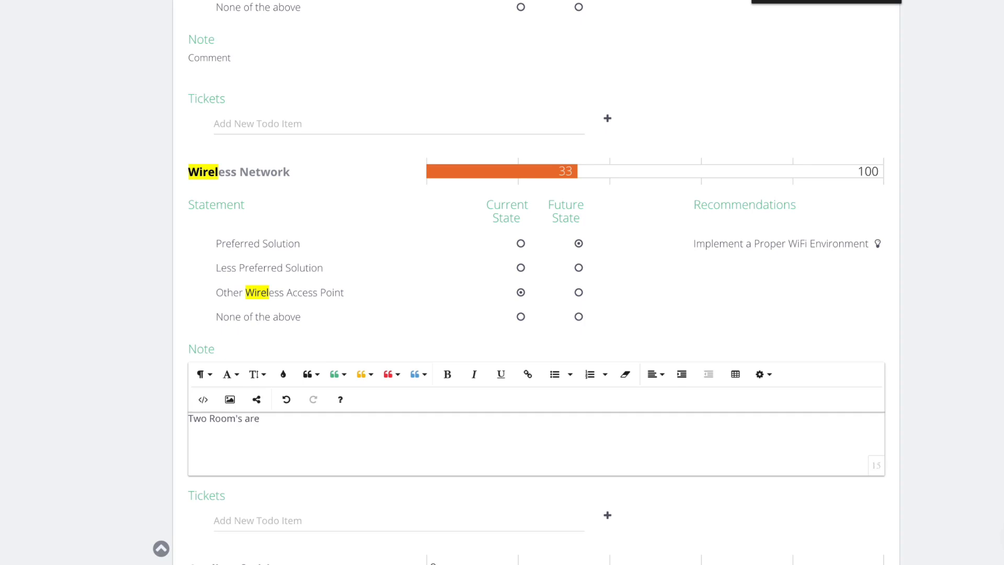
{"action": "type", "text": "not"}
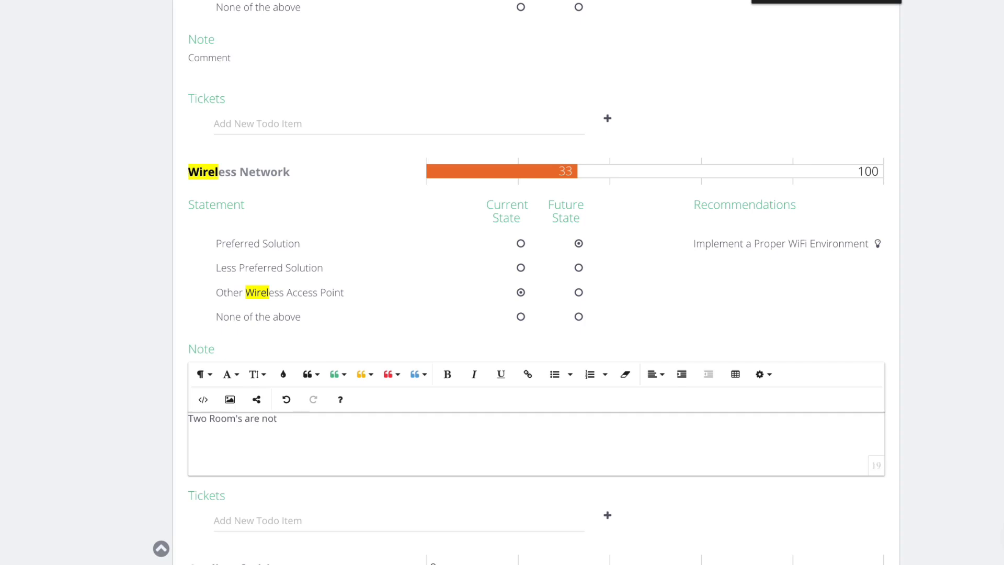
{"action": "type", "text": "Poor connection"}
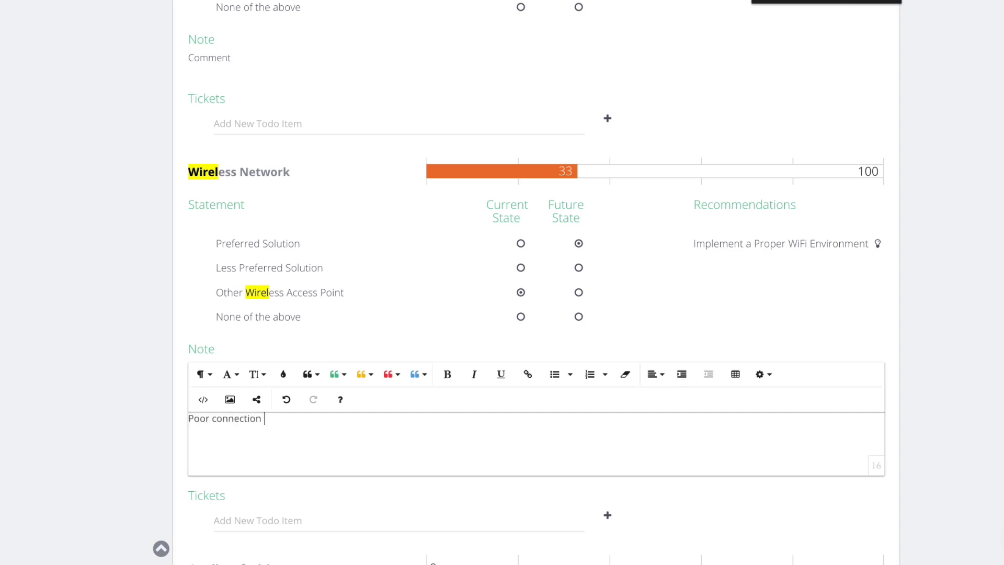
{"action": "type", "text": "reported"}
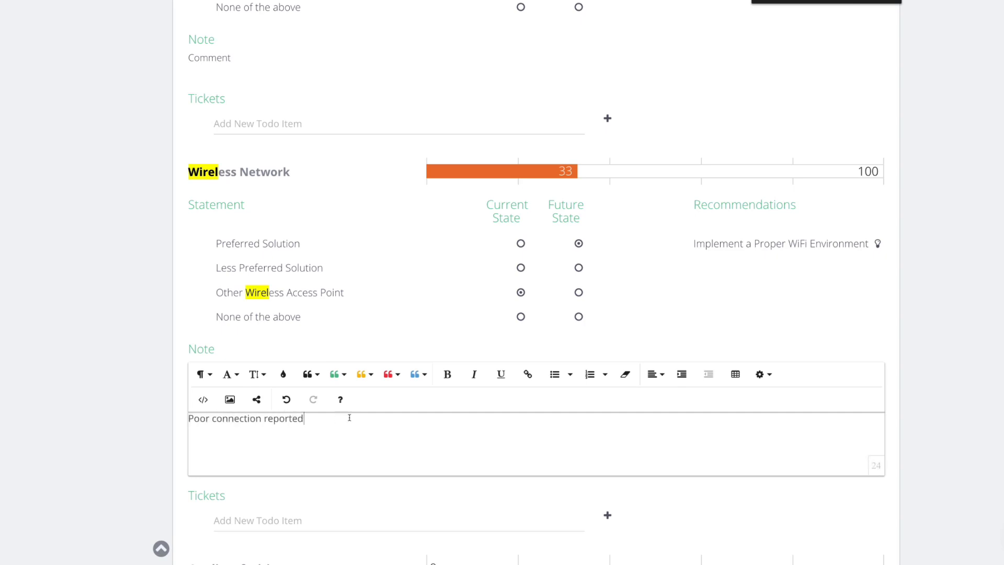
{"action": "mouse_move", "coordinate": [364, 374]}
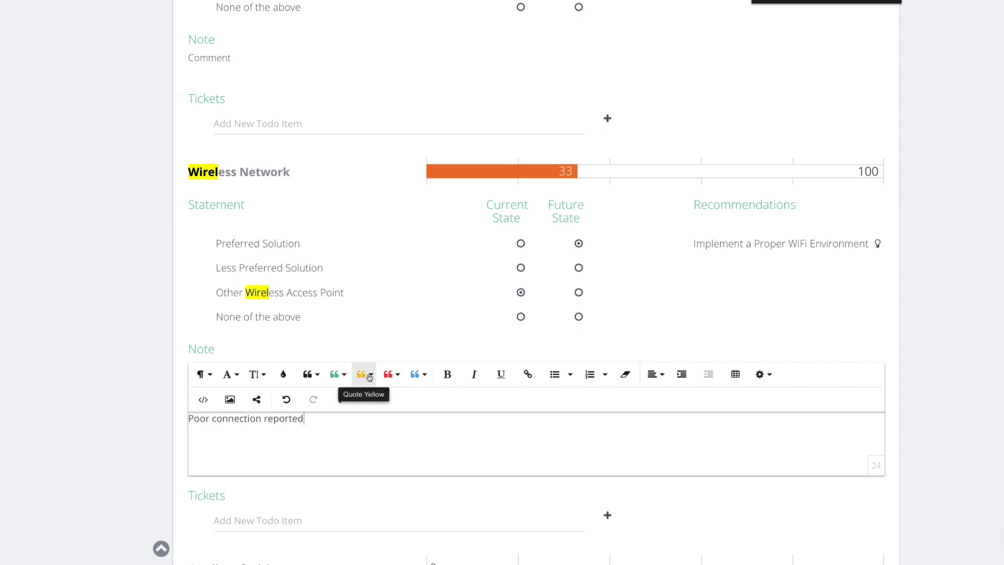
{"action": "mouse_move", "coordinate": [388, 374]}
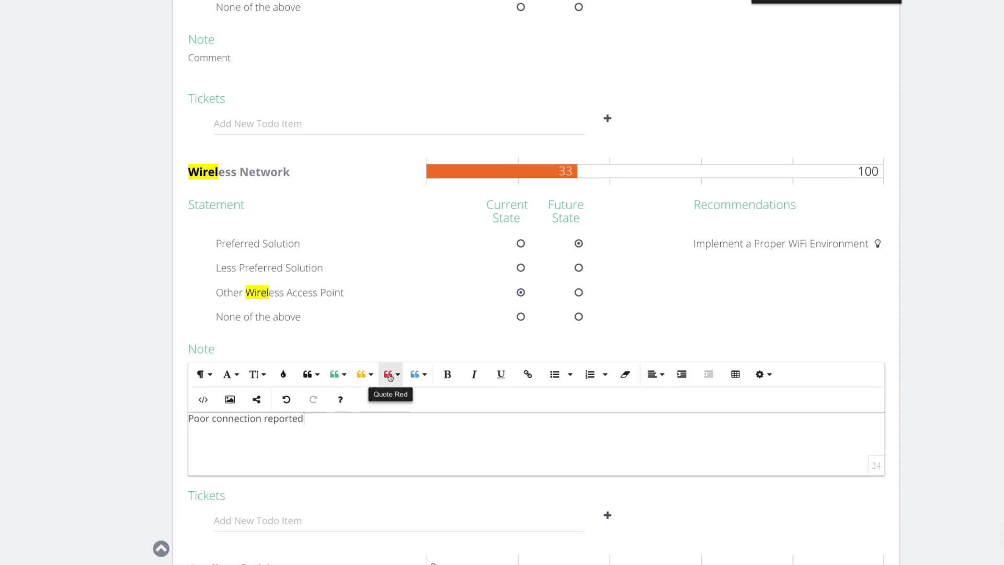
{"action": "left_click", "coordinate": [386, 373]}
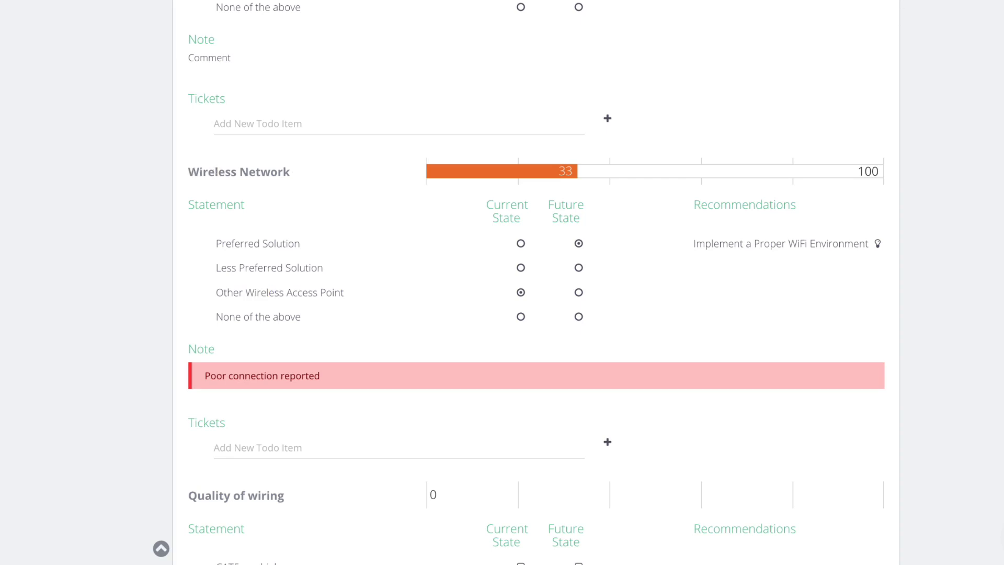
{"action": "mouse_move", "coordinate": [93, 313]}
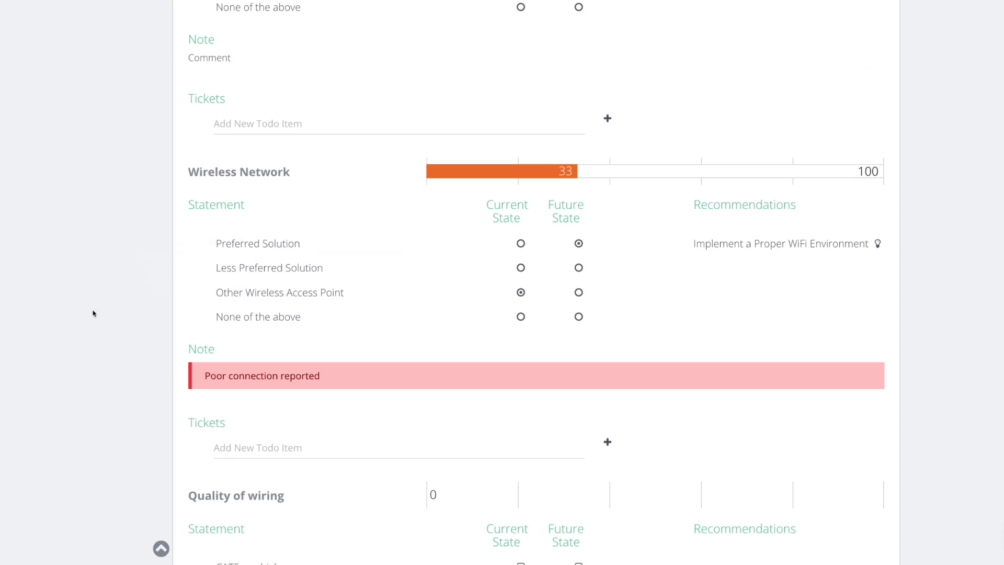
{"action": "mouse_move", "coordinate": [775, 252]}
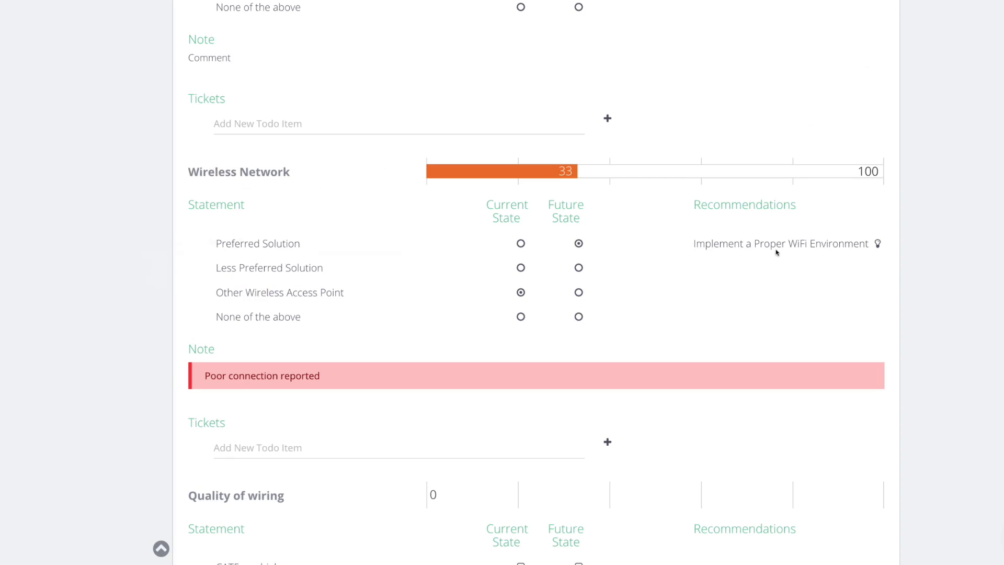
{"action": "mouse_move", "coordinate": [285, 381]}
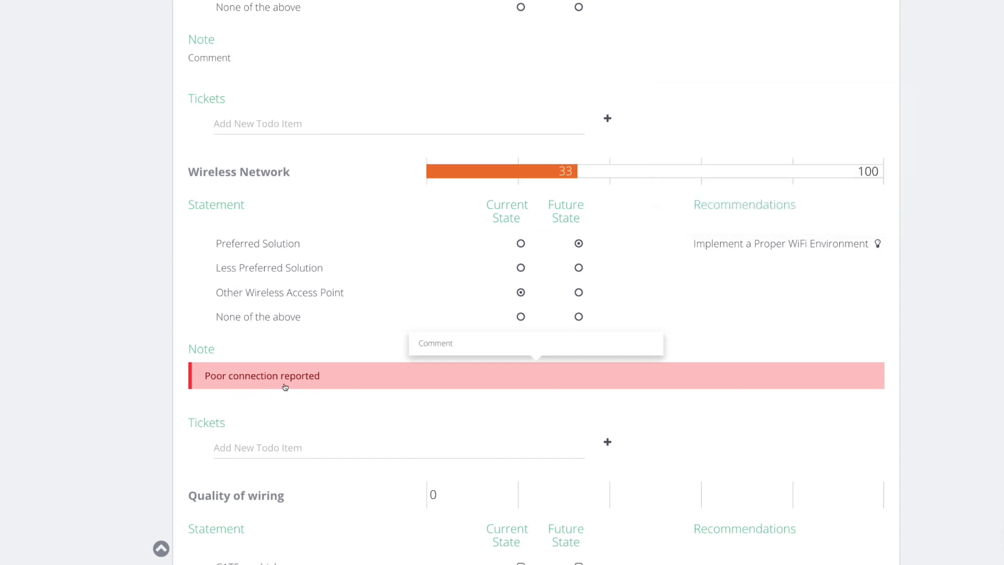
- Scroll to the WiFi environment project and begin its empty Deliverable field
{"action": "scroll", "scroll_direction": "down", "scroll_amount": 3}
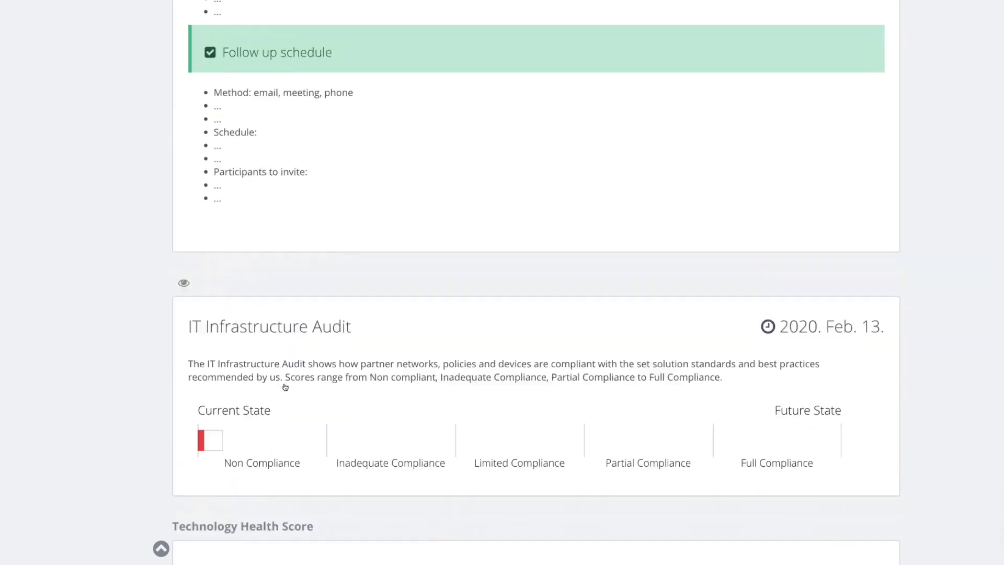
{"action": "scroll", "scroll_direction": "down", "scroll_amount": 3}
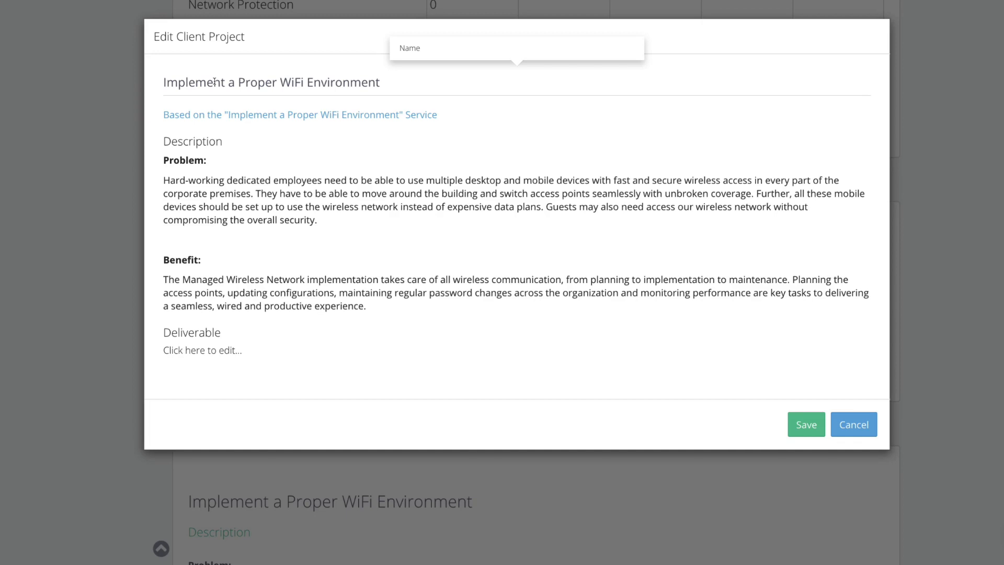
{"action": "mouse_move", "coordinate": [171, 188]}
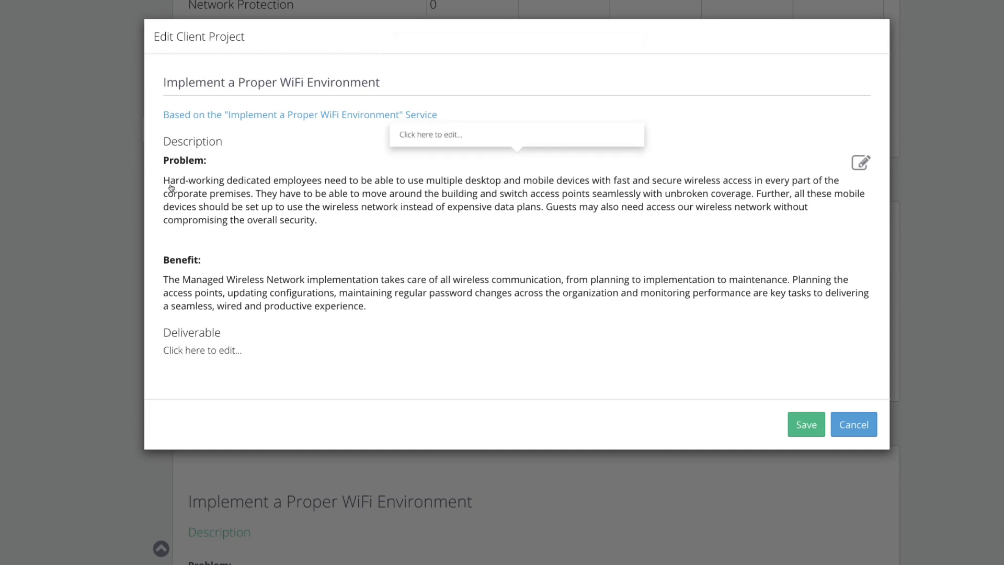
{"action": "mouse_move", "coordinate": [272, 214]}
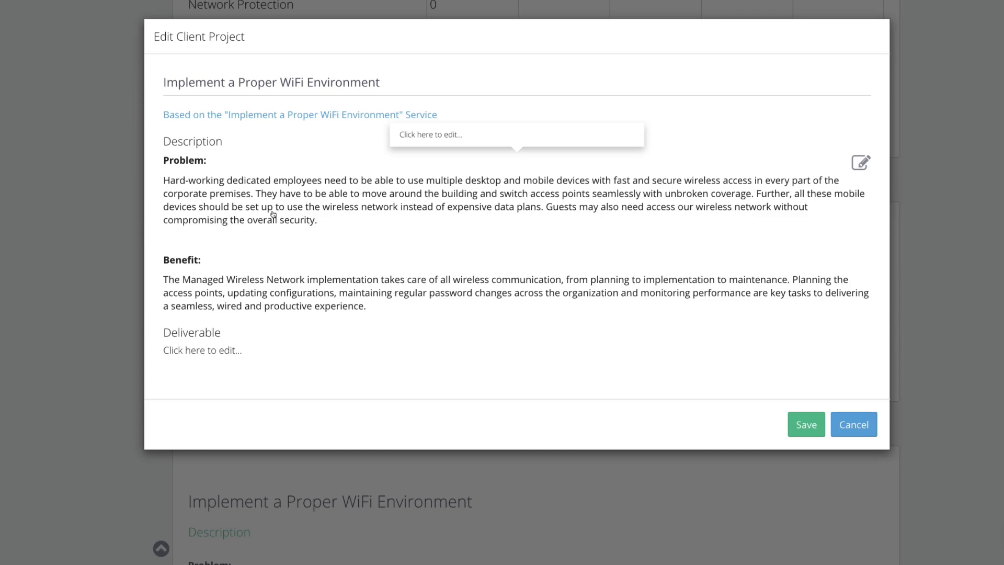
{"action": "mouse_move", "coordinate": [221, 294]}
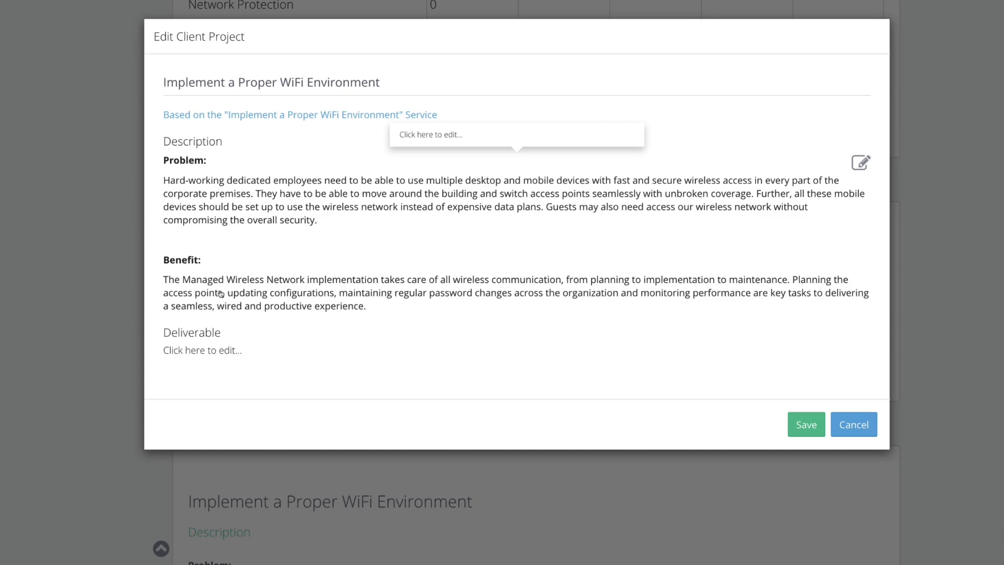
{"action": "left_click", "coordinate": [202, 350]}
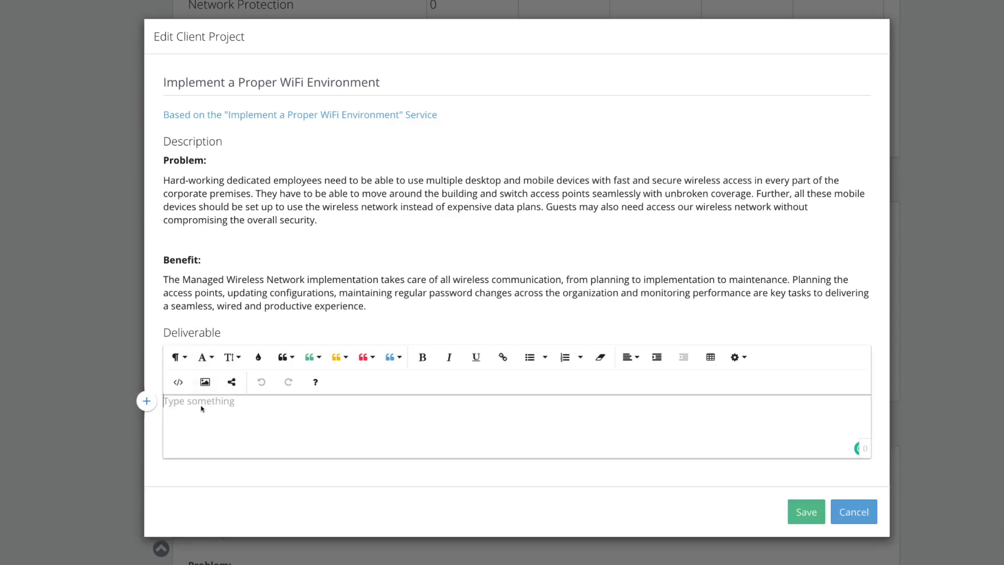
- Type a green Quote 'Project Scope' heading in the deliverable and start a bulleted list
{"action": "type", "text": "Project Sc"}
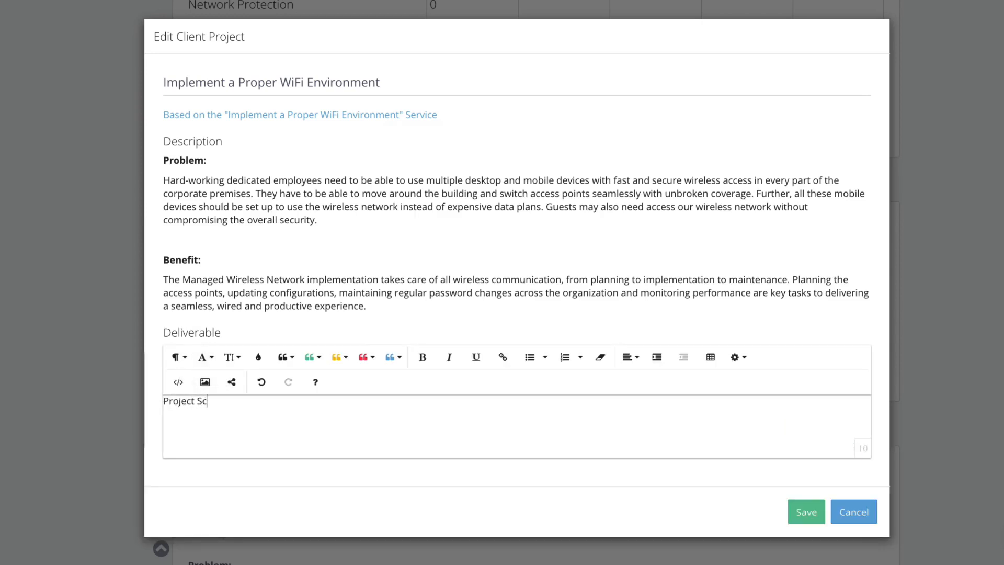
{"action": "type", "text": "ope"}
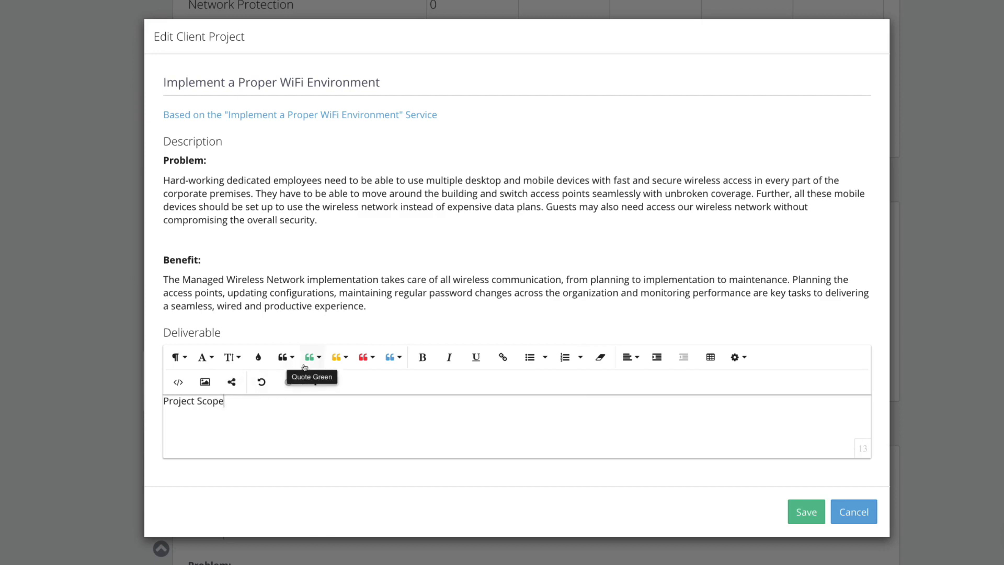
{"action": "left_click", "coordinate": [309, 357]}
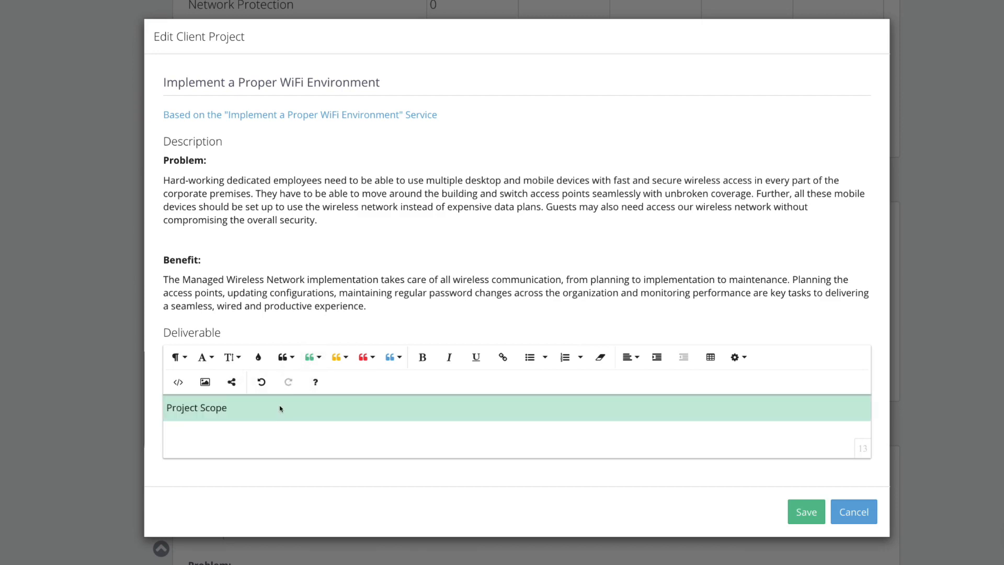
{"action": "mouse_move", "coordinate": [529, 356]}
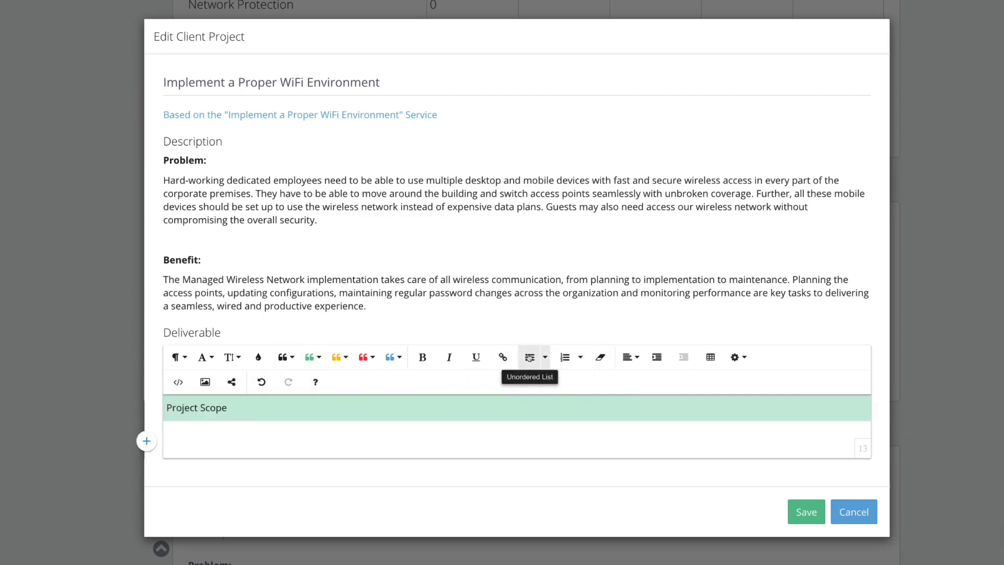
{"action": "left_click", "coordinate": [529, 356]}
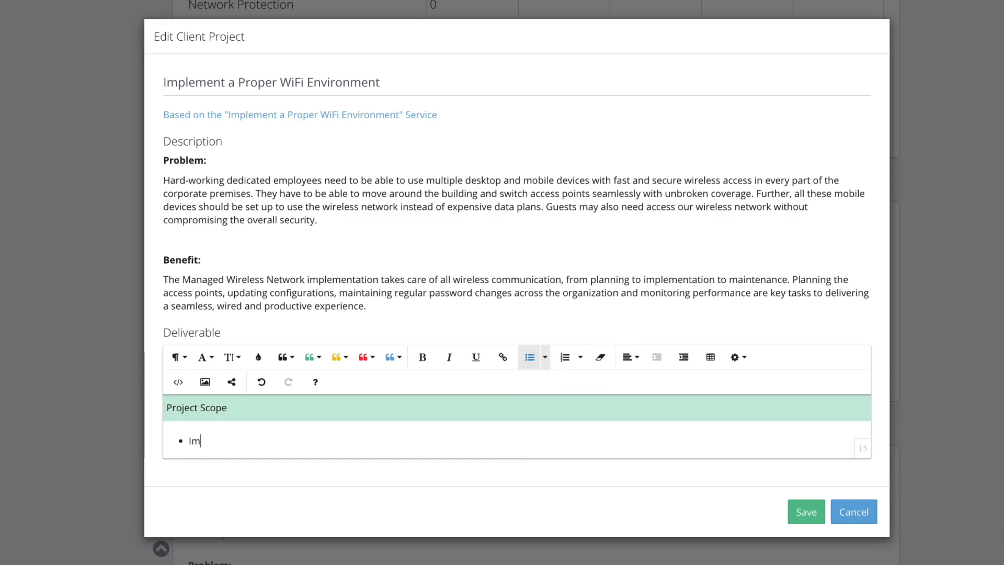
- Add the bullet 'Implement a final solution for Marketing', save, and reopen the WiFi project
{"action": "type", "text": "plement a"}
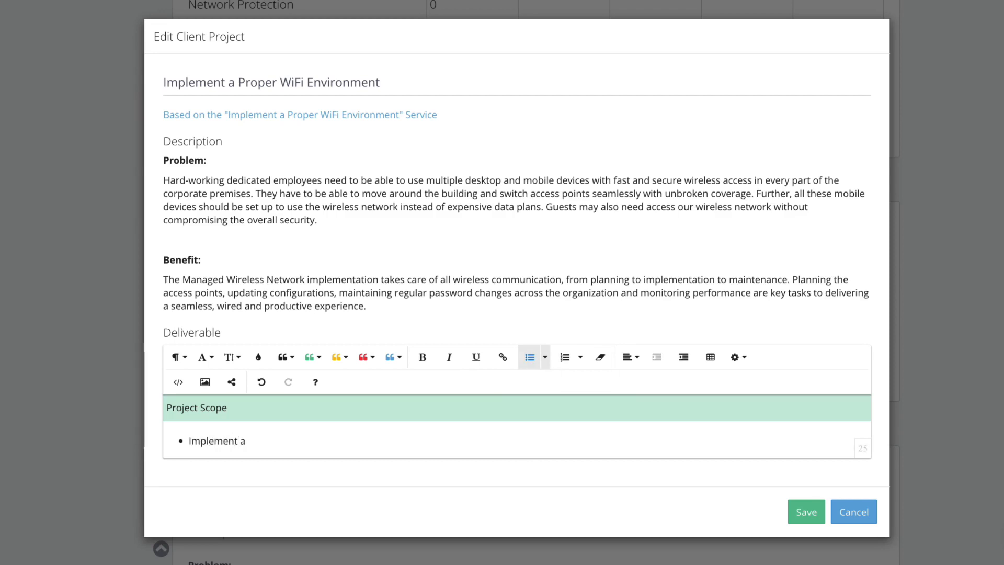
{"action": "type", "text": "final solution for Marke"}
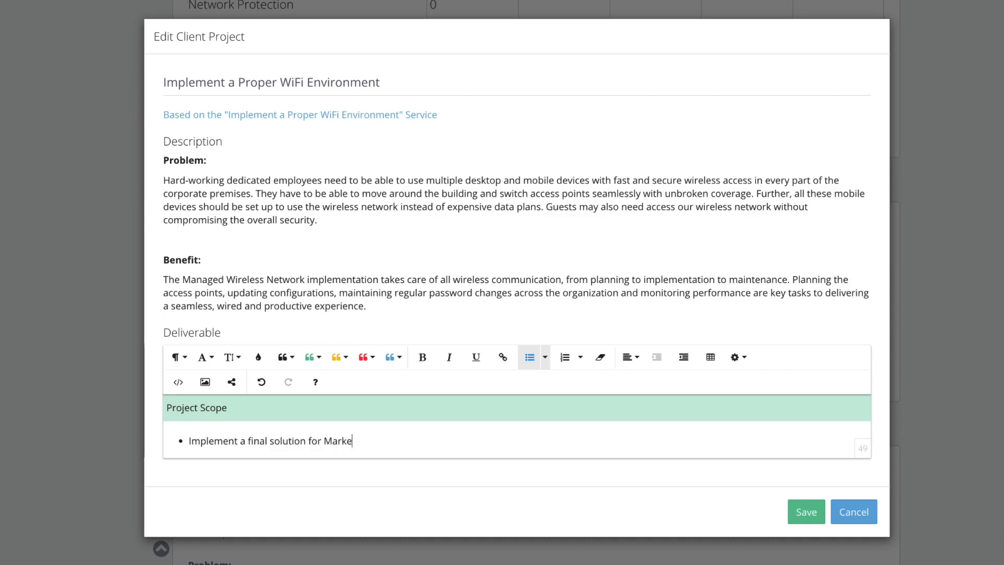
{"action": "type", "text": "ting"}
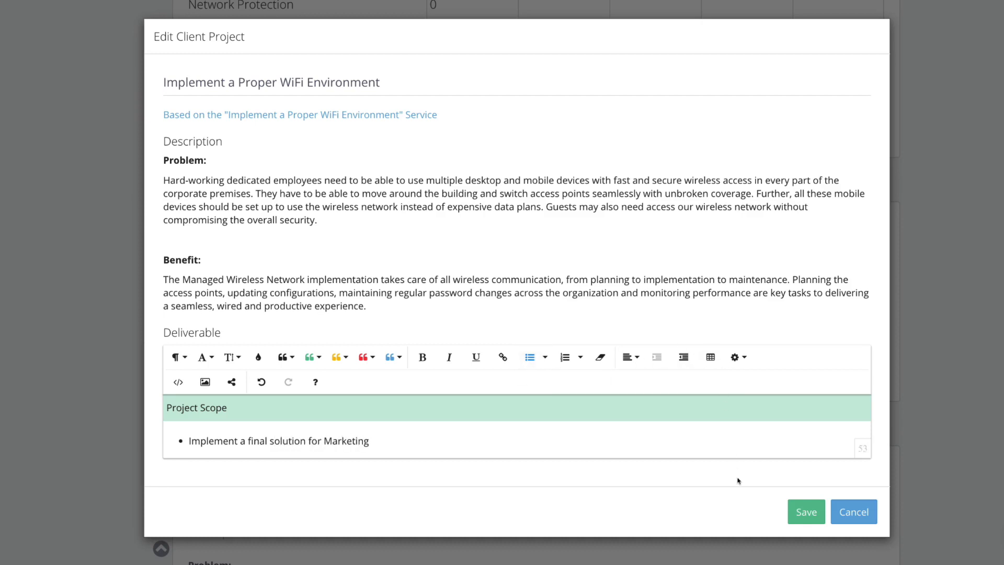
{"action": "left_click", "coordinate": [806, 511]}
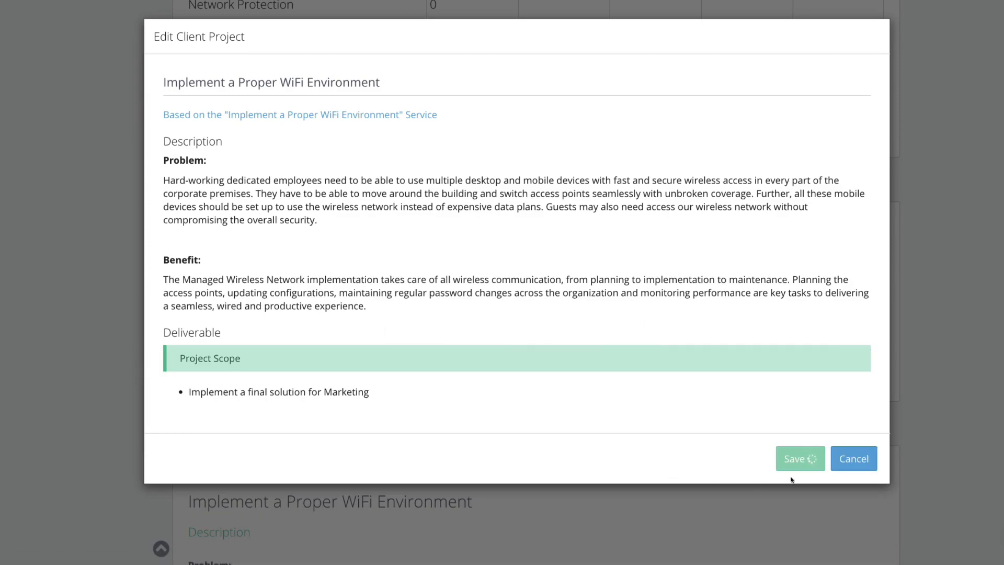
{"action": "left_click", "coordinate": [800, 459]}
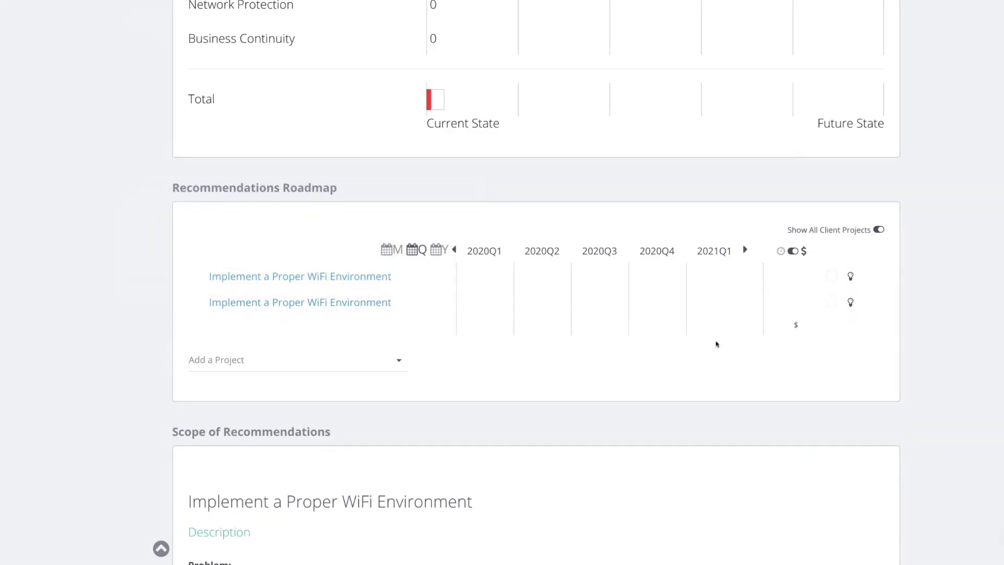
{"action": "left_click", "coordinate": [300, 276]}
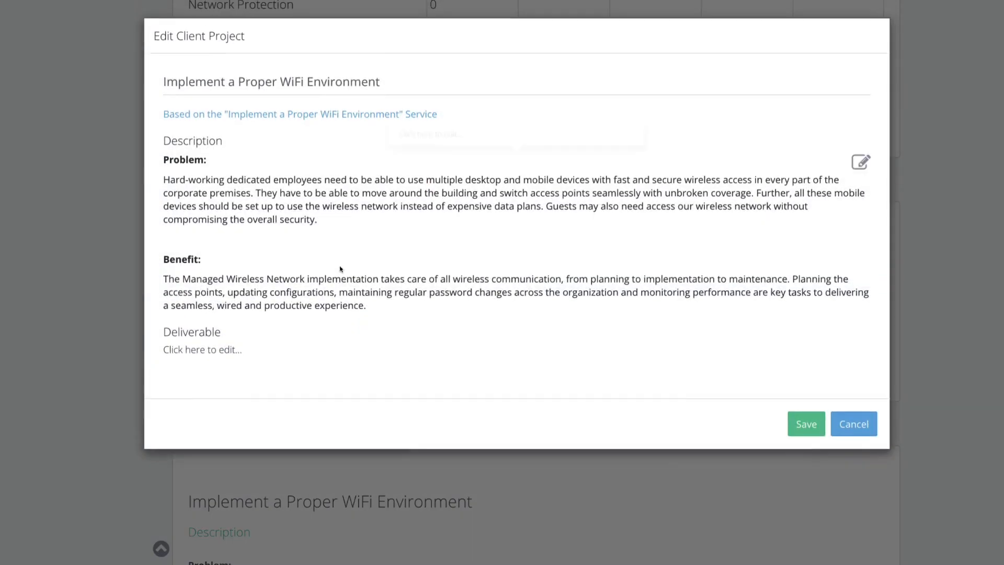
- Close the duplicate project dialog and assign a responsible person to the WiFi project
{"action": "left_click", "coordinate": [853, 423]}
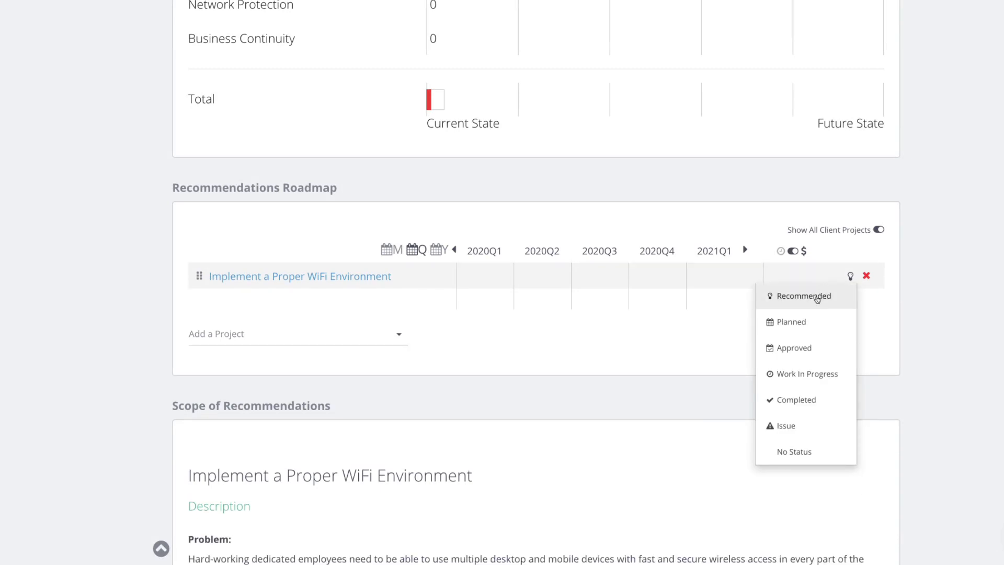
{"action": "mouse_move", "coordinate": [791, 321]}
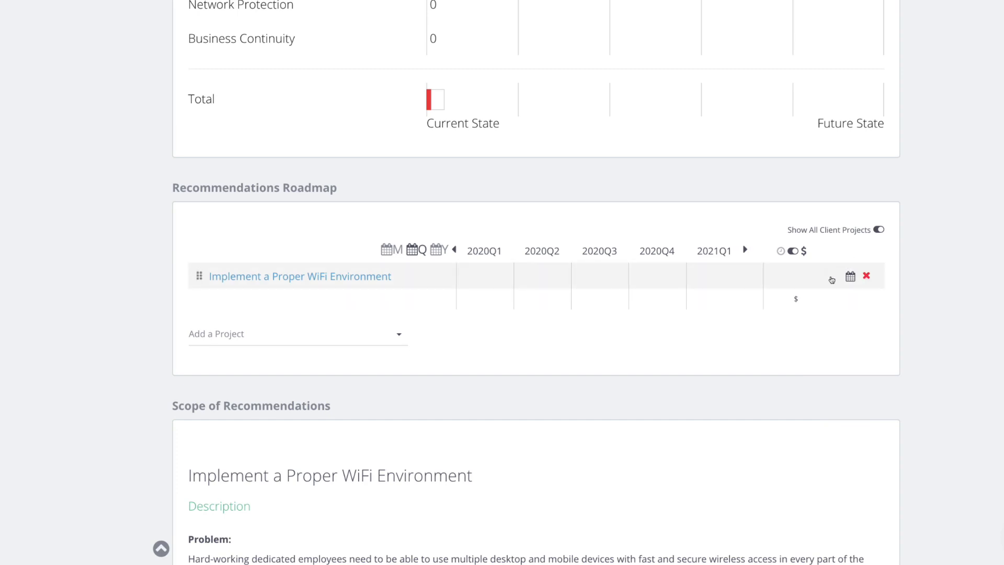
{"action": "left_click", "coordinate": [831, 280]}
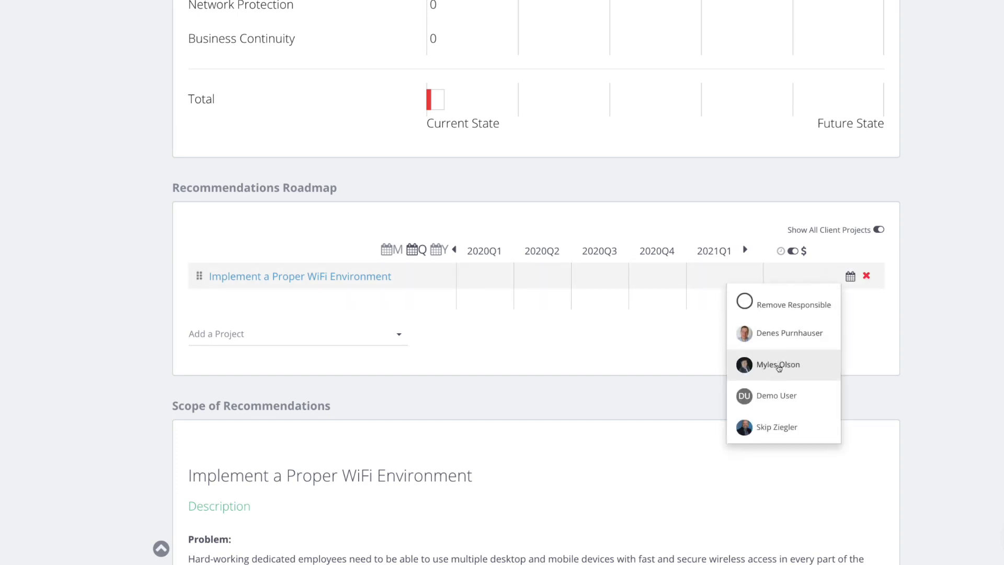
{"action": "left_click", "coordinate": [775, 364]}
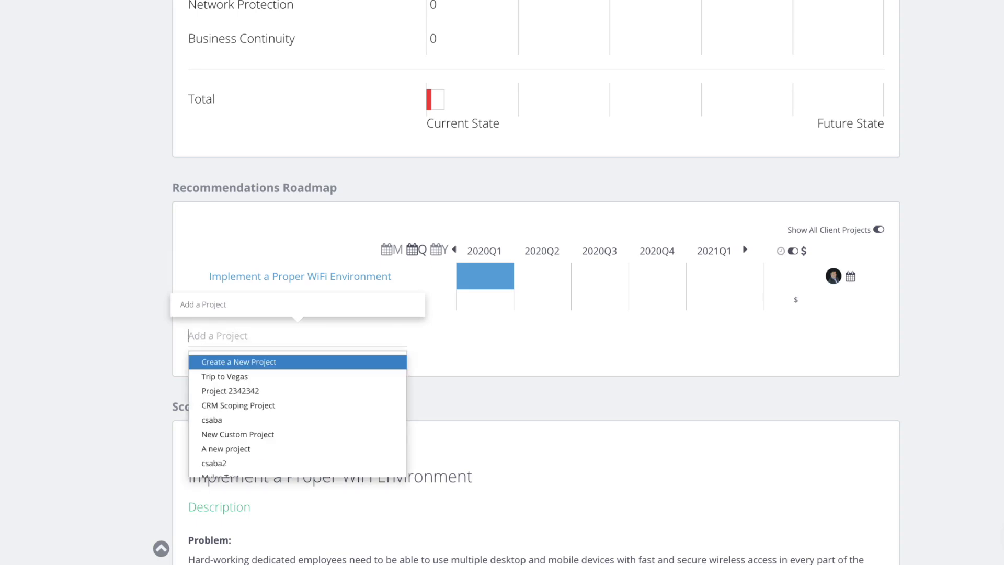
- Search projects for 'applic' and choose to create a new client project
{"action": "type", "text": "applic"}
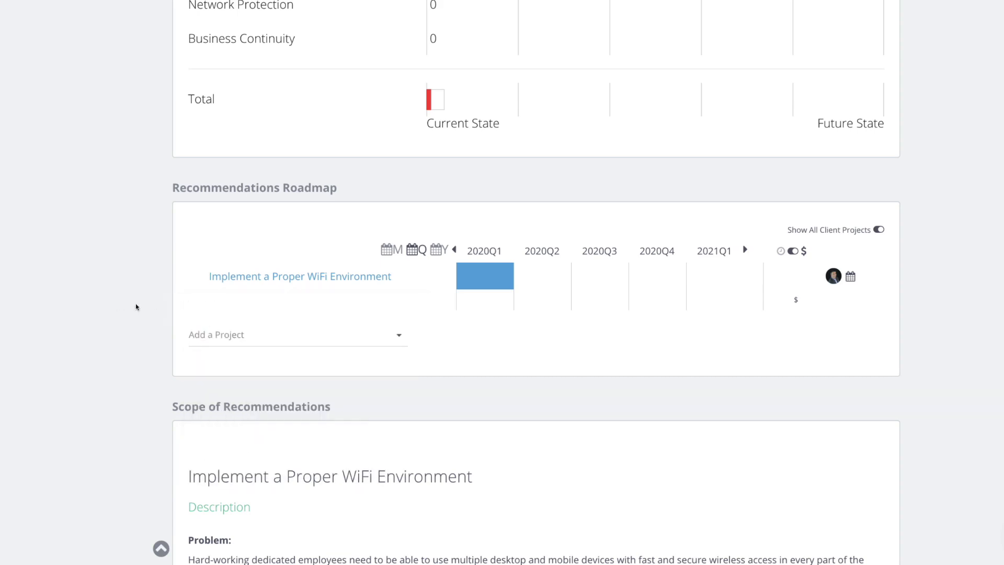
{"action": "left_click", "coordinate": [294, 334]}
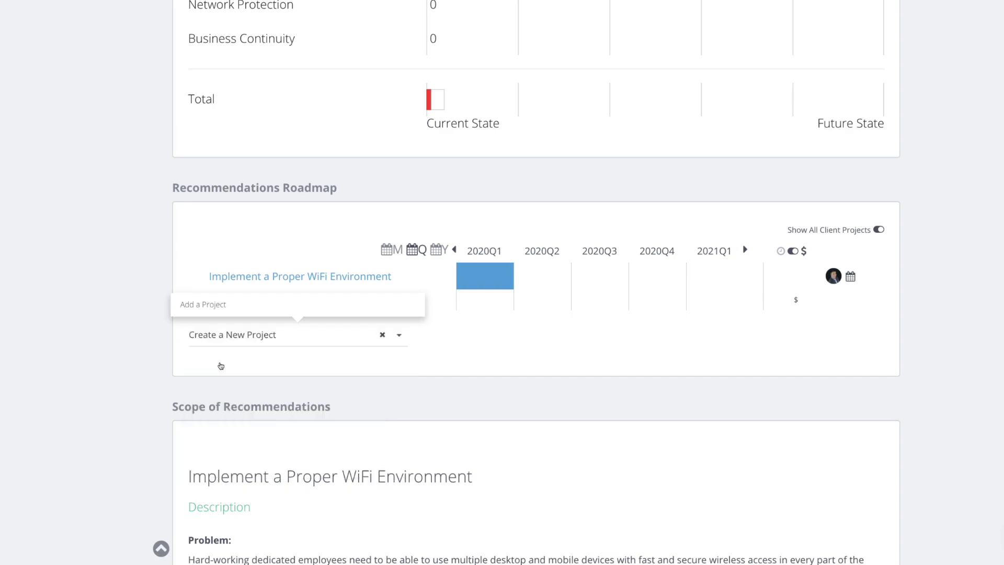
{"action": "left_click", "coordinate": [232, 334]}
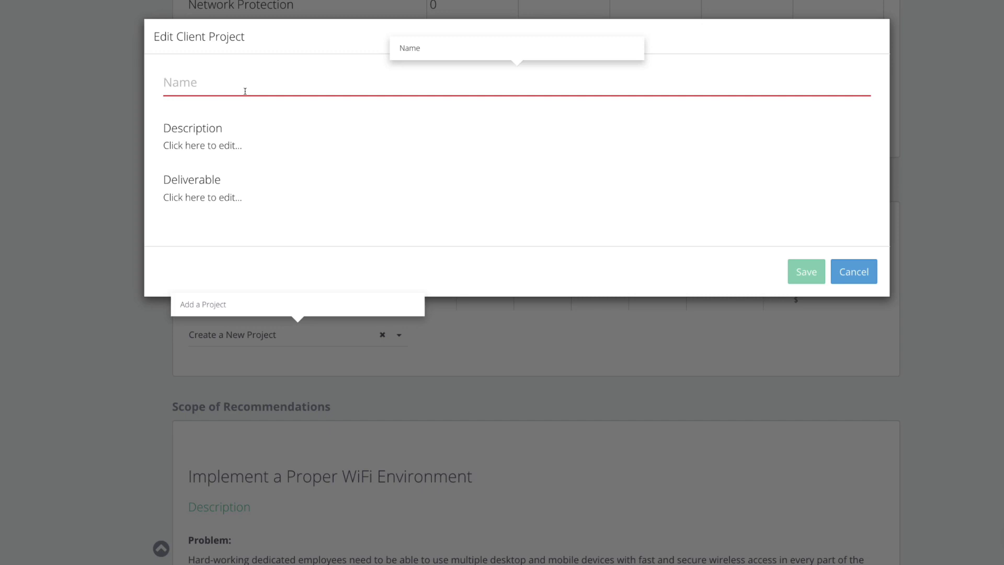
- Enter the project name 'CRM Application Evaluation Project', fixing typing mistakes along the way
{"action": "type", "text": "CR"}
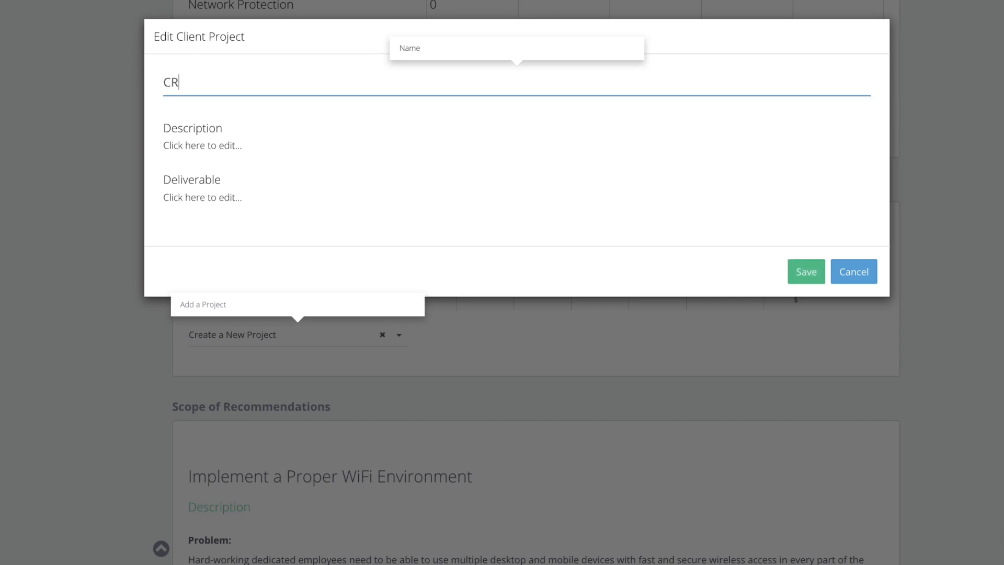
{"action": "type", "text": "M APplicatio"}
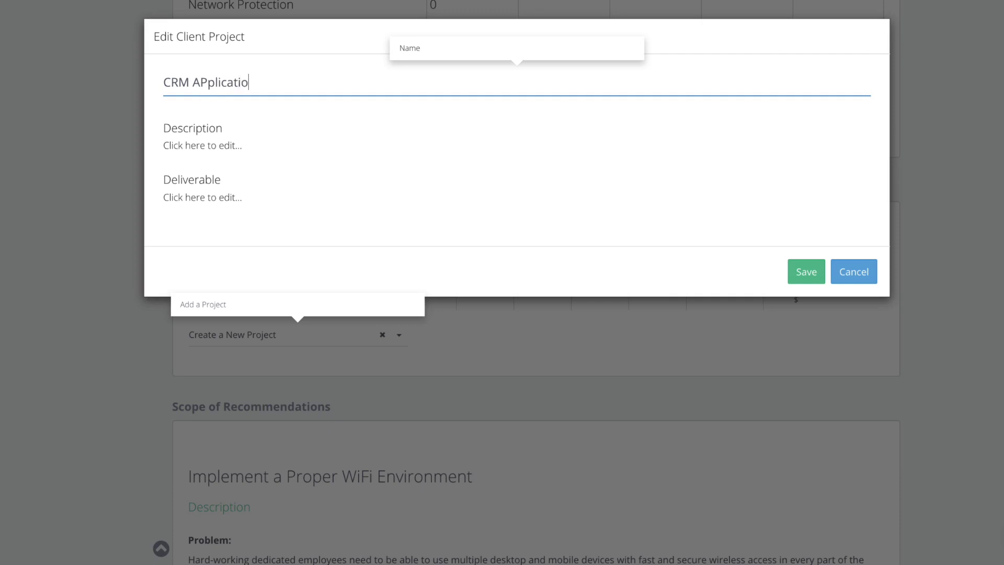
{"action": "type", "text": "np"}
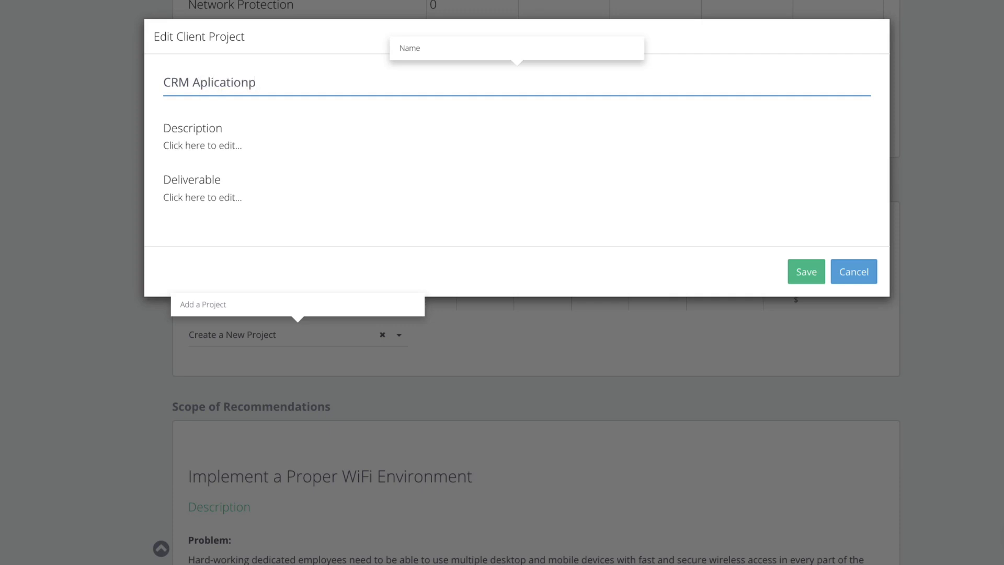
{"action": "key", "text": "Backspace"}
{"action": "type", "text": "p"}
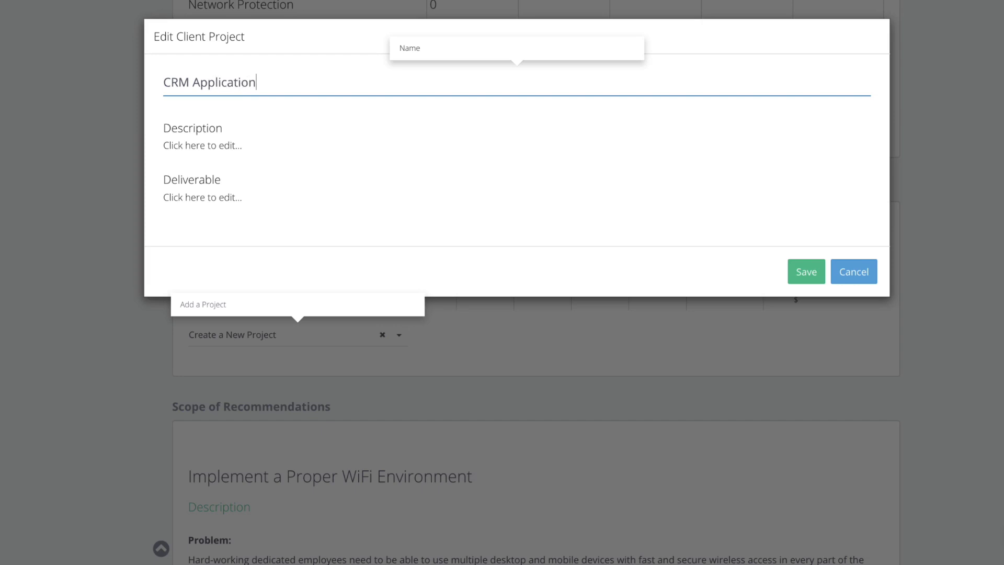
{"action": "type", "text": "Project Evalua"}
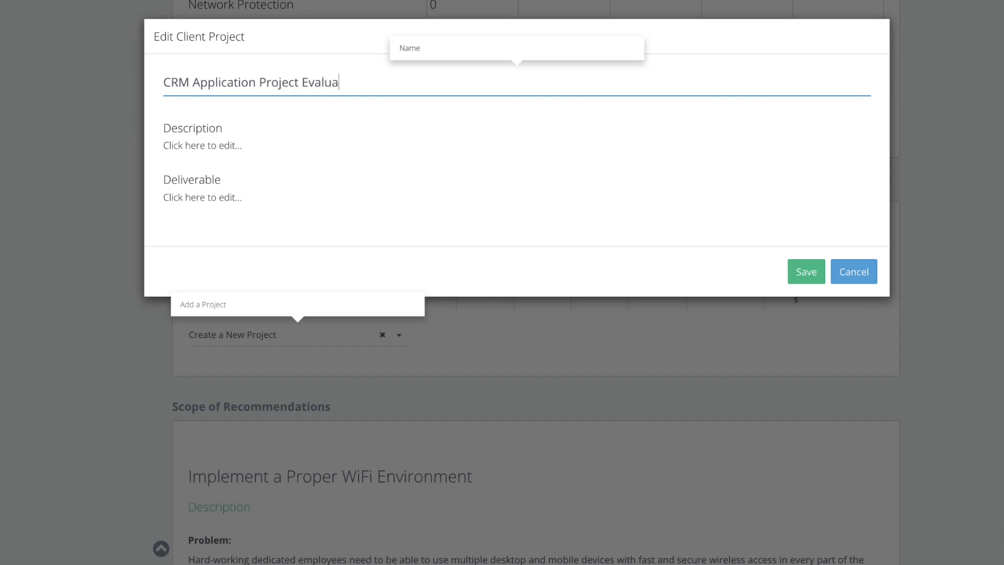
{"action": "type", "text": "tion"}
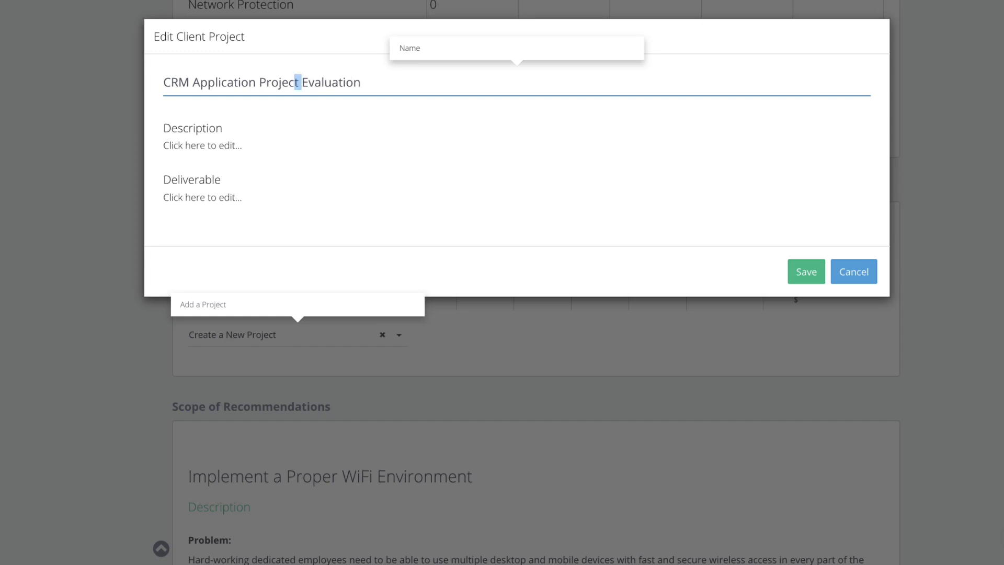
{"action": "key", "text": "Backspace"}
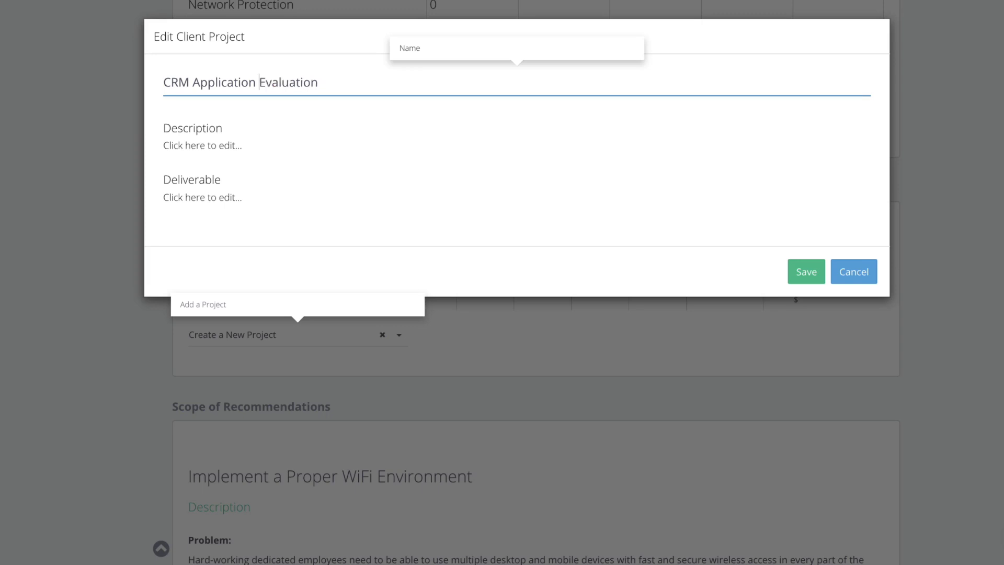
{"action": "type", "text": "Project"}
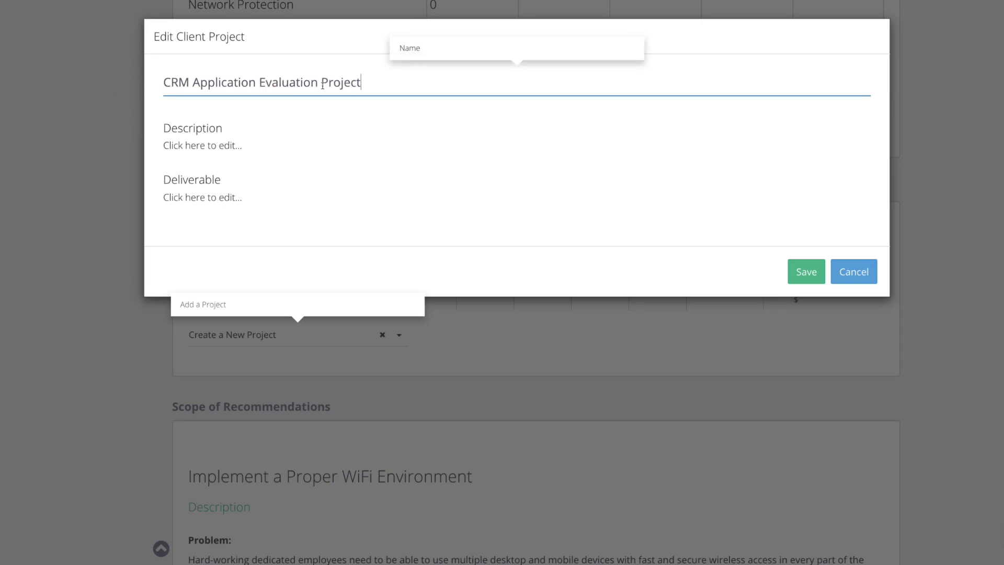
{"action": "left_click", "coordinate": [202, 145]}
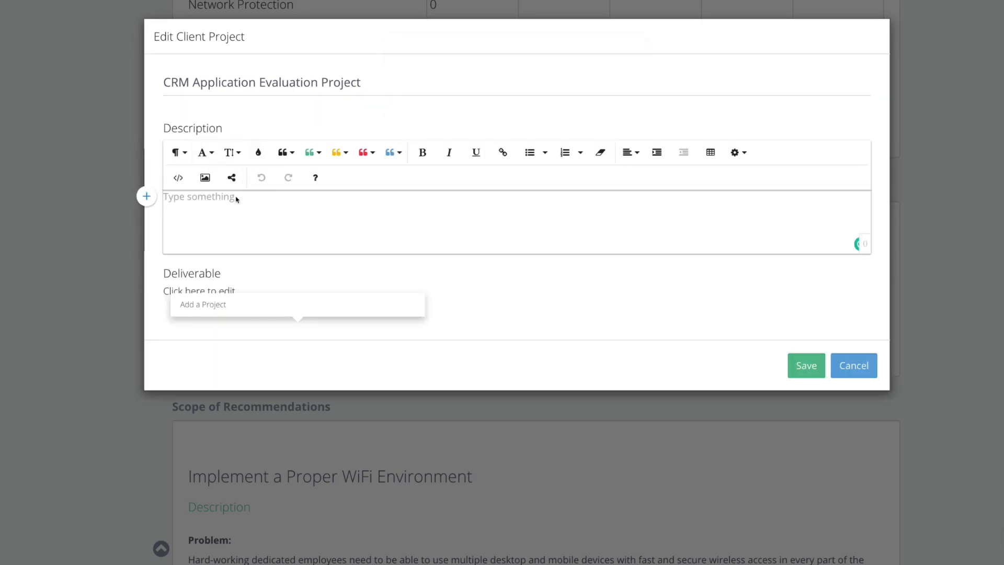
- Type 'Problem' with a bulleted list in the Description, then reopen the CRM project details
{"action": "type", "text": "Pro"}
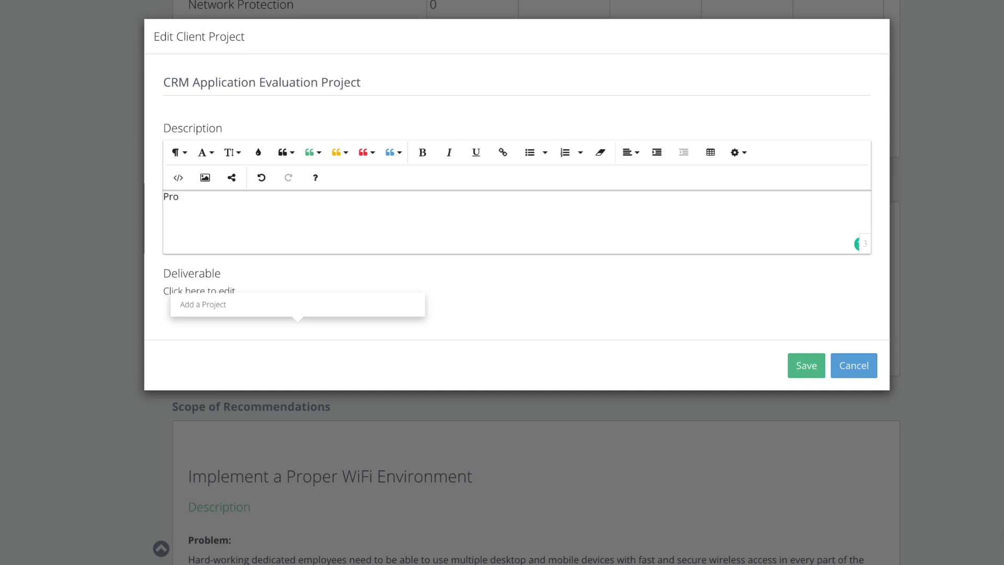
{"action": "type", "text": "blem"}
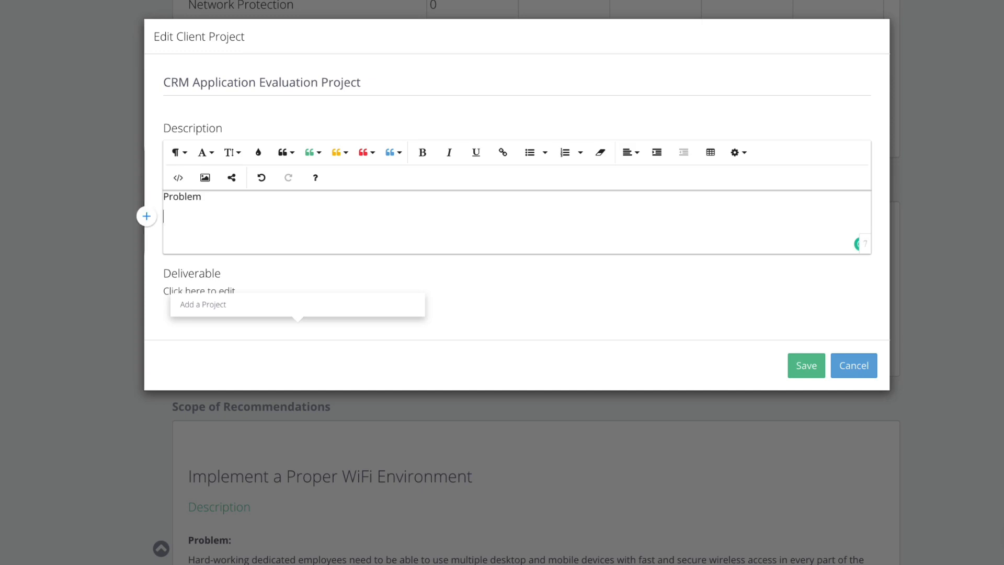
{"action": "left_click", "coordinate": [529, 152]}
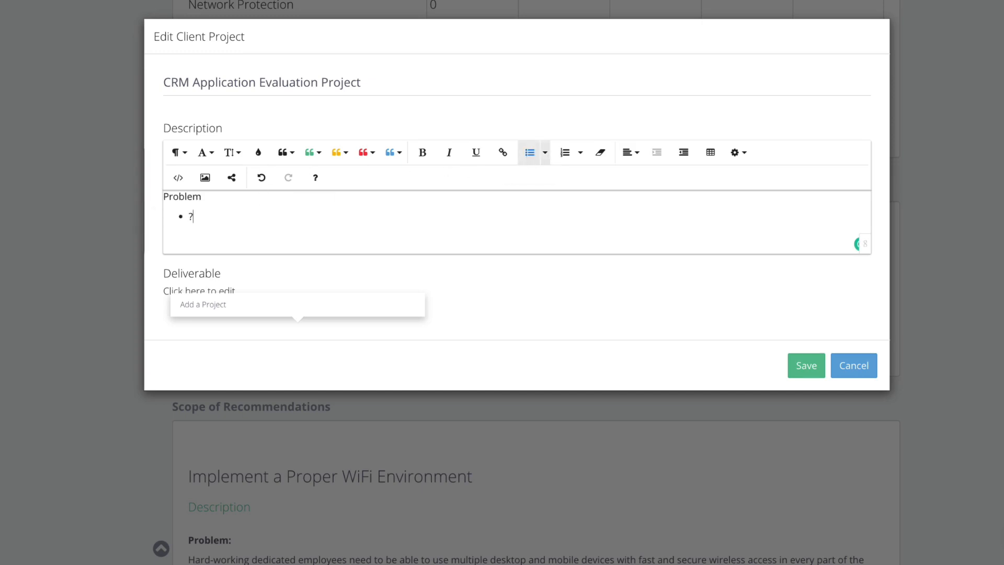
{"action": "left_click", "coordinate": [805, 365]}
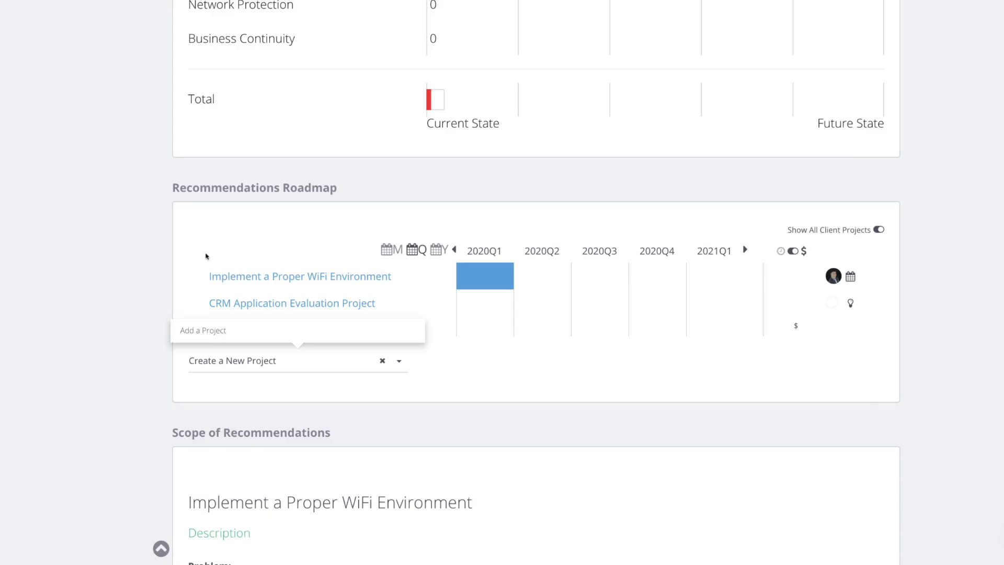
{"action": "left_click", "coordinate": [292, 302]}
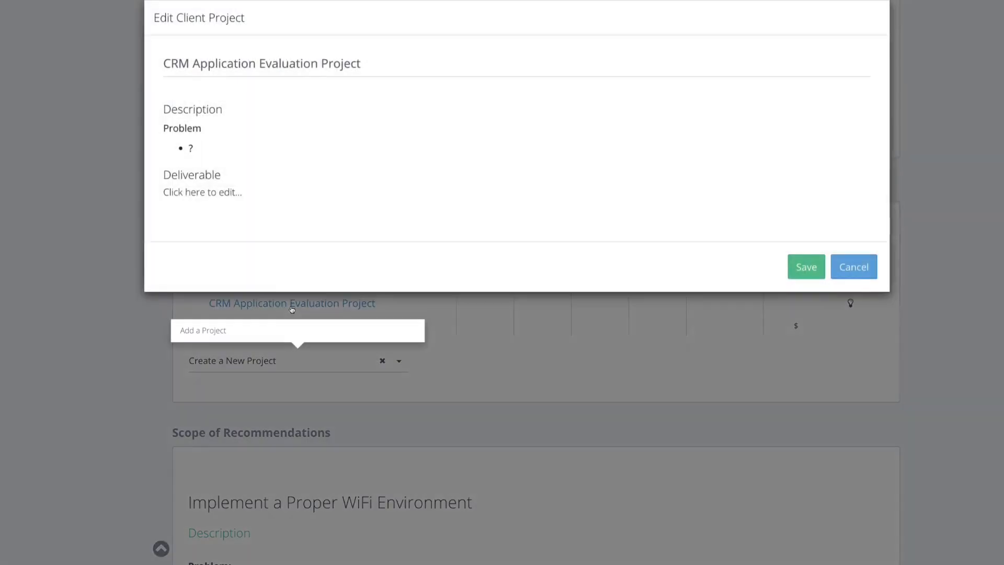
- Add a bulleted deliverable for consultation hours (4 hours on the current...)
{"action": "left_click", "coordinate": [202, 192]}
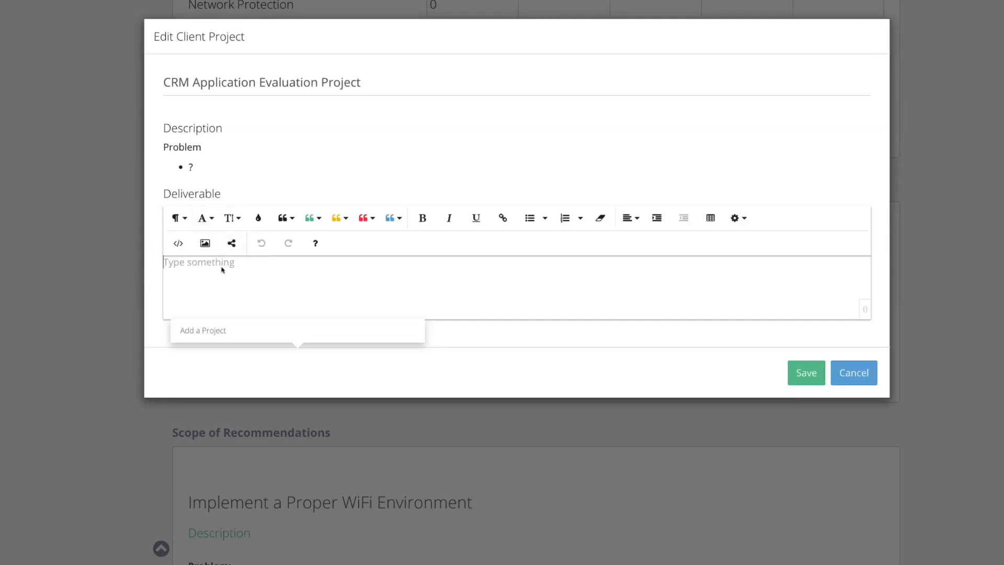
{"action": "left_click", "coordinate": [529, 218]}
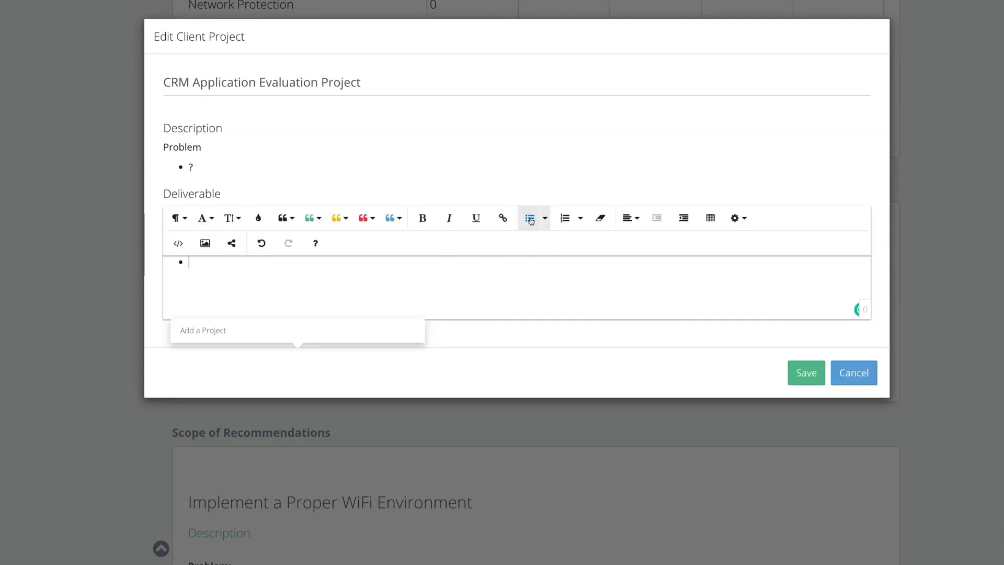
{"action": "type", "text": "Consul"}
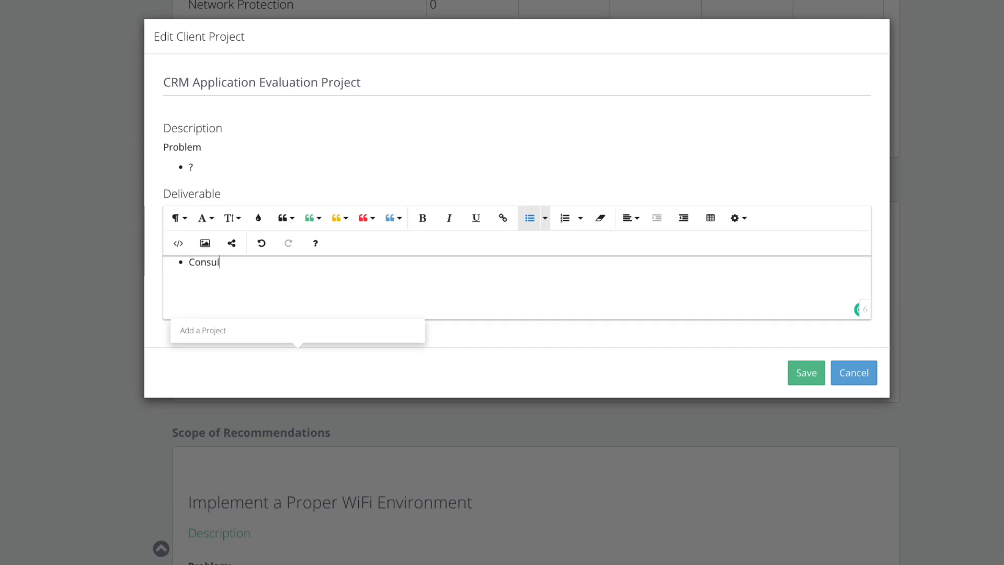
{"action": "type", "text": "tt"}
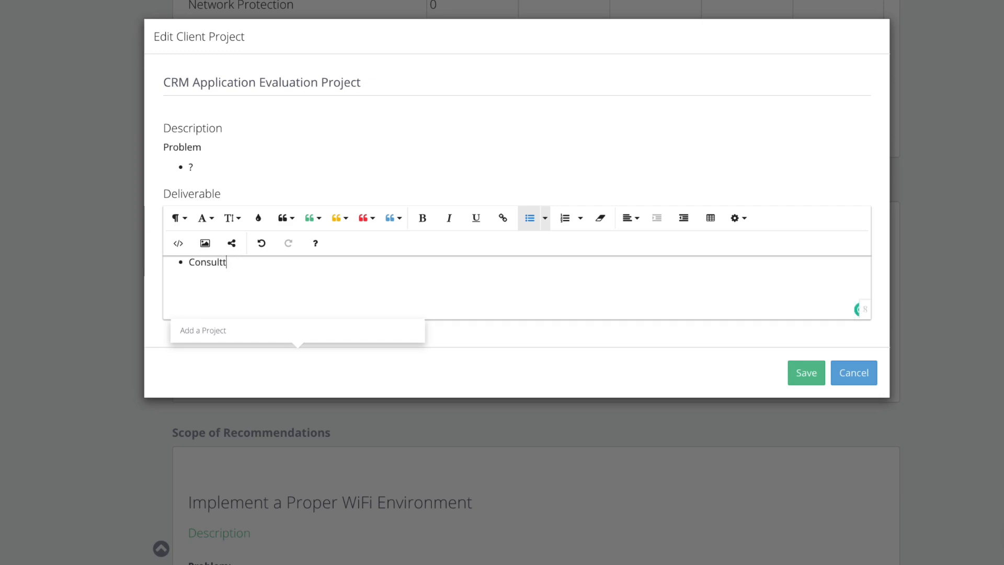
{"action": "type", "text": "ation hou"}
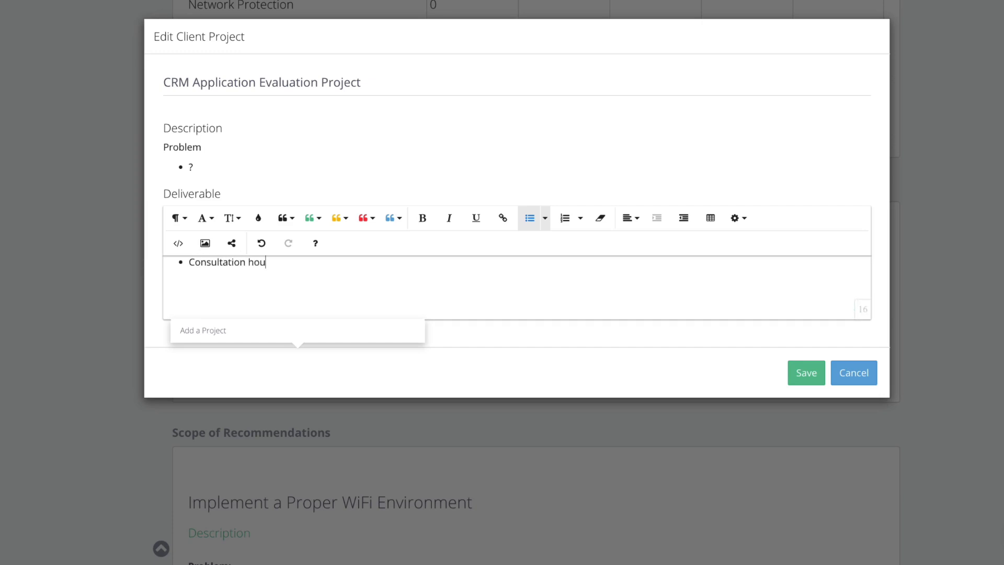
{"action": "type", "text": "rs"}
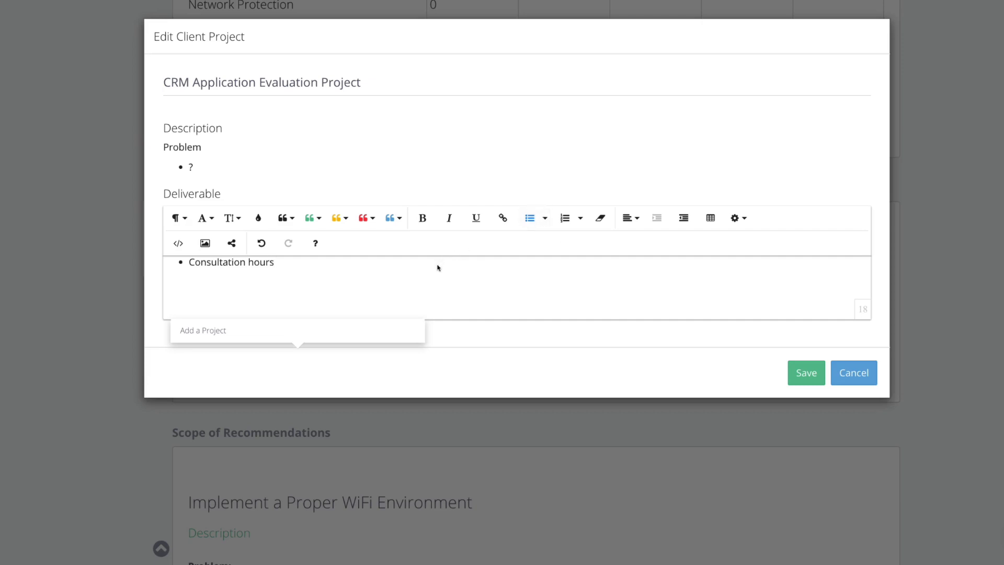
{"action": "type", "text": "("}
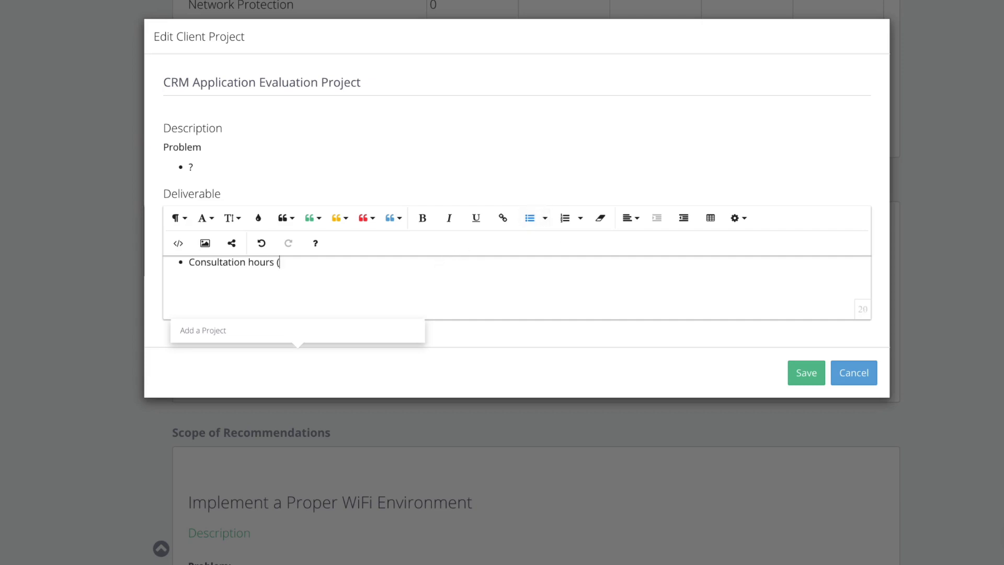
{"action": "type", "text": "4 hours on"}
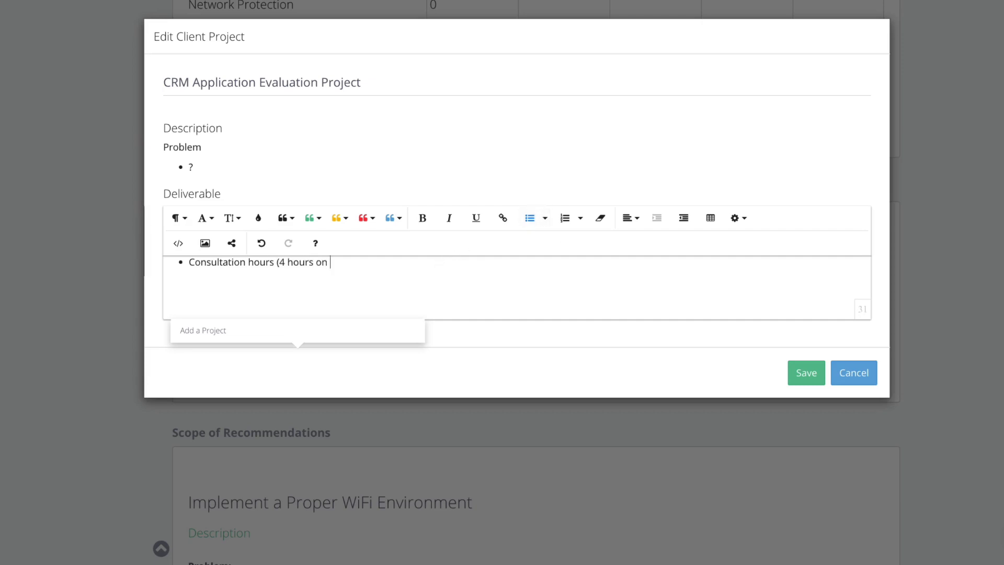
{"action": "type", "text": "the current plan"}
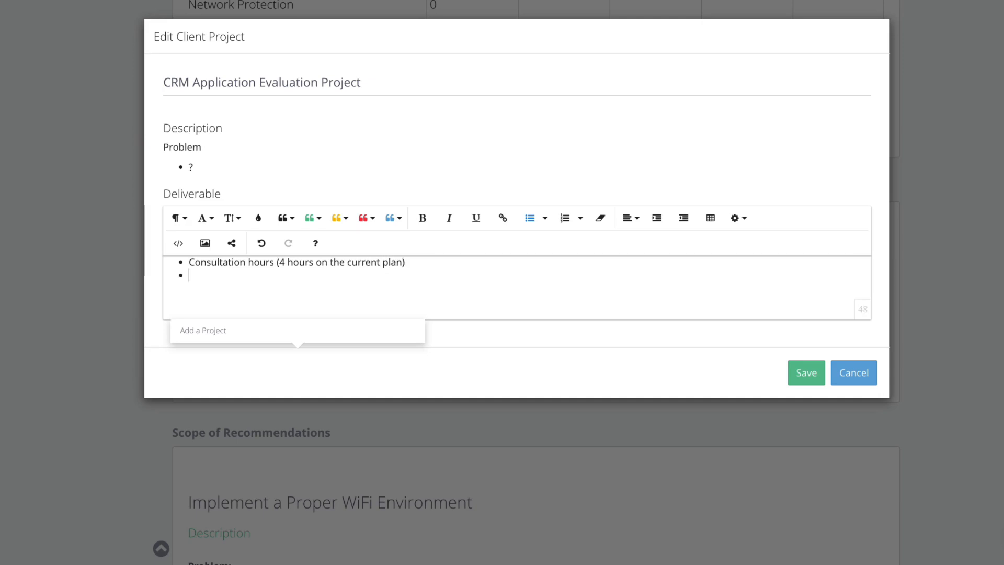
- Add a 'TBD further commitment' deliverable and save the CRM project
{"action": "type", "text": "TBD"}
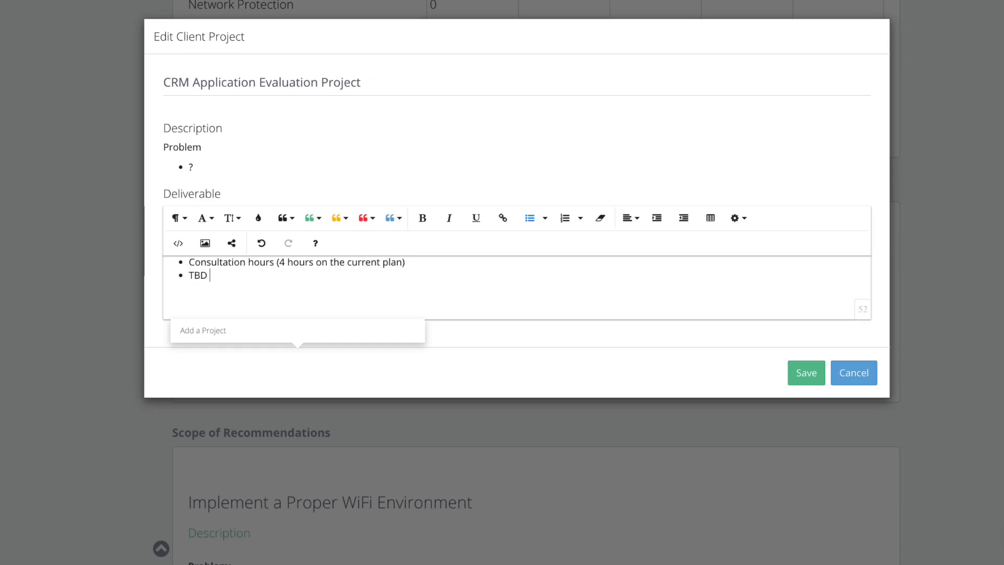
{"action": "type", "text": "further com"}
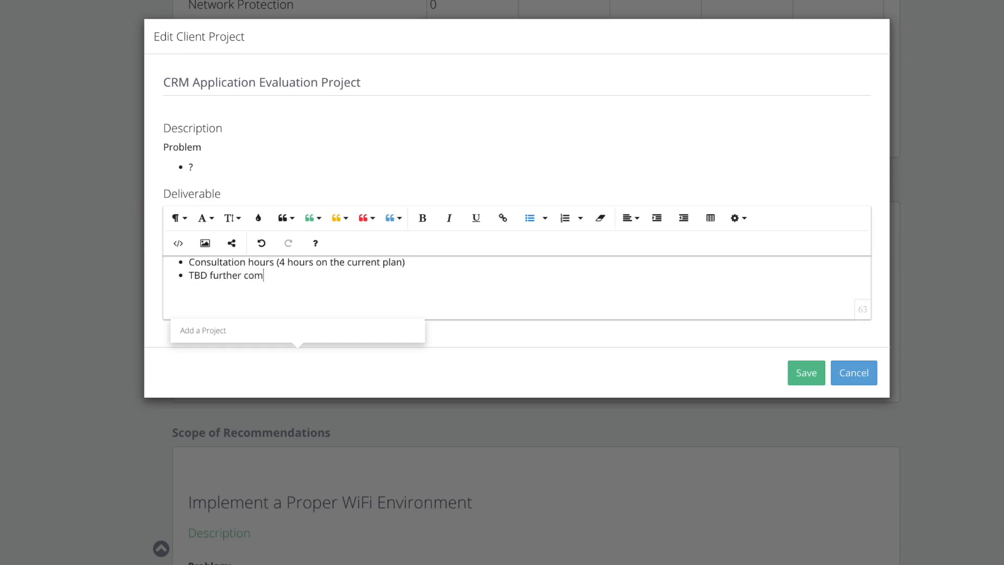
{"action": "type", "text": "mittment"}
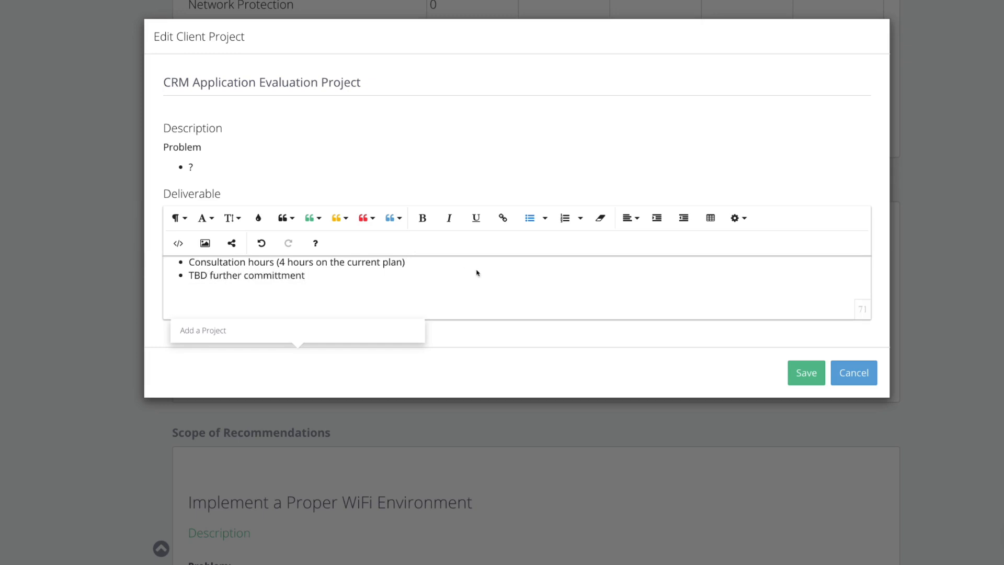
{"action": "left_click", "coordinate": [807, 373]}
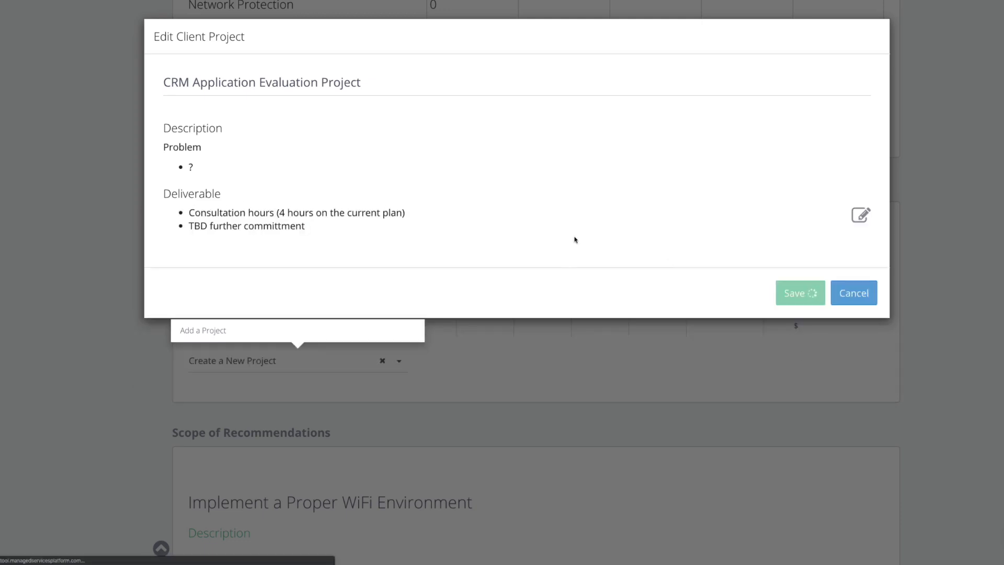
{"action": "mouse_move", "coordinate": [397, 215]}
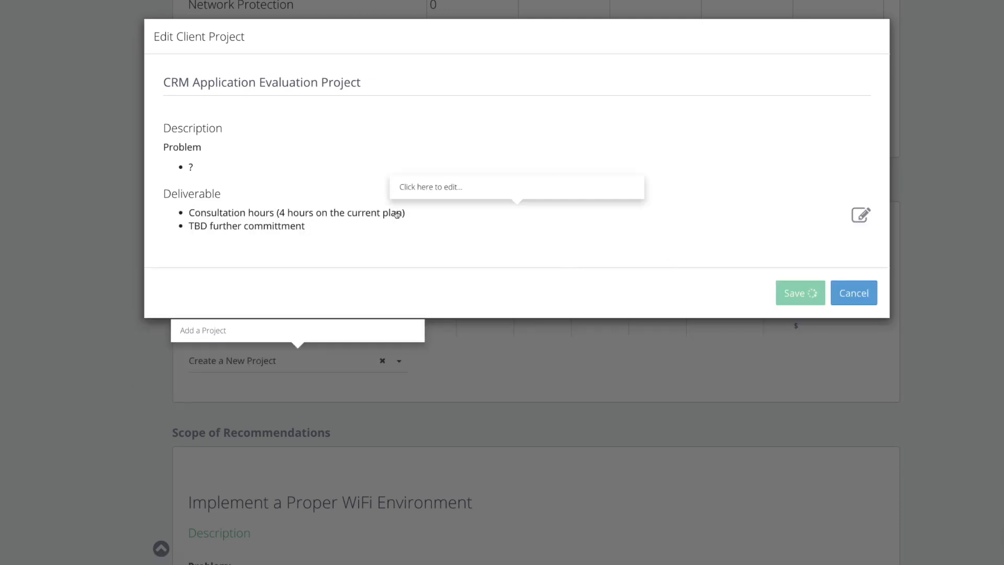
{"action": "left_click", "coordinate": [799, 293]}
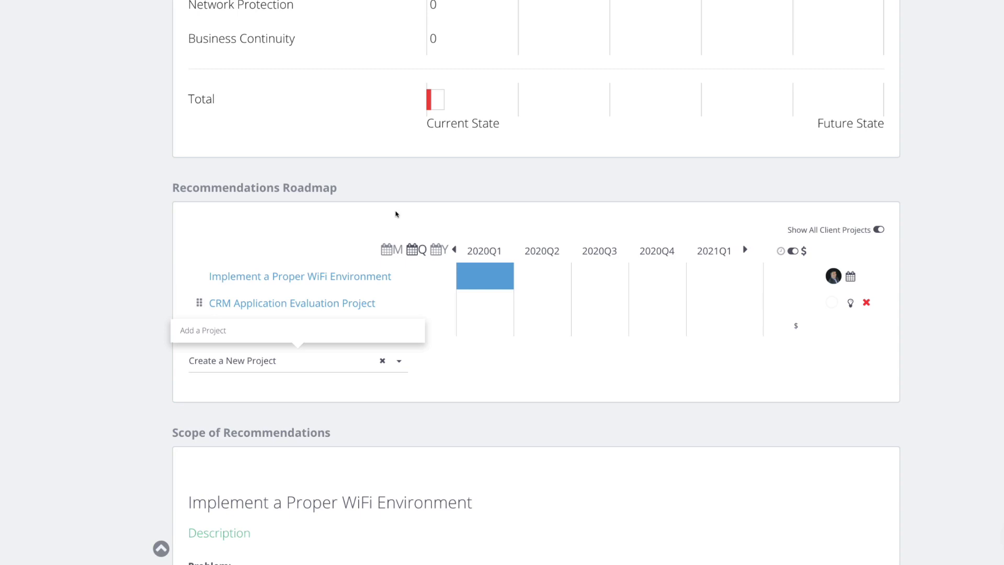
{"action": "mouse_move", "coordinate": [292, 303]}
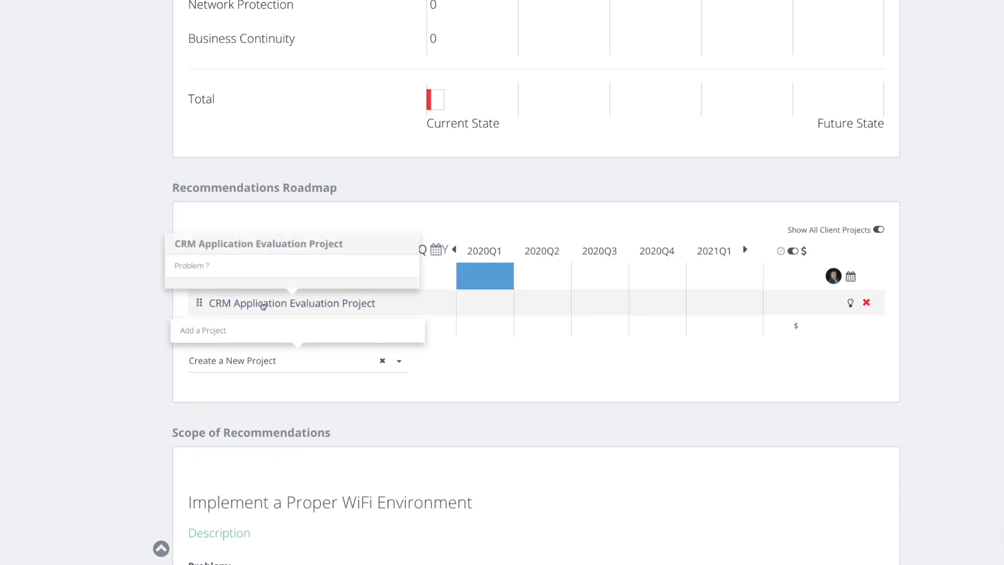
{"action": "left_click", "coordinate": [292, 302]}
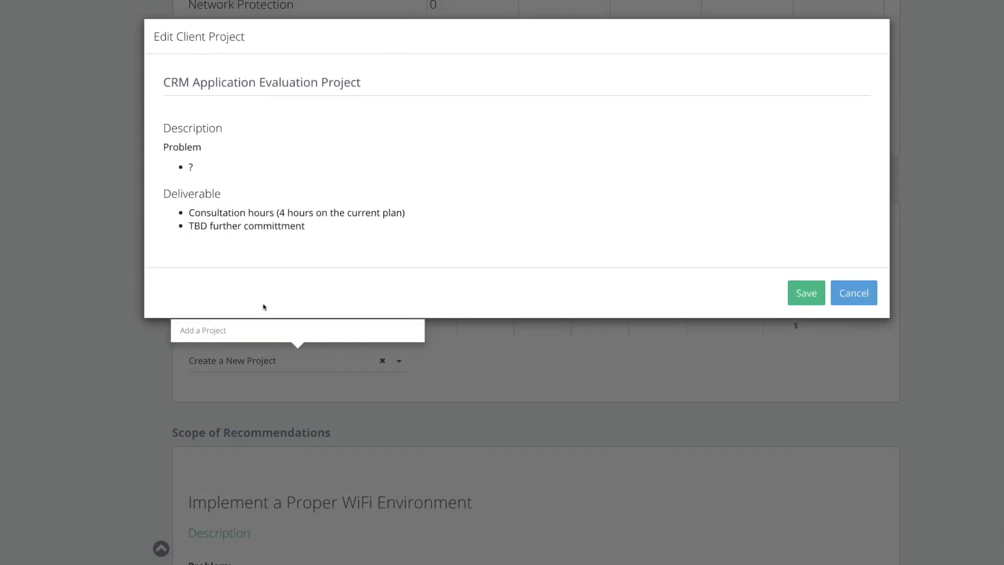
{"action": "mouse_move", "coordinate": [216, 259]}
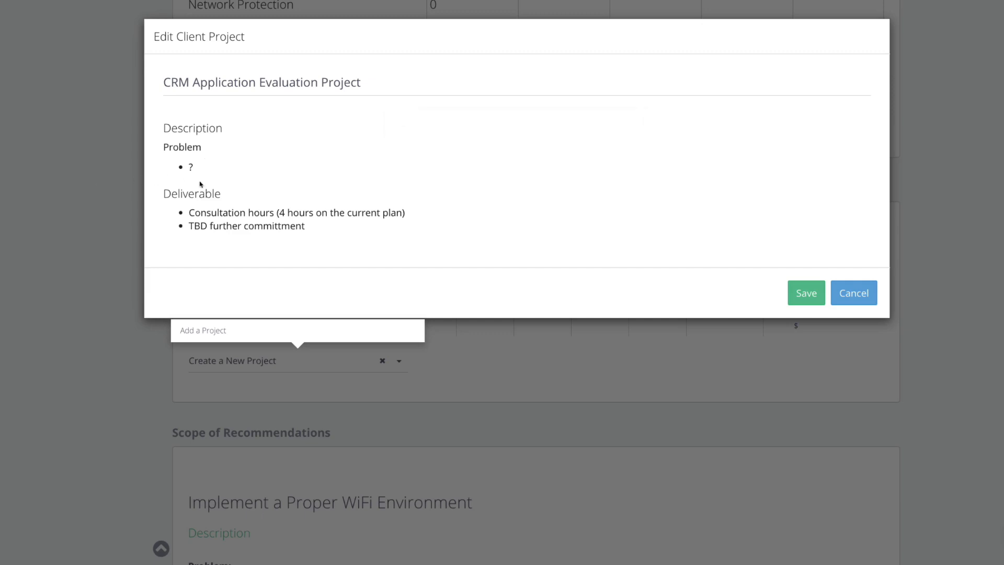
{"action": "mouse_move", "coordinate": [853, 293]}
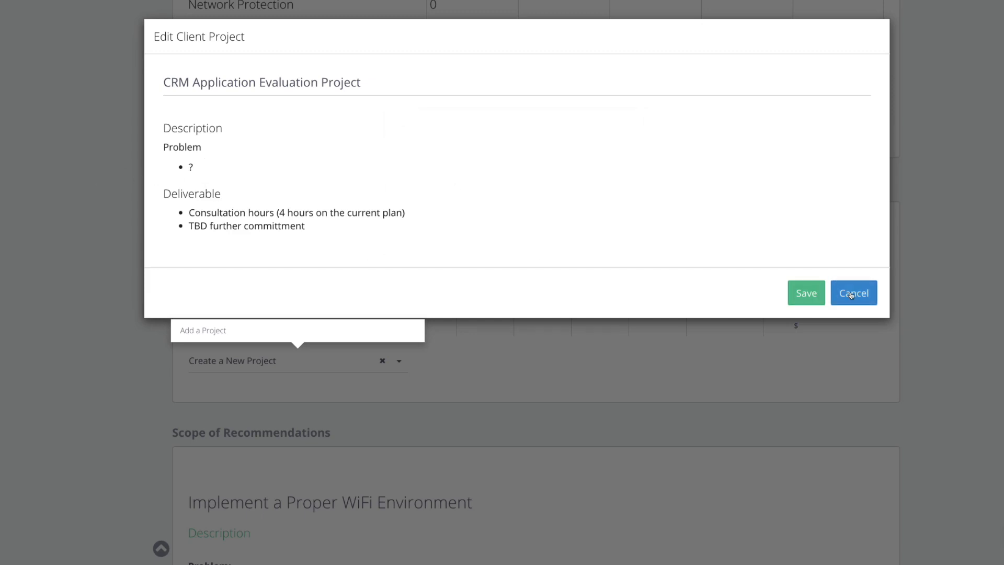
- Schedule the CRM project in 2020Q2 and mark its status Planned
{"action": "left_click", "coordinate": [853, 293]}
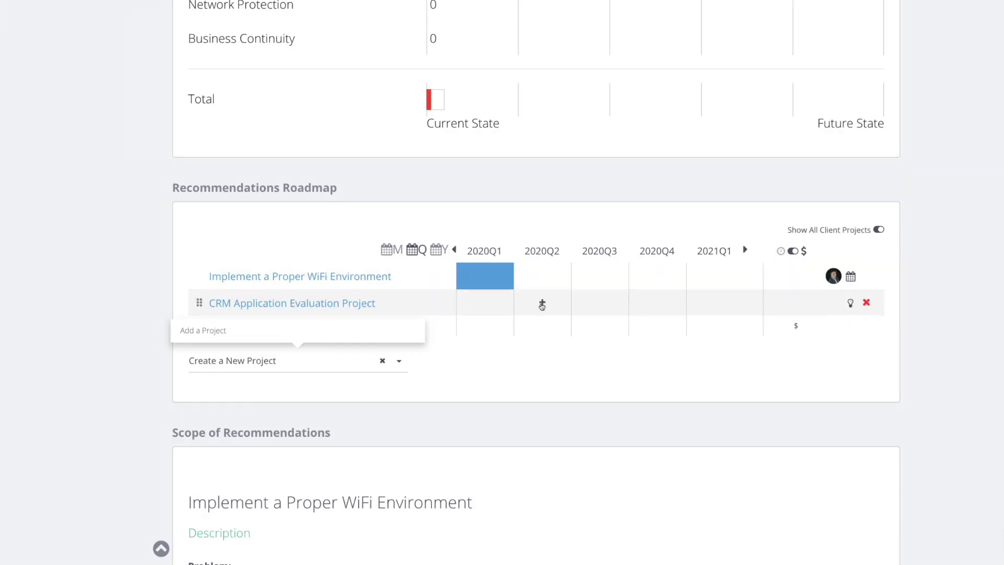
{"action": "left_click", "coordinate": [542, 303]}
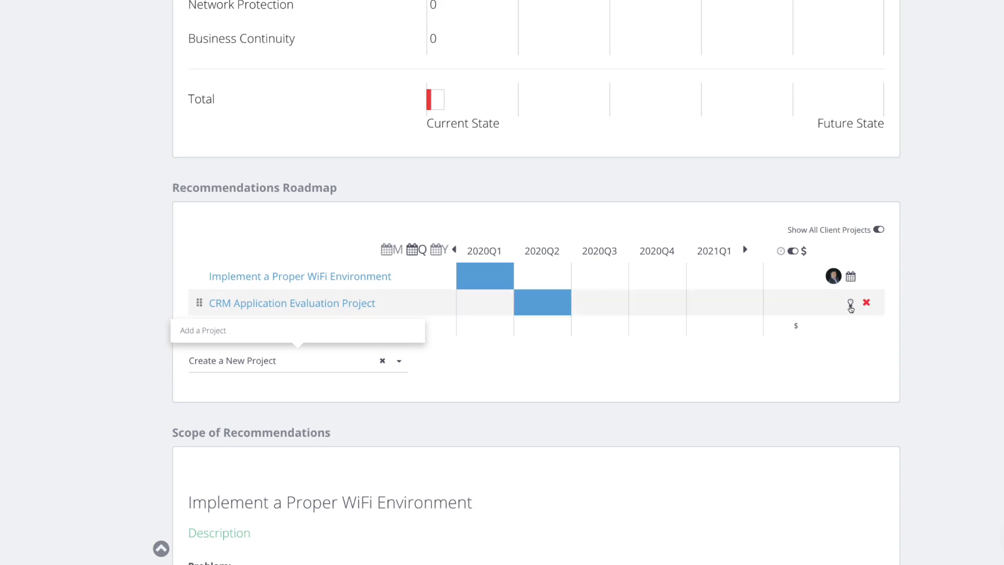
{"action": "left_click", "coordinate": [850, 302]}
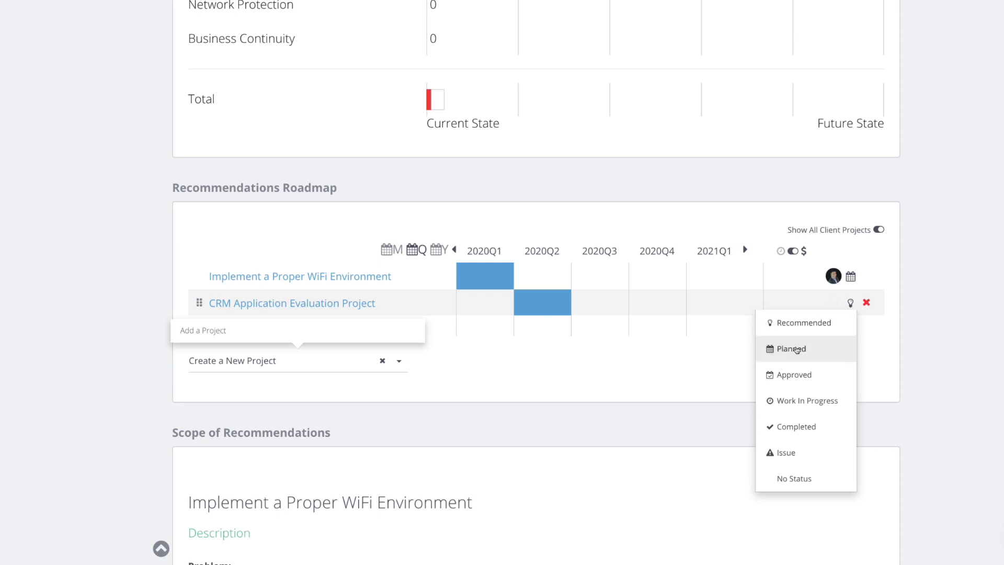
{"action": "left_click", "coordinate": [792, 348]}
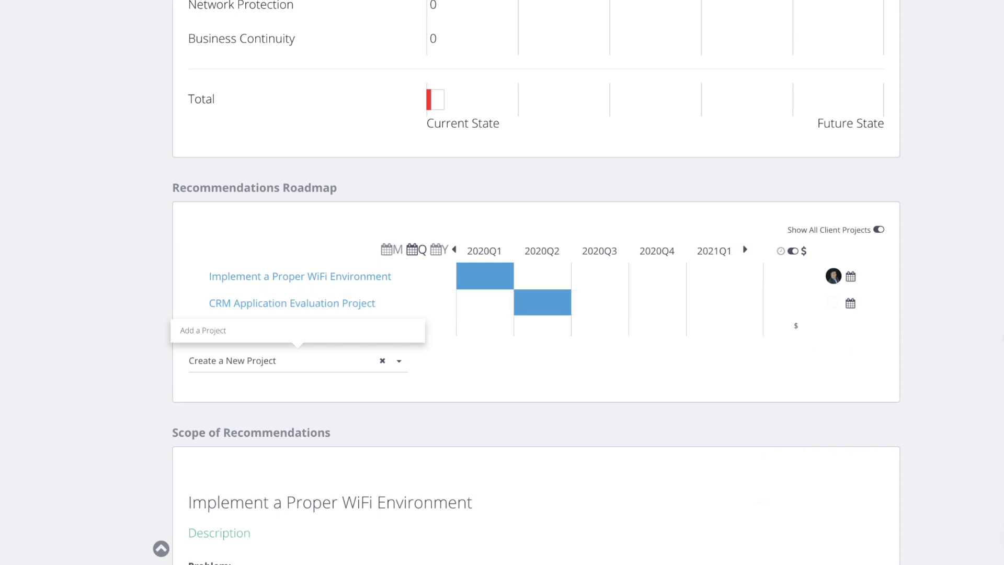
{"action": "mouse_move", "coordinate": [245, 354]}
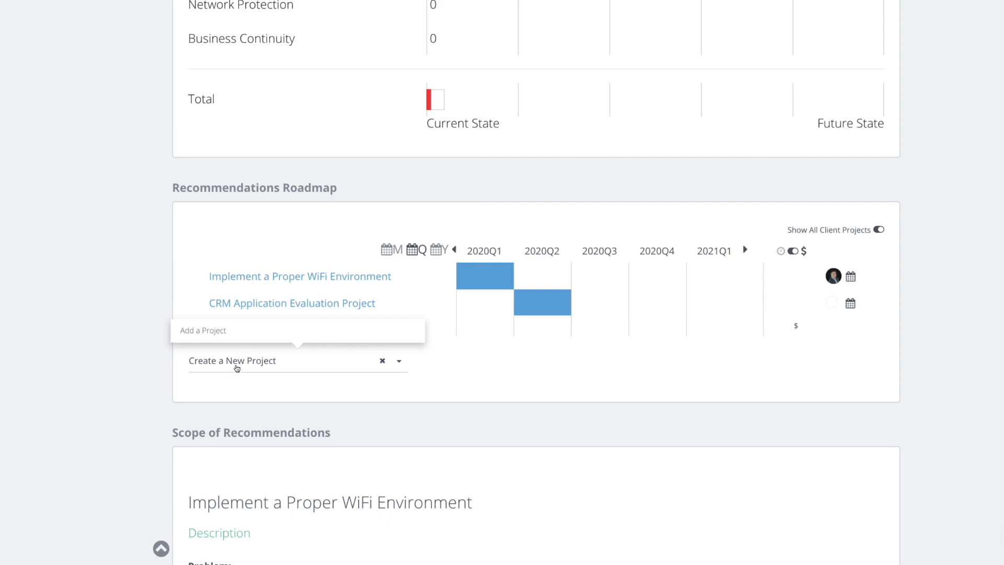
- Dismiss the new project form and return to the roadmap
{"action": "left_click", "coordinate": [232, 359]}
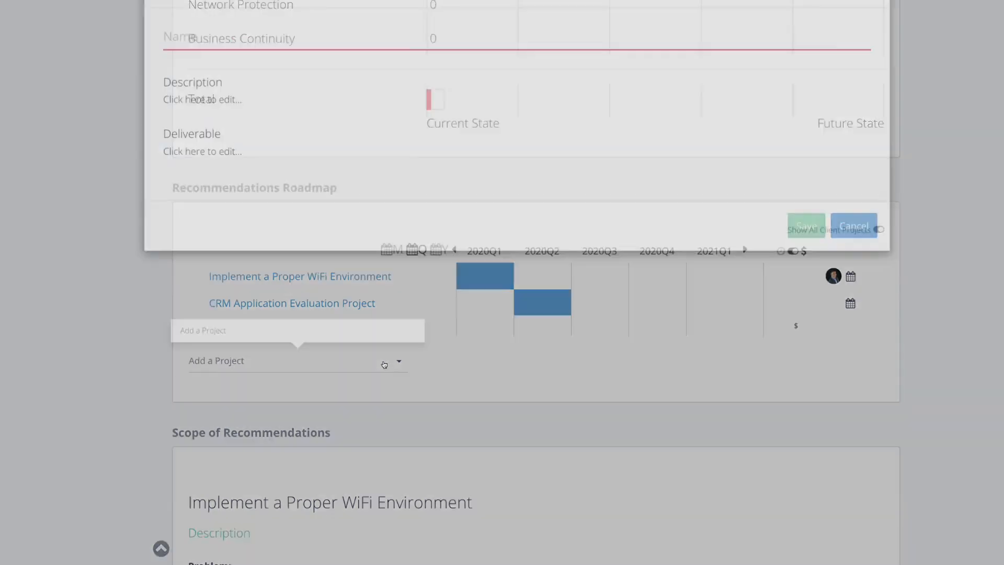
{"action": "left_click", "coordinate": [853, 225]}
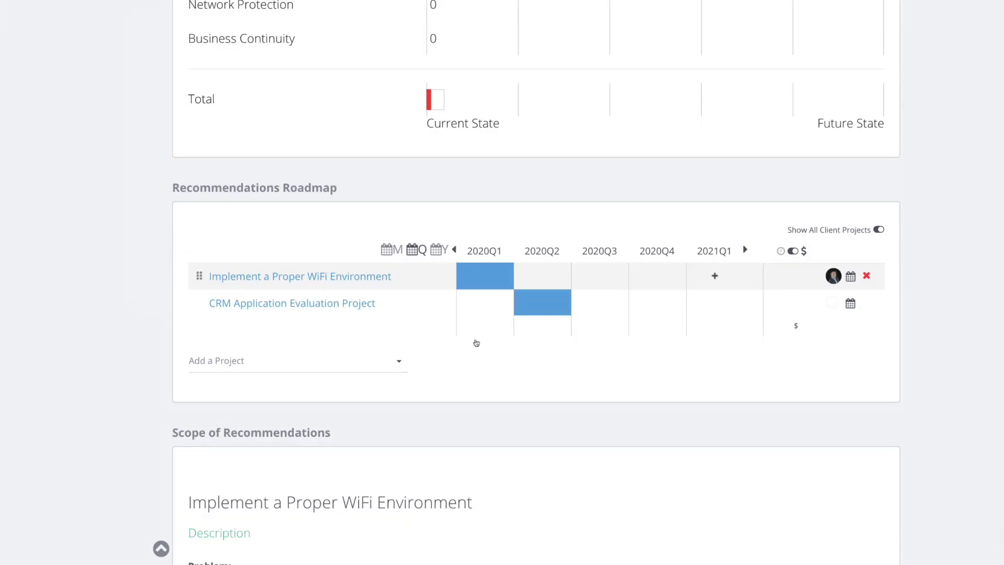
{"action": "left_click", "coordinate": [297, 360]}
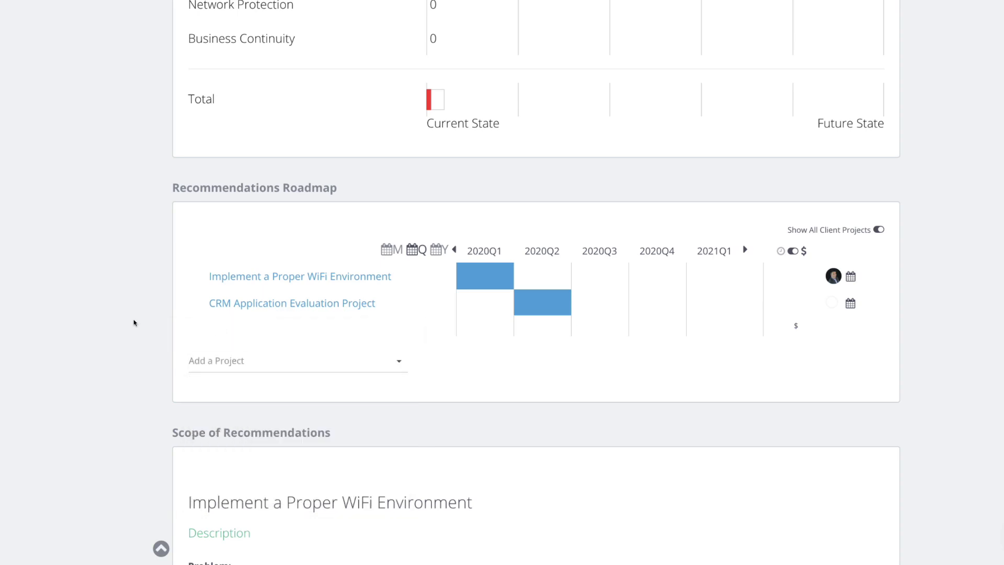
- Open Policy and Compliance and set phone/tablet lock and desktop screen lock as future goals
{"action": "scroll", "scroll_direction": "up", "scroll_amount": 3}
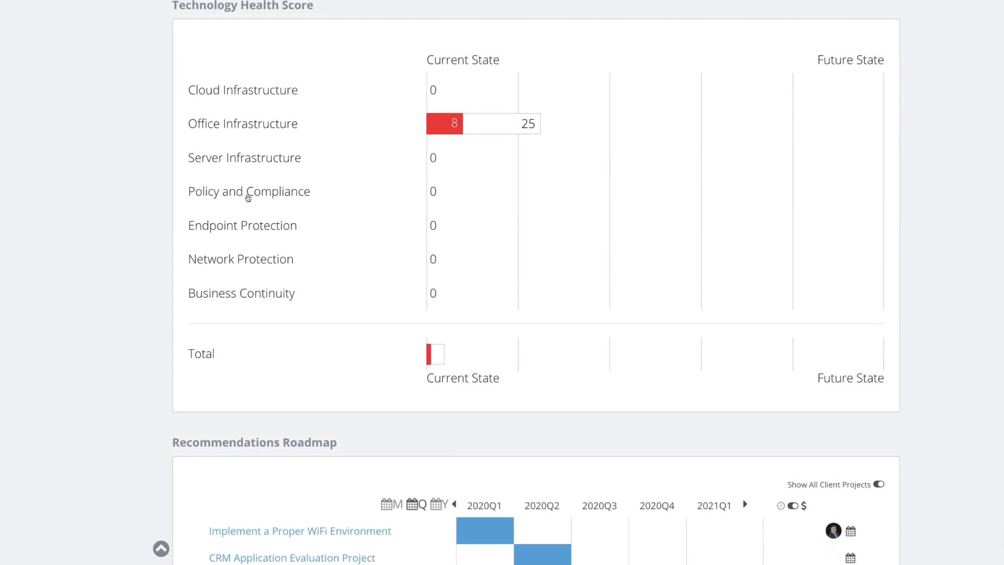
{"action": "left_click", "coordinate": [248, 191]}
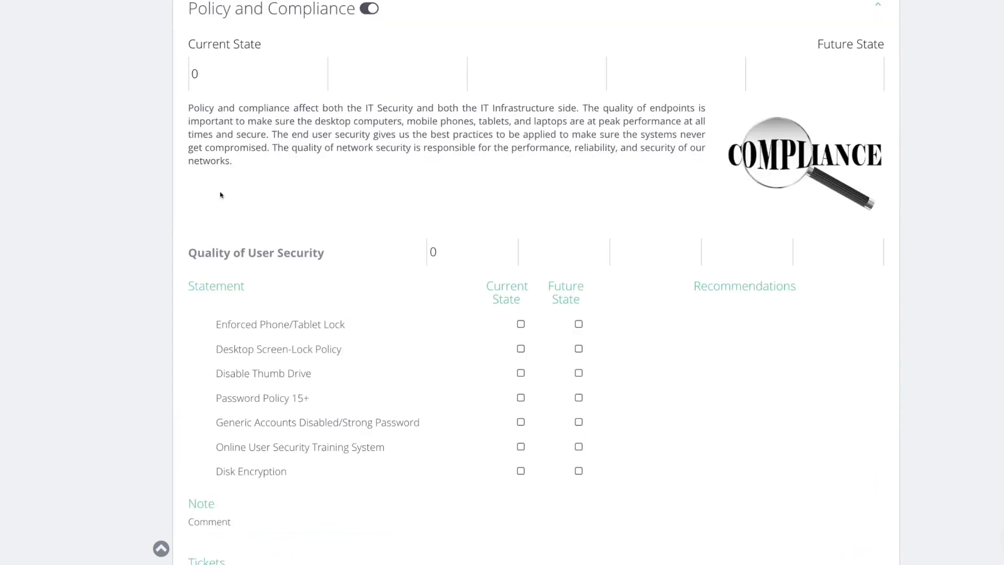
{"action": "mouse_move", "coordinate": [192, 20]}
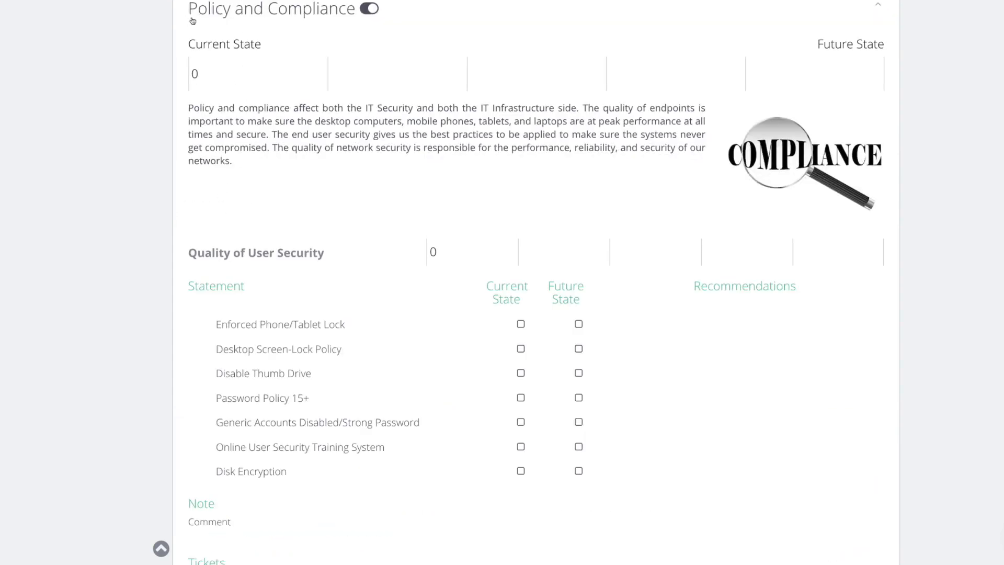
{"action": "mouse_move", "coordinate": [249, 17]}
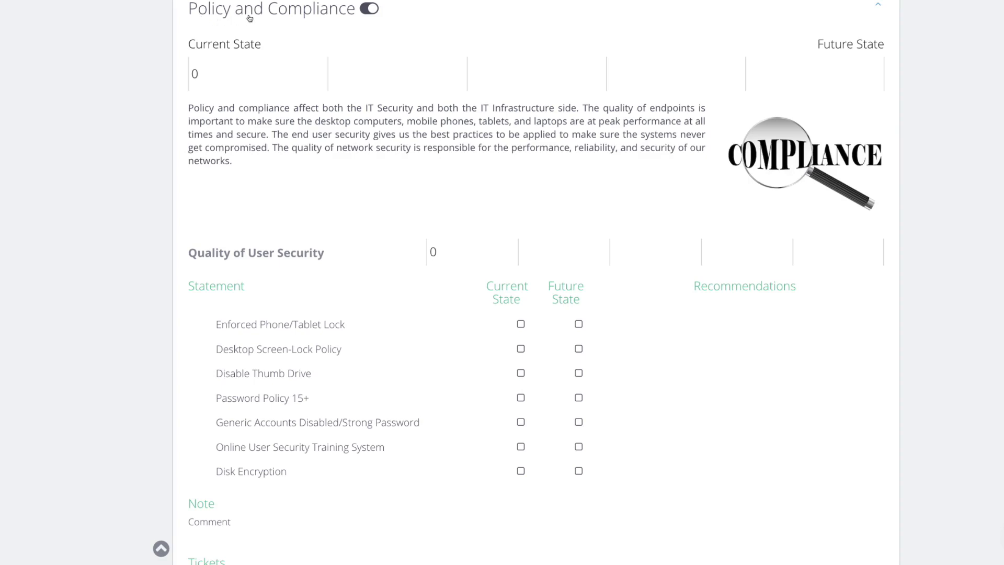
{"action": "mouse_move", "coordinate": [241, 32]}
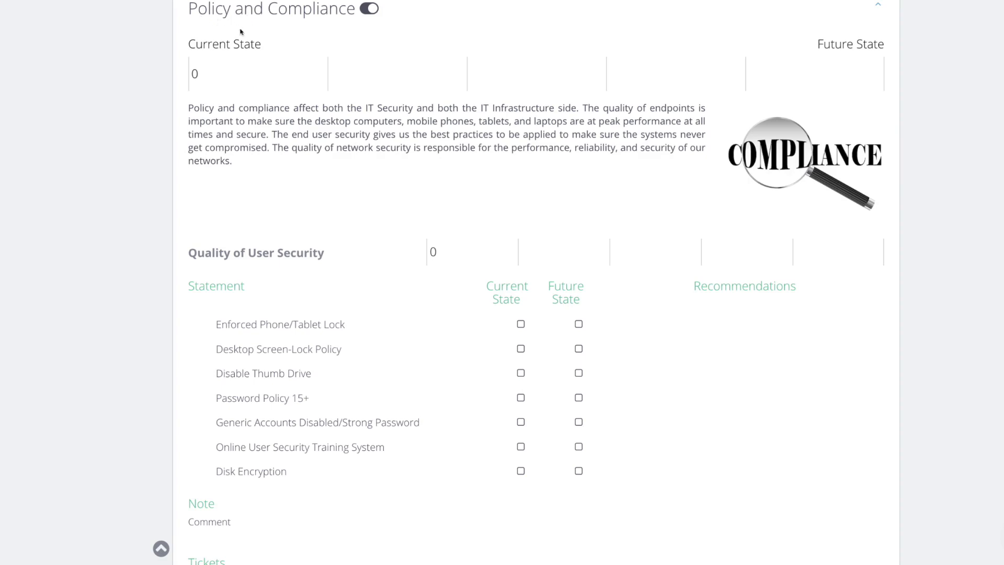
{"action": "mouse_move", "coordinate": [314, 163]}
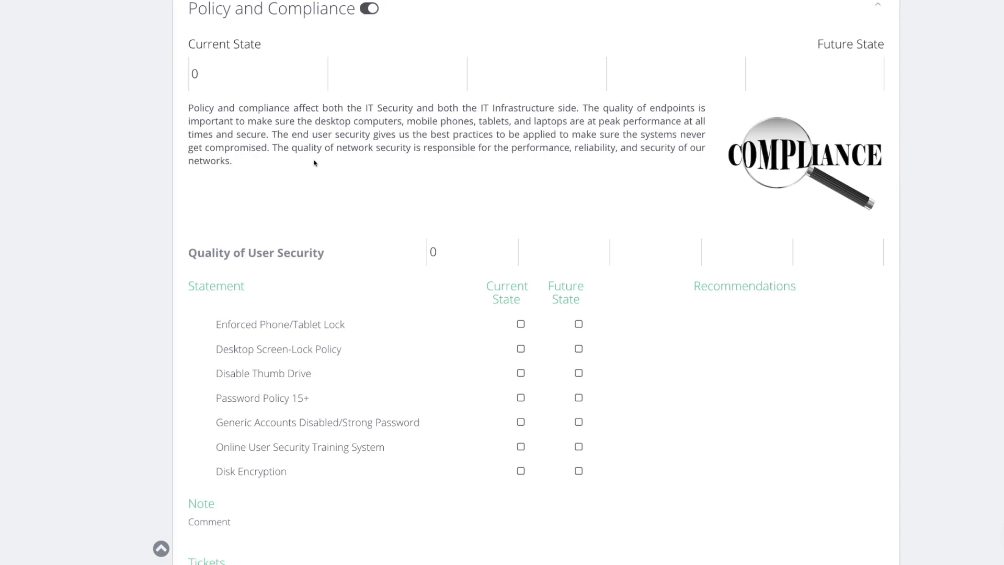
{"action": "scroll", "scroll_direction": "down", "scroll_amount": 3}
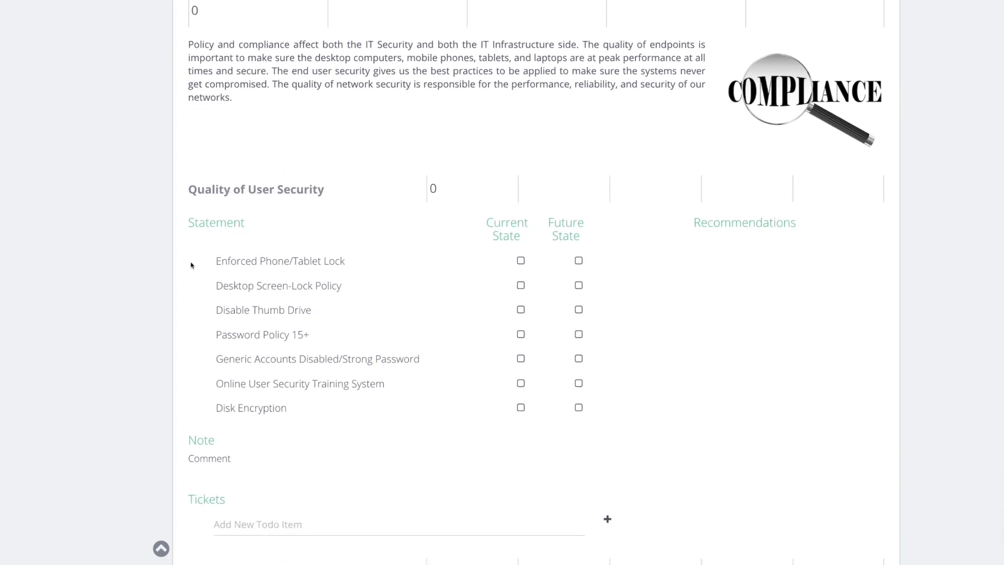
{"action": "scroll", "scroll_direction": "down", "scroll_amount": 3}
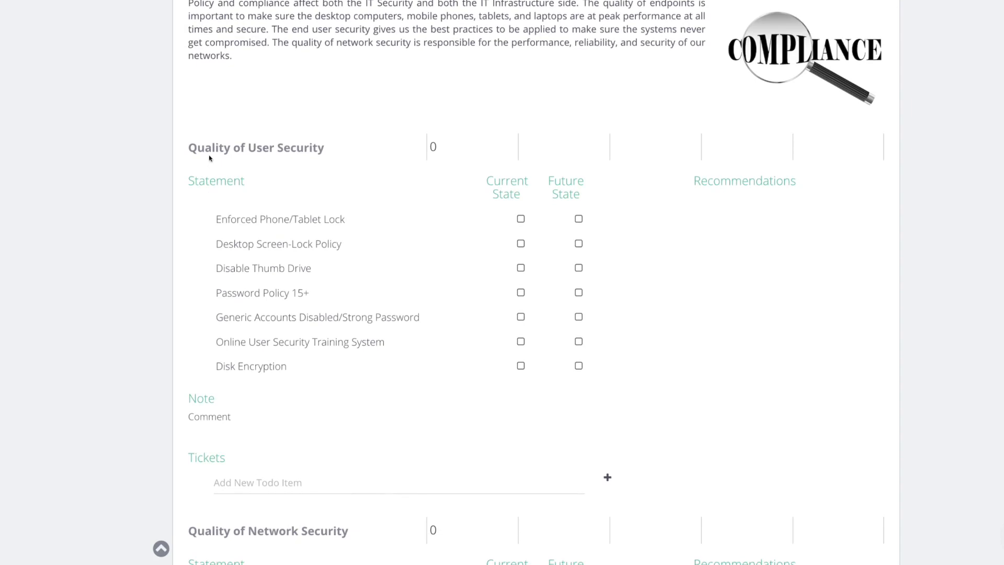
{"action": "mouse_move", "coordinate": [228, 207]}
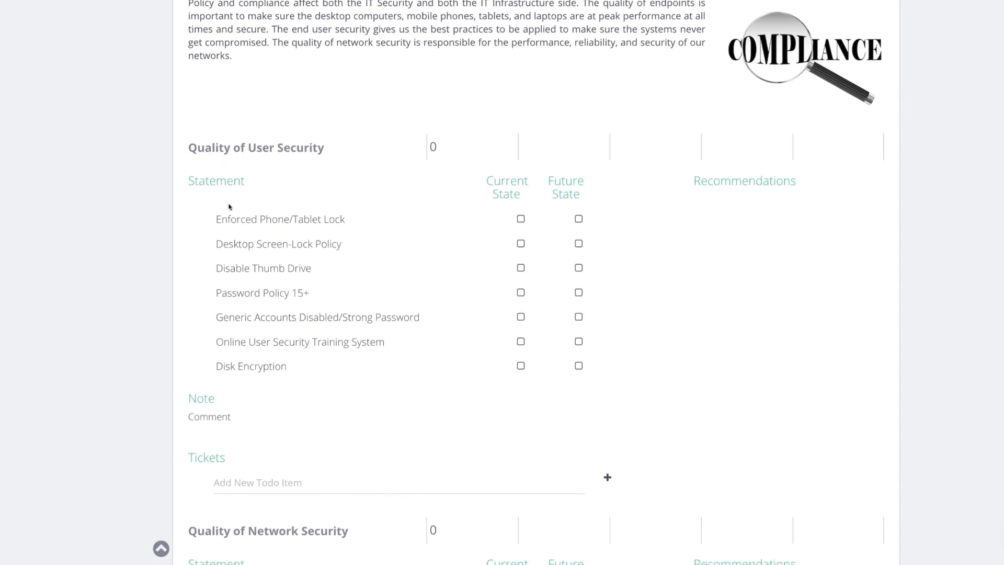
{"action": "mouse_move", "coordinate": [299, 222]}
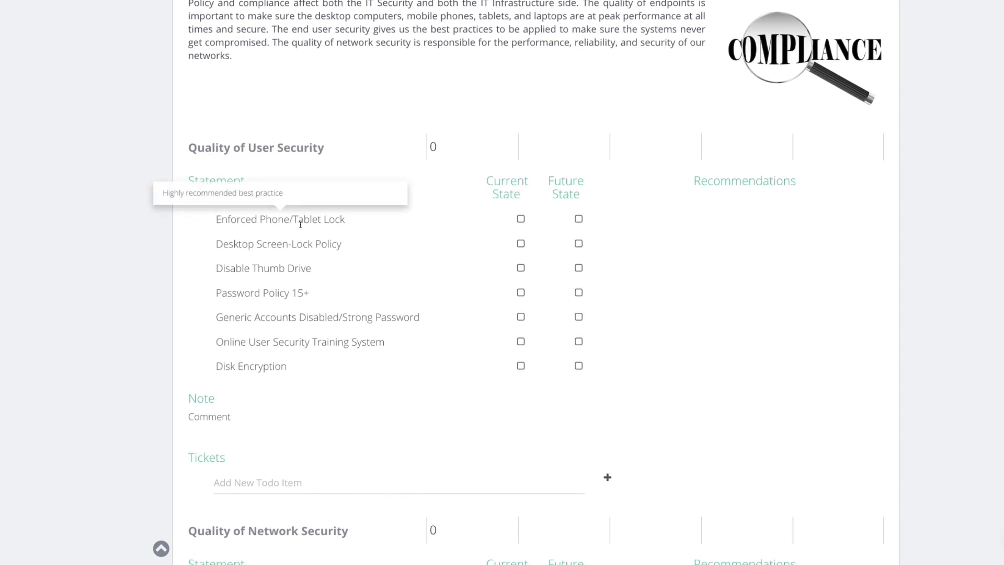
{"action": "mouse_move", "coordinate": [476, 224]}
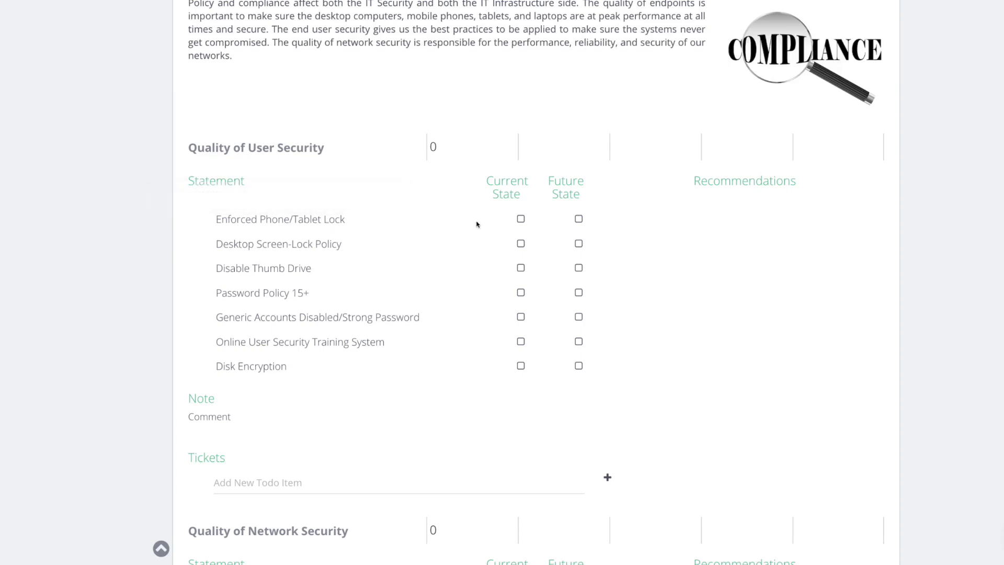
{"action": "left_click", "coordinate": [579, 219]}
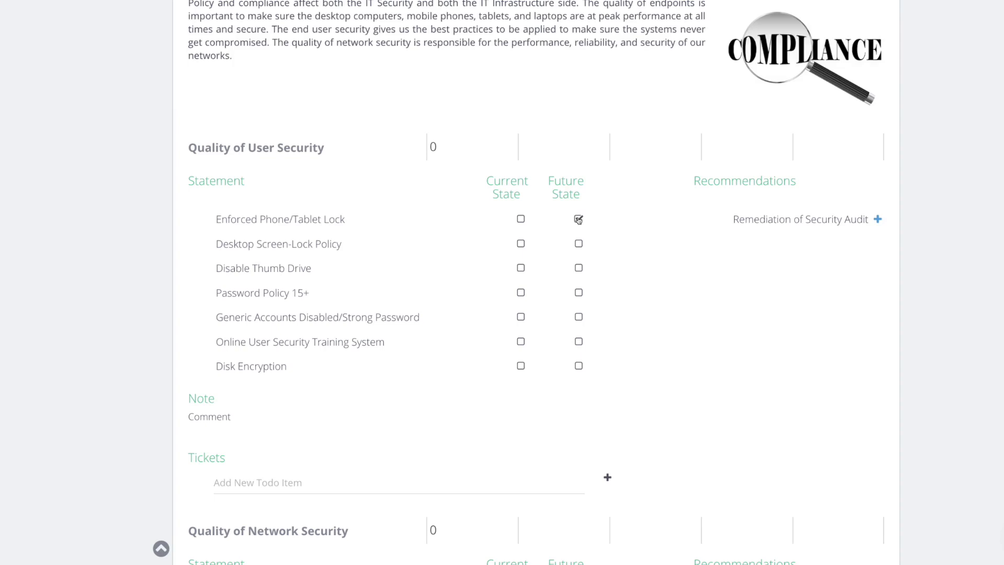
{"action": "left_click", "coordinate": [578, 219]}
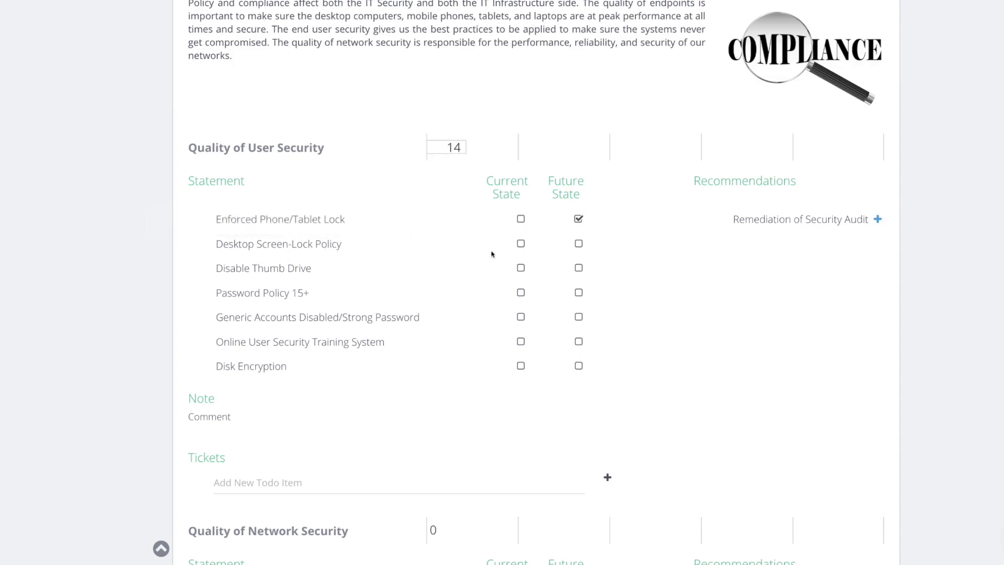
{"action": "left_click", "coordinate": [578, 245]}
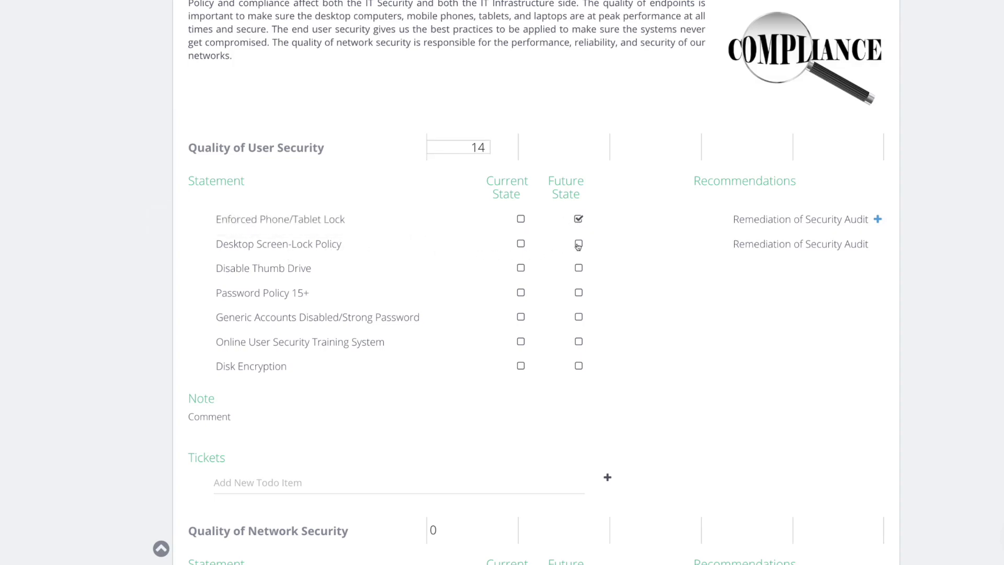
{"action": "left_click", "coordinate": [578, 245]}
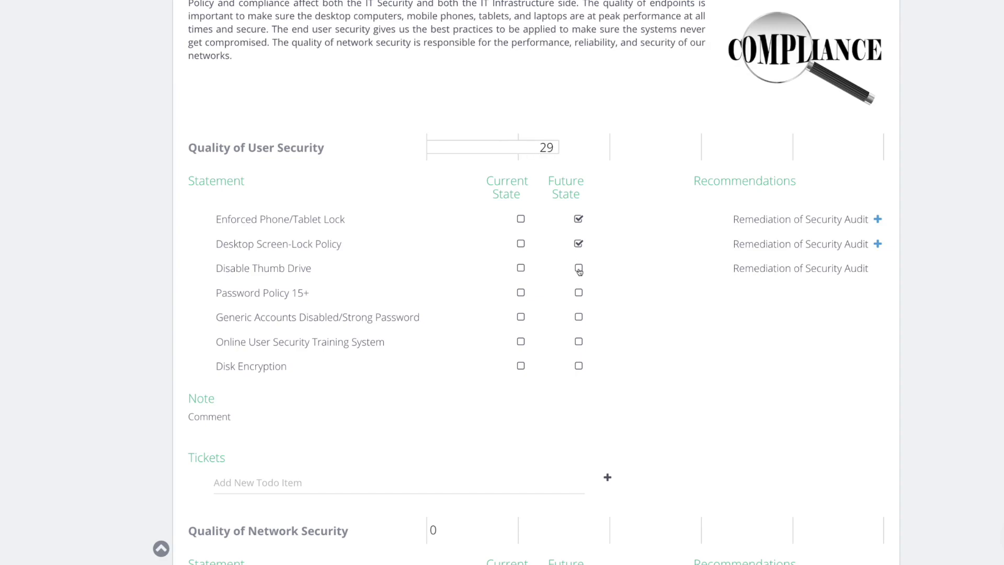
- Set thumb-drive disabling and 15+ passwords as future; mark strong passwords and training current
{"action": "left_click", "coordinate": [579, 269]}
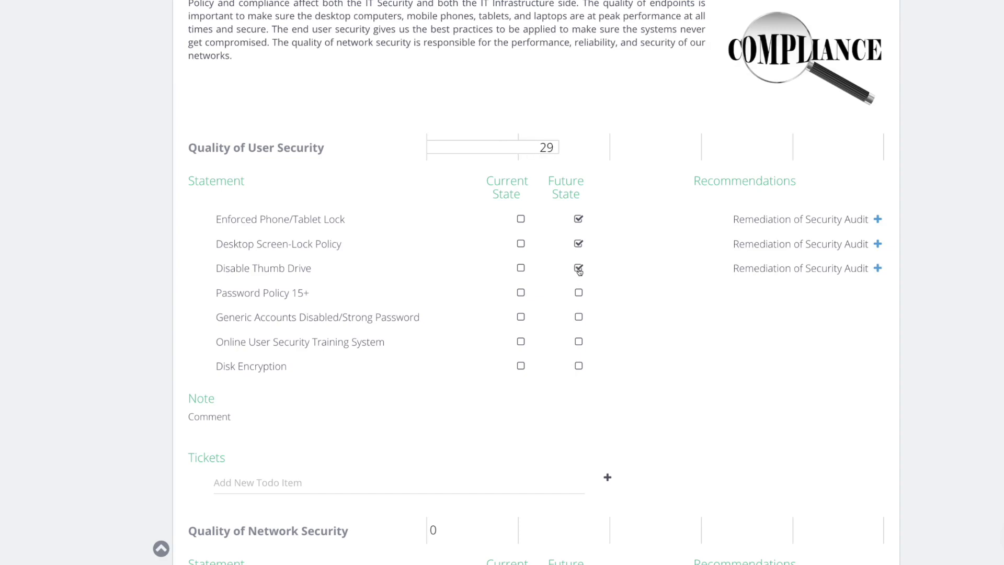
{"action": "left_click", "coordinate": [578, 293]}
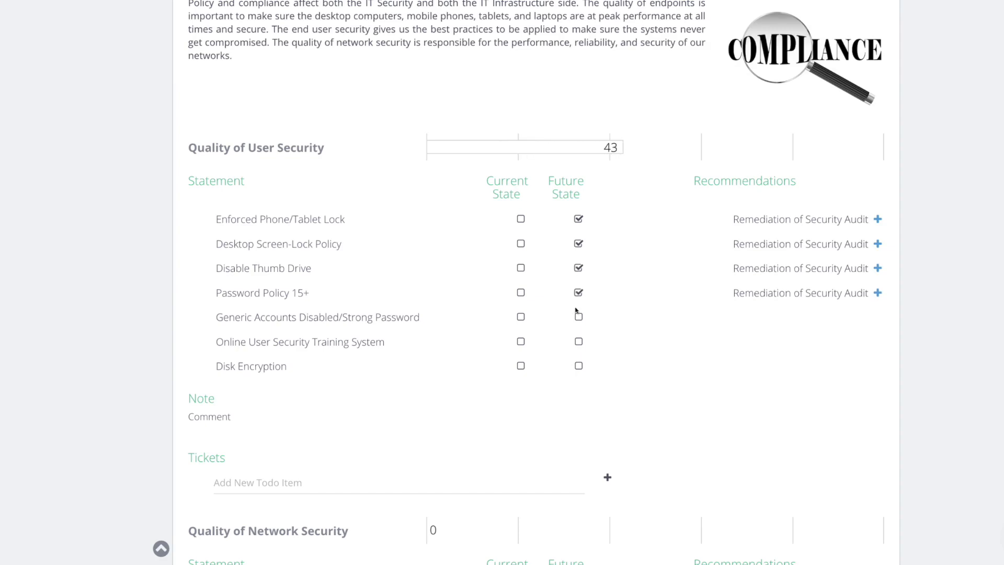
{"action": "left_click", "coordinate": [577, 317]}
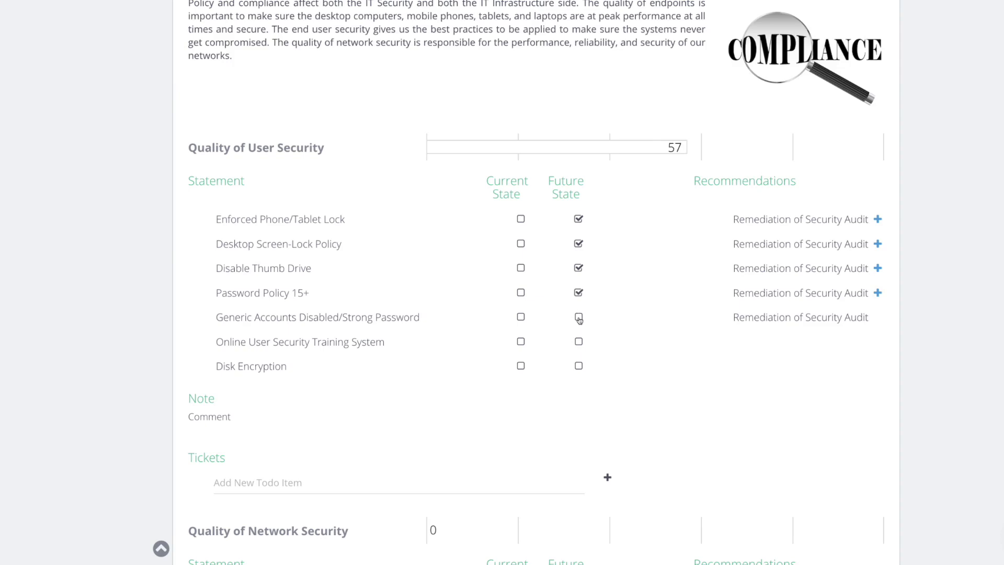
{"action": "left_click", "coordinate": [521, 317]}
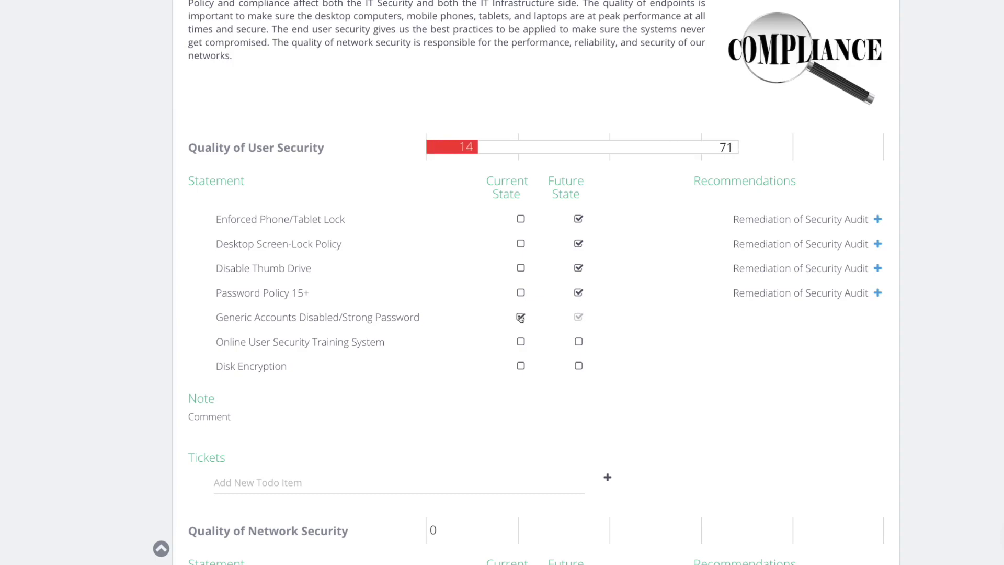
{"action": "mouse_move", "coordinate": [308, 351]}
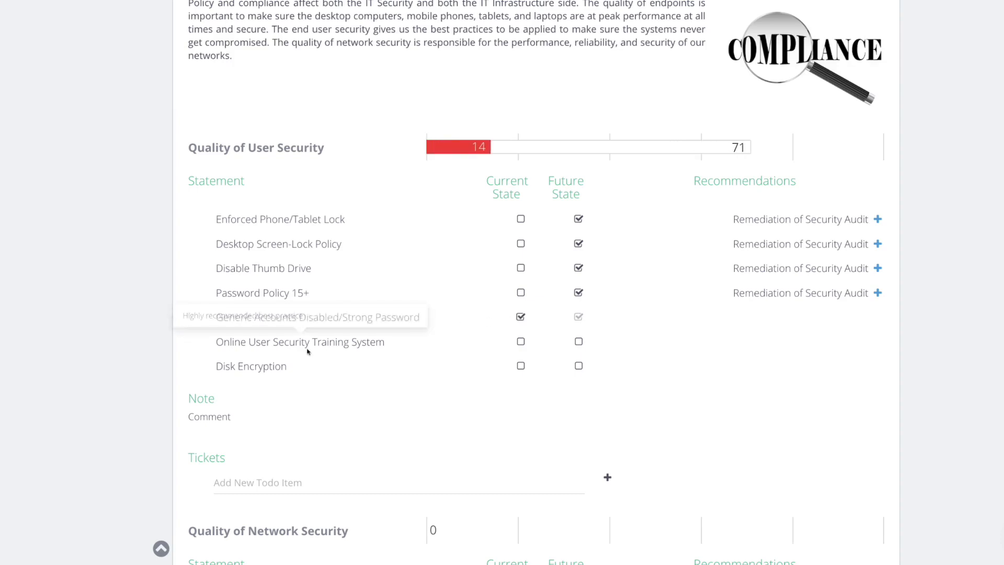
{"action": "mouse_move", "coordinate": [436, 346]}
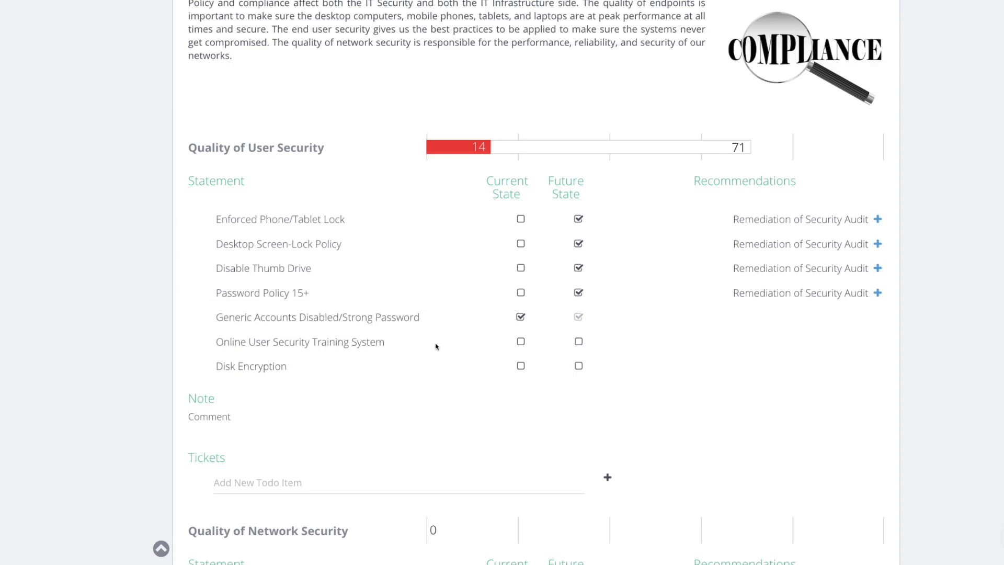
{"action": "mouse_move", "coordinate": [505, 331]}
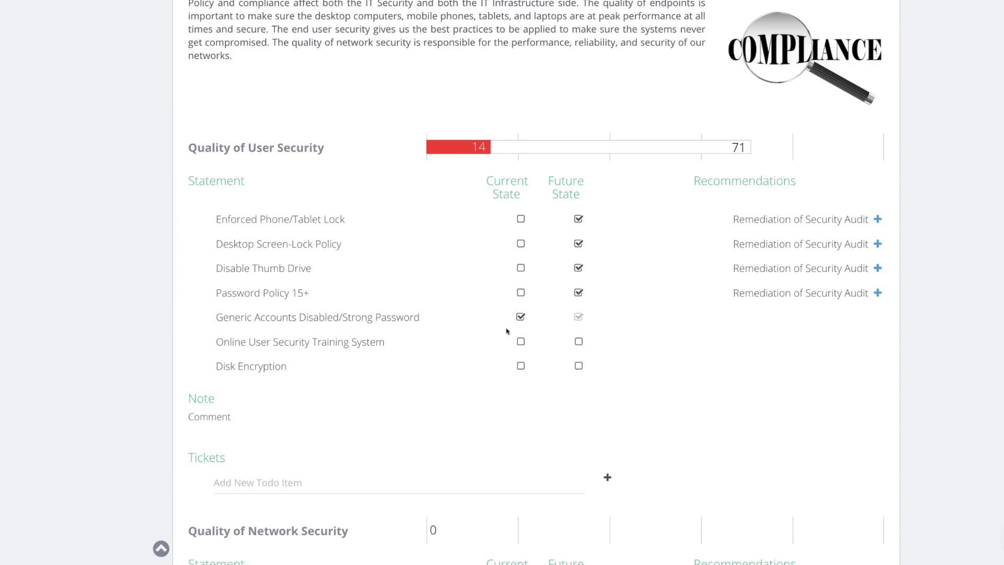
{"action": "mouse_move", "coordinate": [489, 342]}
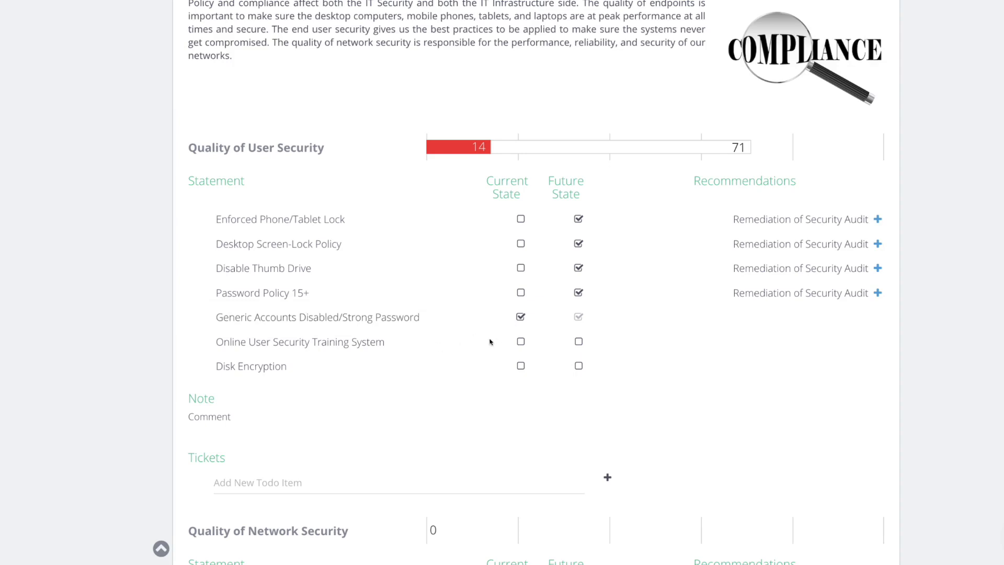
{"action": "left_click", "coordinate": [520, 341]}
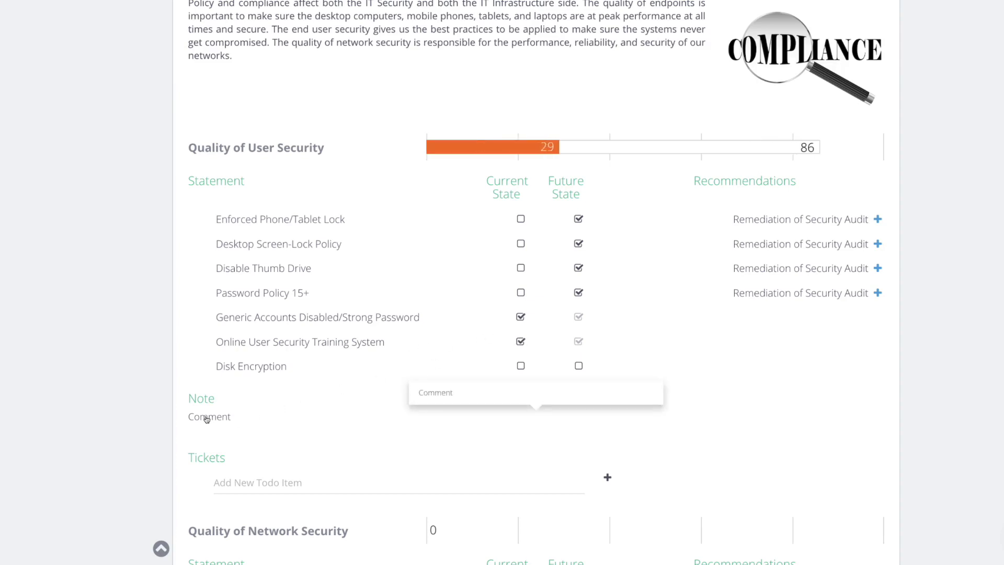
- Write 'Users are not utilizing the security training > classroom training rec' as a yellow callout
{"action": "left_click", "coordinate": [208, 416]}
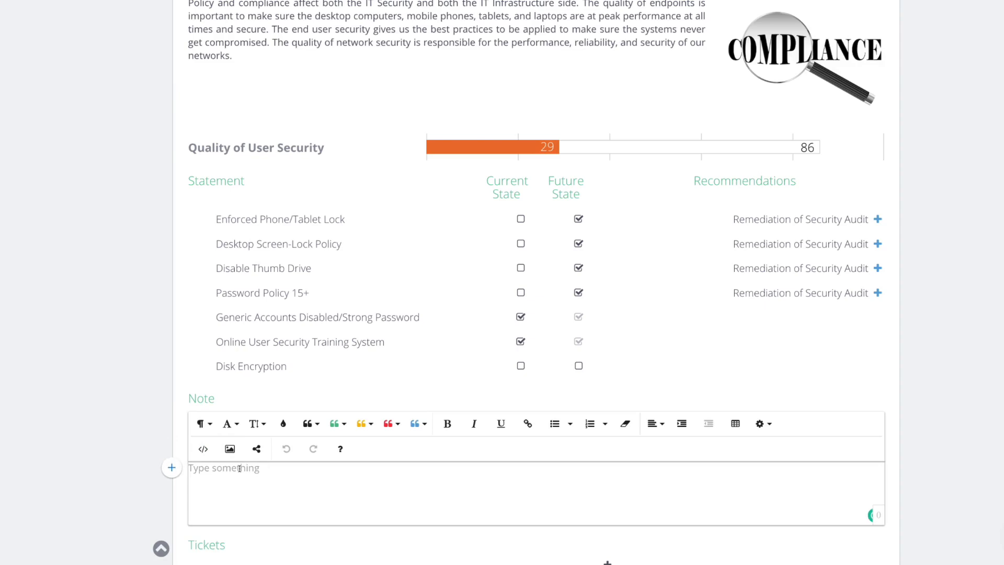
{"action": "type", "text": "Users = a"}
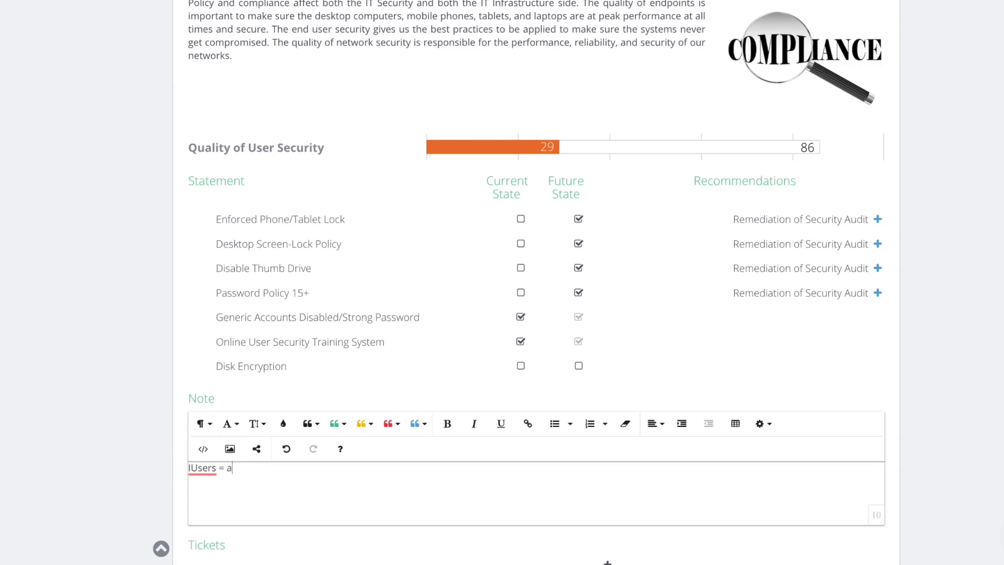
{"action": "type", "text": "re not util"}
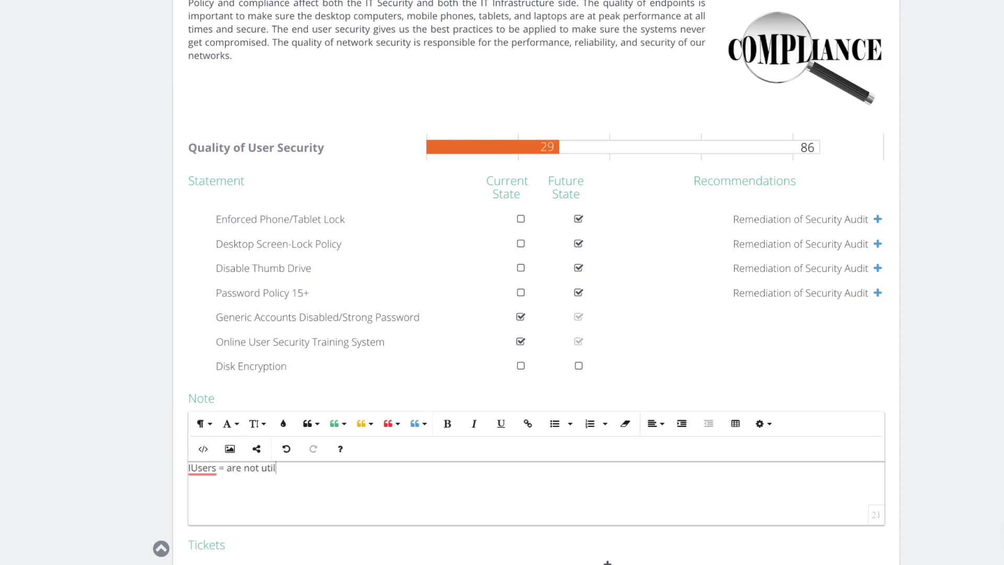
{"action": "type", "text": "izing the secur"}
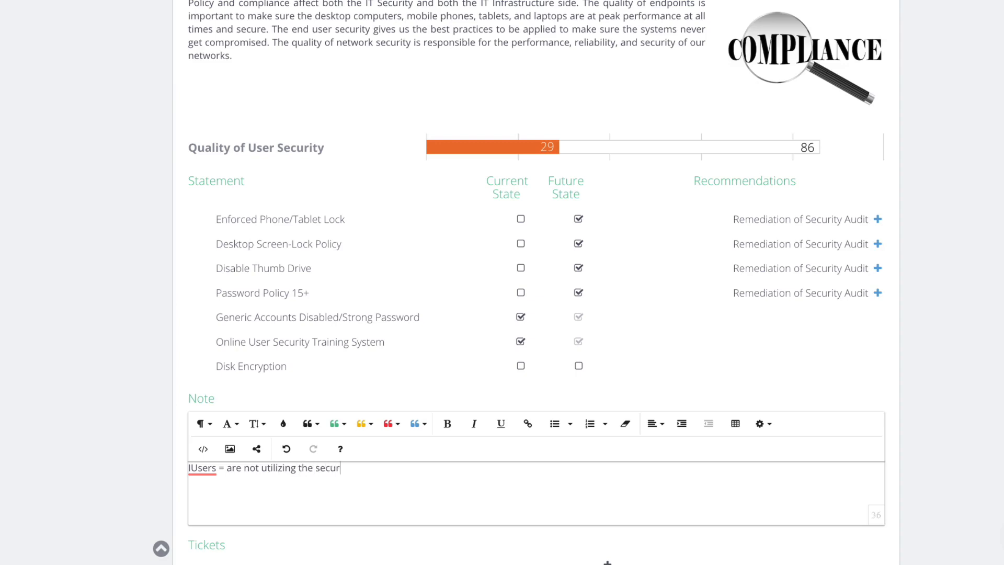
{"action": "type", "text": "ity training"}
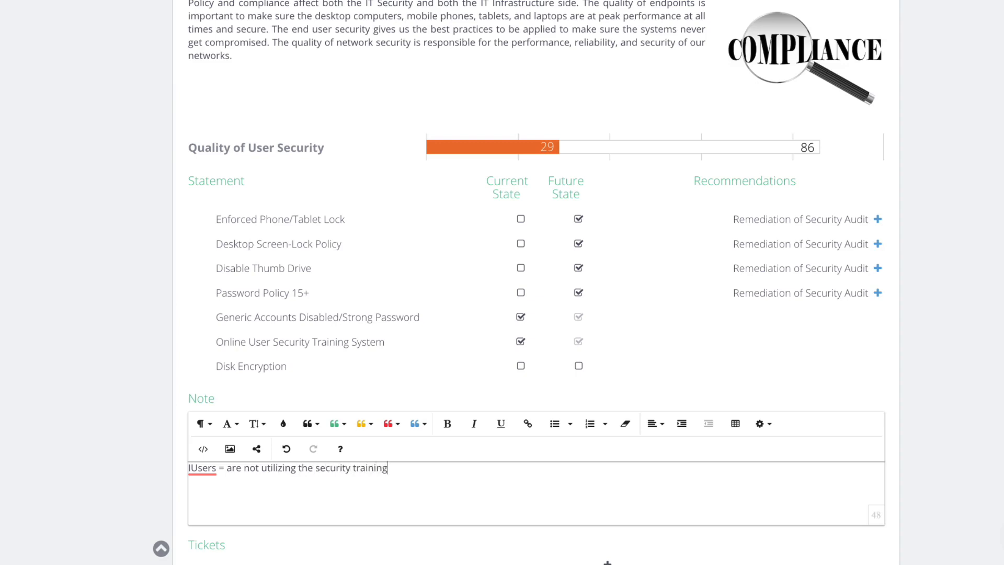
{"action": "type", "text": ">"}
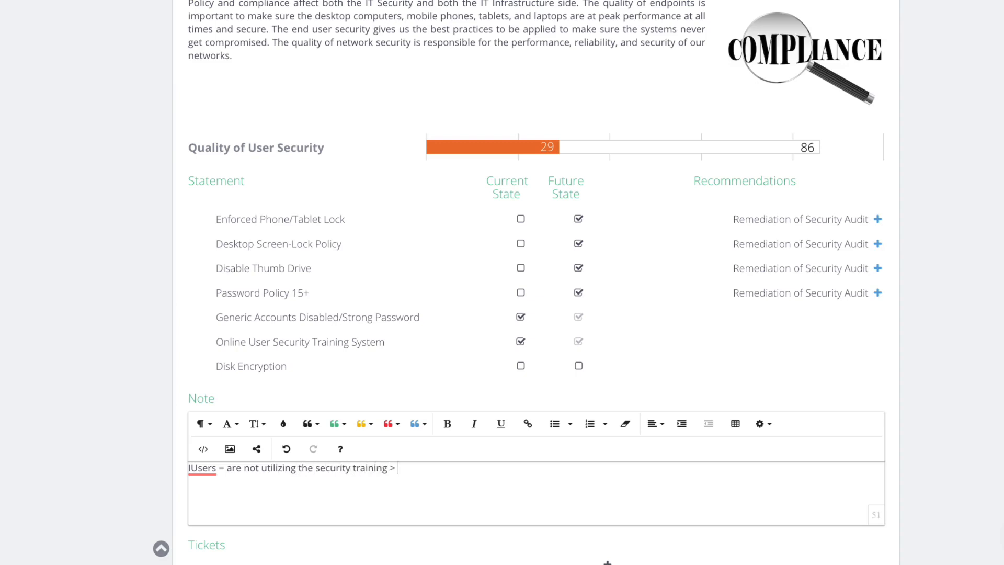
{"action": "type", "text": "clasroo"}
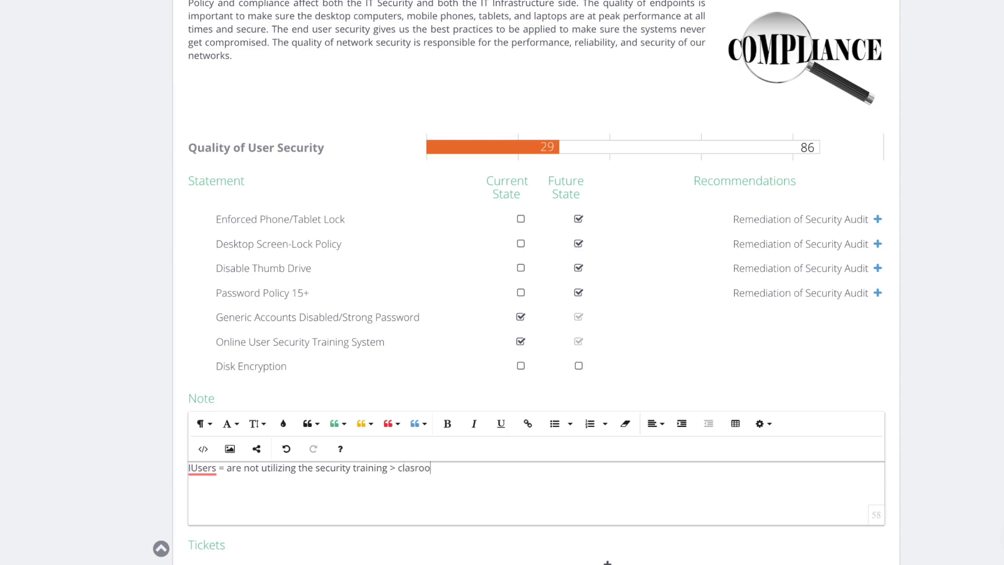
{"action": "type", "text": "m training reccomennded"}
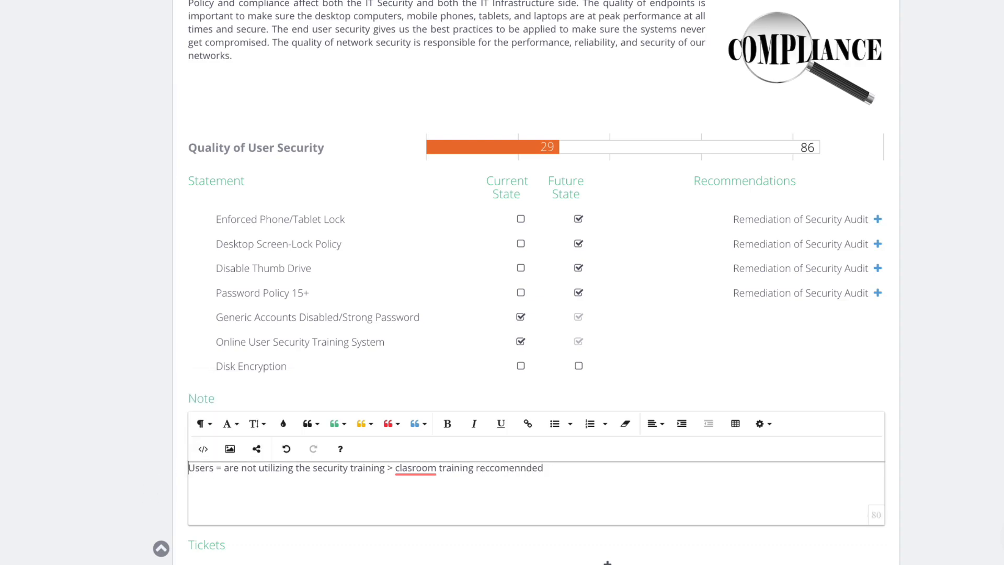
{"action": "left_click", "coordinate": [364, 423]}
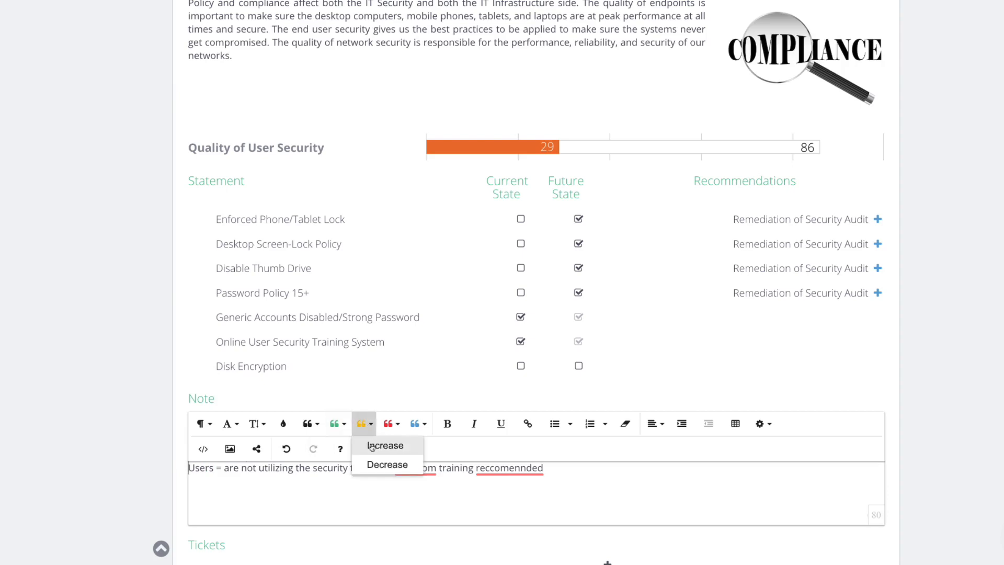
{"action": "left_click", "coordinate": [384, 445]}
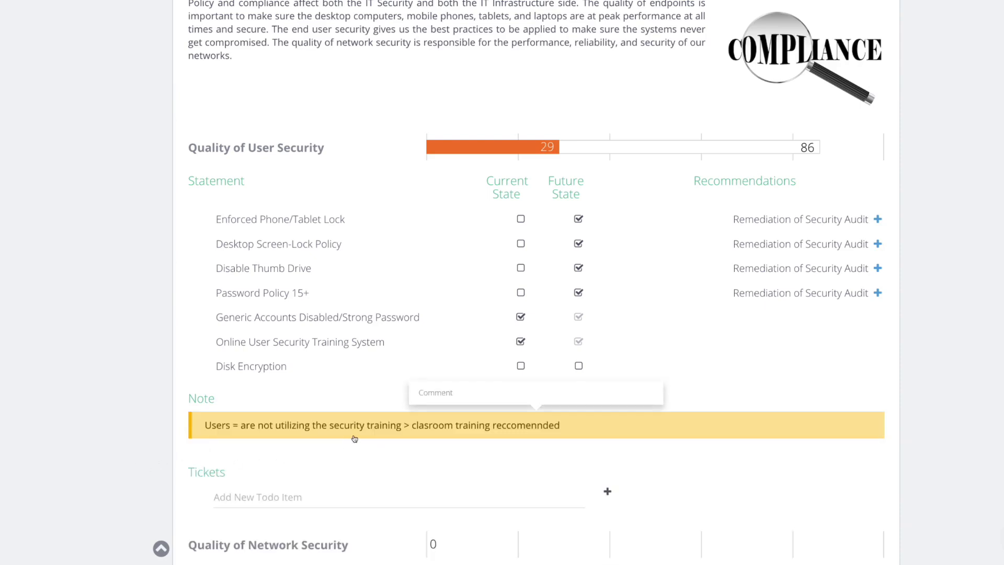
{"action": "mouse_move", "coordinate": [410, 447]}
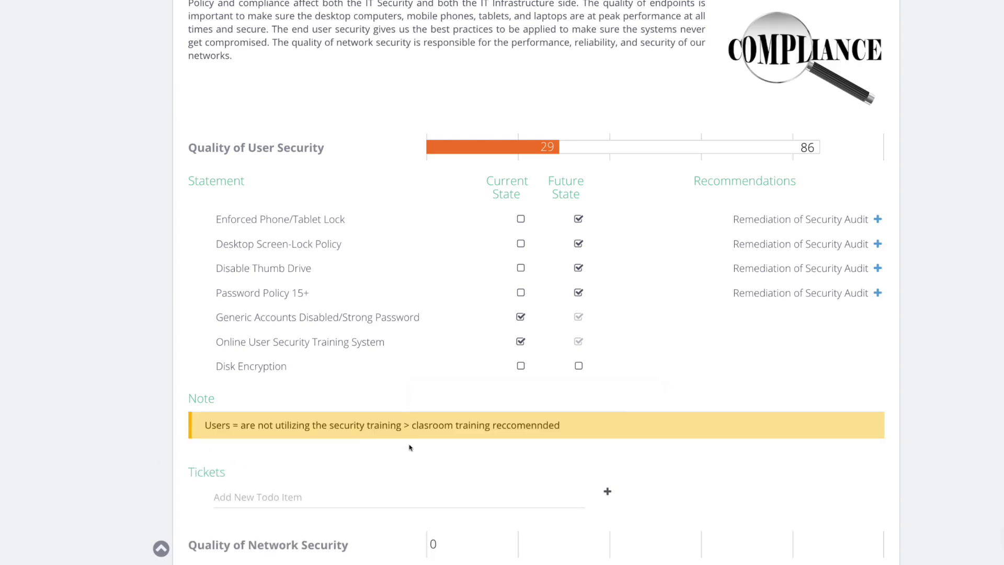
{"action": "mouse_move", "coordinate": [433, 356]}
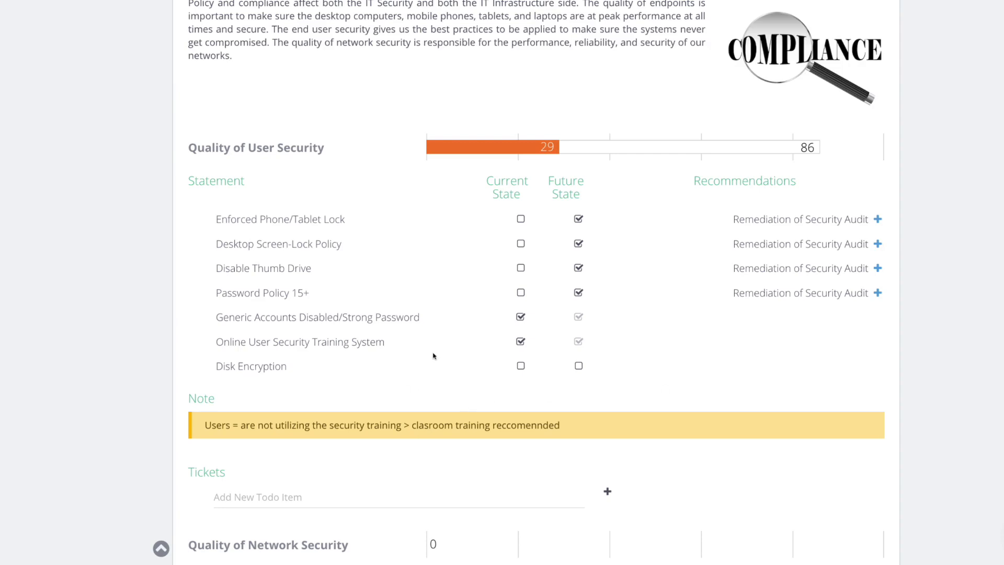
- Mark Disk Encryption as a future goal and add Remediation of Security Audit to the roadmap
{"action": "left_click", "coordinate": [578, 365]}
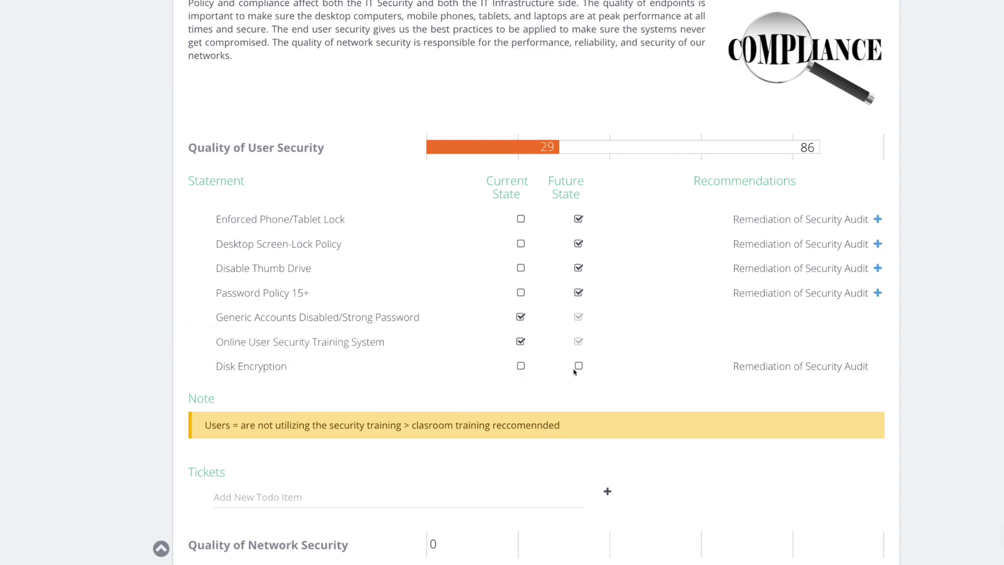
{"action": "left_click", "coordinate": [578, 366]}
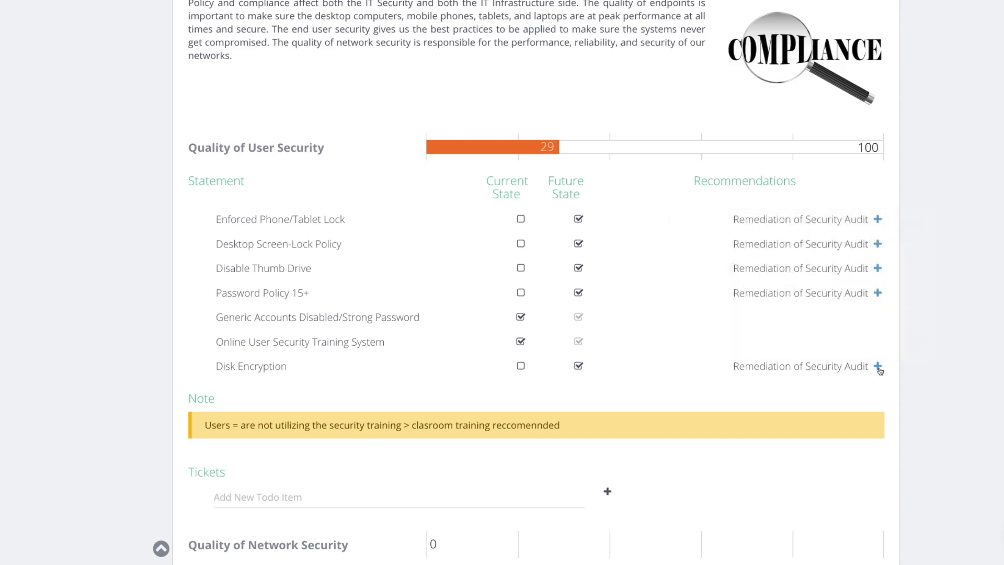
{"action": "left_click", "coordinate": [878, 365]}
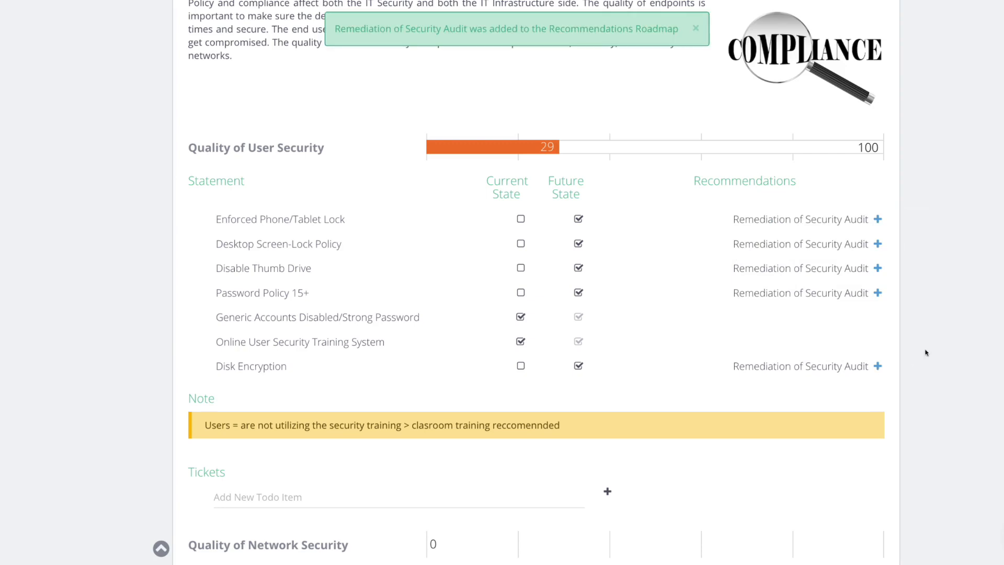
{"action": "mouse_move", "coordinate": [753, 53]}
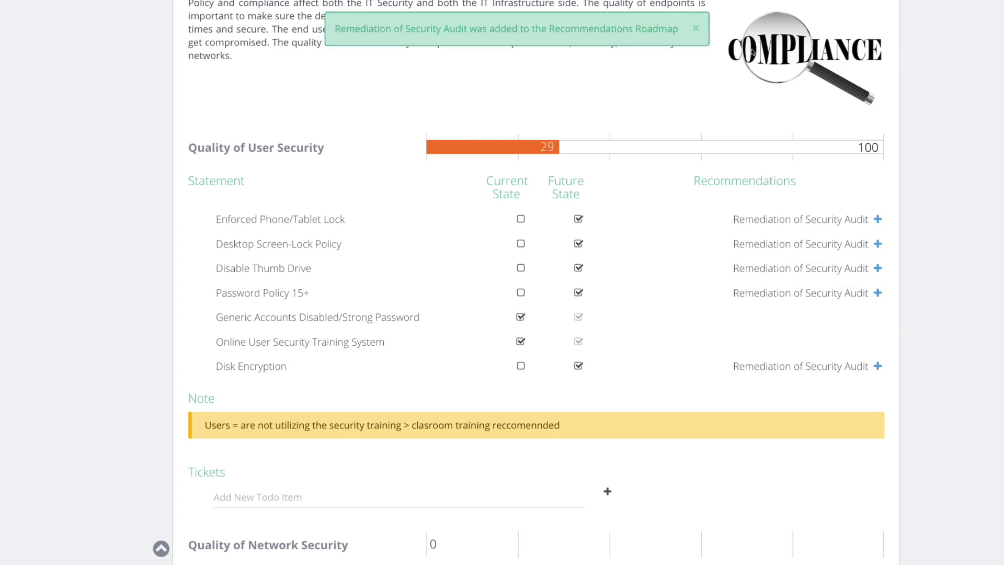
{"action": "scroll", "scroll_direction": "down", "scroll_amount": 3}
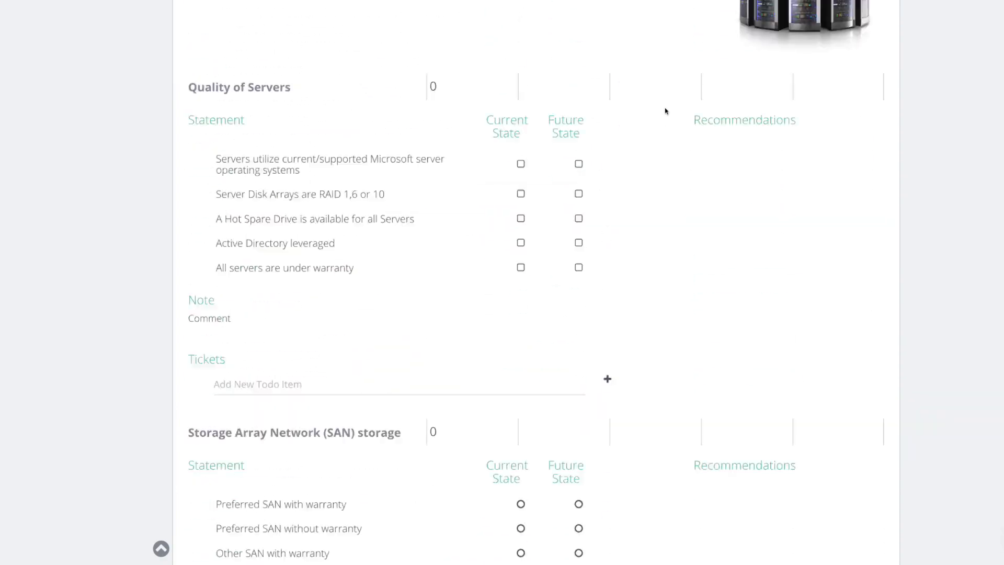
{"action": "scroll", "scroll_direction": "down", "scroll_amount": 3}
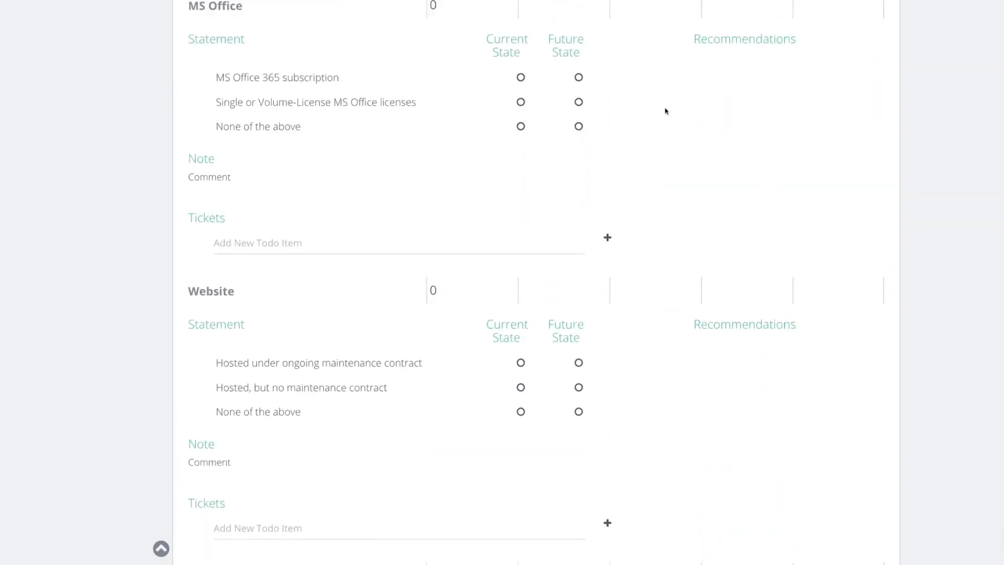
{"action": "scroll", "scroll_direction": "up", "scroll_amount": 3}
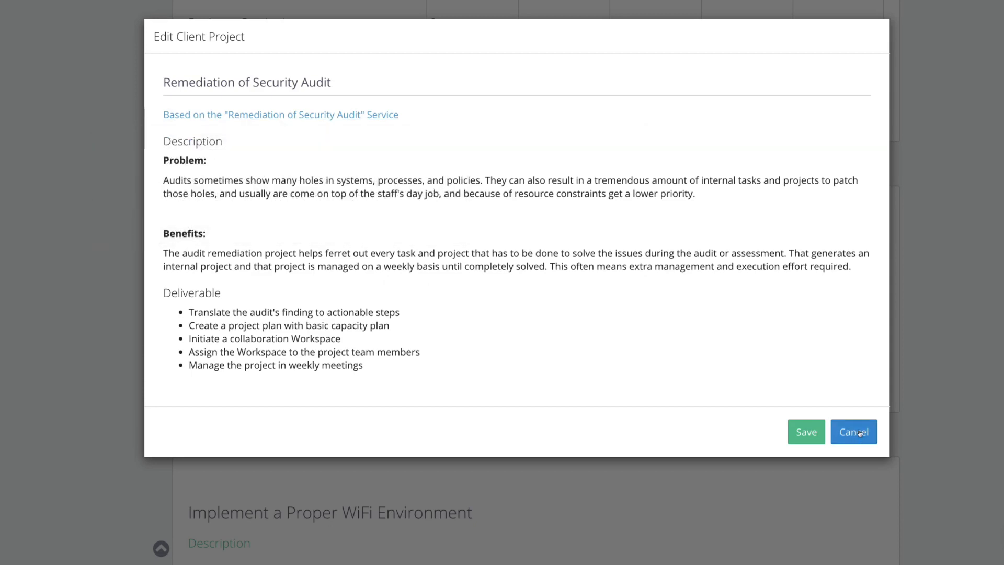
{"action": "left_click", "coordinate": [853, 431]}
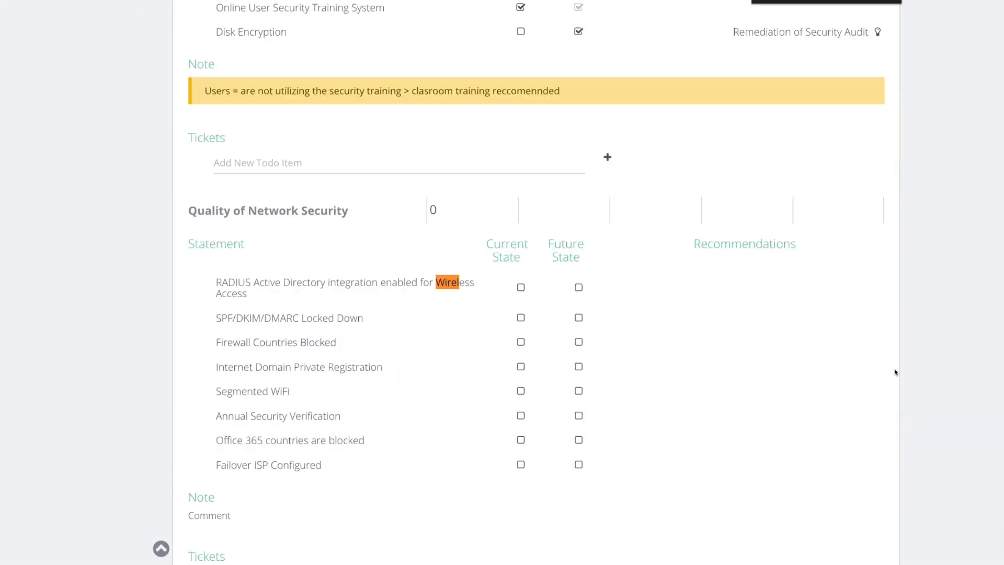
- Rate Password Management as None currently and Preferred Password Management Solution for the future
{"action": "scroll", "scroll_direction": "down", "scroll_amount": 3}
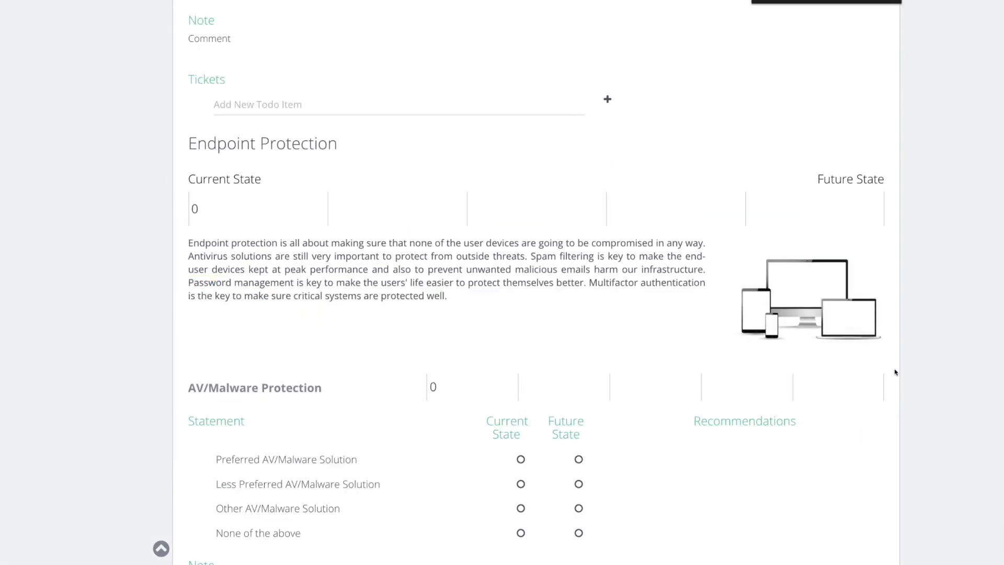
{"action": "double_click", "coordinate": [209, 282]}
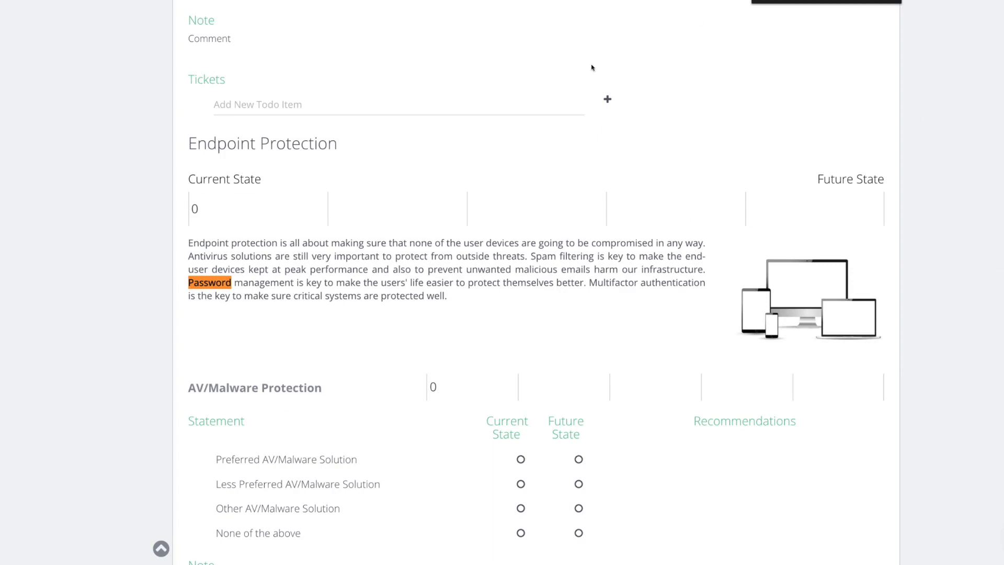
{"action": "scroll", "scroll_direction": "down", "scroll_amount": 3}
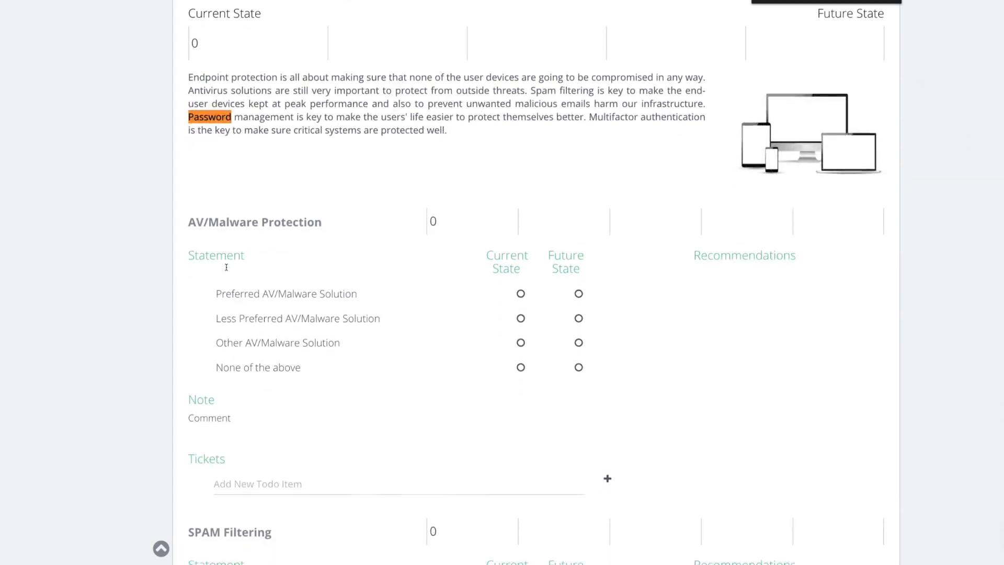
{"action": "scroll", "scroll_direction": "down", "scroll_amount": 3}
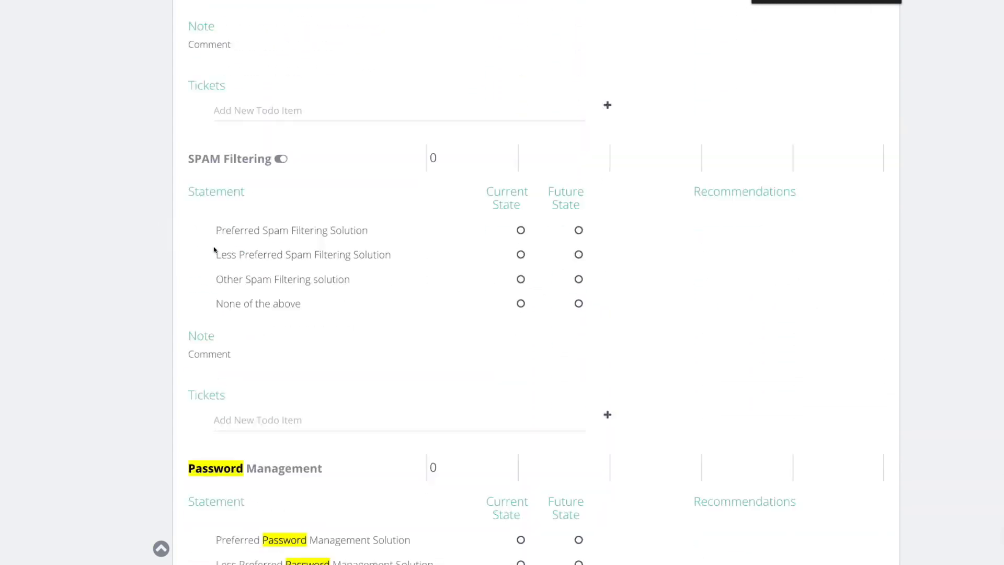
{"action": "scroll", "scroll_direction": "down", "scroll_amount": 3}
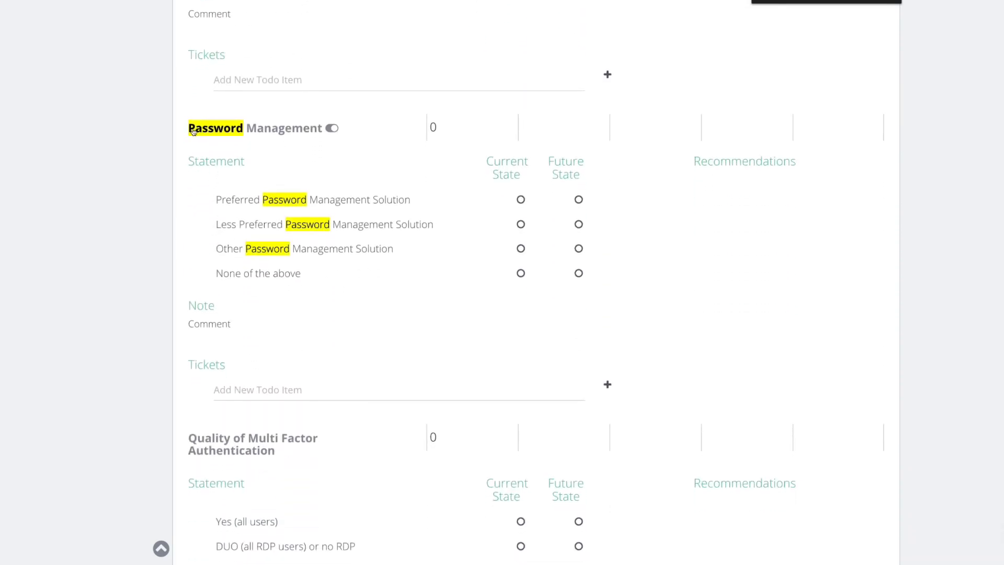
{"action": "left_click", "coordinate": [331, 127]}
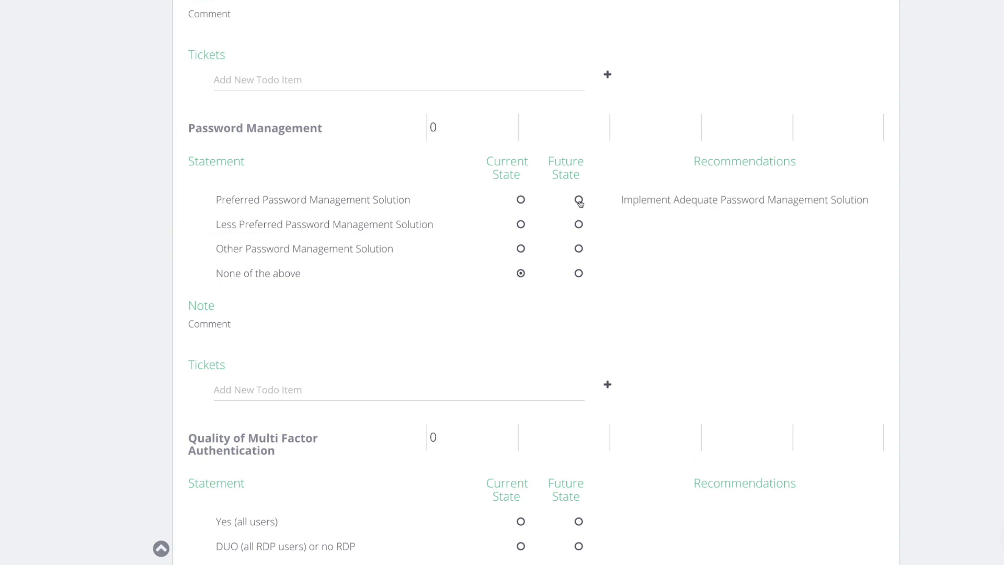
{"action": "left_click", "coordinate": [579, 200]}
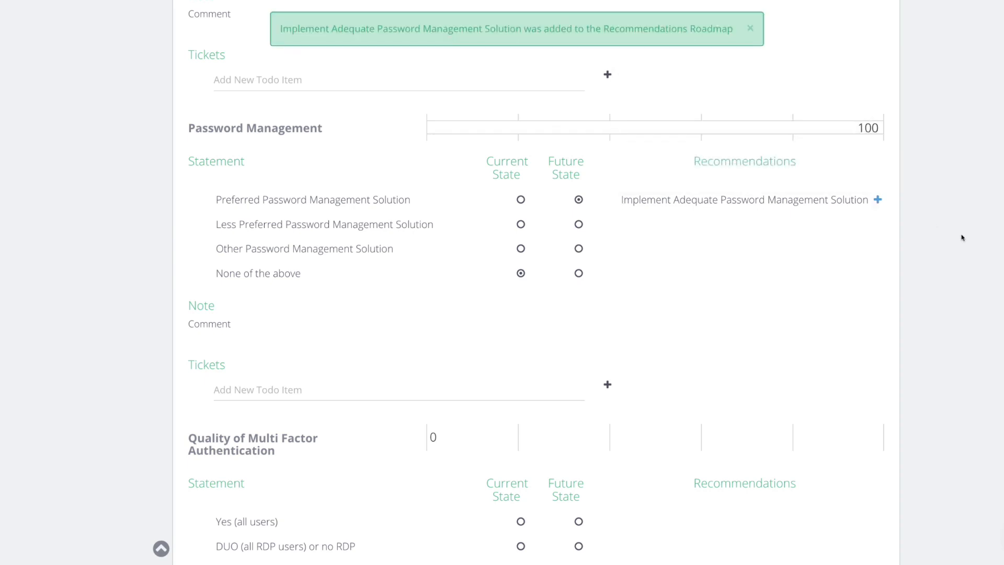
{"action": "scroll", "scroll_direction": "down", "scroll_amount": 3}
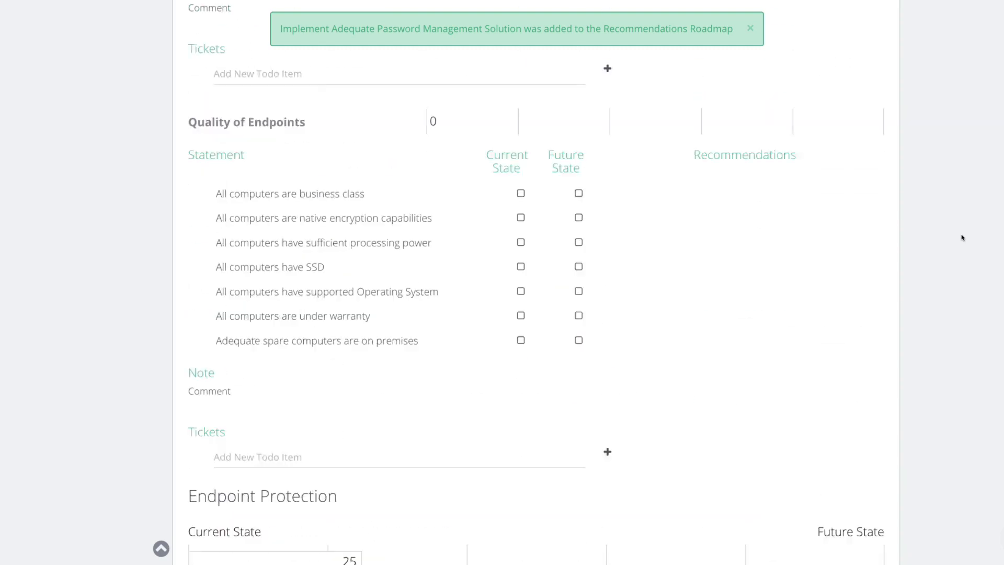
{"action": "scroll", "scroll_direction": "down", "scroll_amount": 3}
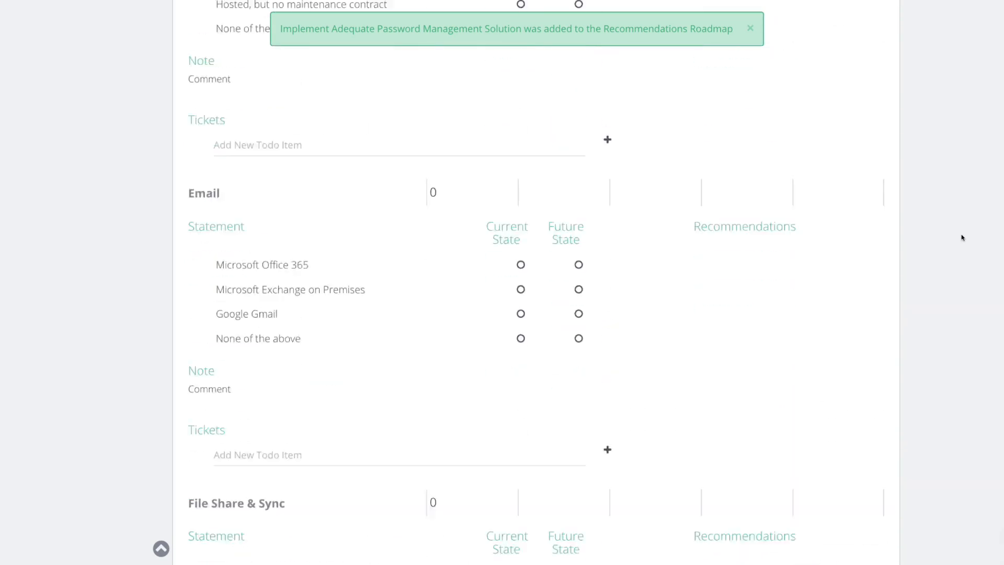
{"action": "scroll", "scroll_direction": "down", "scroll_amount": 3}
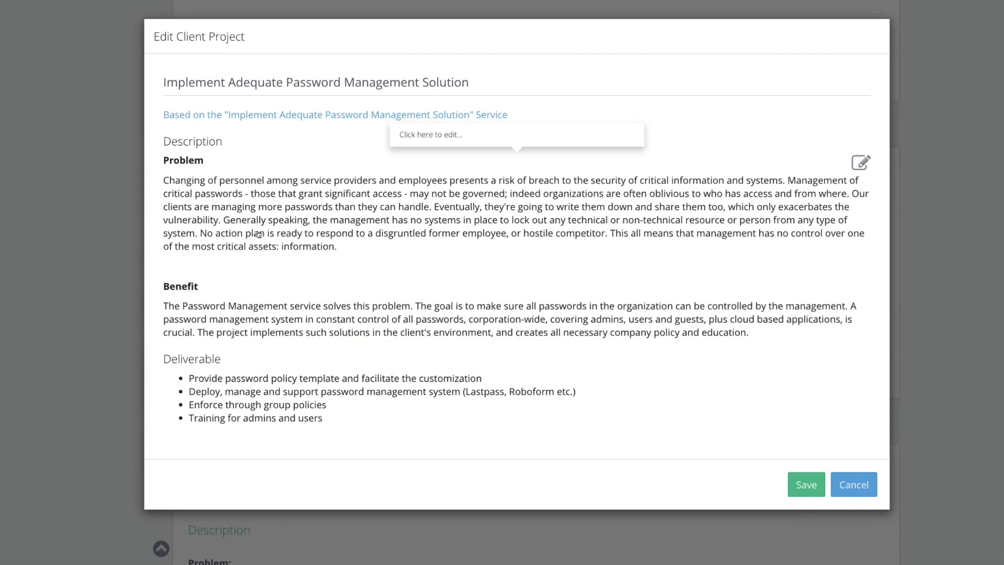
{"action": "mouse_move", "coordinate": [249, 331]}
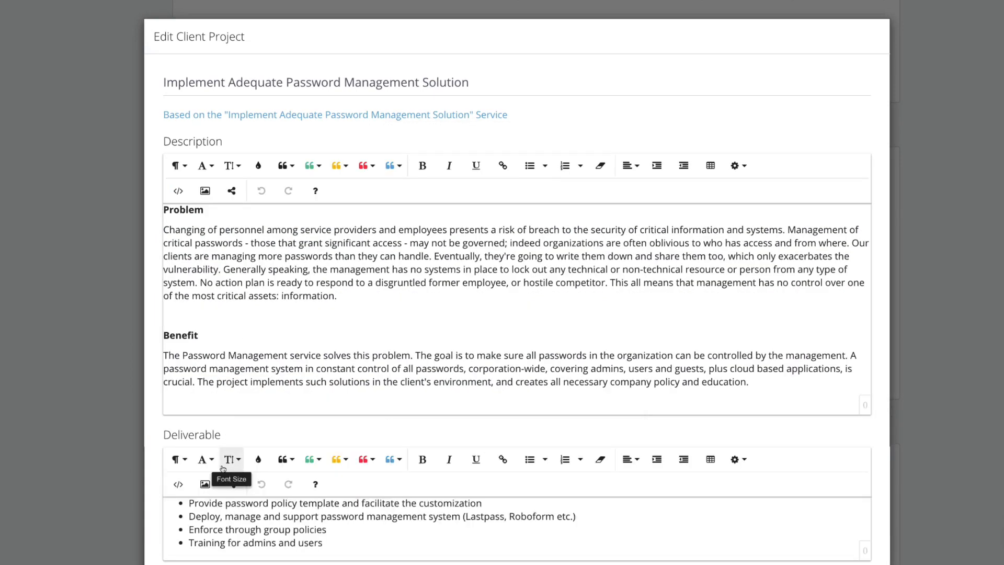
- Edit the password project's deliverable to name only Lastpass and save it
{"action": "scroll", "scroll_direction": "down", "scroll_amount": 3}
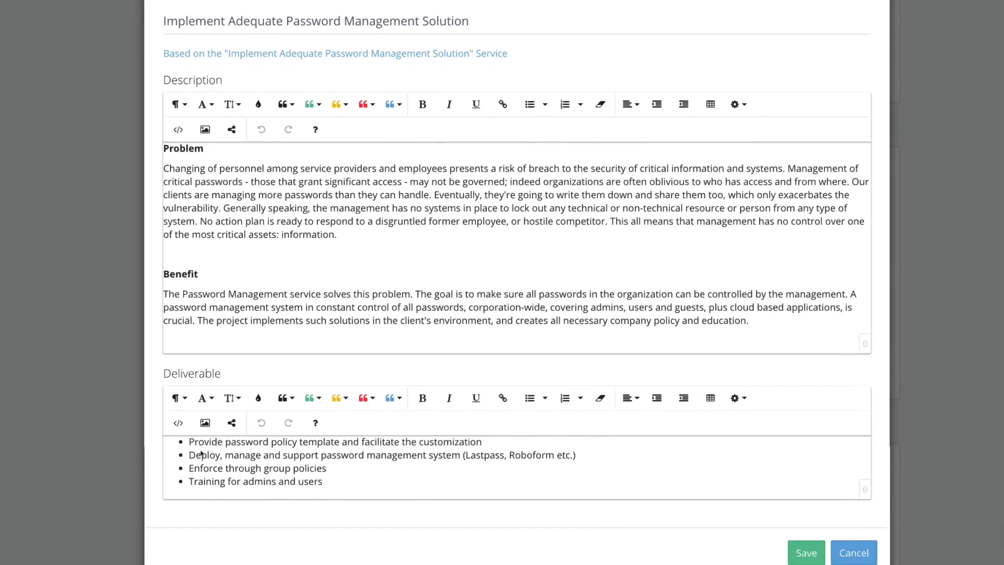
{"action": "mouse_move", "coordinate": [218, 475]}
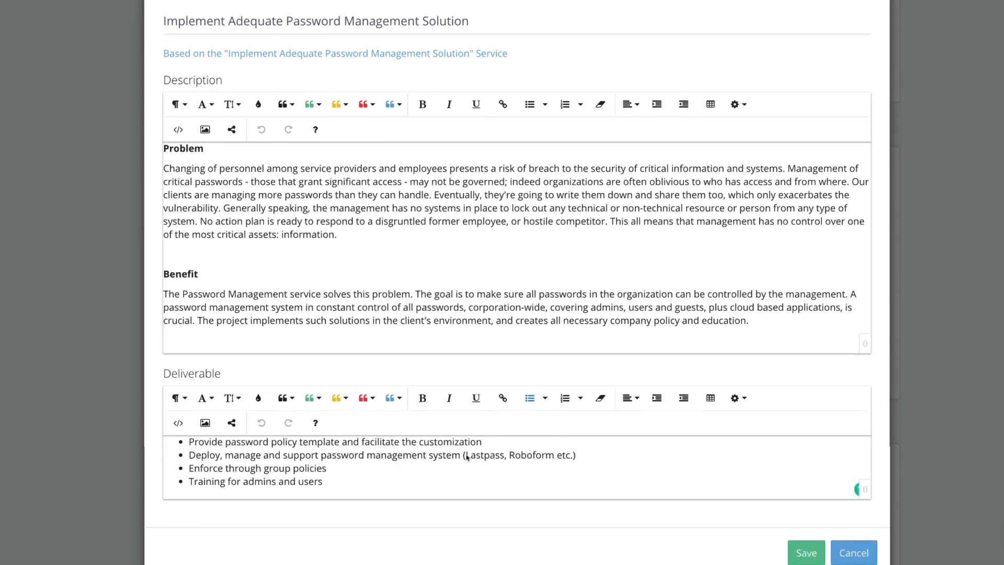
{"action": "left_click", "coordinate": [564, 455]}
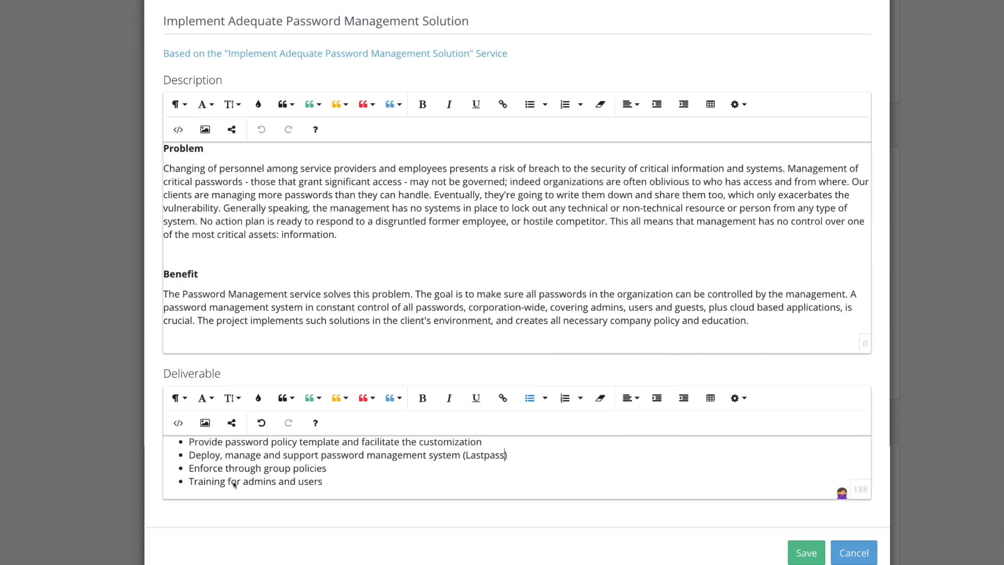
{"action": "left_click", "coordinate": [805, 553]}
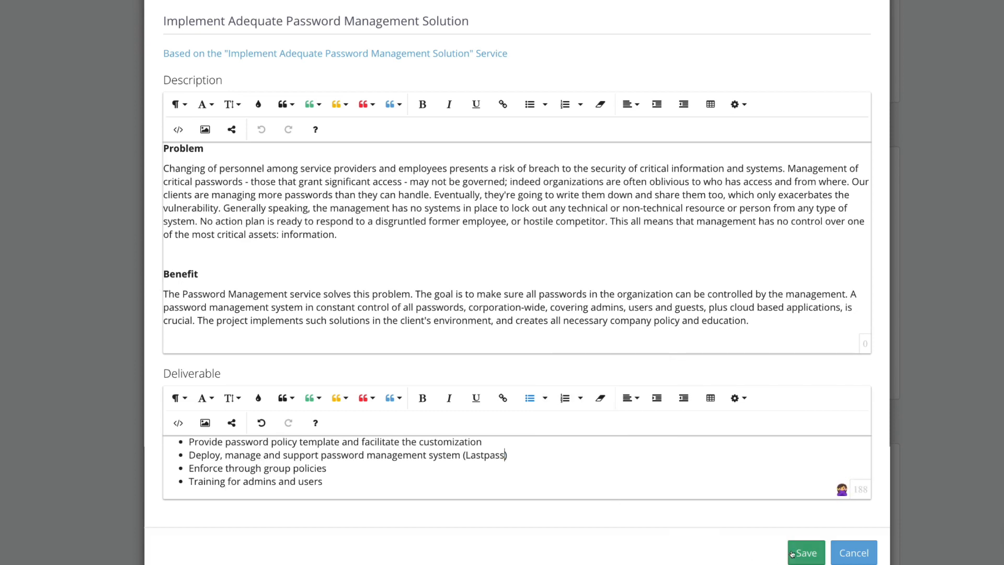
{"action": "left_click", "coordinate": [804, 553]}
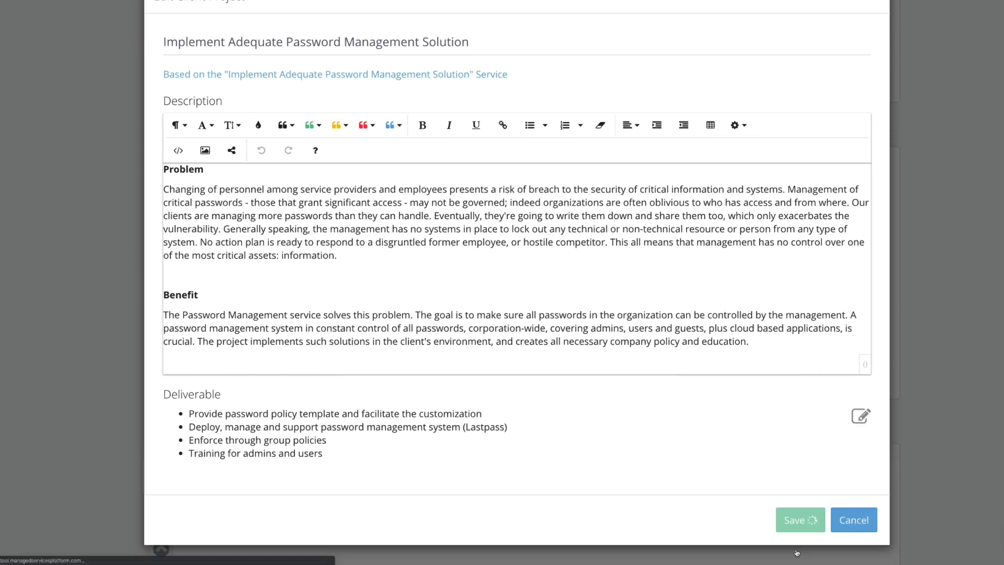
{"action": "mouse_move", "coordinate": [822, 469]}
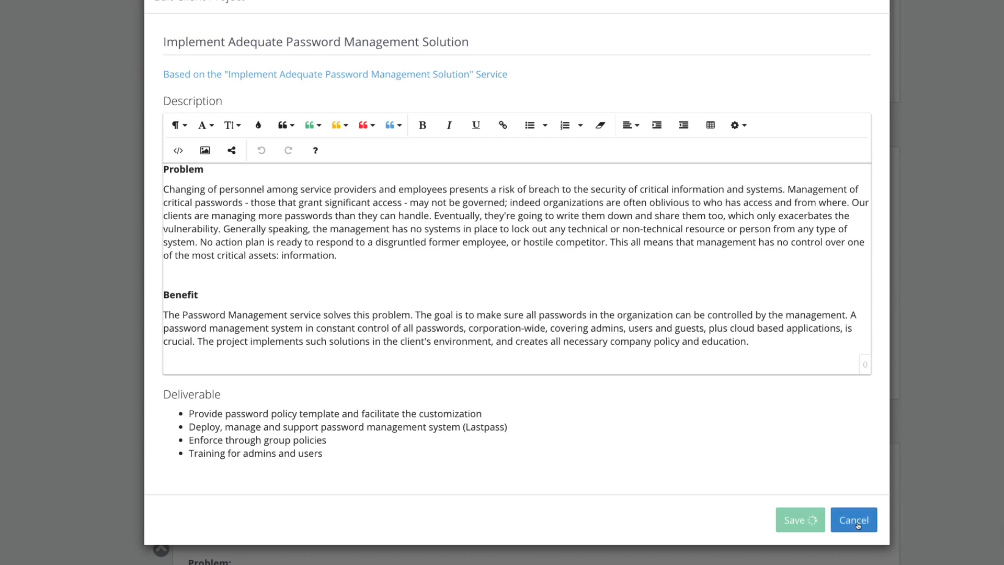
- Schedule password management for 2020Q1 and security audit remediation for 2020Q2 on the roadmap
{"action": "left_click", "coordinate": [854, 519]}
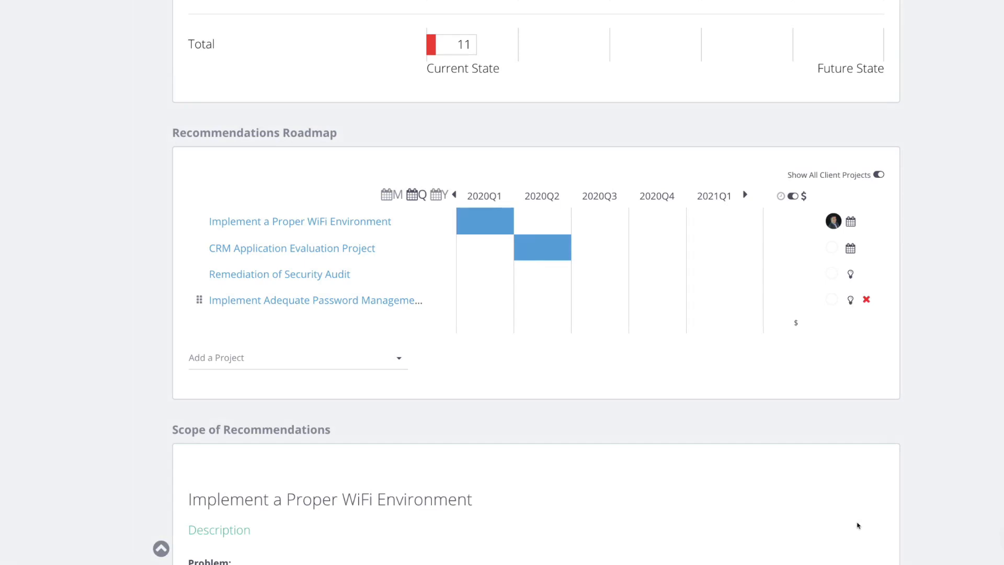
{"action": "mouse_move", "coordinate": [278, 274]}
{"action": "type", "text": "s"}
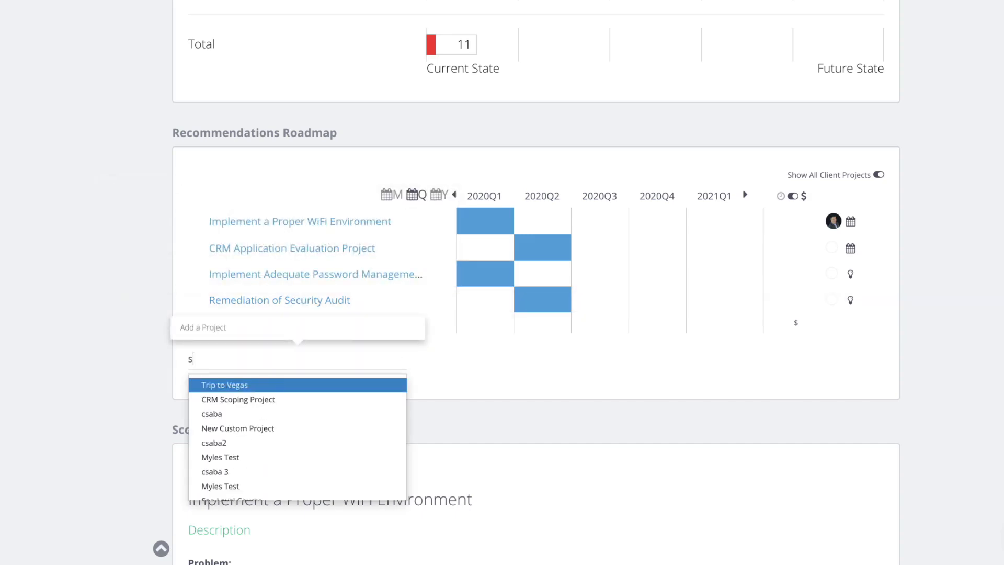
{"action": "type", "text": "ecuri"}
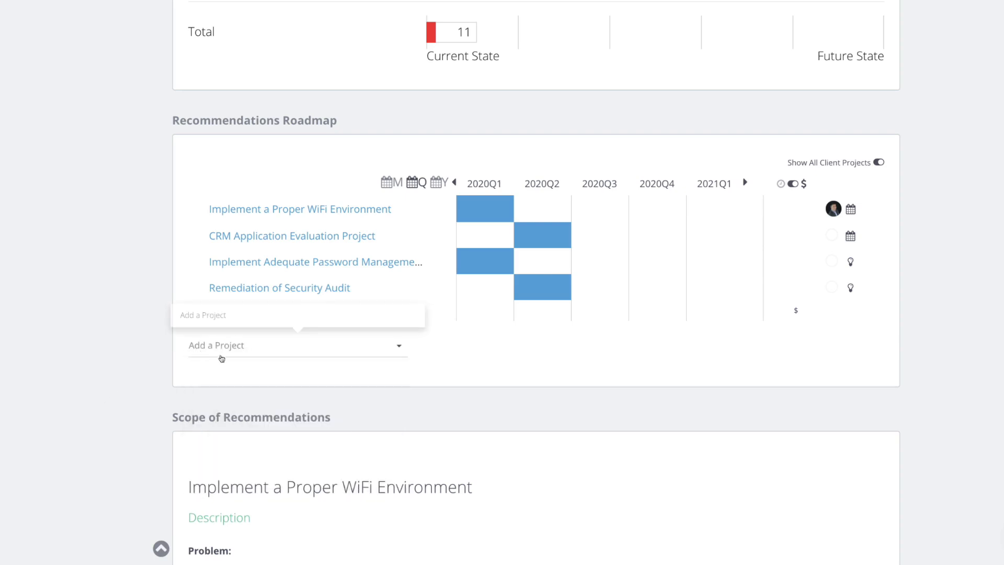
{"action": "left_click", "coordinate": [297, 346]}
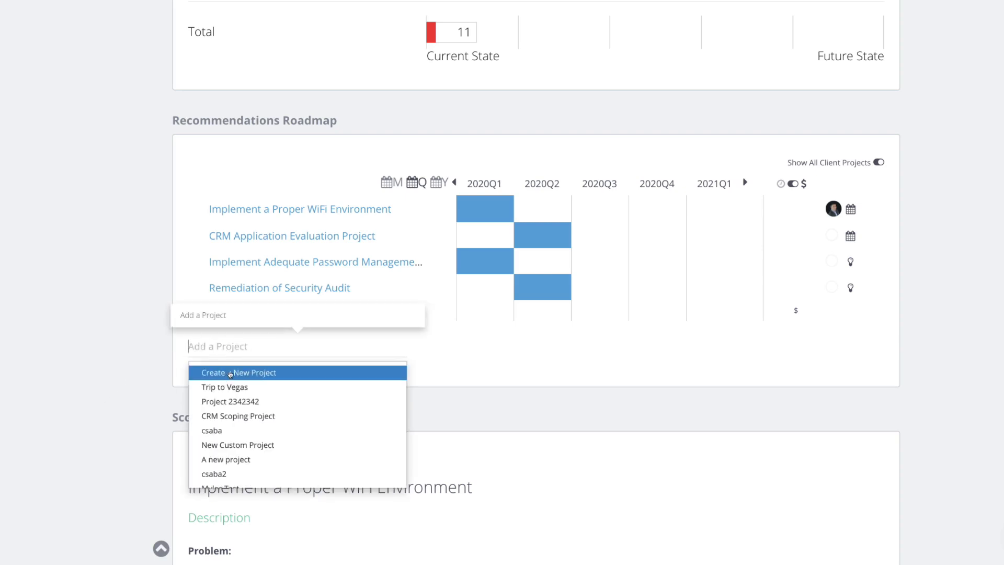
- Create and save a new client project named 'IT Security Audit'
{"action": "left_click", "coordinate": [239, 372]}
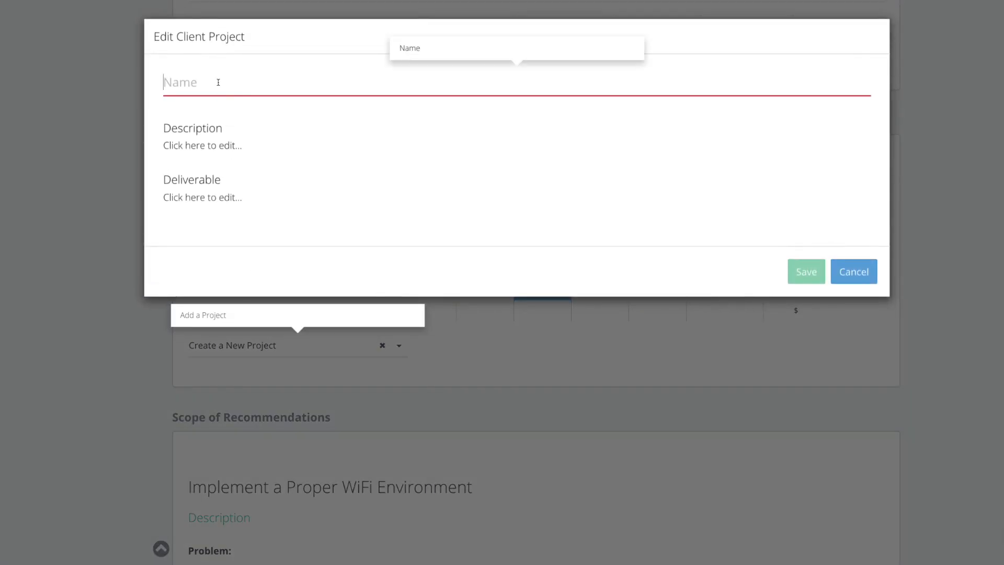
{"action": "type", "text": "IT Secur"}
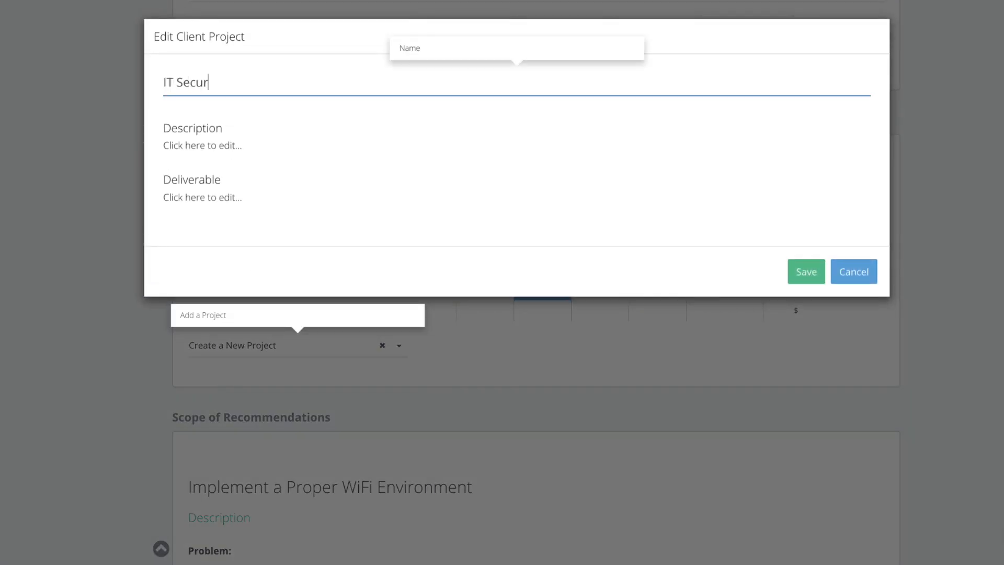
{"action": "type", "text": "ity Audit"}
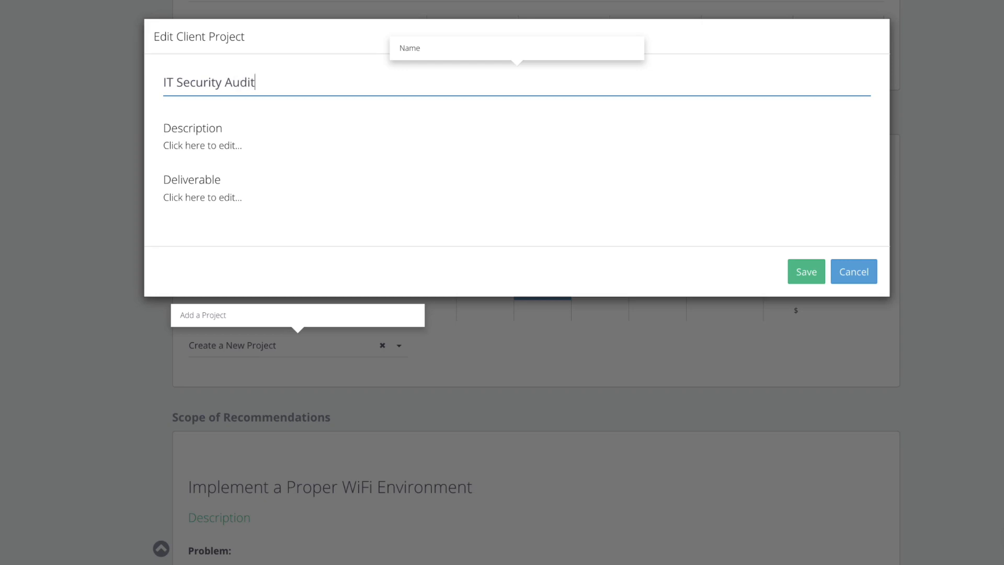
{"action": "left_click", "coordinate": [806, 271]}
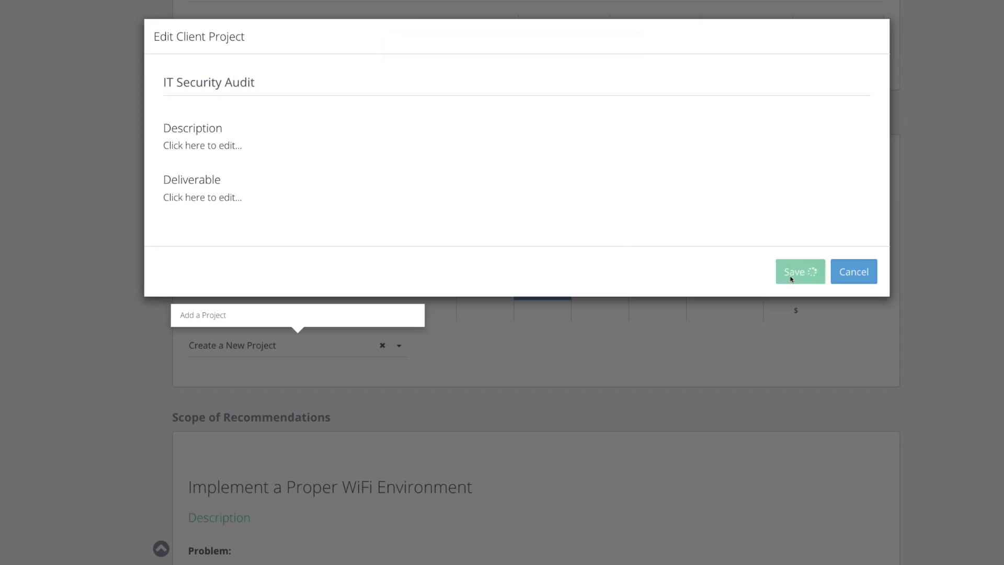
{"action": "left_click", "coordinate": [799, 272]}
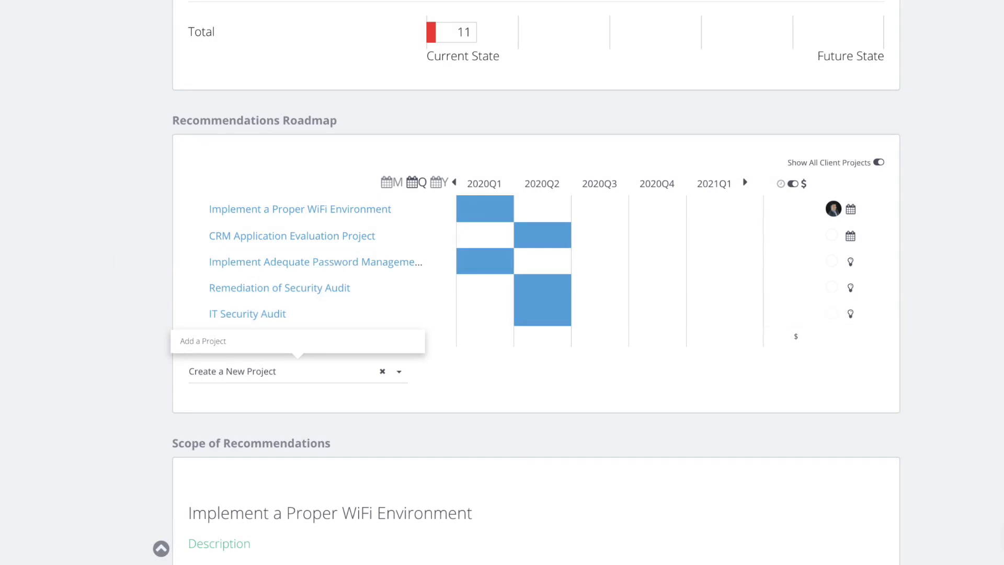
{"action": "mouse_move", "coordinate": [113, 328]}
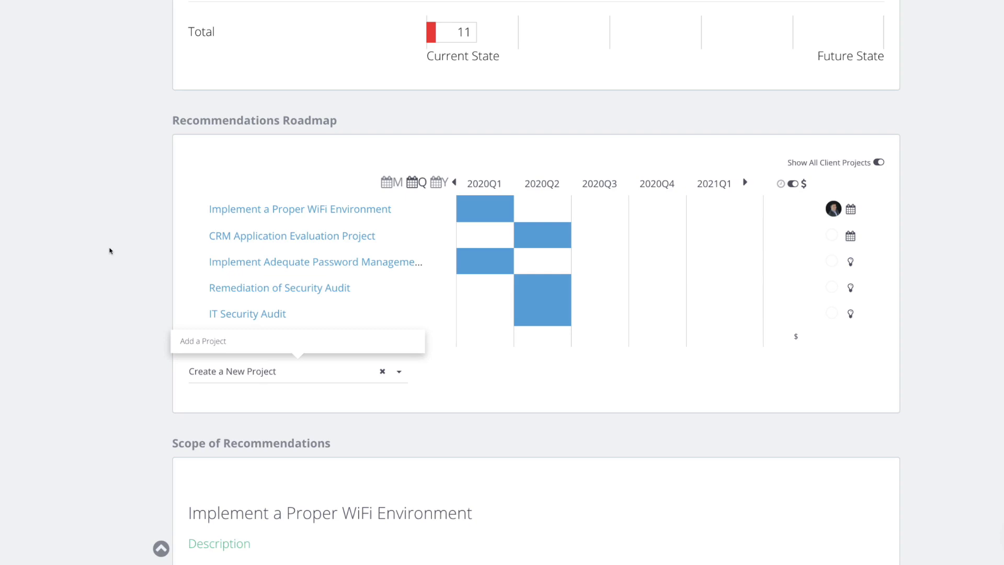
- Scroll back to the Technology Health Score: Office Infrastructure 8, Policy and Compliance 10, total 11
{"action": "scroll", "scroll_direction": "down", "scroll_amount": 3}
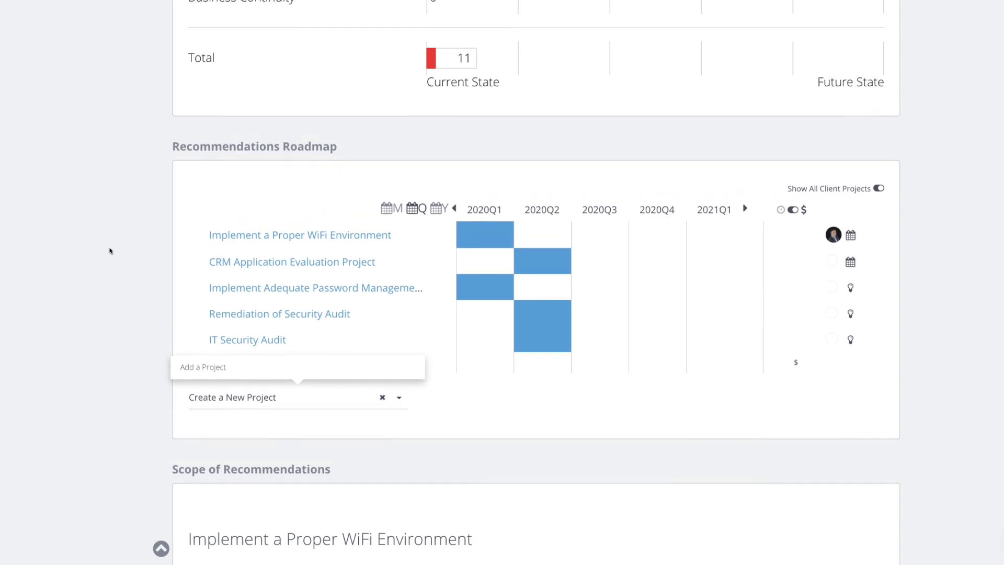
{"action": "scroll", "scroll_direction": "up", "scroll_amount": 3}
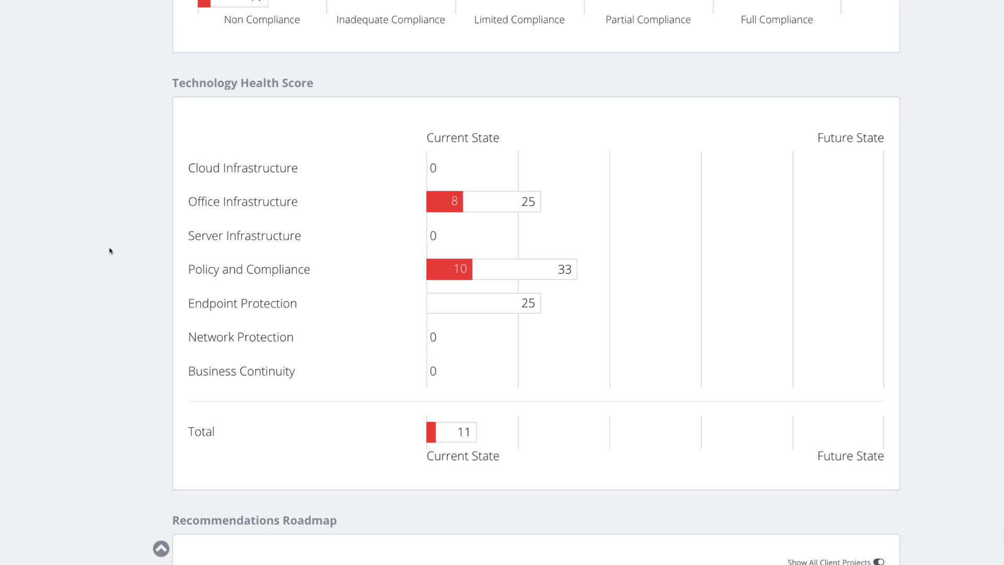
{"action": "mouse_move", "coordinate": [192, 168]}
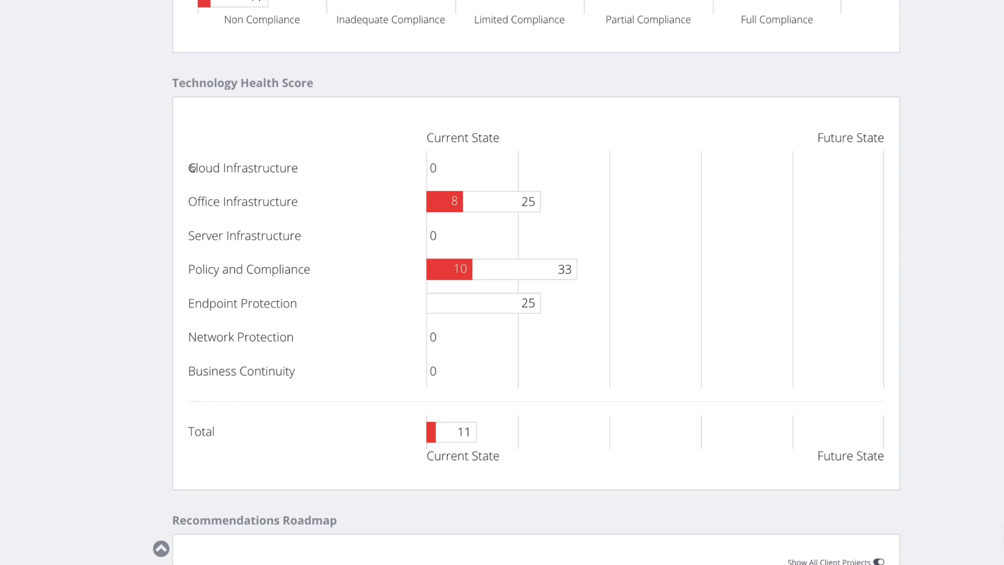
- Open the Cloud Infrastructure details and exclude Website, bringing Cloud Infrastructure to 100
{"action": "left_click", "coordinate": [243, 168]}
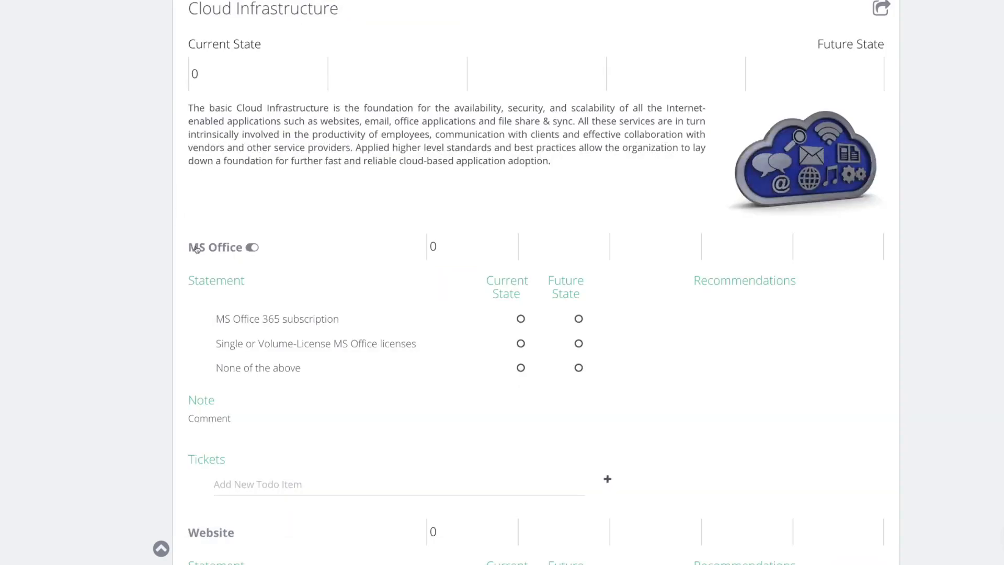
{"action": "mouse_move", "coordinate": [277, 319]}
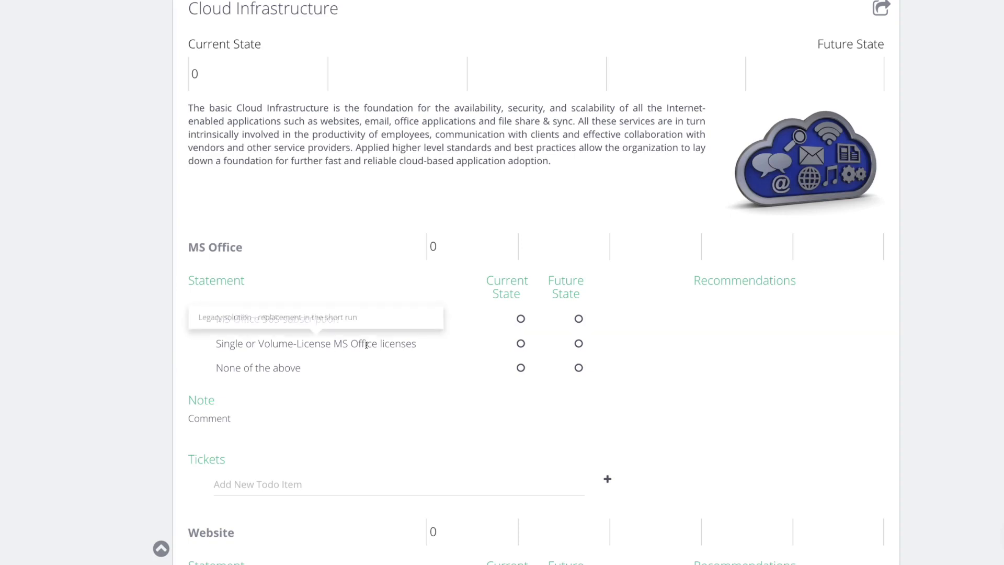
{"action": "scroll", "scroll_direction": "down", "scroll_amount": 3}
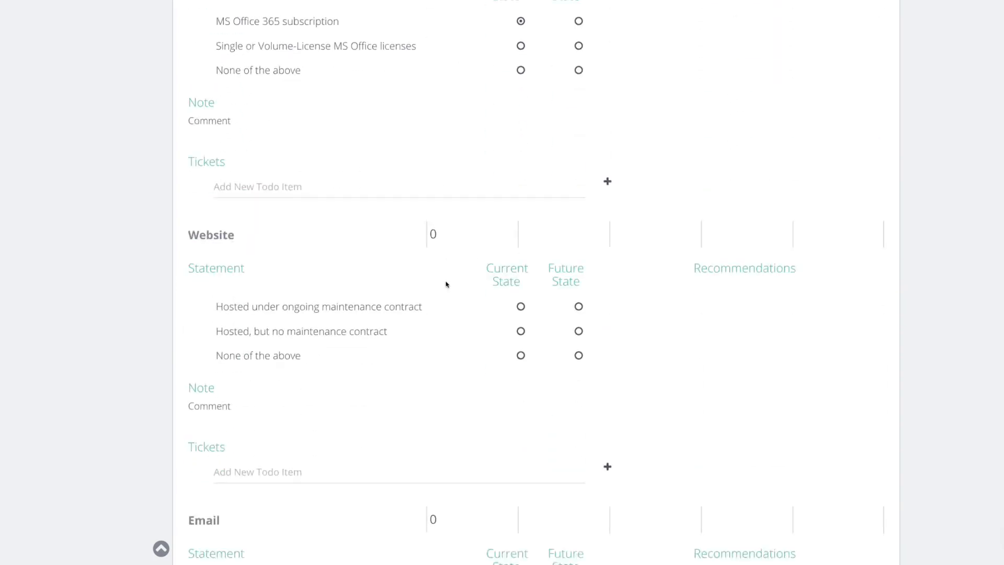
{"action": "scroll", "scroll_direction": "down", "scroll_amount": 3}
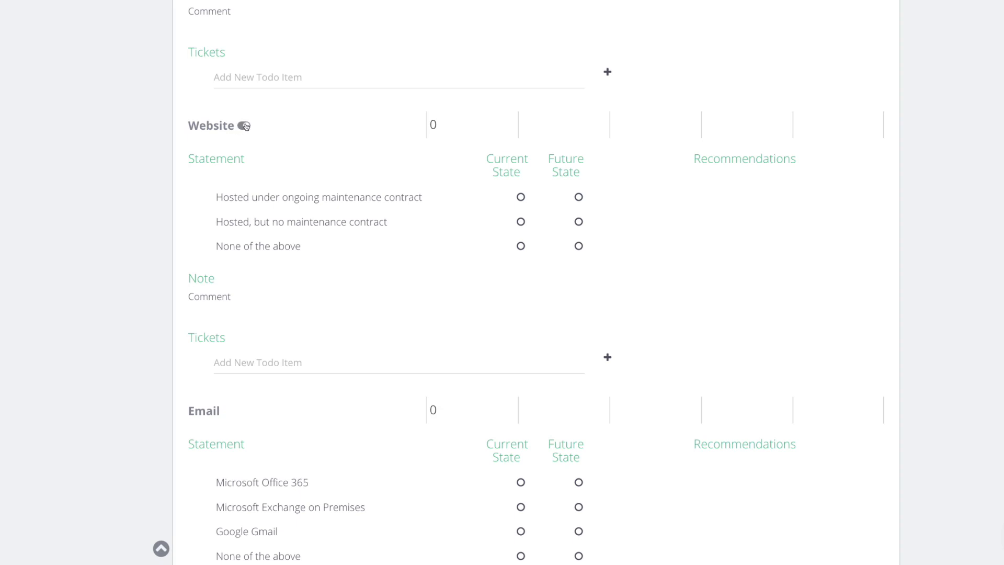
{"action": "left_click", "coordinate": [243, 126]}
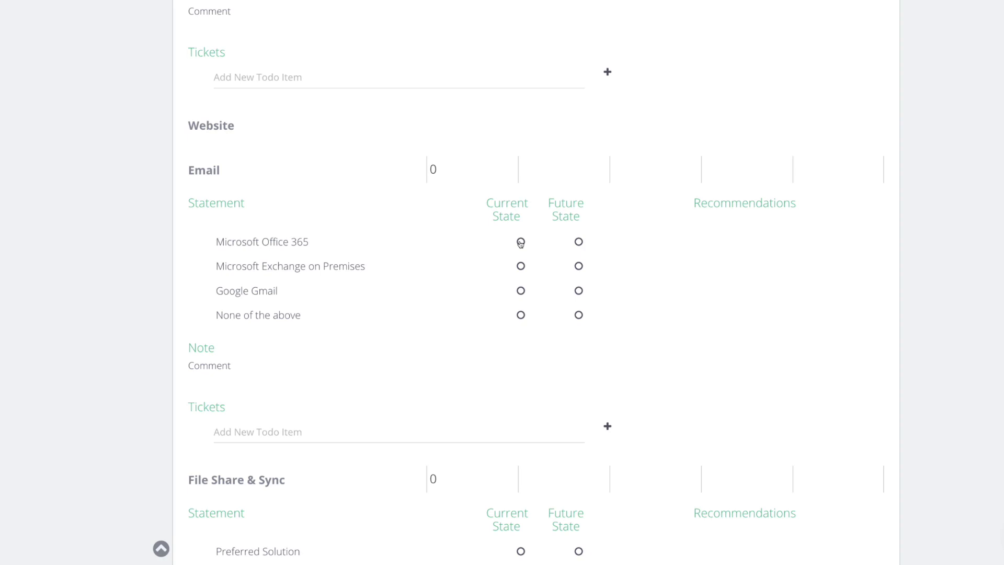
{"action": "scroll", "scroll_direction": "down", "scroll_amount": 3}
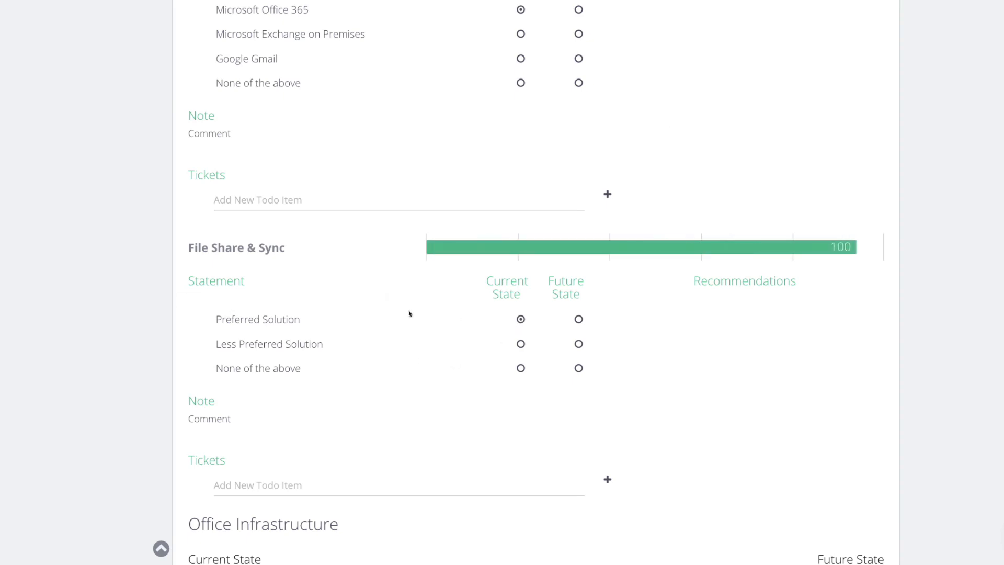
{"action": "scroll", "scroll_direction": "up", "scroll_amount": 3}
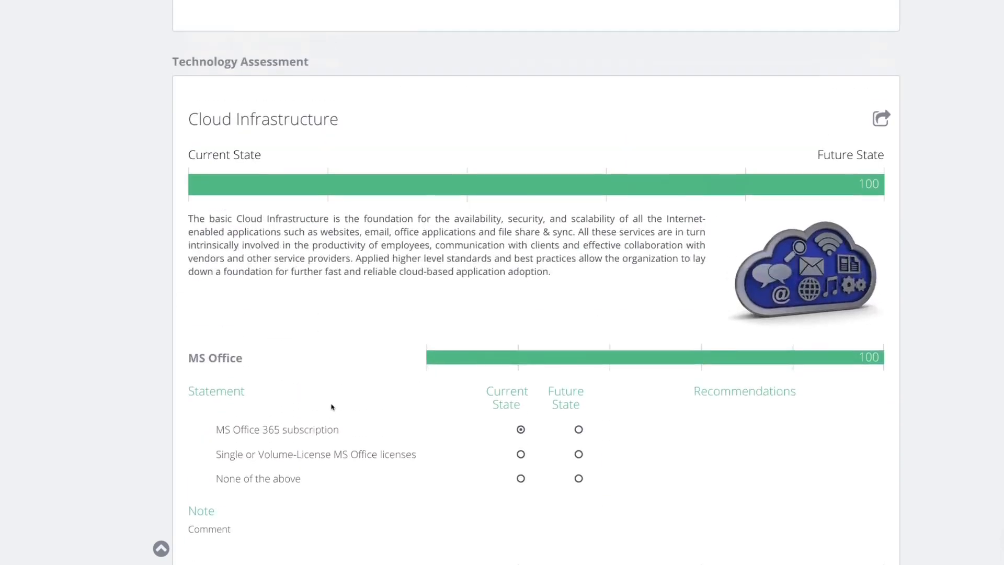
- Check the health score (Cloud Infrastructure 100, total 13), then scroll to Office Infrastructure
{"action": "scroll", "scroll_direction": "up", "scroll_amount": 3}
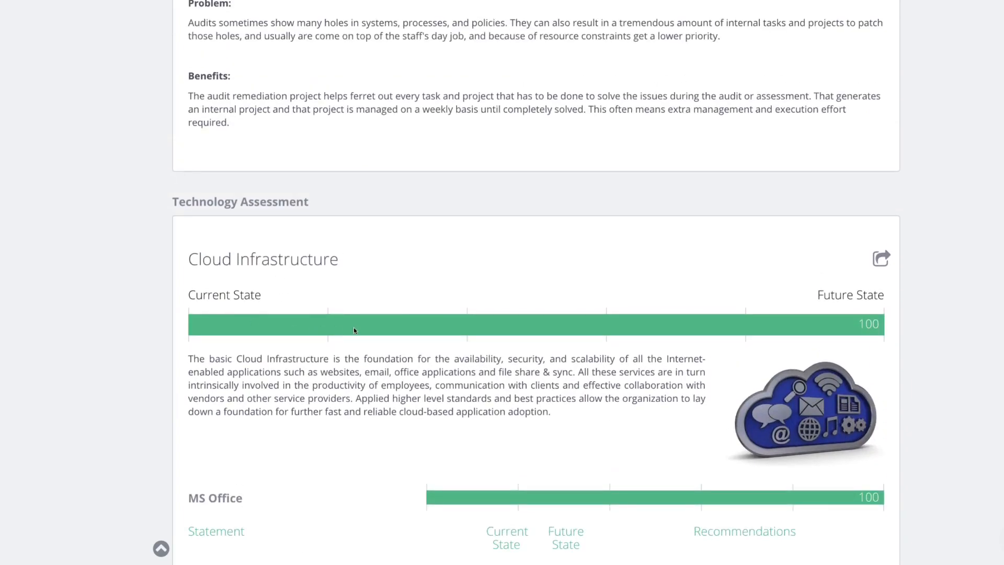
{"action": "scroll", "scroll_direction": "up", "scroll_amount": 3}
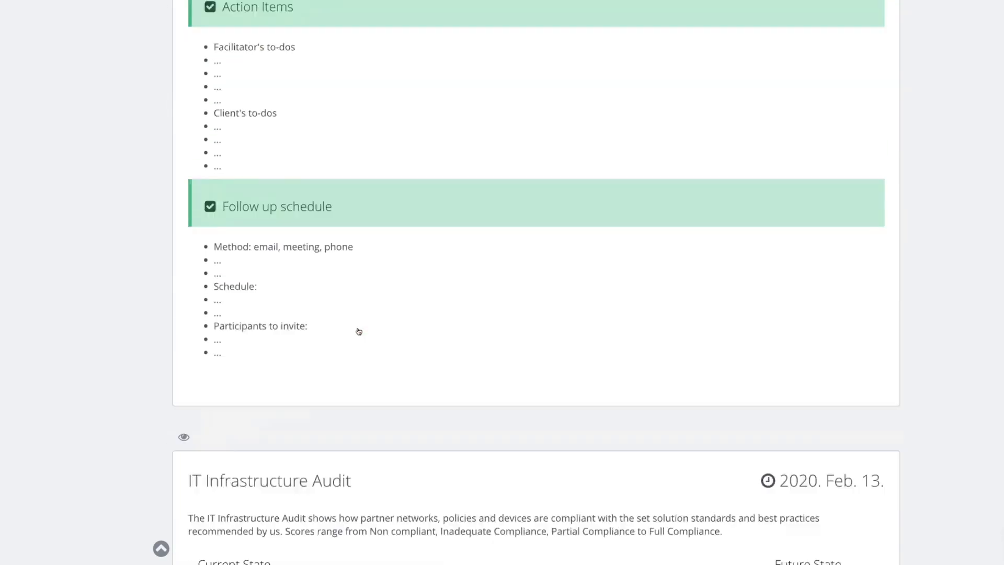
{"action": "scroll", "scroll_direction": "down", "scroll_amount": 3}
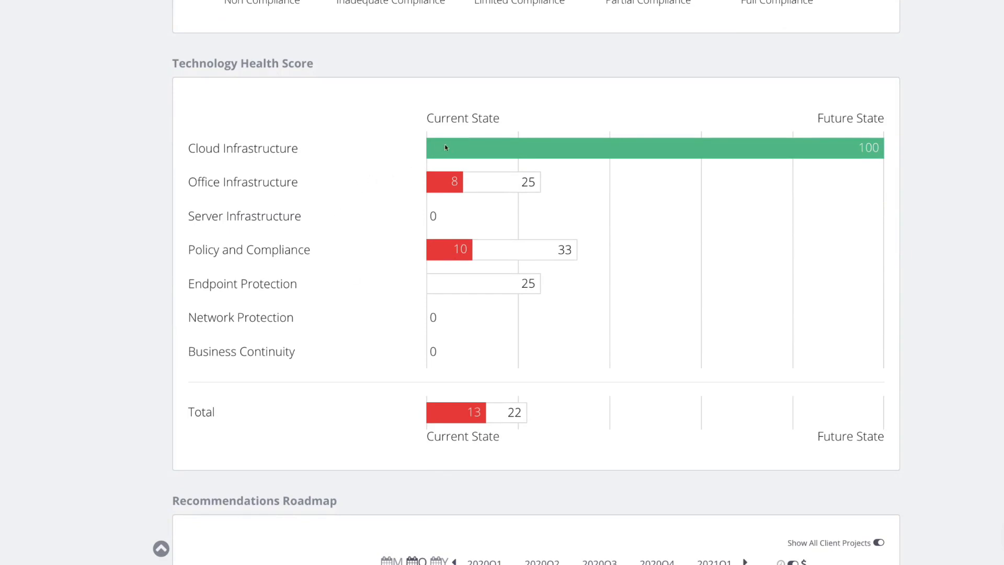
{"action": "mouse_move", "coordinate": [293, 149]}
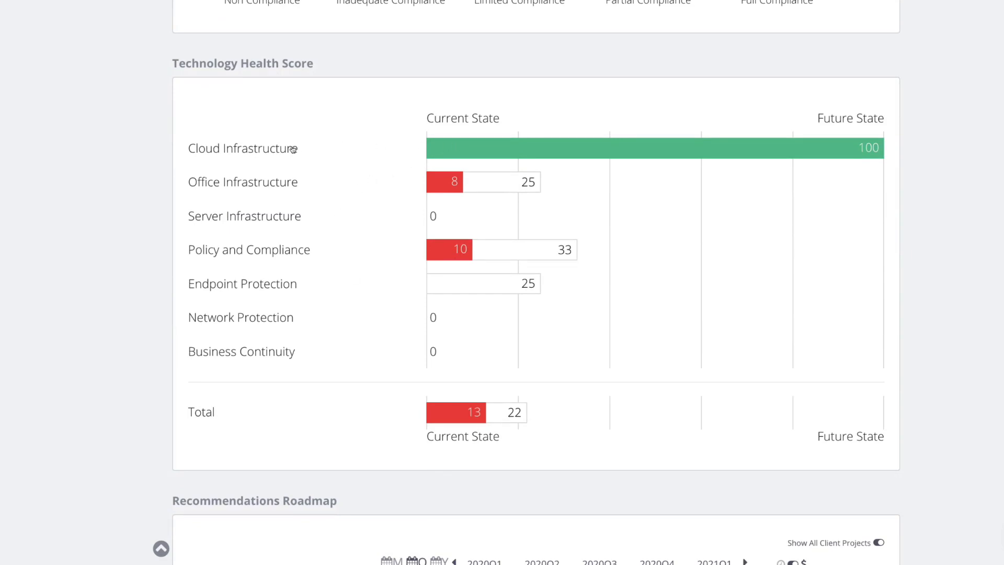
{"action": "mouse_move", "coordinate": [532, 163]}
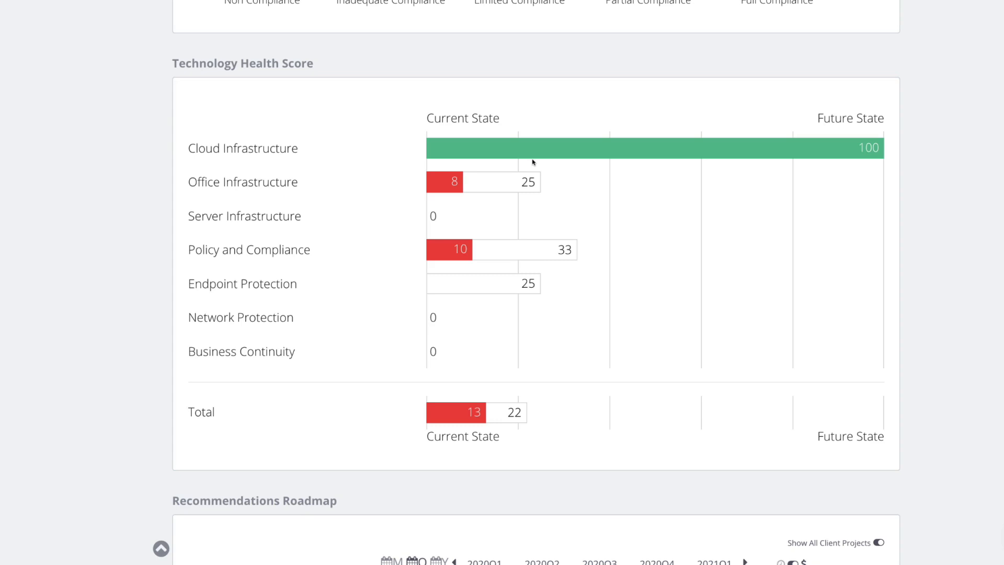
{"action": "scroll", "scroll_direction": "down", "scroll_amount": 3}
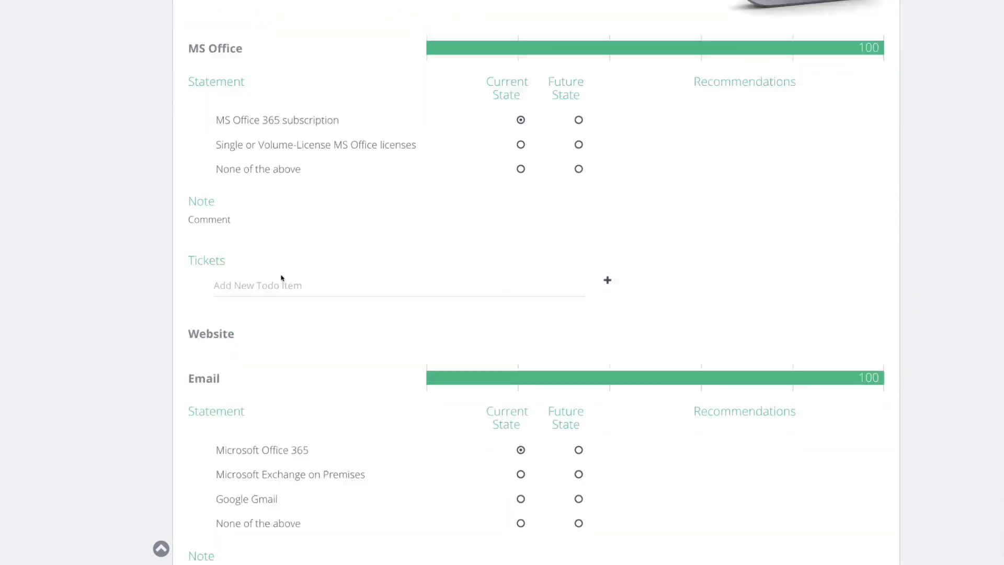
{"action": "scroll", "scroll_direction": "down", "scroll_amount": 3}
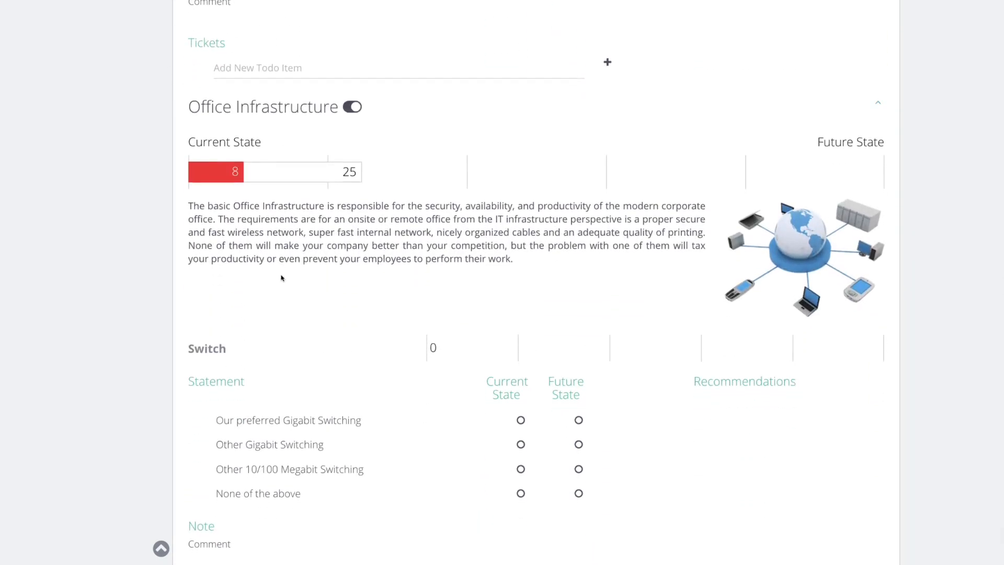
- Rate the switch as Gigabit and mark CAT5e wiring, labeled patch panel and cable management current
{"action": "scroll", "scroll_direction": "down", "scroll_amount": 3}
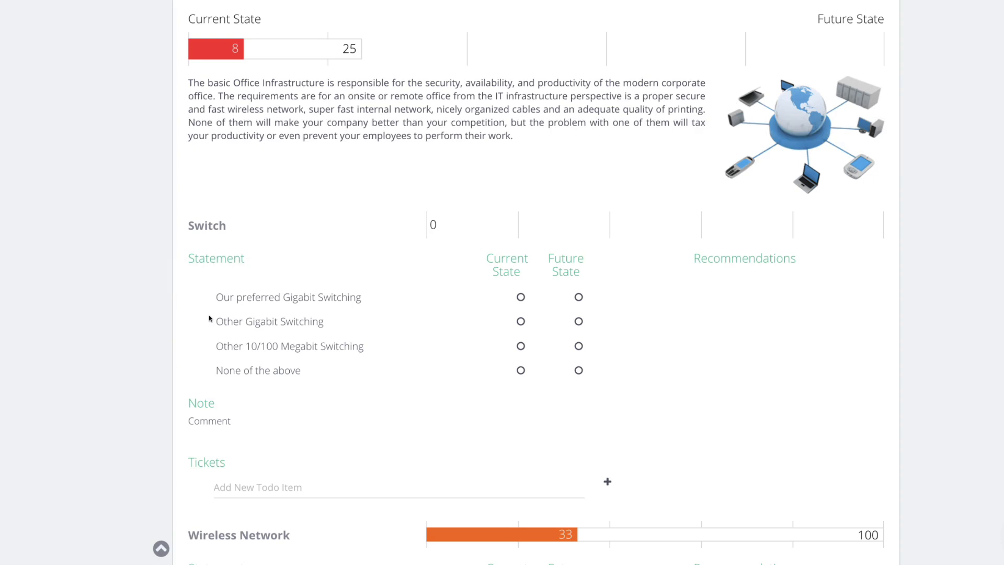
{"action": "mouse_move", "coordinate": [431, 315]}
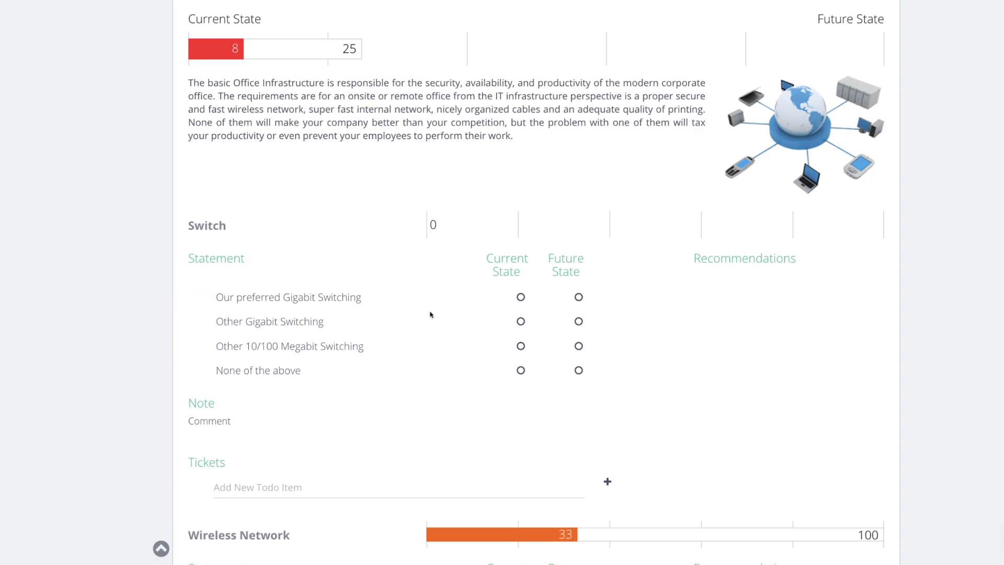
{"action": "left_click", "coordinate": [521, 297]}
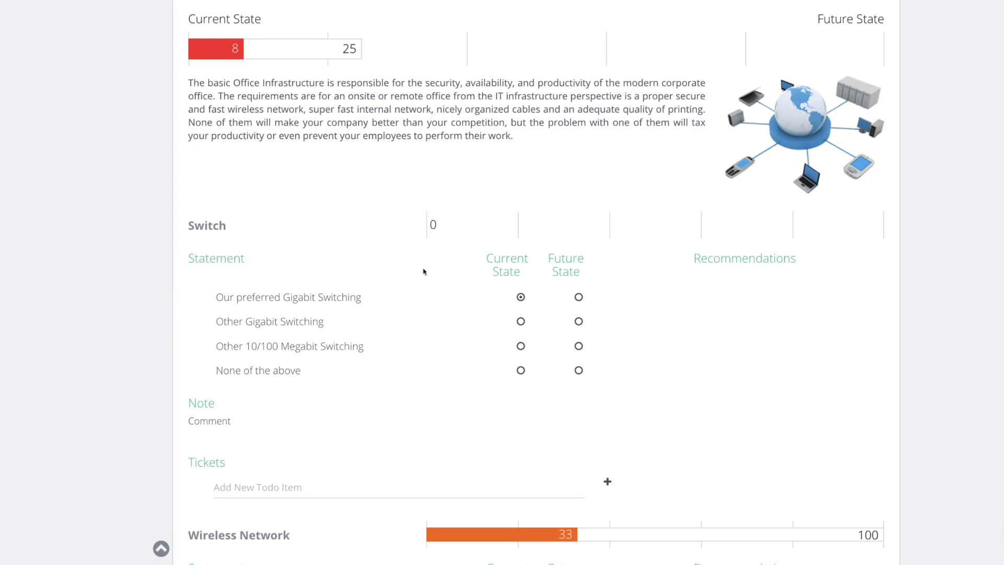
{"action": "scroll", "scroll_direction": "down", "scroll_amount": 3}
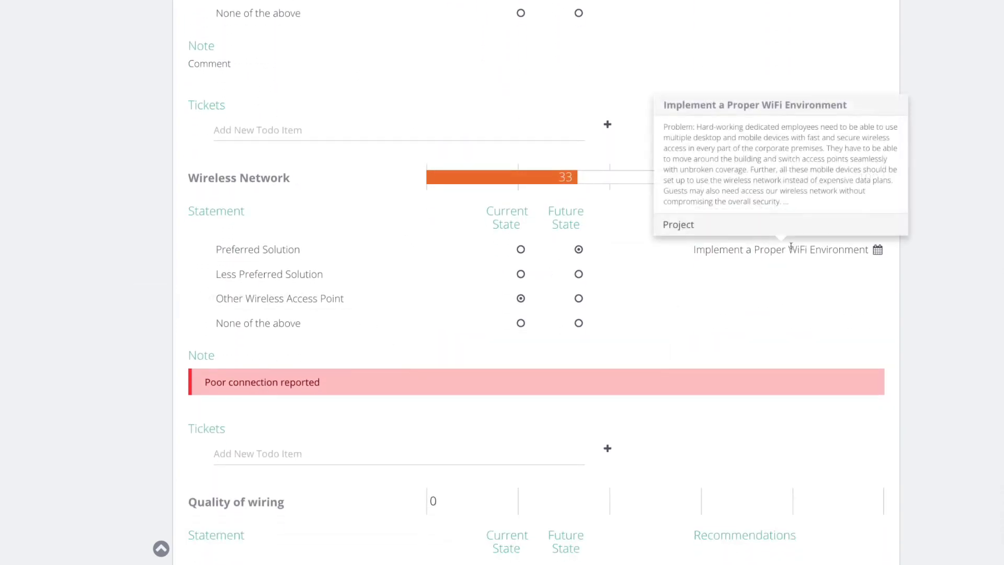
{"action": "scroll", "scroll_direction": "down", "scroll_amount": 3}
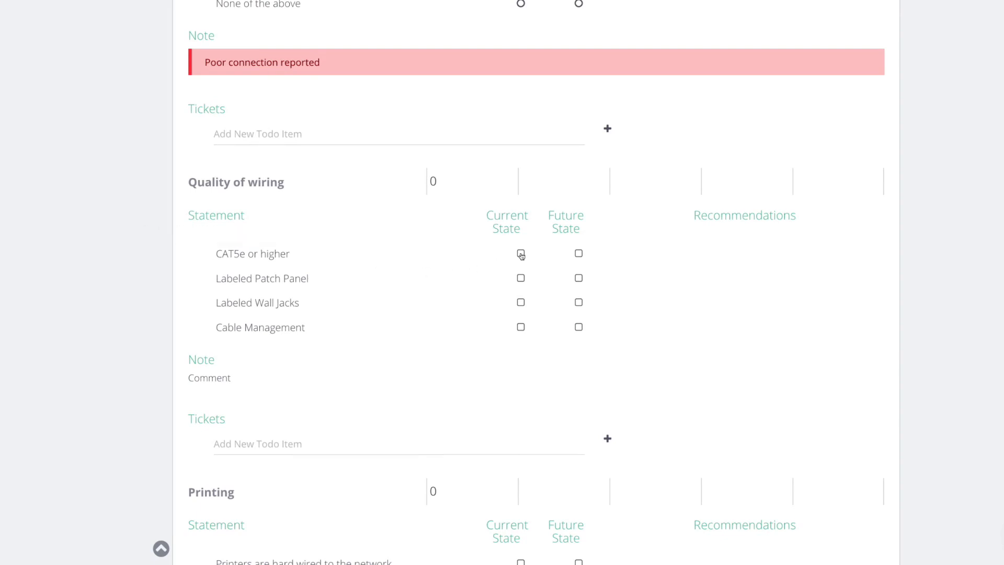
{"action": "left_click", "coordinate": [521, 253]}
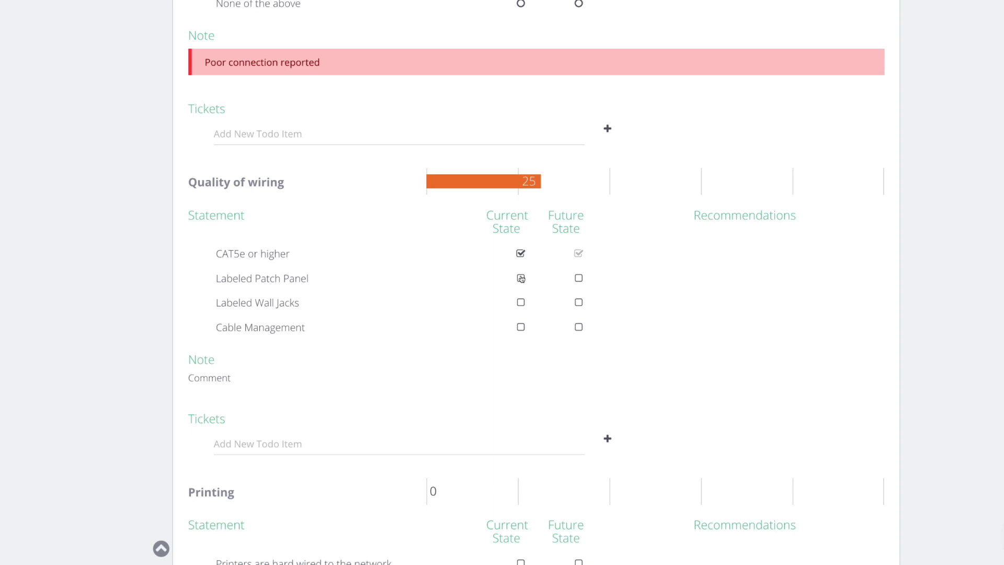
{"action": "left_click", "coordinate": [520, 303]}
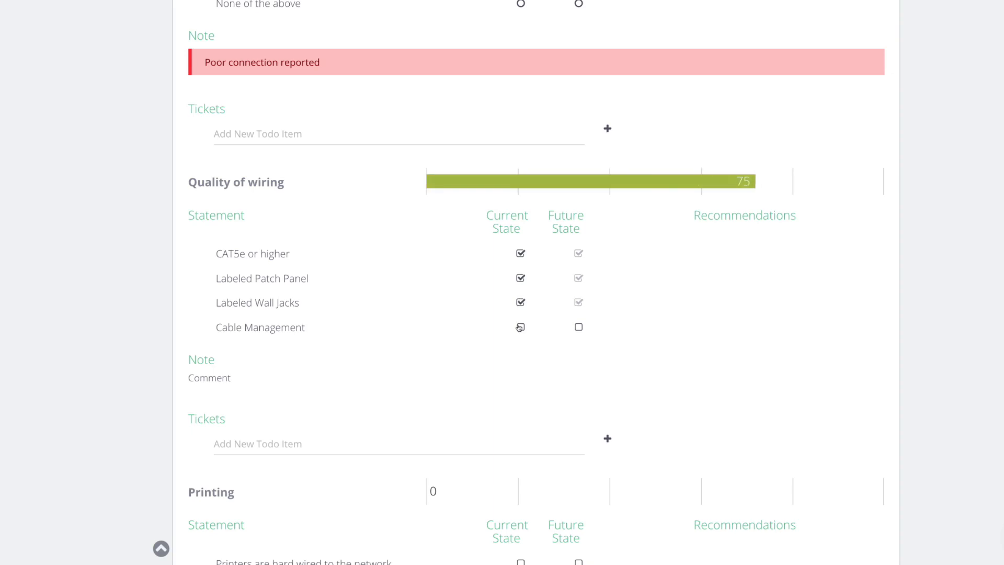
{"action": "left_click", "coordinate": [520, 326]}
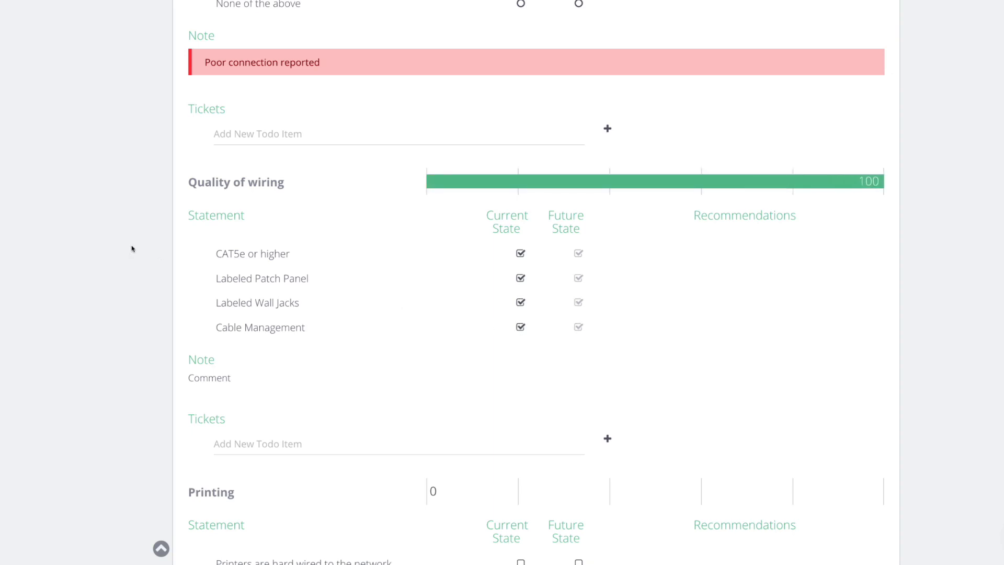
- Mark printers hard wired, business class as future only, and add Configure Printers on the Network
{"action": "scroll", "scroll_direction": "down", "scroll_amount": 3}
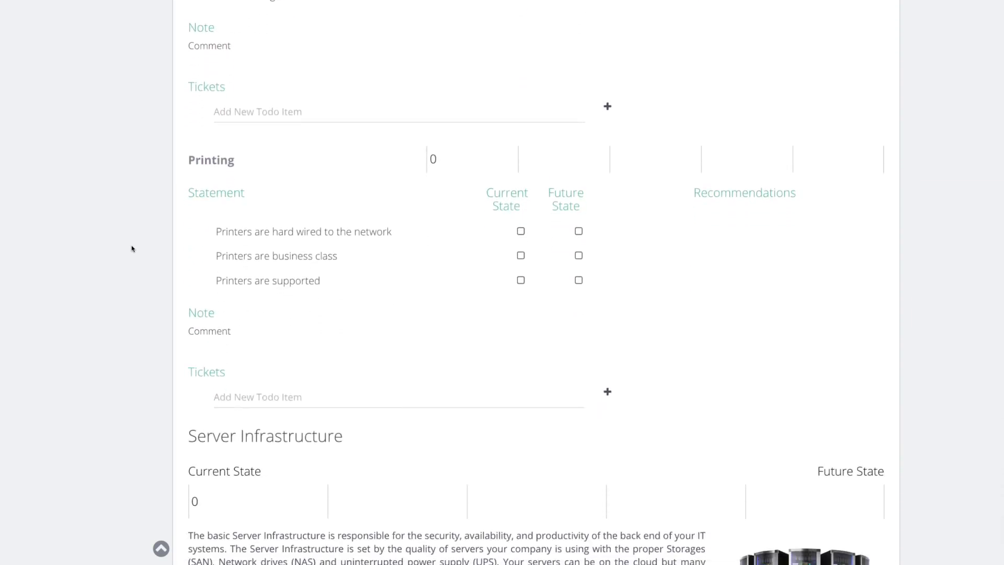
{"action": "mouse_move", "coordinate": [28, 262]}
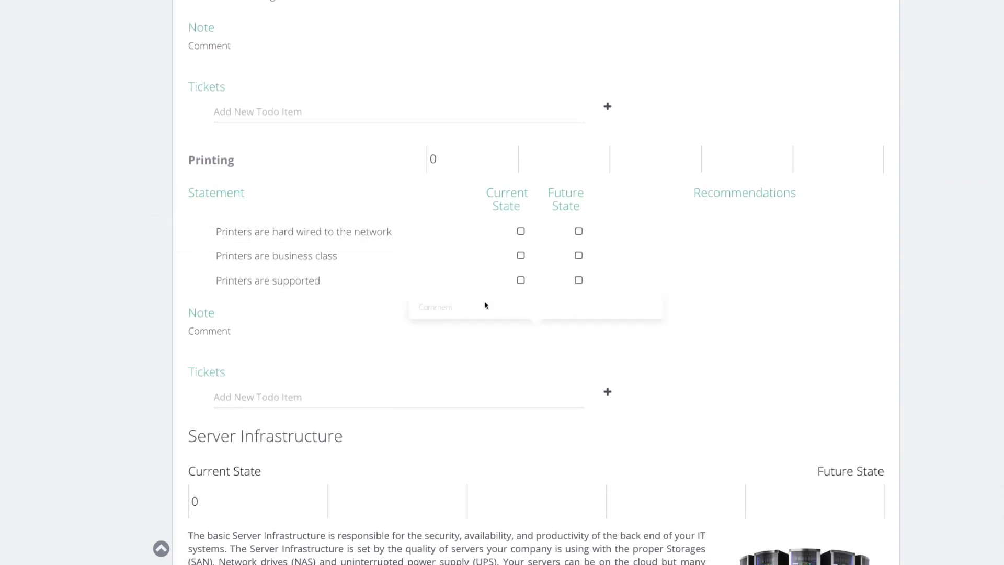
{"action": "left_click", "coordinate": [520, 256]}
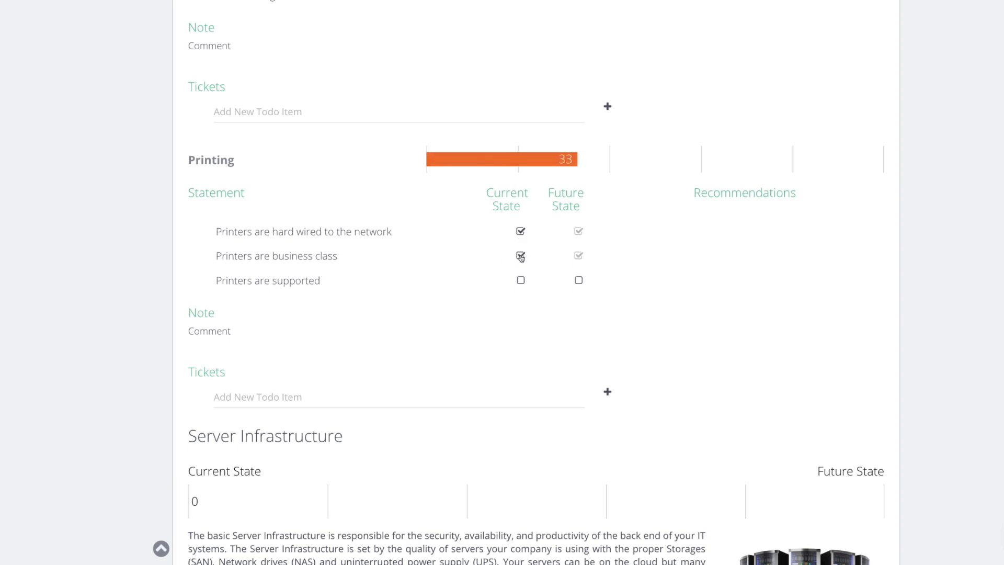
{"action": "left_click", "coordinate": [521, 280]}
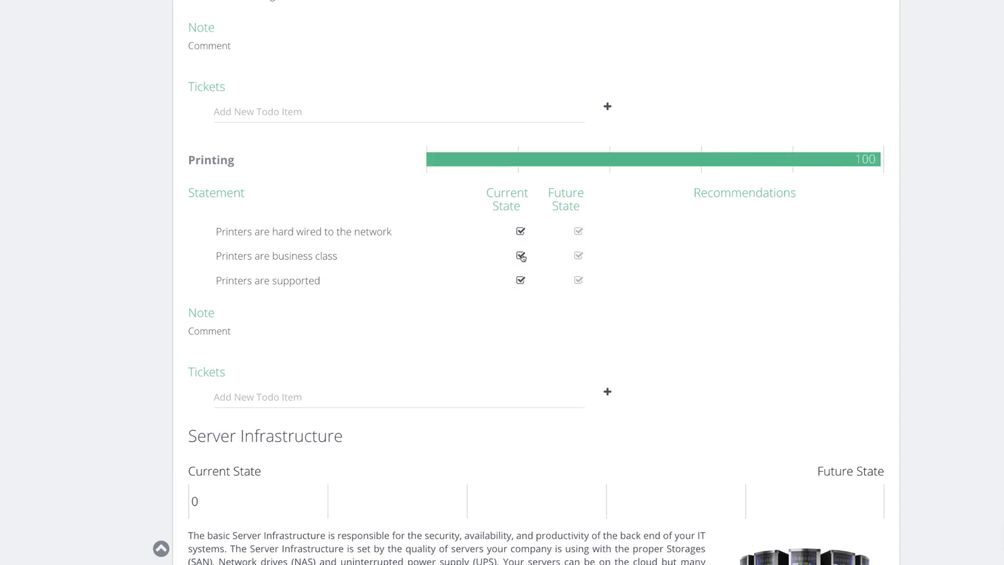
{"action": "left_click", "coordinate": [520, 256]}
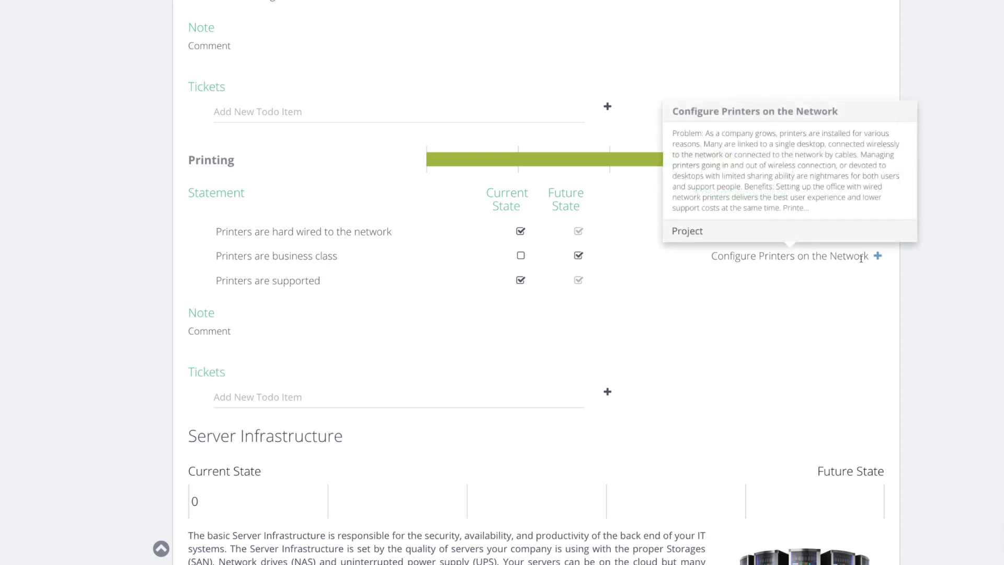
{"action": "left_click", "coordinate": [878, 256]}
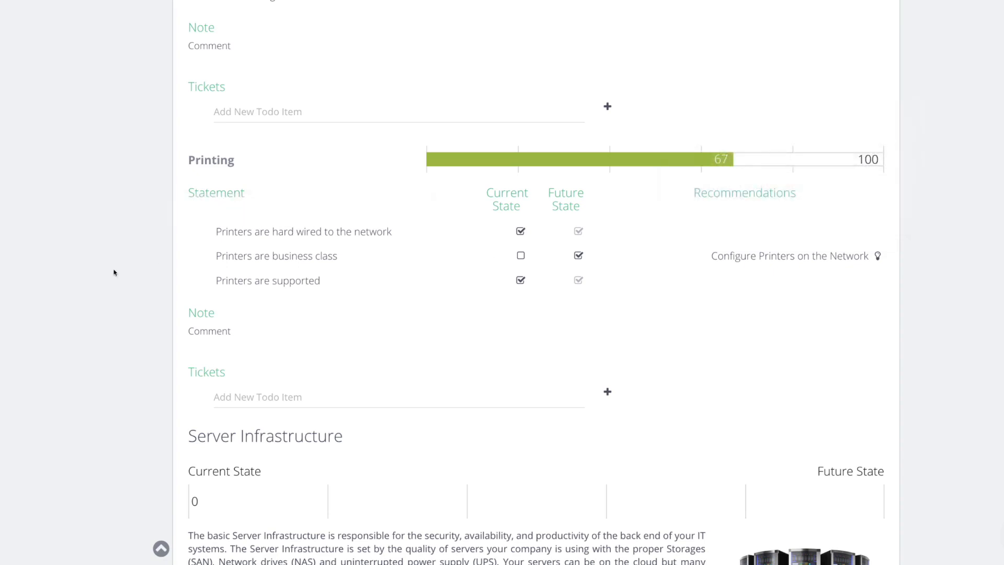
{"action": "scroll", "scroll_direction": "down", "scroll_amount": 3}
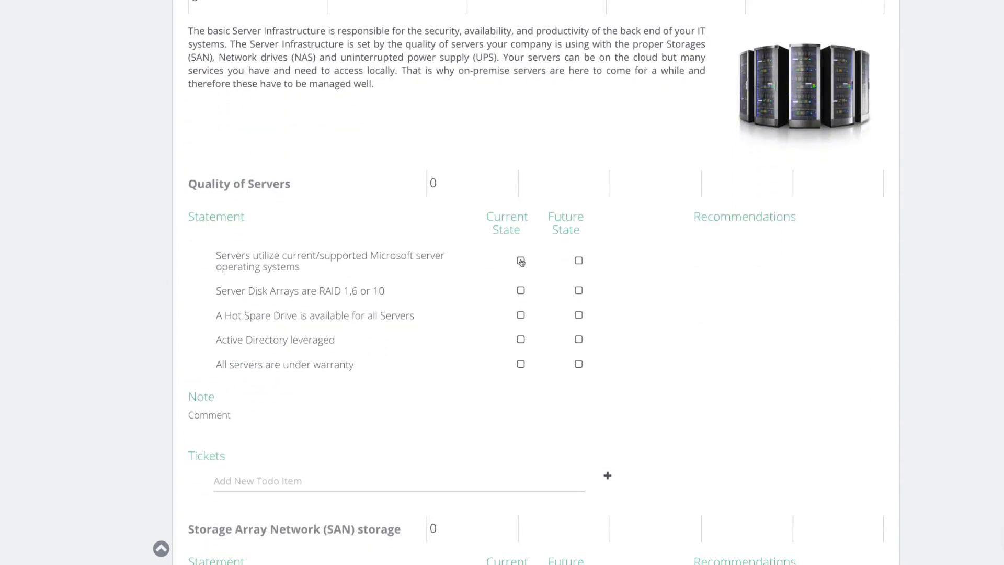
- Mark supported OS, RAID arrays and hot spare current, warranty future, and add Implement a Proper Server Solution
{"action": "left_click", "coordinate": [521, 261]}
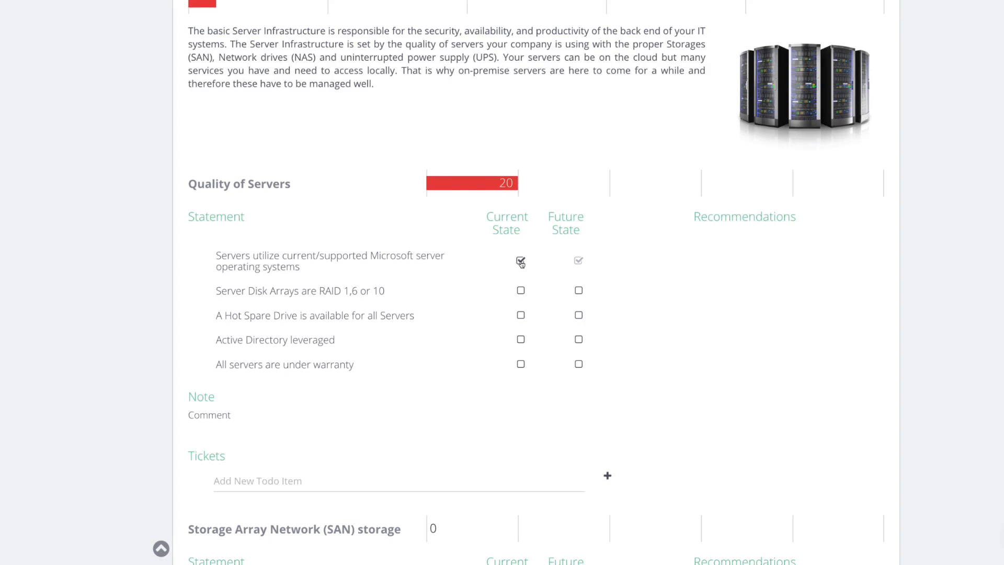
{"action": "left_click", "coordinate": [520, 290]}
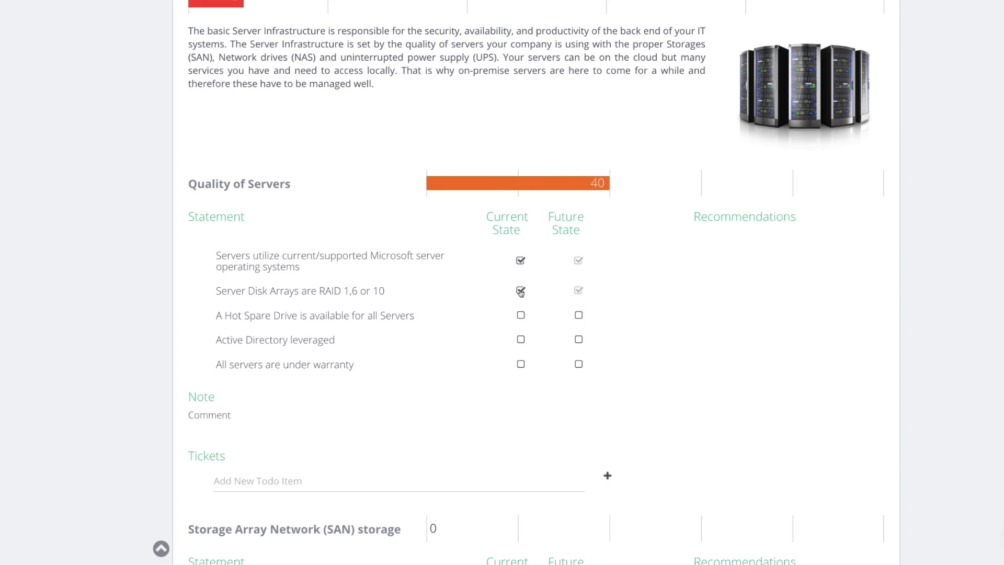
{"action": "left_click", "coordinate": [520, 314]}
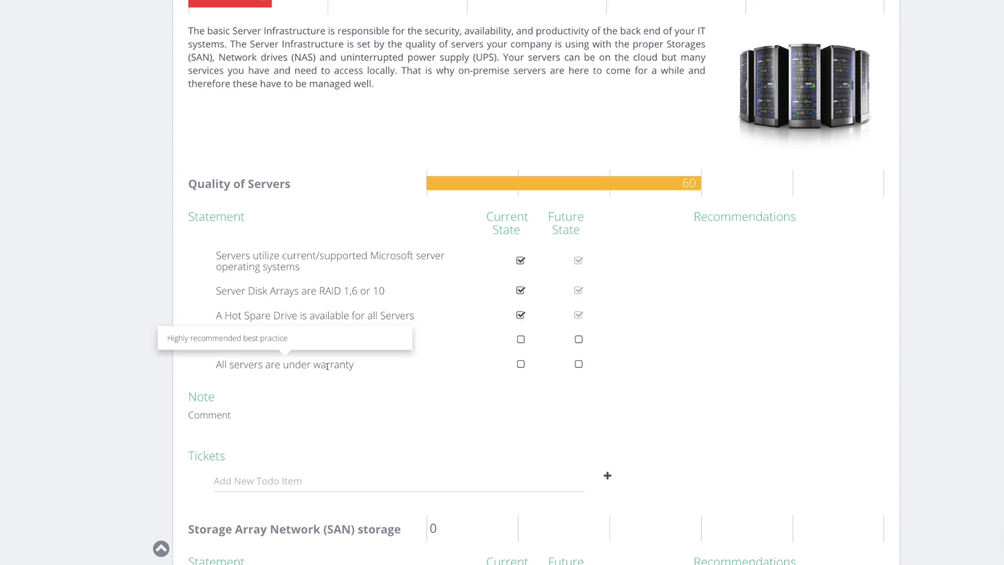
{"action": "left_click", "coordinate": [577, 365]}
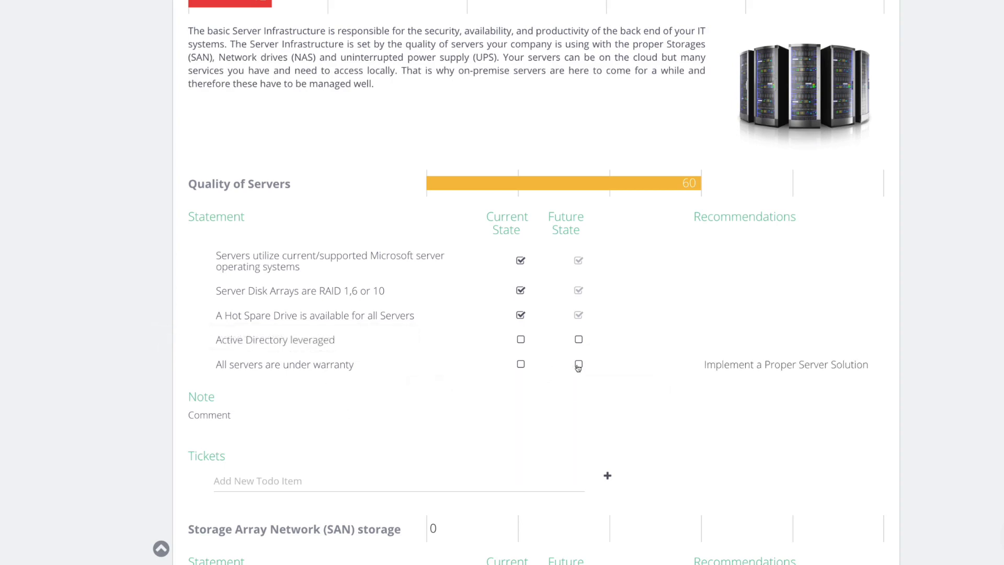
{"action": "left_click", "coordinate": [521, 340]}
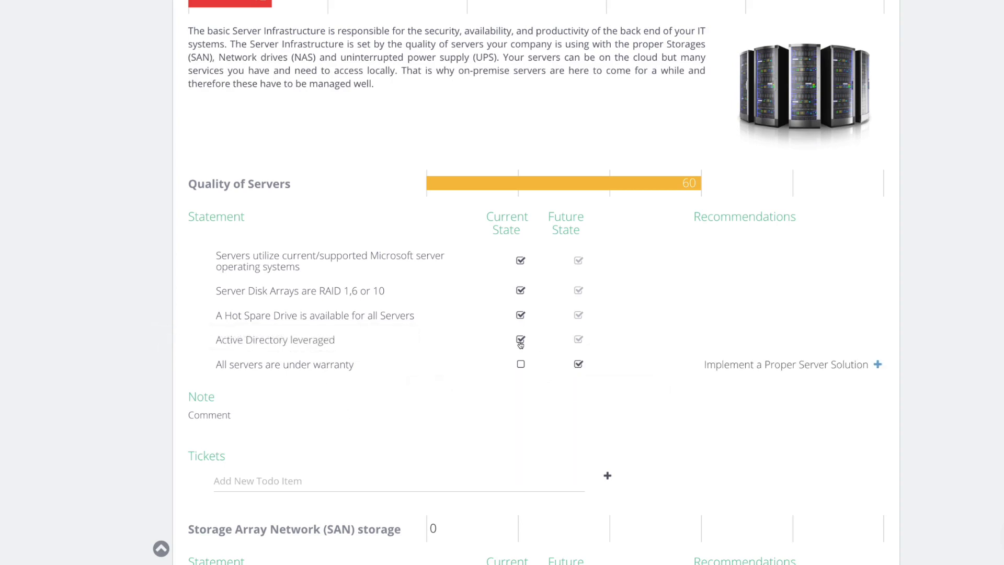
{"action": "left_click", "coordinate": [878, 365]}
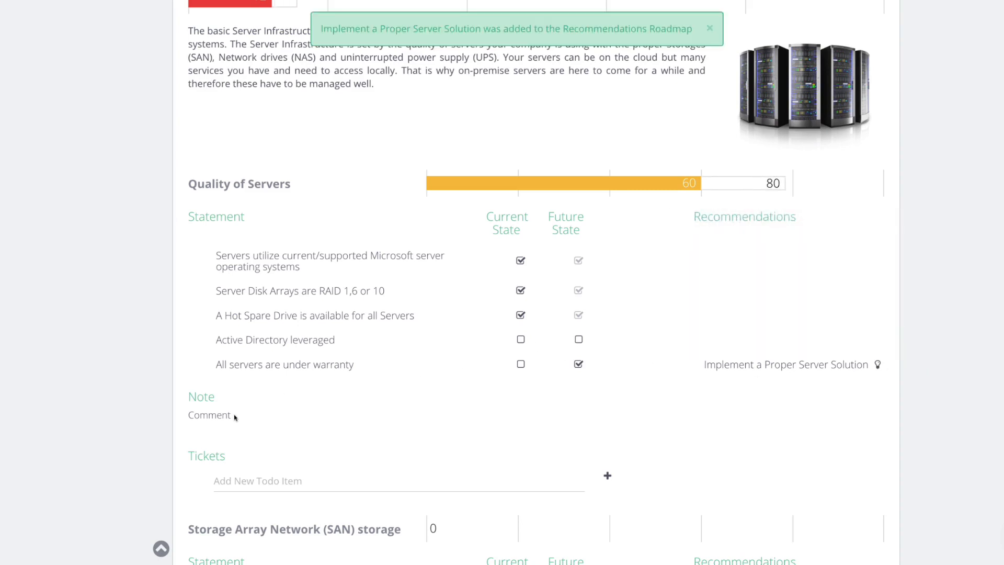
- Add the Quality of Servers note 'Warranty expires at: end of 2020' with Quote Yellow styling
{"action": "left_click", "coordinate": [209, 414]}
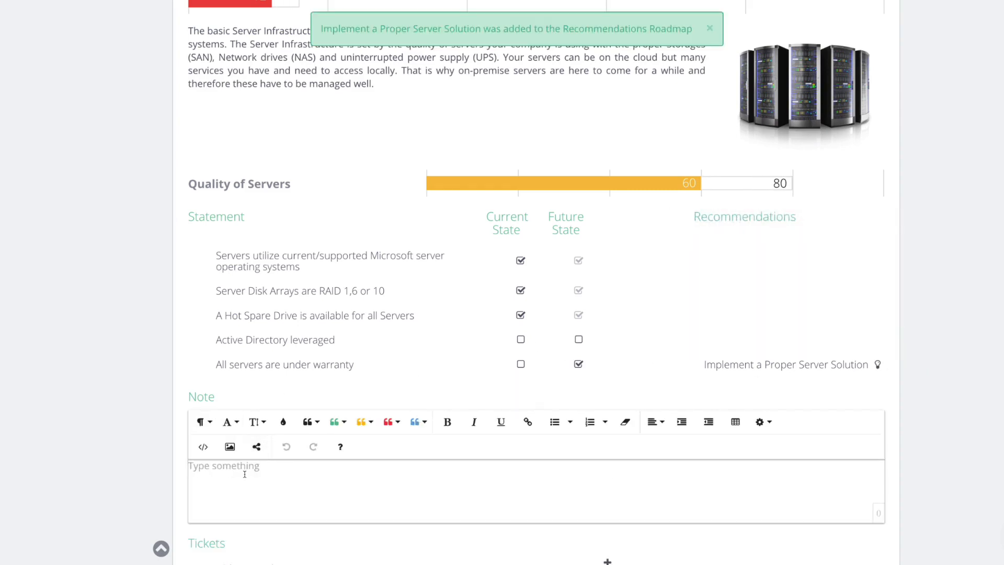
{"action": "type", "text": "W"}
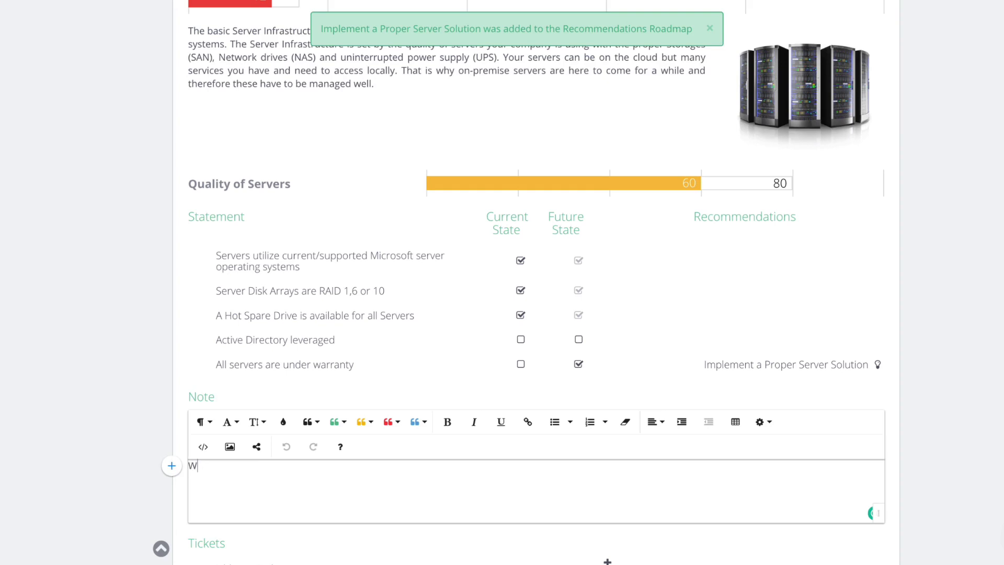
{"action": "type", "text": "arranty"}
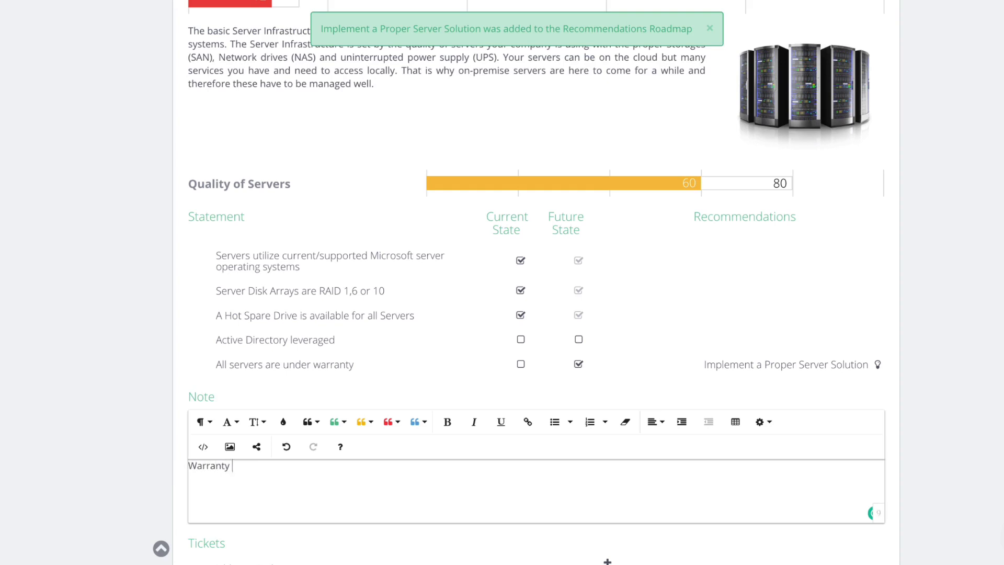
{"action": "type", "text": "expires at:"}
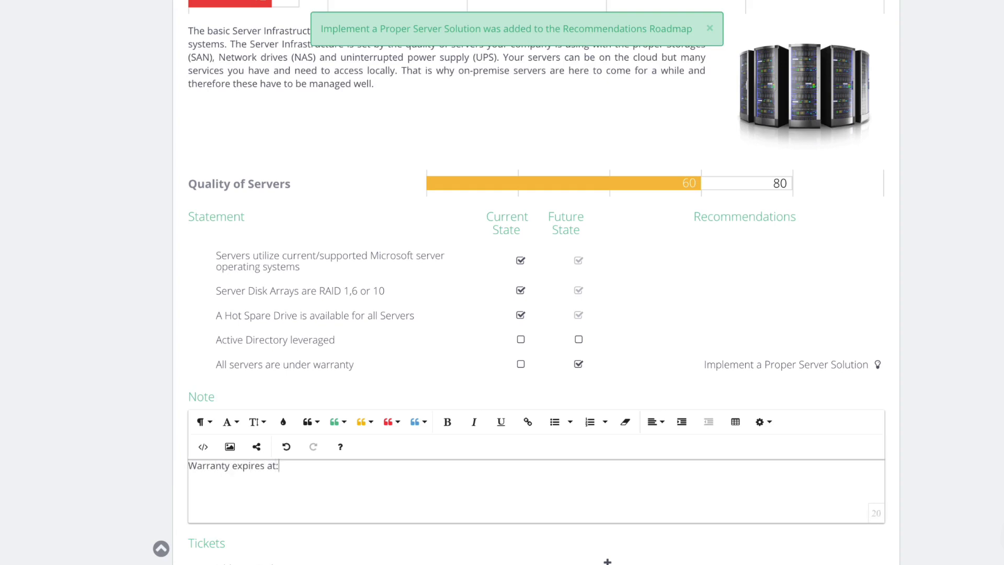
{"action": "type", "text": "end of"}
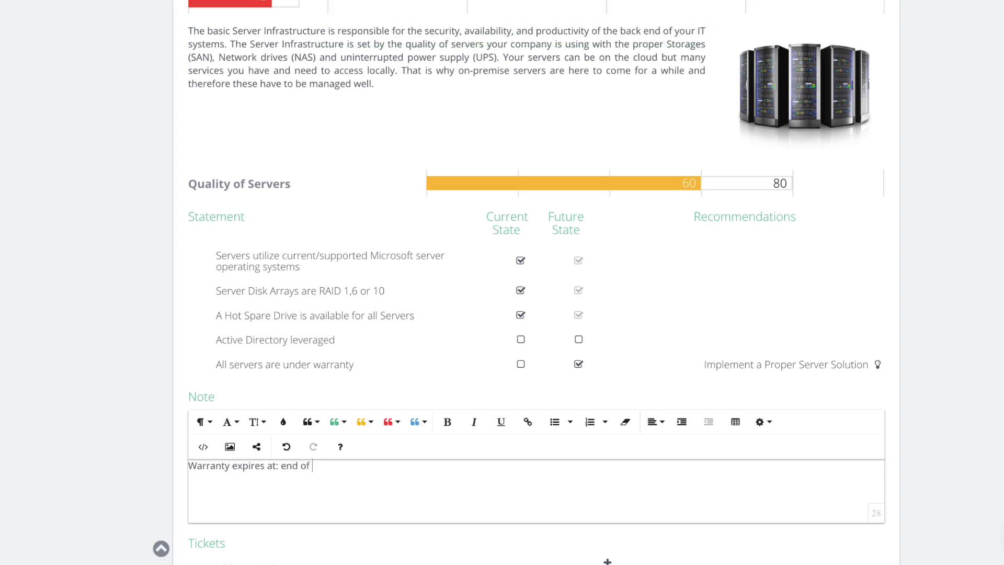
{"action": "type", "text": "2020"}
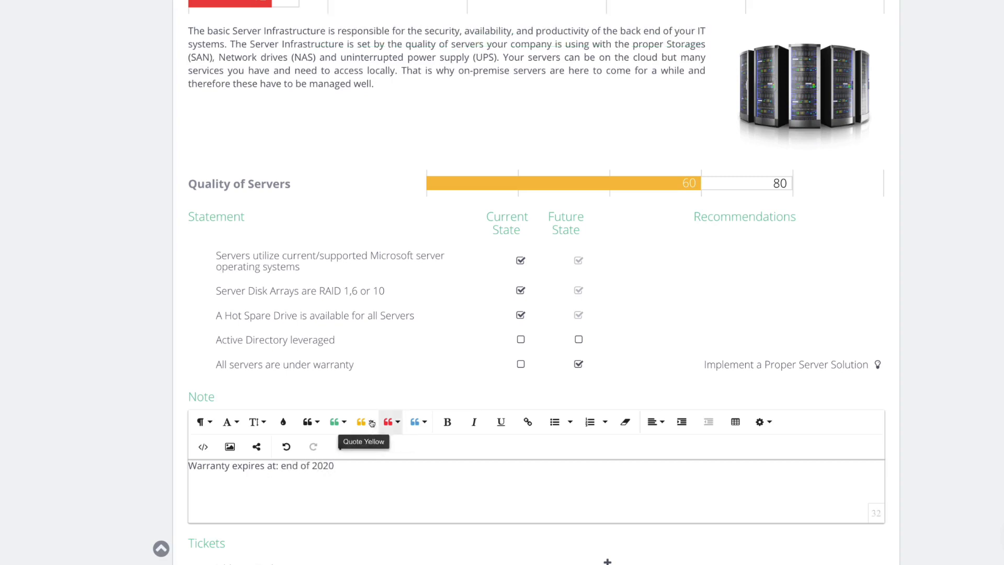
{"action": "left_click", "coordinate": [387, 422]}
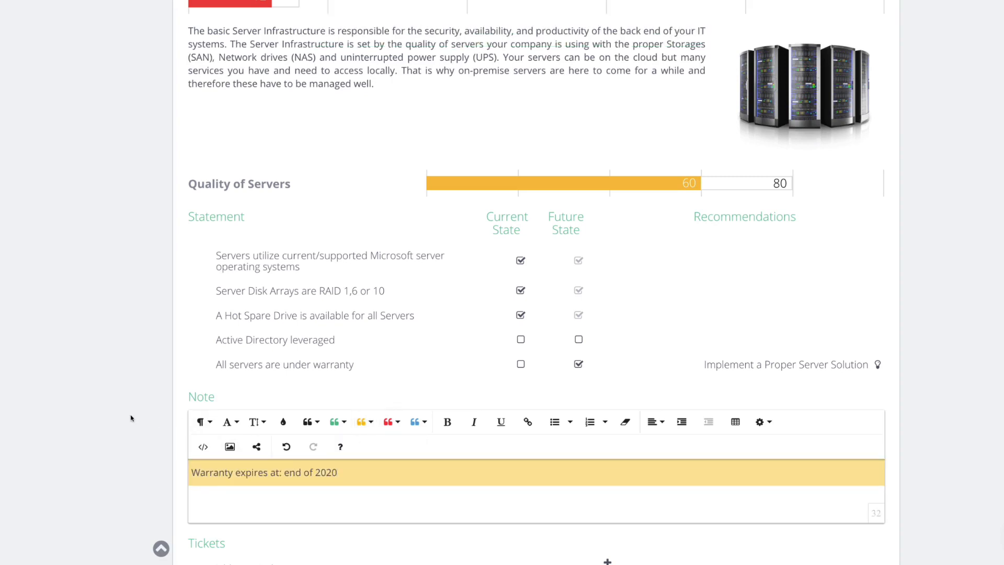
- Mark Active Directory as currently leveraged
{"action": "scroll", "scroll_direction": "down", "scroll_amount": 3}
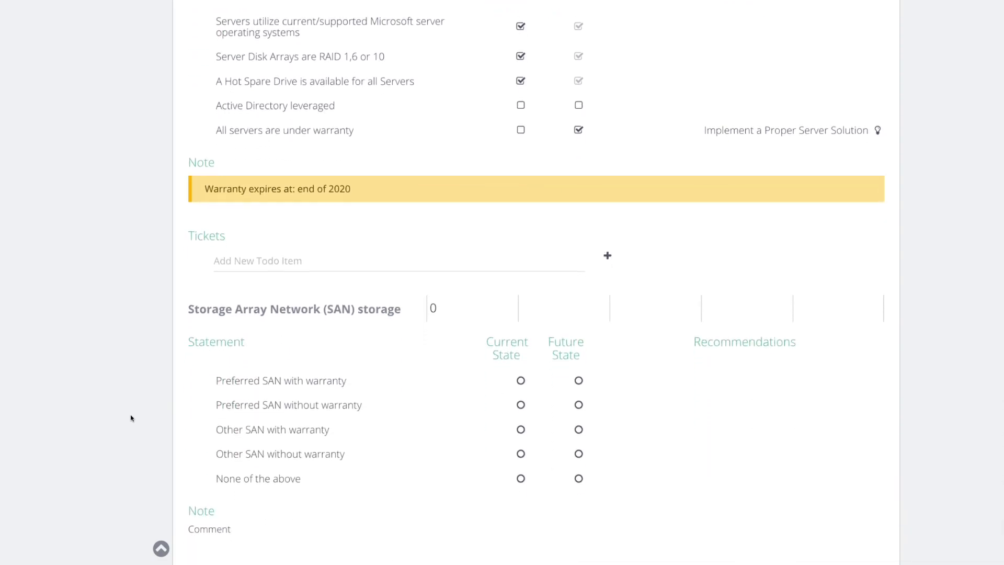
{"action": "scroll", "scroll_direction": "up", "scroll_amount": 3}
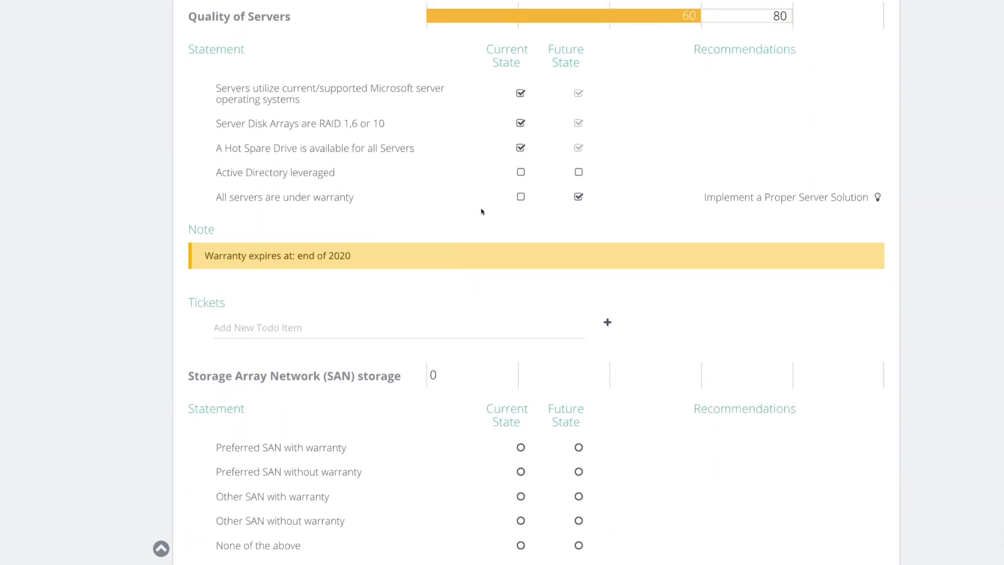
{"action": "left_click", "coordinate": [521, 172]}
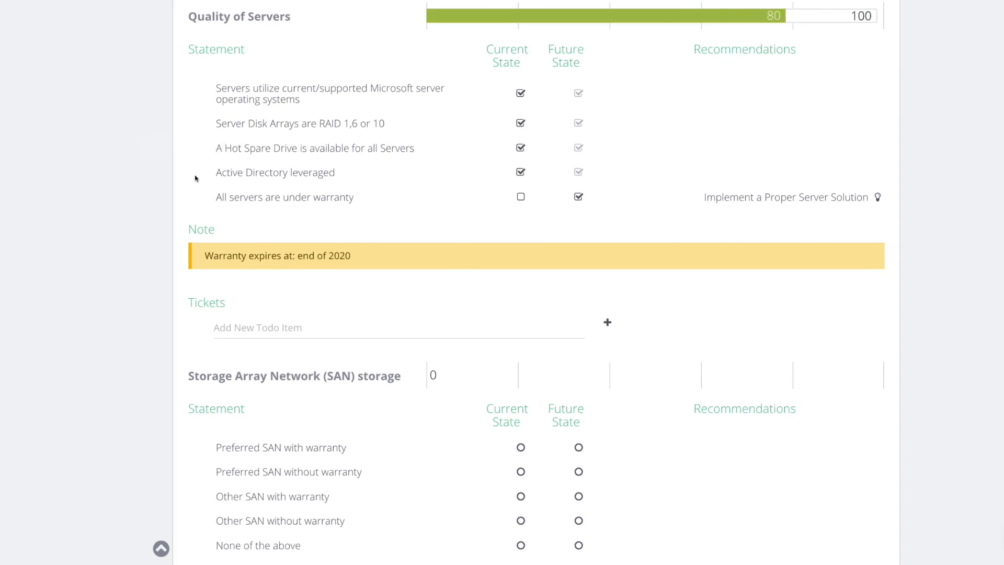
- Exclude SAN storage, rate NAS 100 for preferred warranty, and scroll to Hypervisor and Policy and Compliance
{"action": "scroll", "scroll_direction": "down", "scroll_amount": 3}
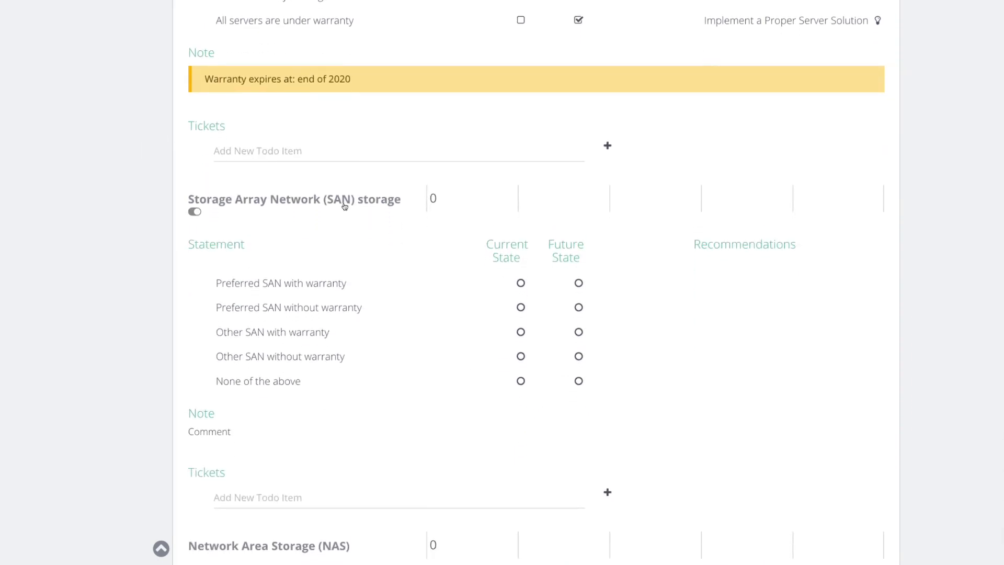
{"action": "scroll", "scroll_direction": "down", "scroll_amount": 3}
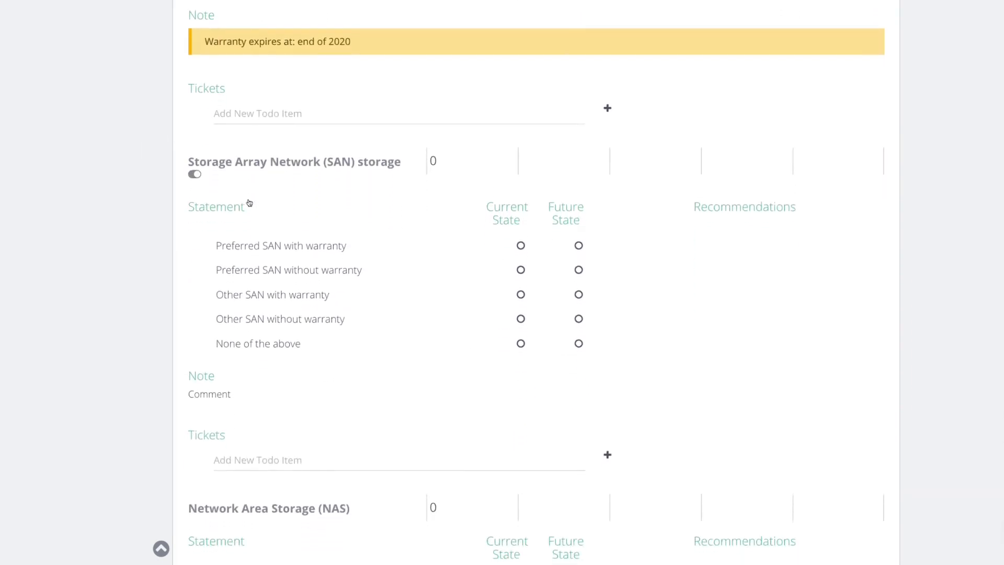
{"action": "scroll", "scroll_direction": "down", "scroll_amount": 3}
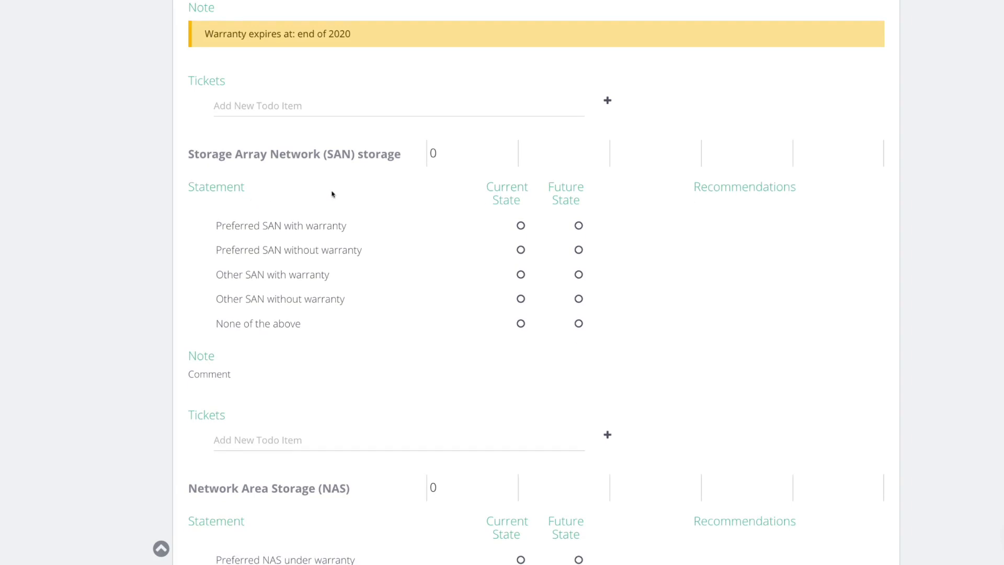
{"action": "left_click", "coordinate": [194, 167]}
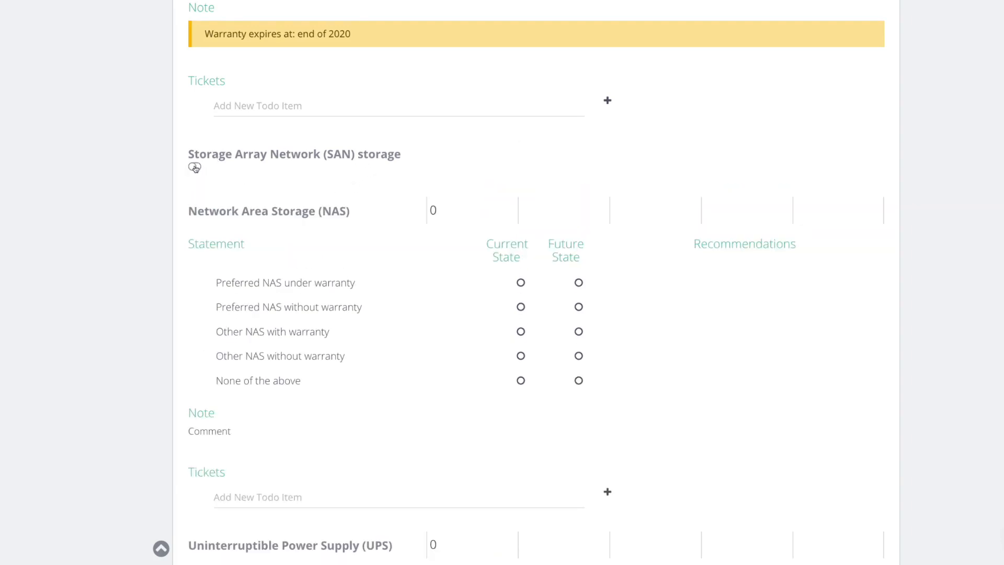
{"action": "left_click", "coordinate": [194, 168]}
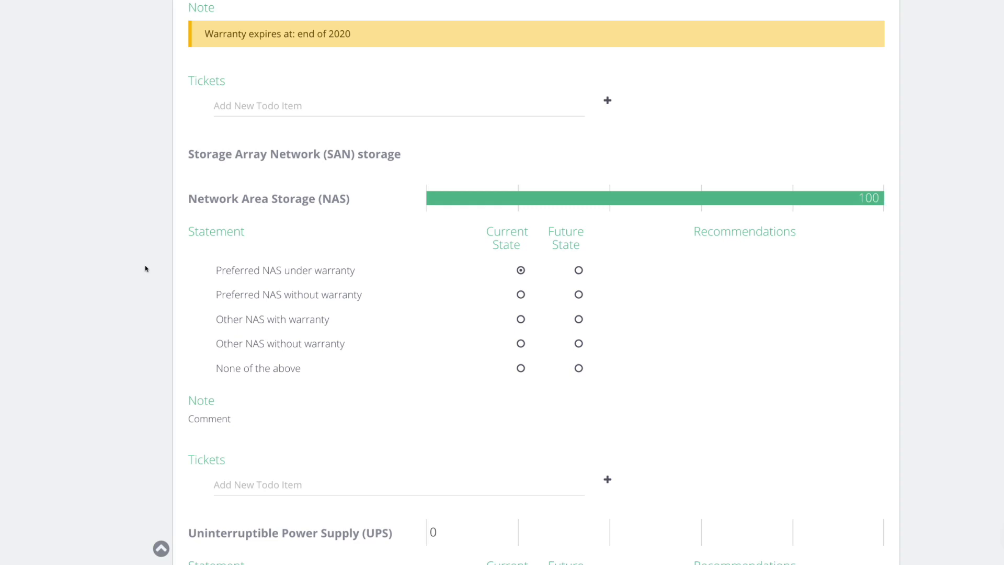
{"action": "scroll", "scroll_direction": "down", "scroll_amount": 3}
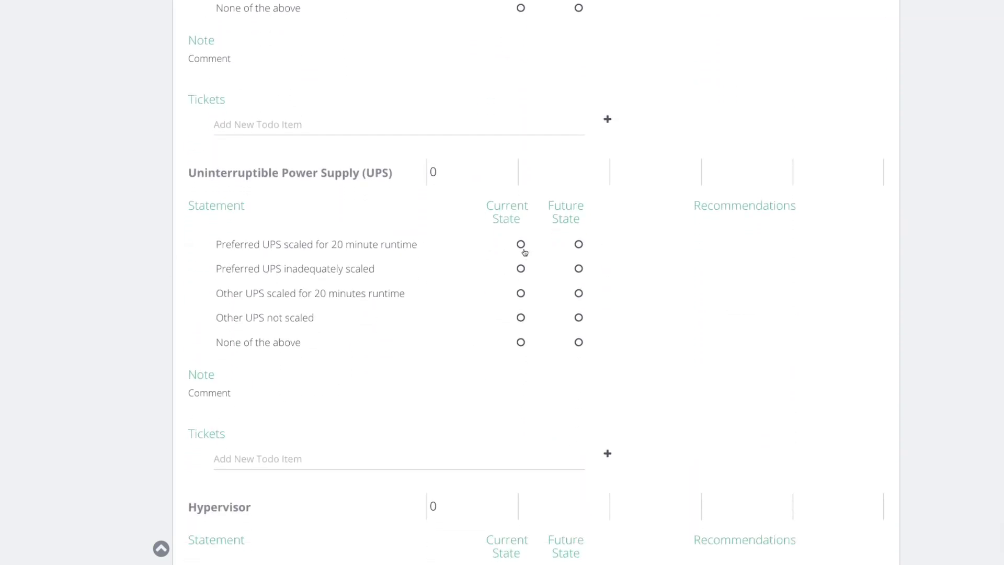
{"action": "scroll", "scroll_direction": "down", "scroll_amount": 3}
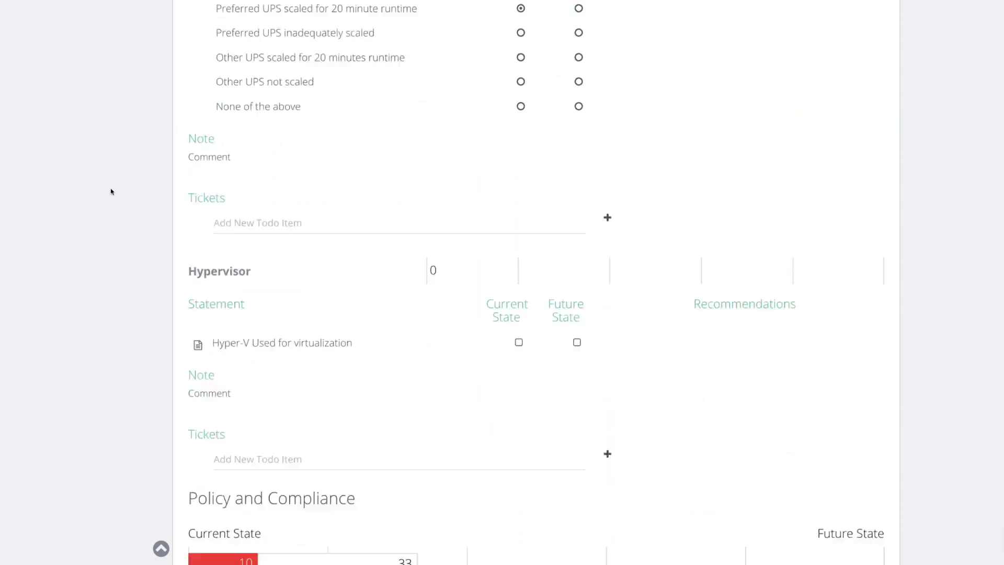
{"action": "scroll", "scroll_direction": "down", "scroll_amount": 3}
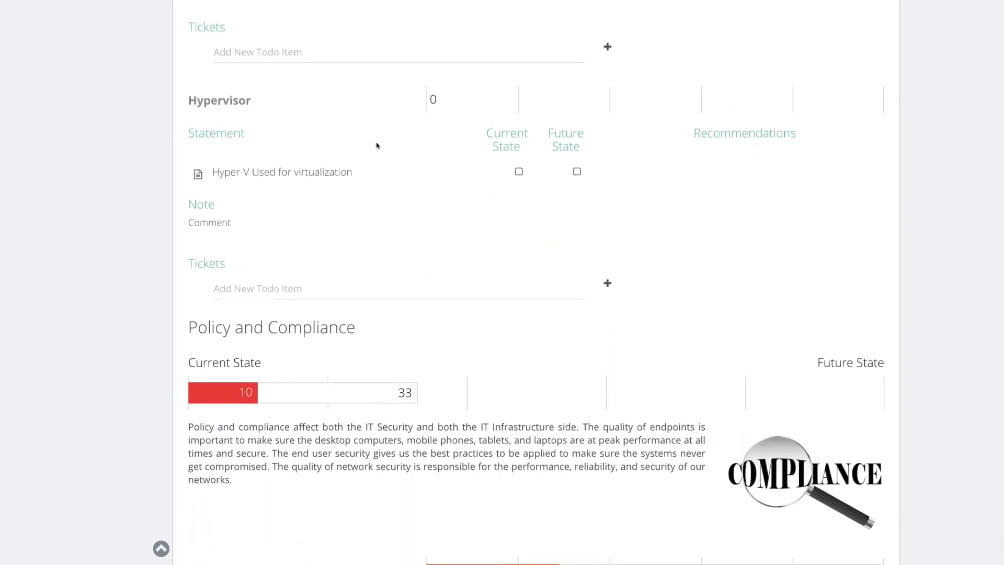
{"action": "mouse_move", "coordinate": [256, 117]}
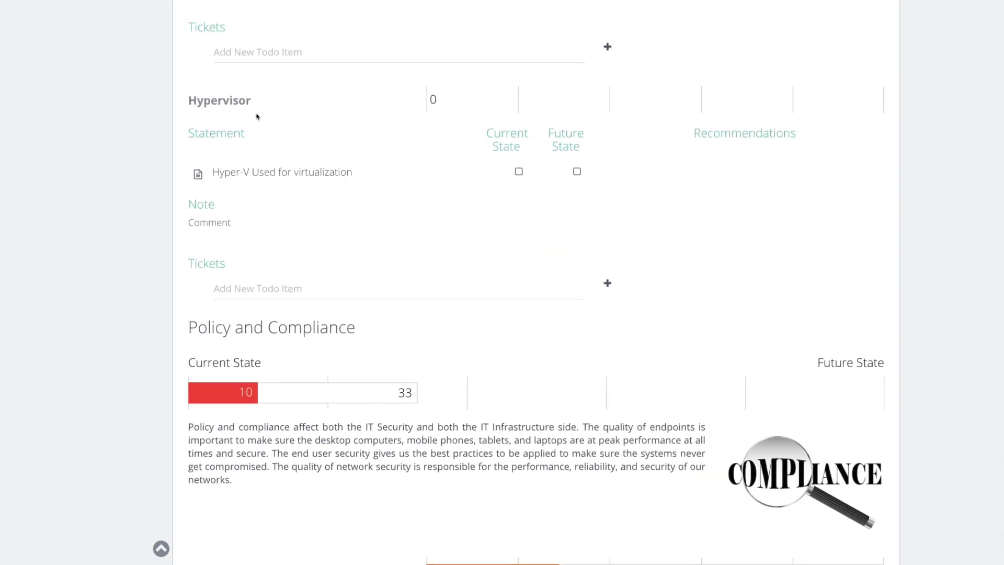
{"action": "mouse_move", "coordinate": [259, 102]}
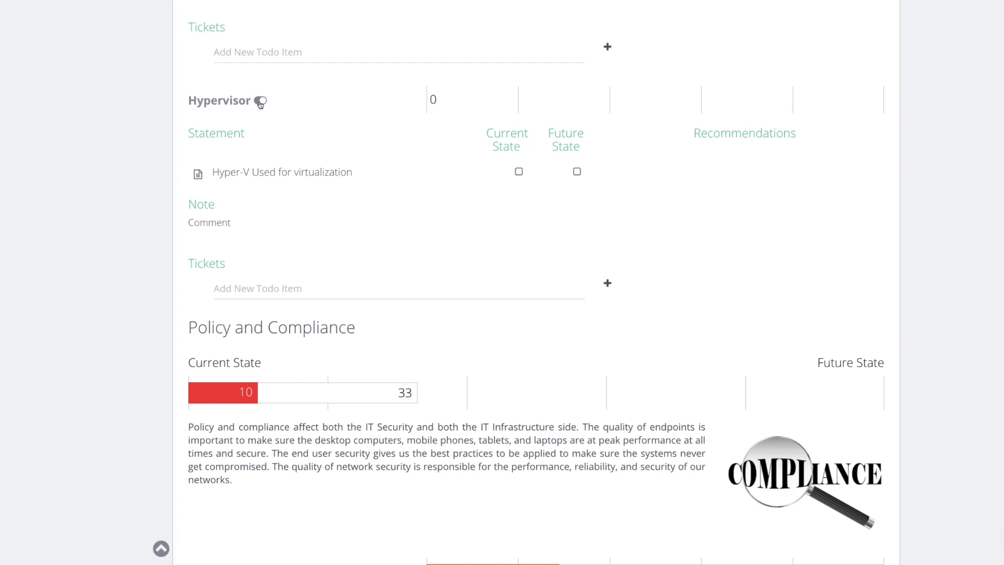
- Toggle off the Hypervisor checklist and scroll to Quality of Network Security
{"action": "left_click", "coordinate": [259, 103]}
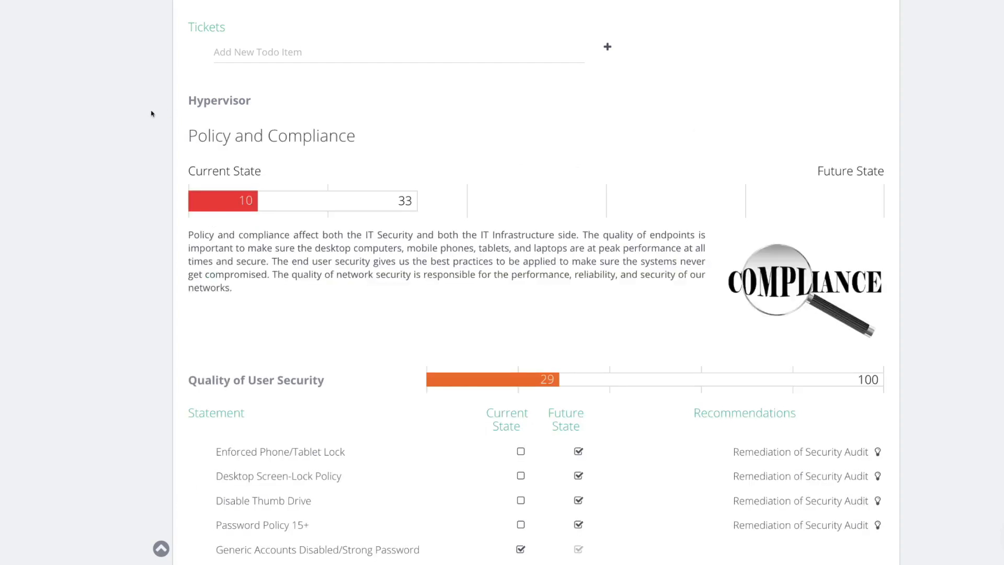
{"action": "mouse_move", "coordinate": [274, 152]}
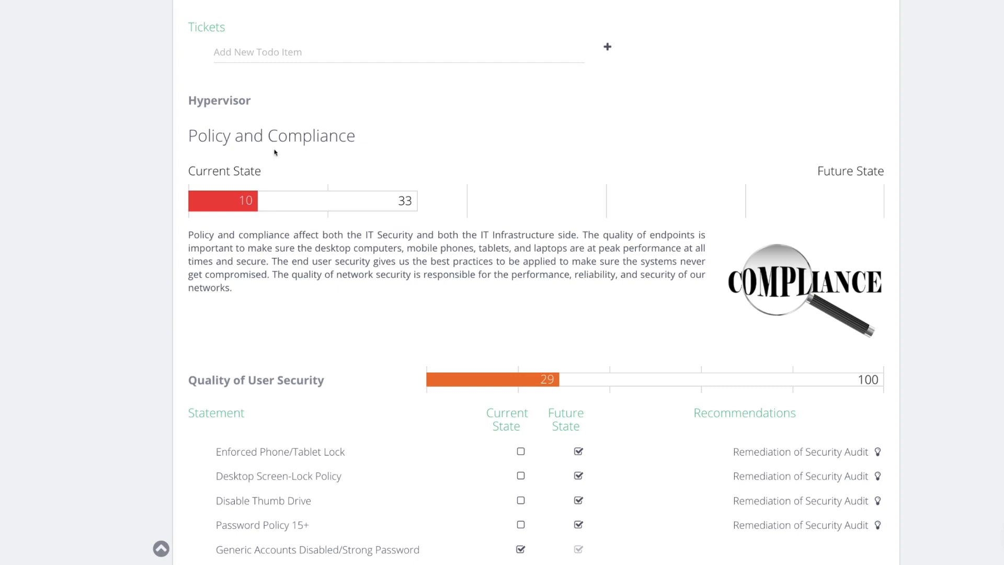
{"action": "scroll", "scroll_direction": "down", "scroll_amount": 3}
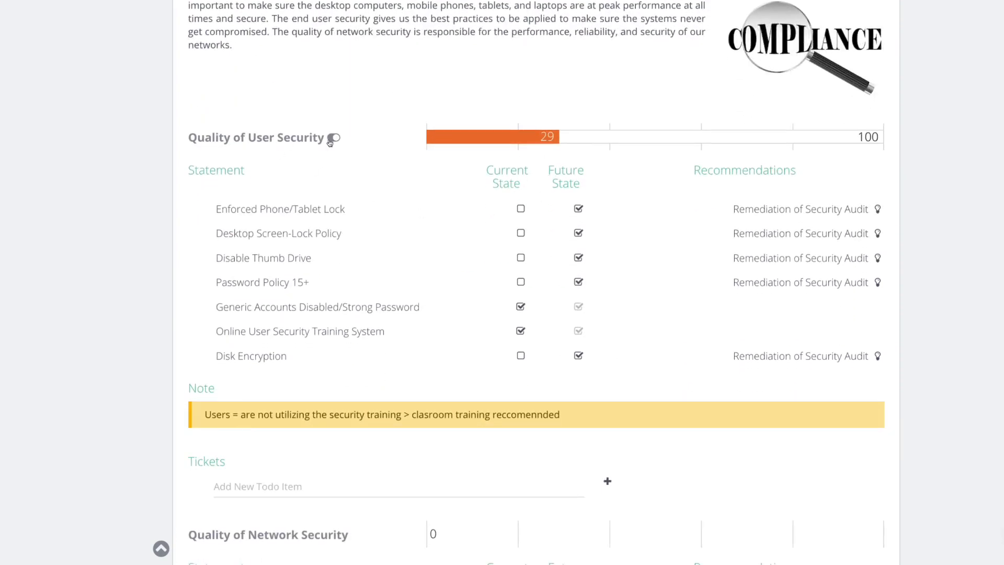
{"action": "scroll", "scroll_direction": "down", "scroll_amount": 3}
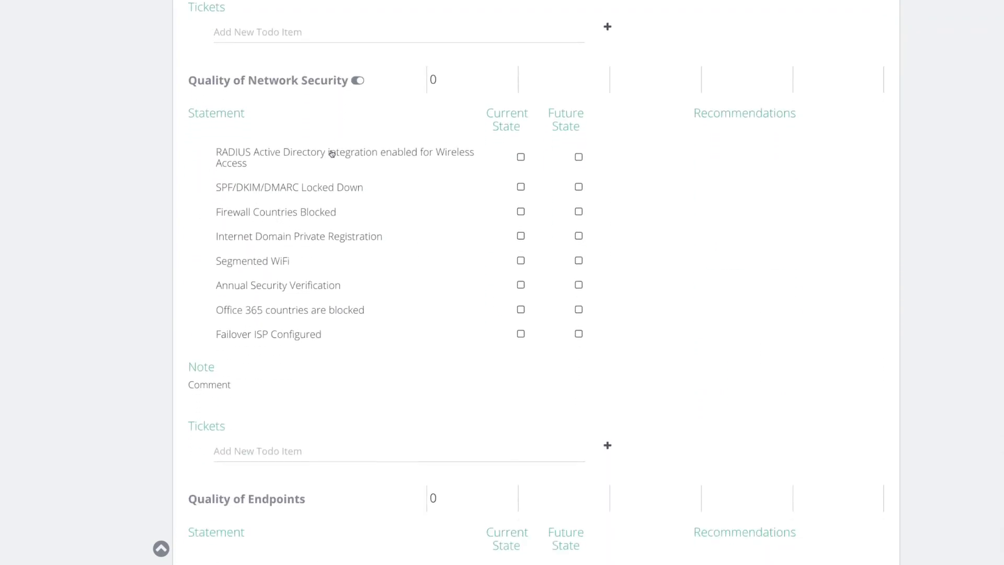
{"action": "scroll", "scroll_direction": "down", "scroll_amount": 3}
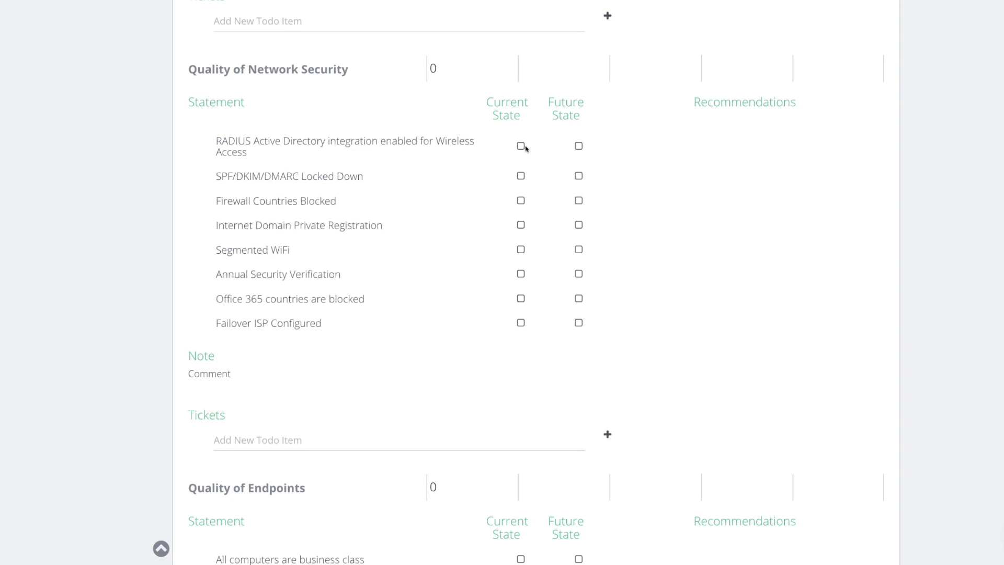
- Mark RADIUS, private domain registration, segmented WiFi current; SPF/DKIM/DMARC, country blocking, annual verification future
{"action": "left_click", "coordinate": [520, 146]}
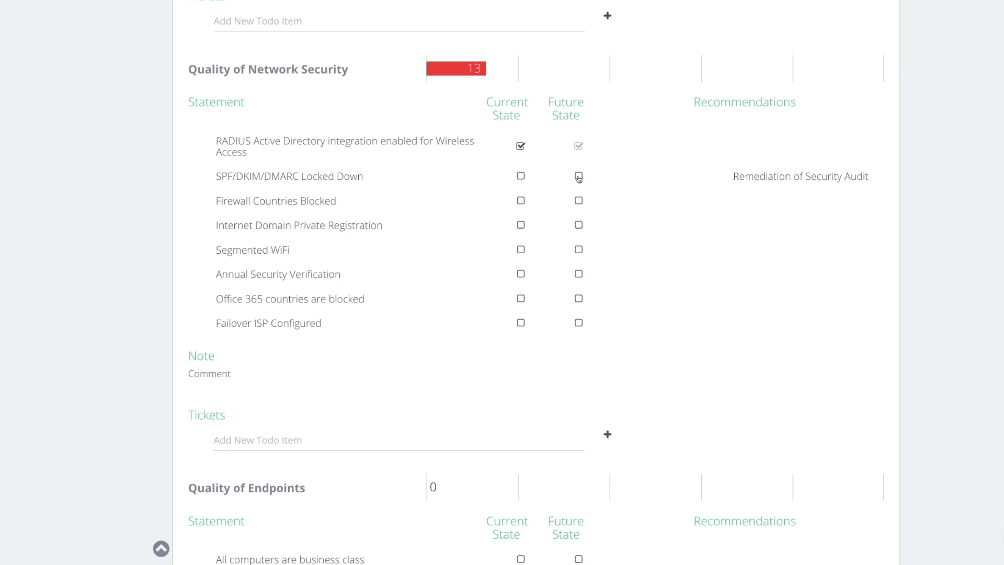
{"action": "left_click", "coordinate": [578, 177]}
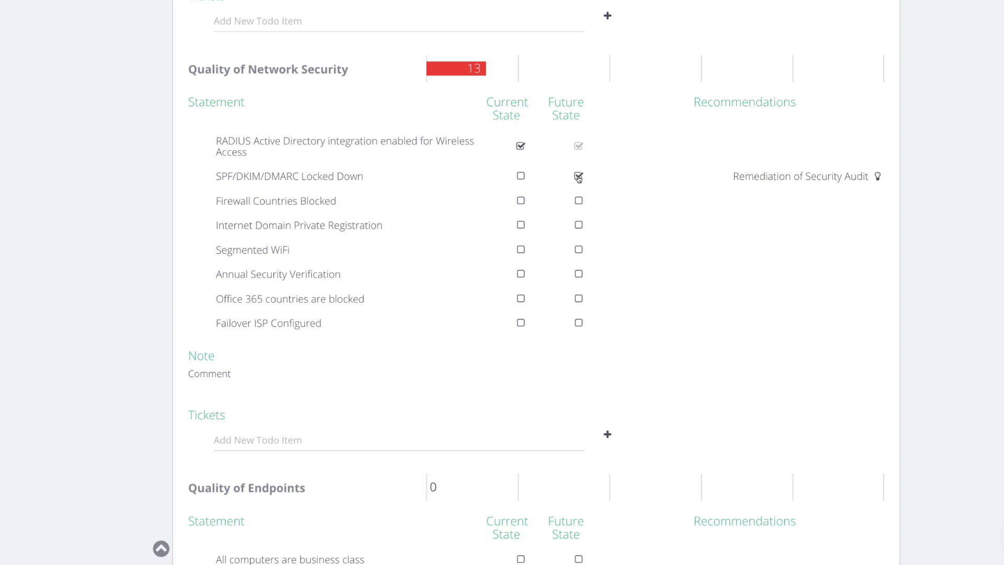
{"action": "left_click", "coordinate": [578, 201]}
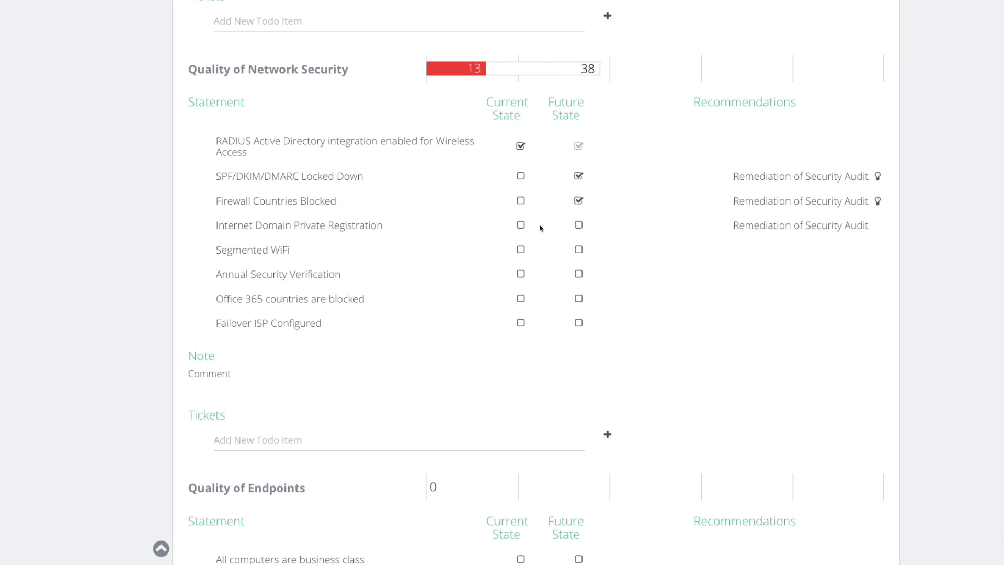
{"action": "left_click", "coordinate": [519, 225]}
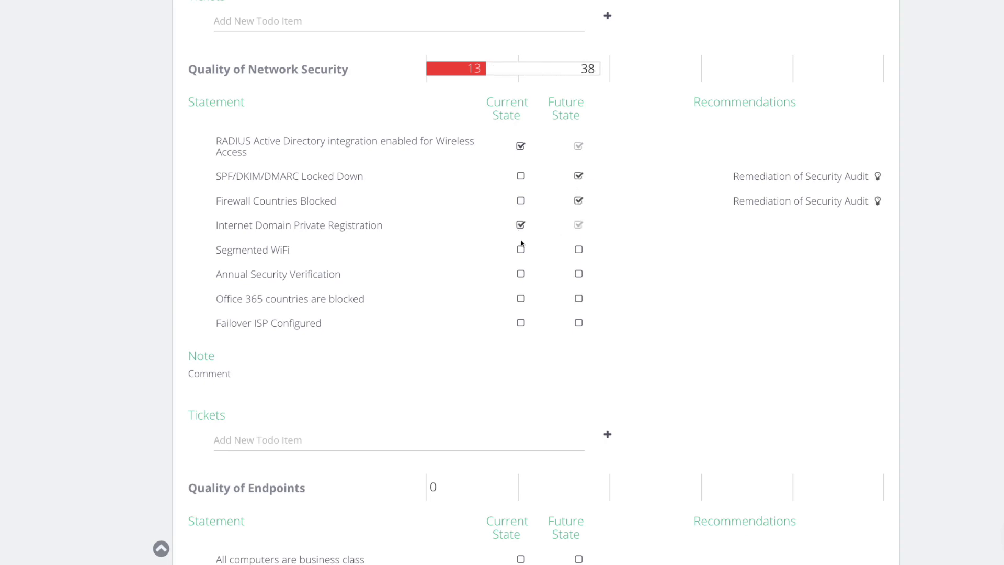
{"action": "left_click", "coordinate": [521, 250]}
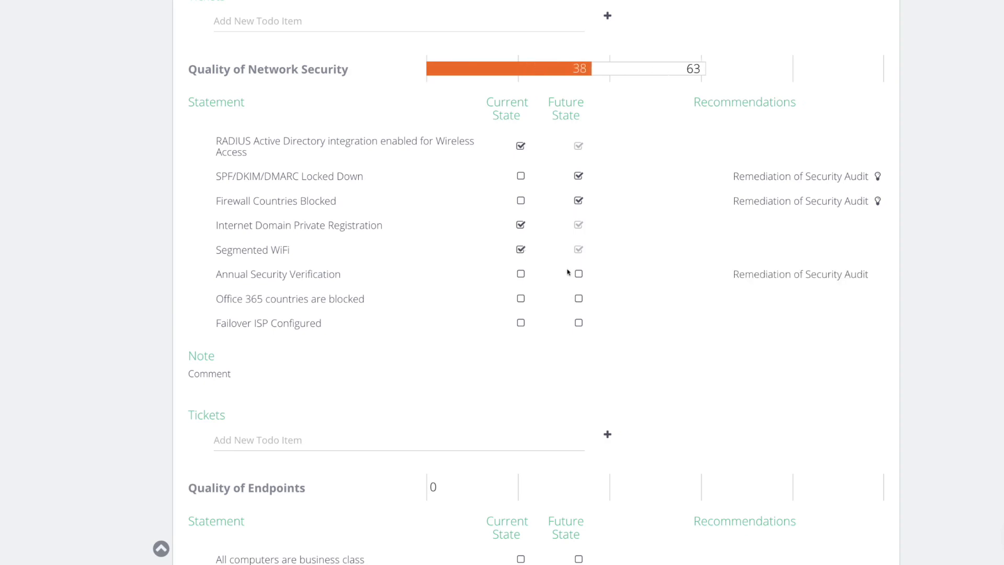
{"action": "left_click", "coordinate": [577, 274]}
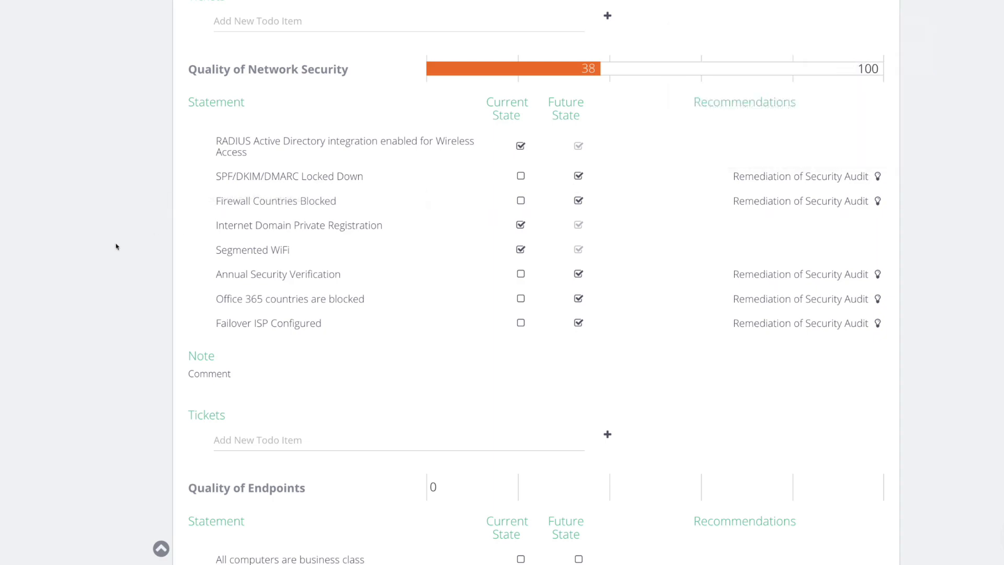
{"action": "mouse_move", "coordinate": [146, 249]}
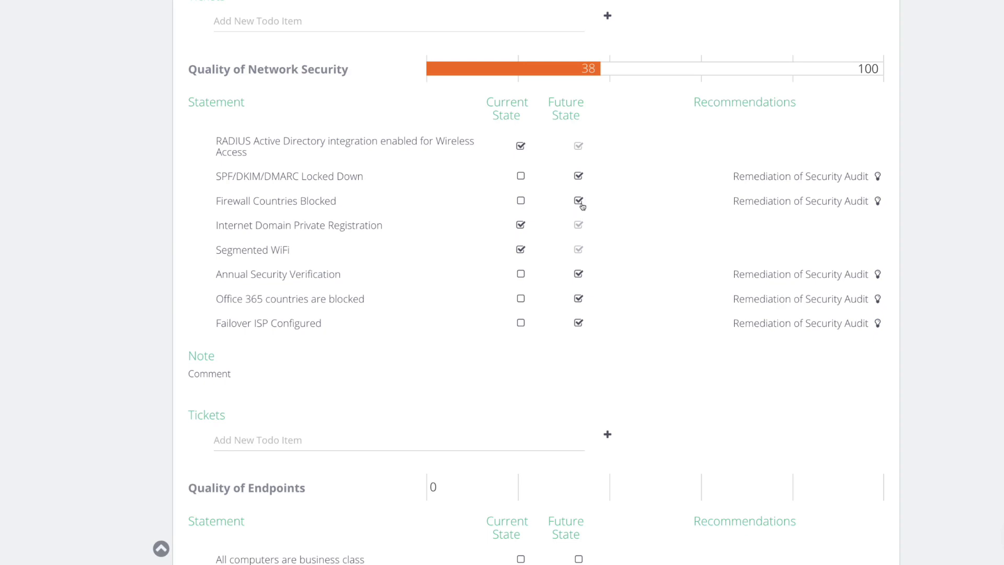
- Set business-class computers and native encryption future, processing power current, and roadmap endpoint management
{"action": "scroll", "scroll_direction": "down", "scroll_amount": 3}
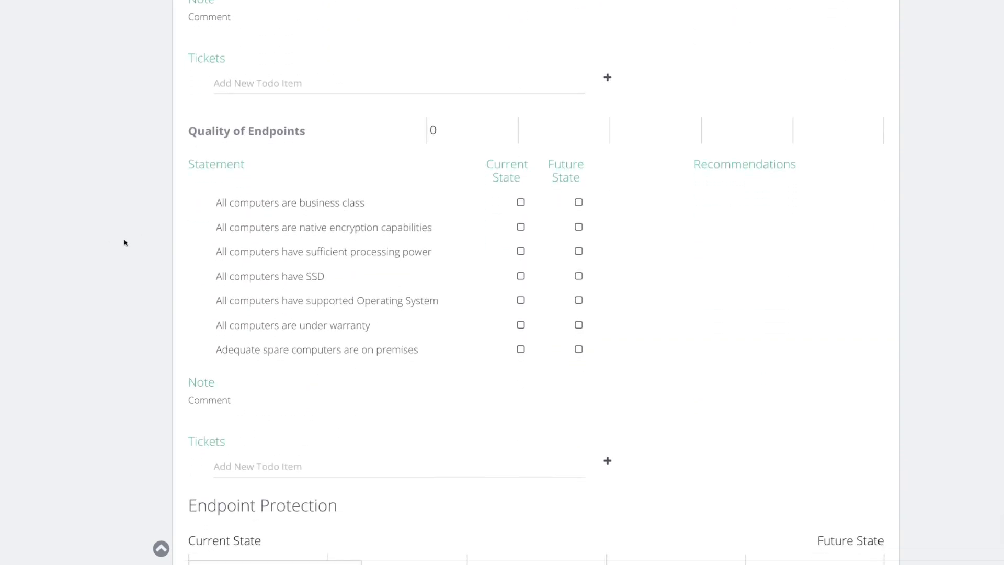
{"action": "scroll", "scroll_direction": "up", "scroll_amount": 3}
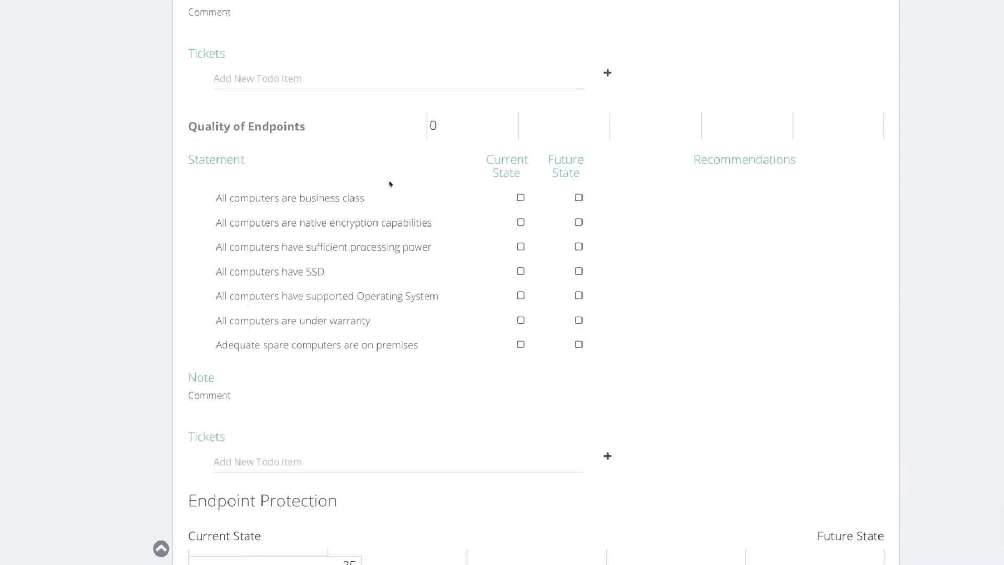
{"action": "left_click", "coordinate": [577, 197]}
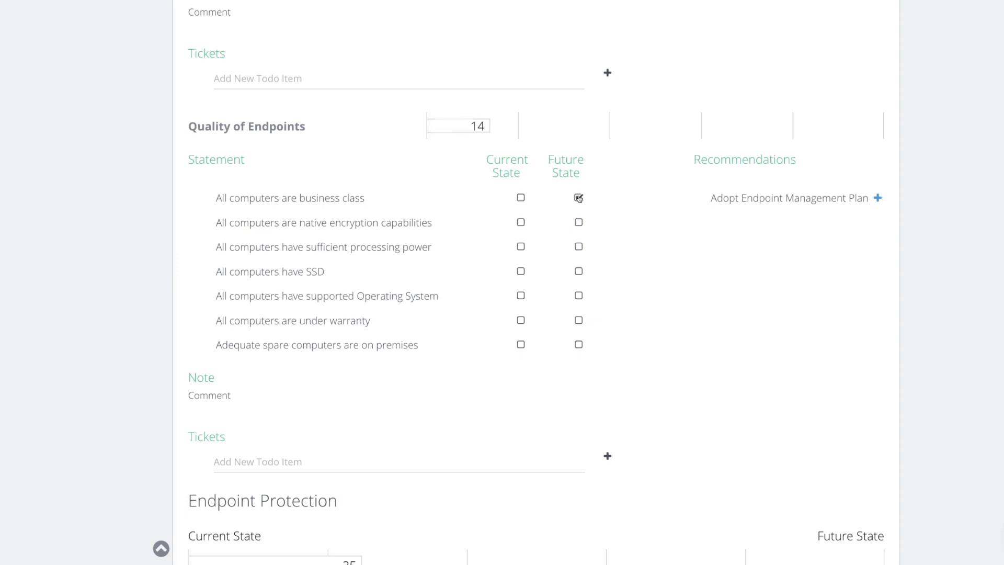
{"action": "left_click", "coordinate": [877, 197]}
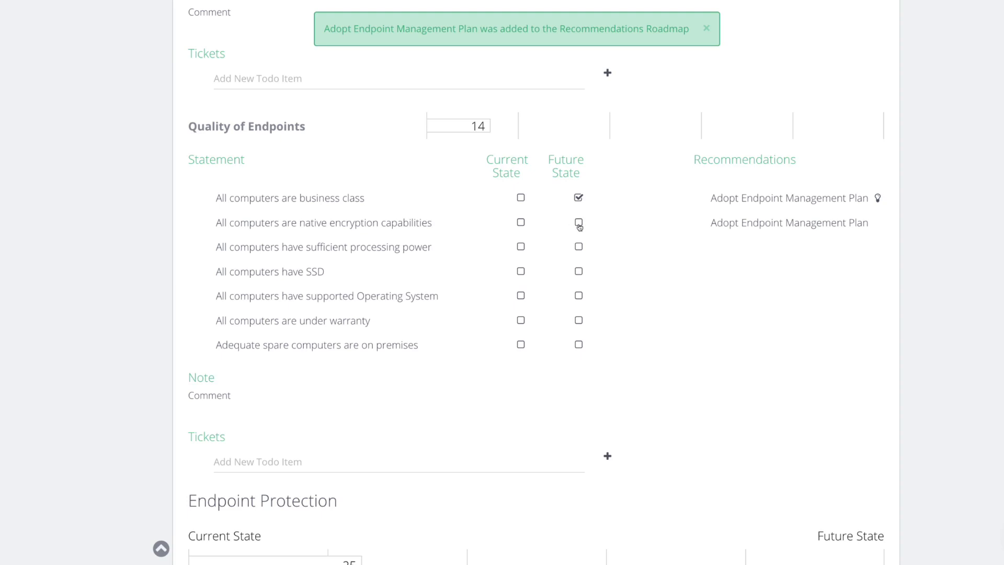
{"action": "left_click", "coordinate": [578, 222]}
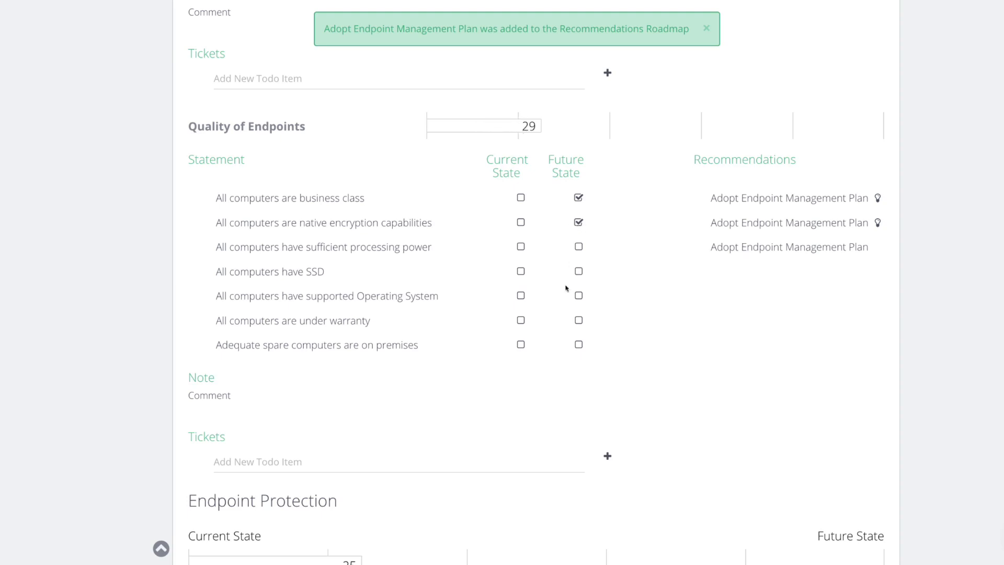
{"action": "left_click", "coordinate": [579, 320]}
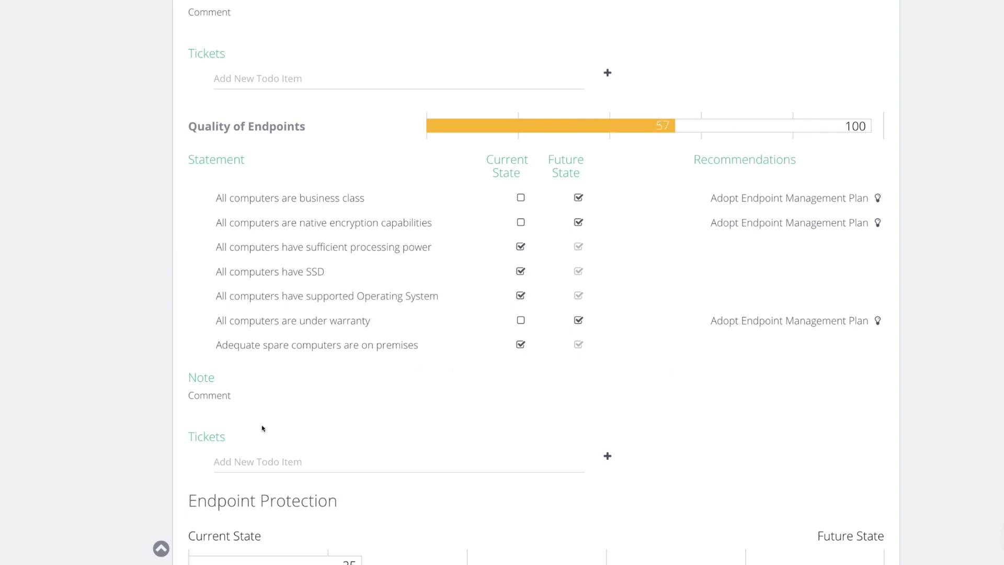
- Add and save a 'Warranty' note under Quality of Endpoints
{"action": "left_click", "coordinate": [209, 396]}
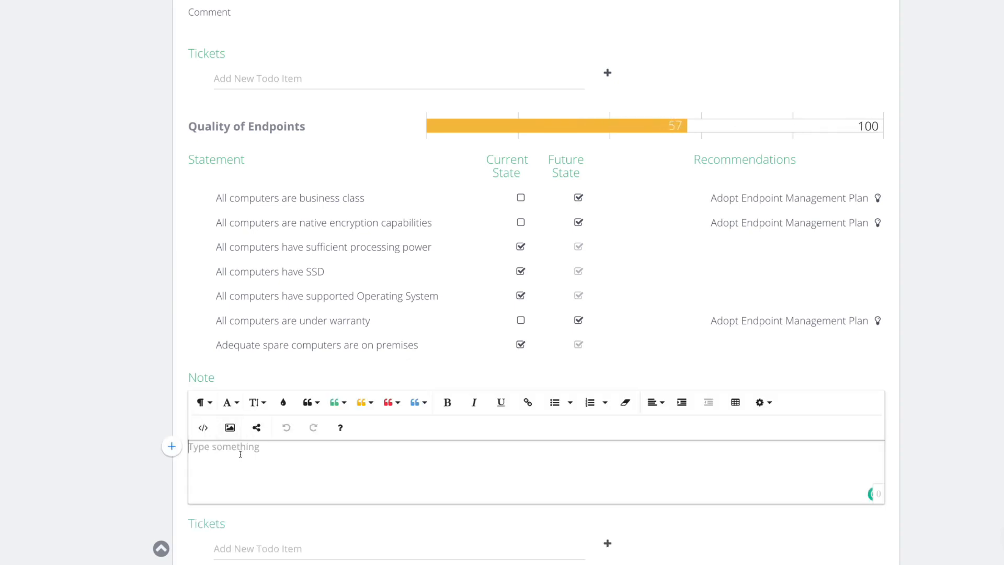
{"action": "type", "text": "Warranty"}
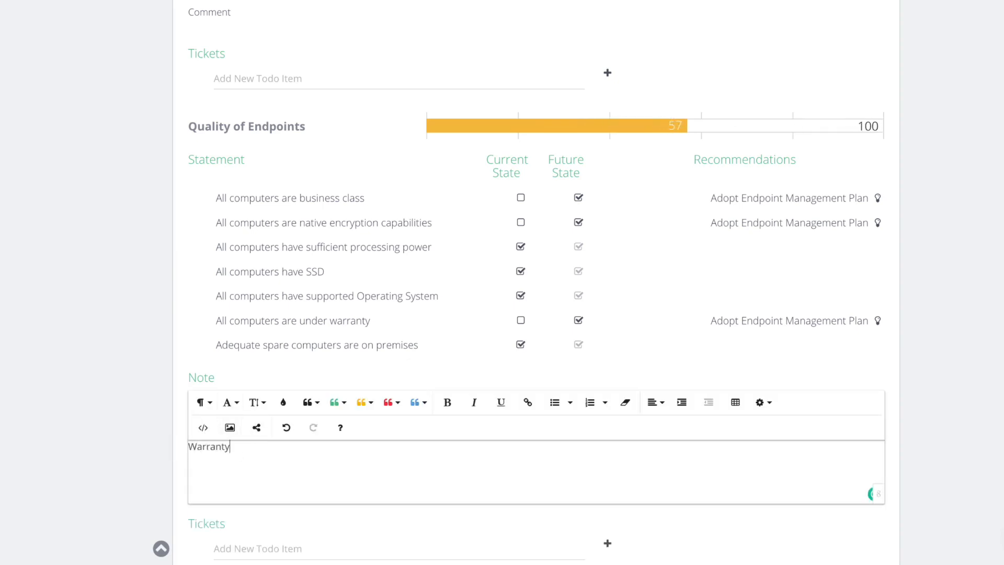
{"action": "left_click", "coordinate": [365, 402]}
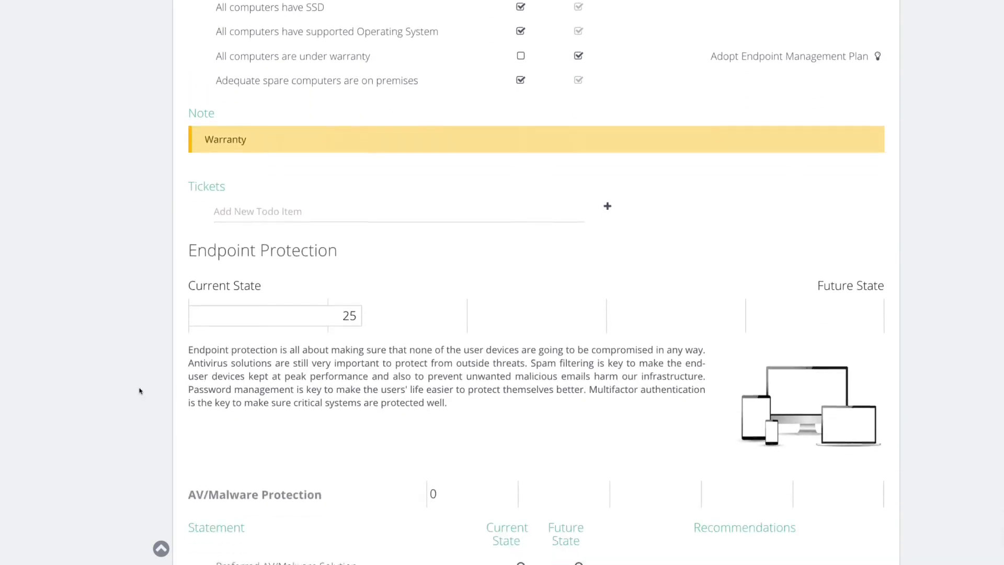
- Mark the less preferred AV current, the preferred AV future, and roadmap the AV/Malware recommendation
{"action": "scroll", "scroll_direction": "down", "scroll_amount": 3}
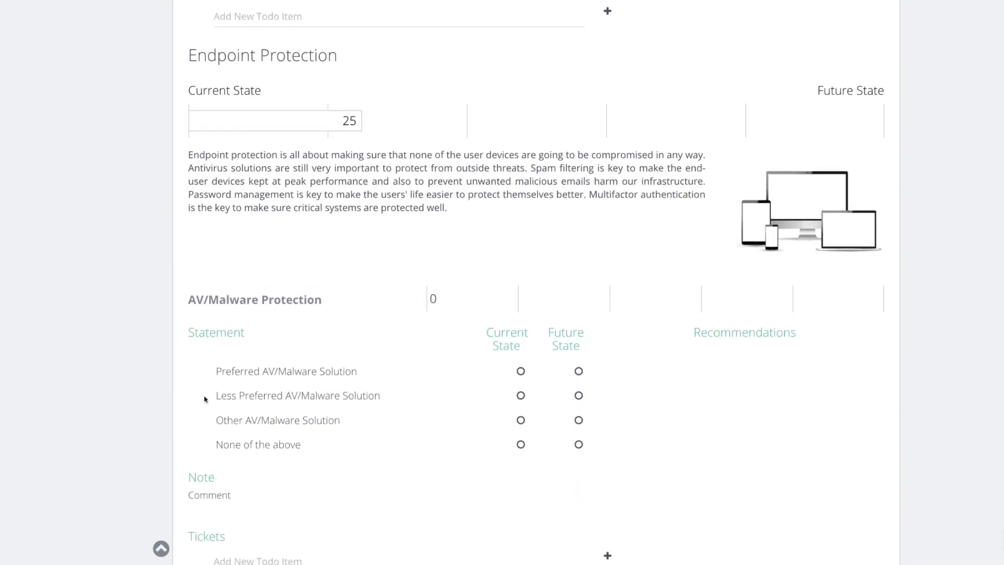
{"action": "scroll", "scroll_direction": "down", "scroll_amount": 3}
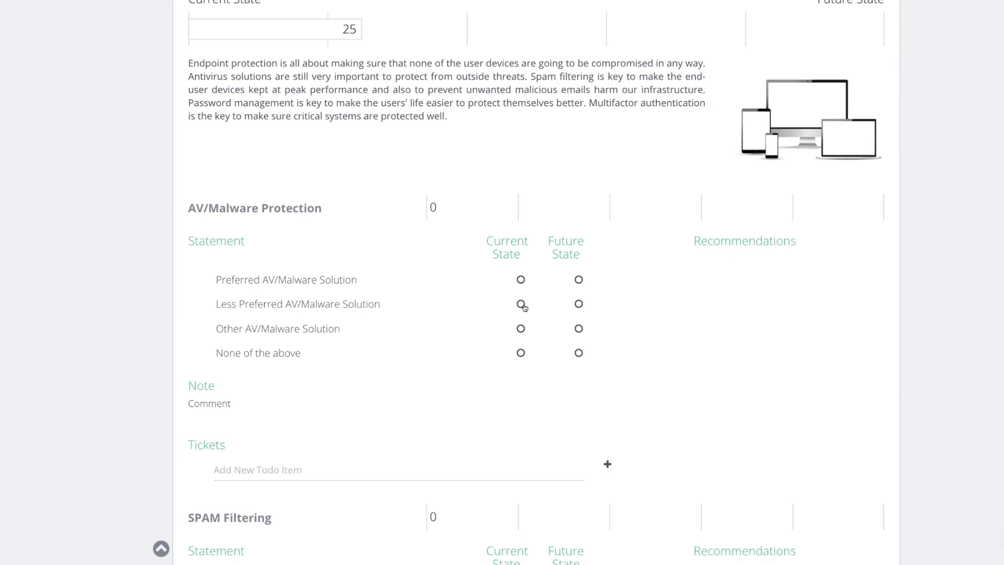
{"action": "left_click", "coordinate": [520, 304]}
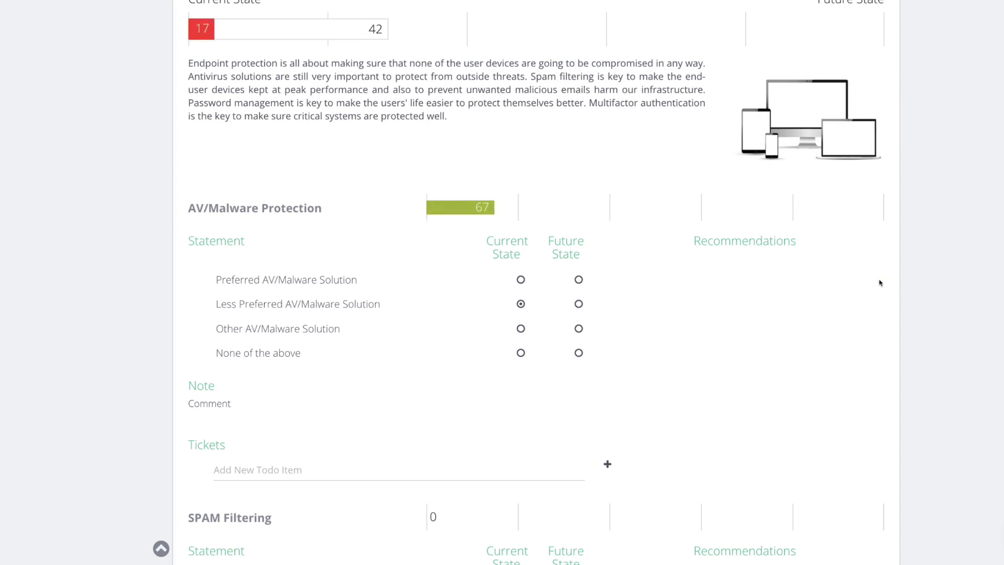
{"action": "left_click", "coordinate": [578, 280]}
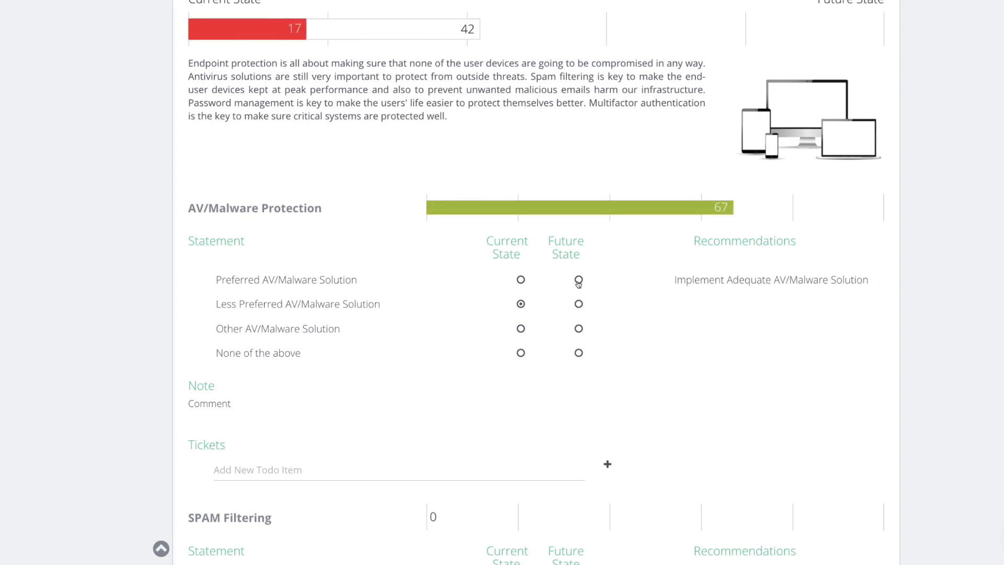
{"action": "left_click", "coordinate": [578, 280]}
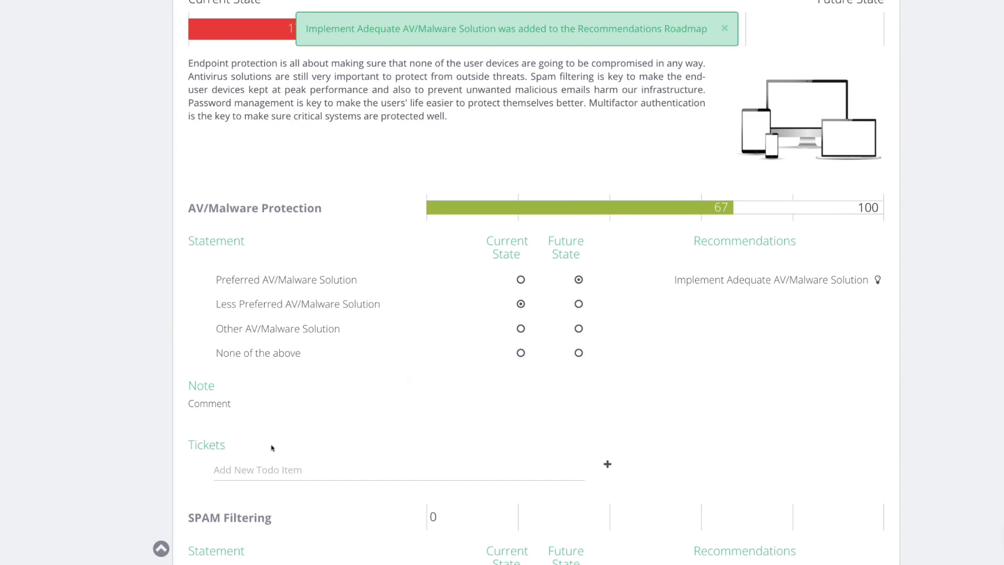
- Write the AV/Malware note 'Upgrade to the new one' and give it a yellow highlight
{"action": "left_click", "coordinate": [209, 402]}
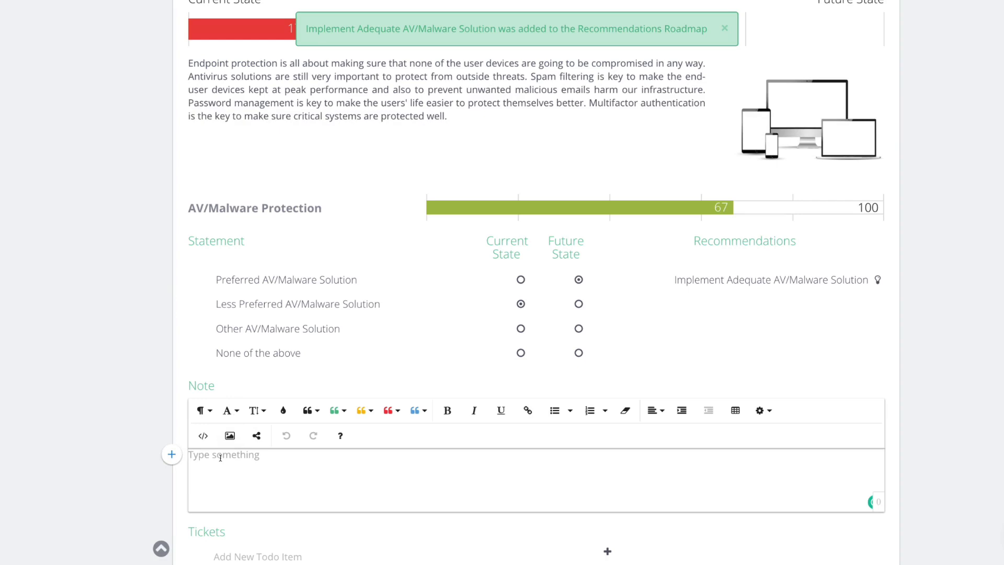
{"action": "type", "text": "Upgrade to t"}
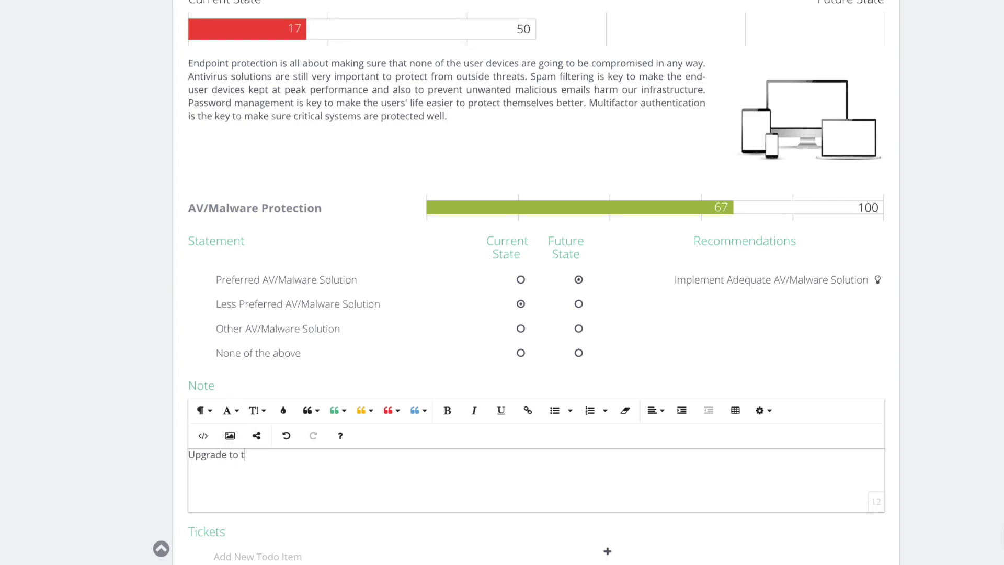
{"action": "type", "text": "he new"}
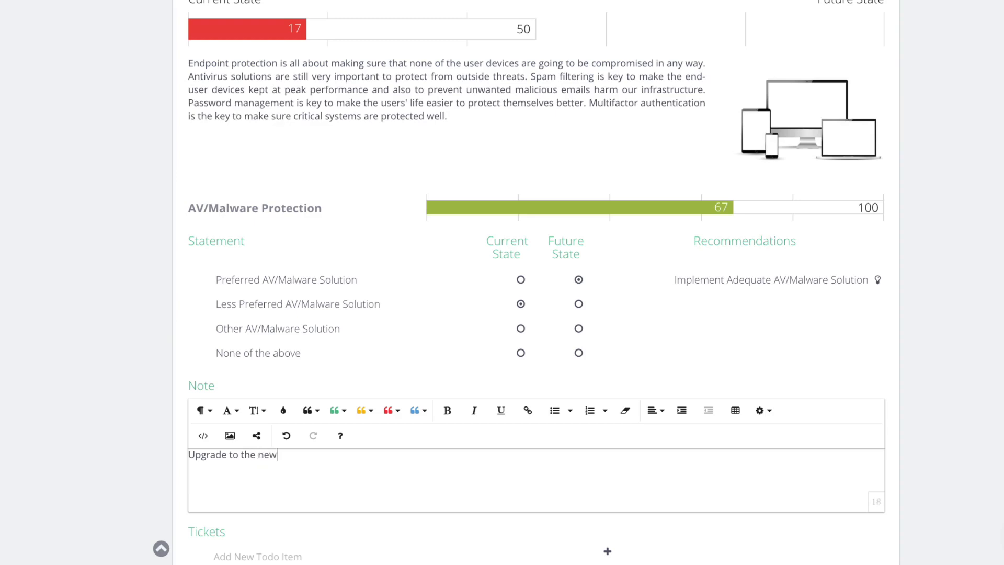
{"action": "type", "text": "one"}
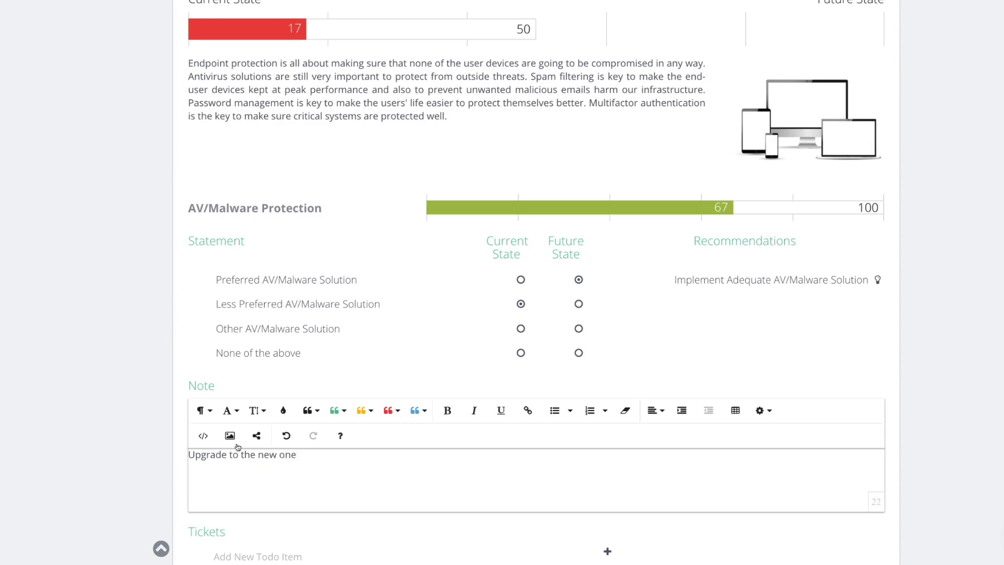
{"action": "left_click", "coordinate": [371, 410]}
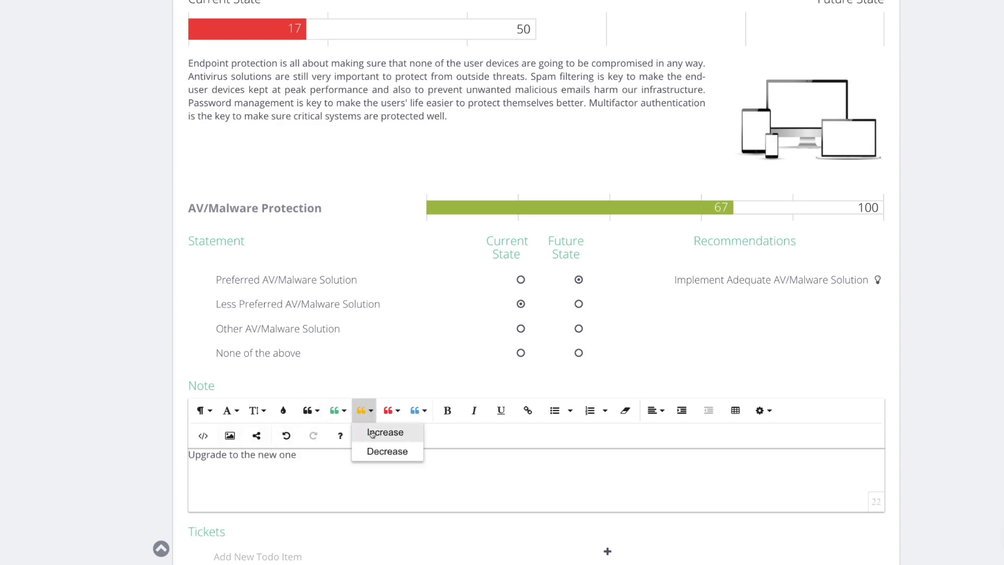
{"action": "scroll", "scroll_direction": "down", "scroll_amount": 3}
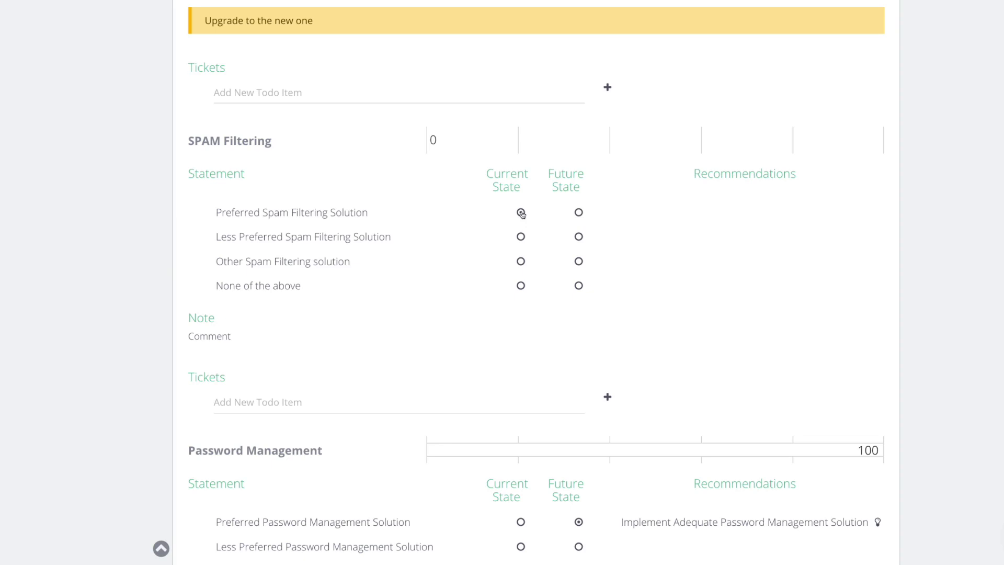
- Rate SPAM Filtering less preferred now and preferred later, roadmap it, and hide the MFA question
{"action": "left_click", "coordinate": [520, 211]}
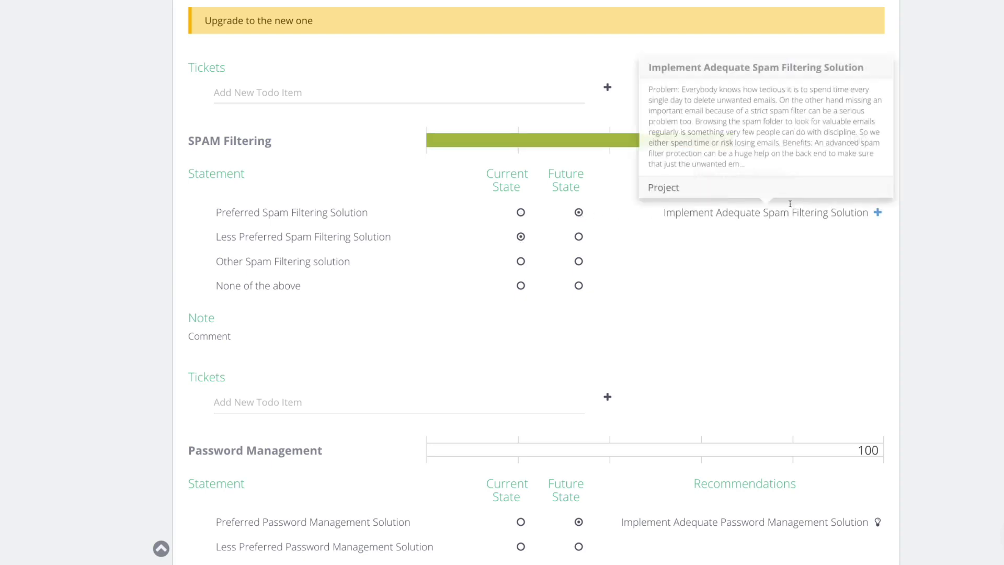
{"action": "left_click", "coordinate": [877, 212]}
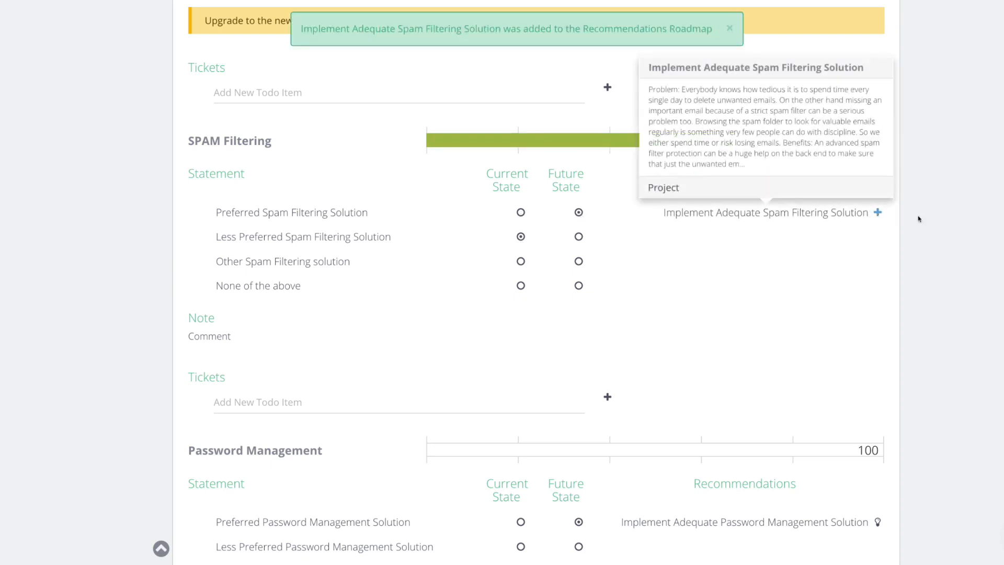
{"action": "scroll", "scroll_direction": "down", "scroll_amount": 3}
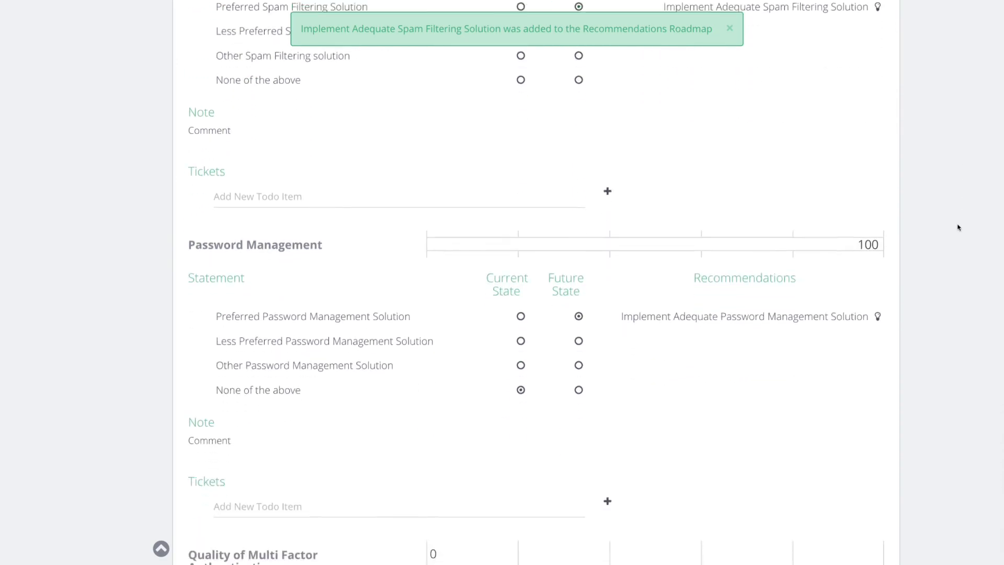
{"action": "scroll", "scroll_direction": "down", "scroll_amount": 3}
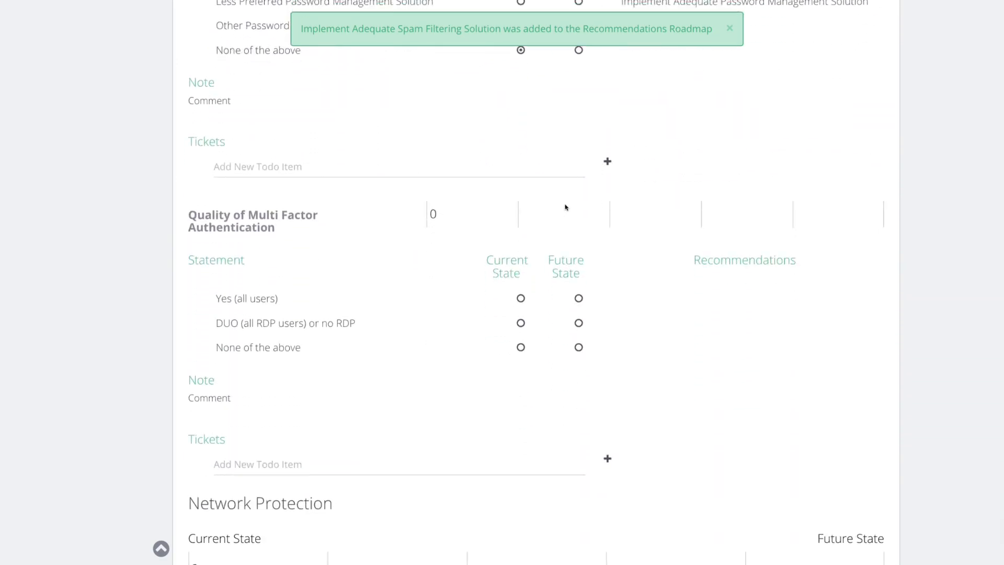
{"action": "scroll", "scroll_direction": "down", "scroll_amount": 3}
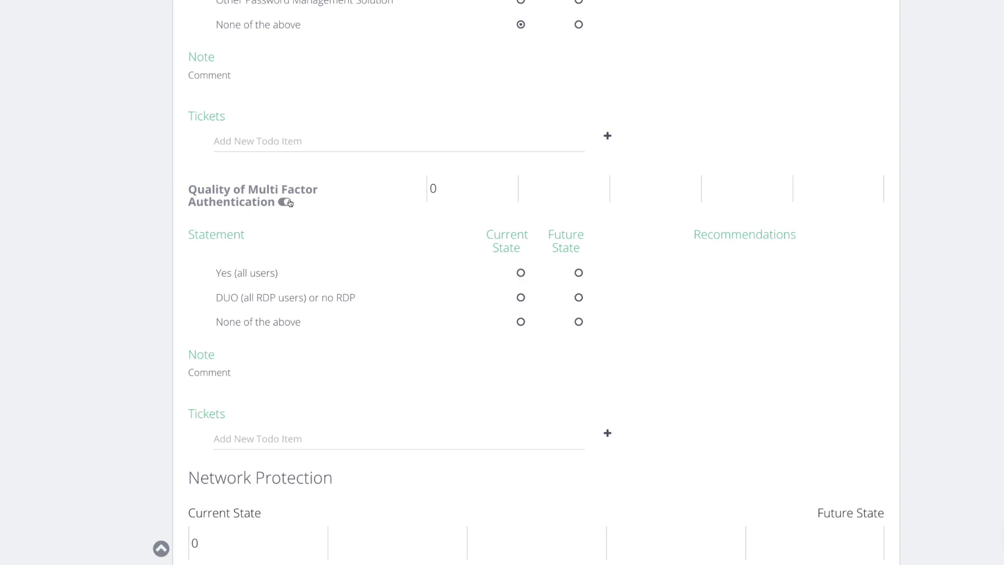
{"action": "left_click", "coordinate": [285, 202]}
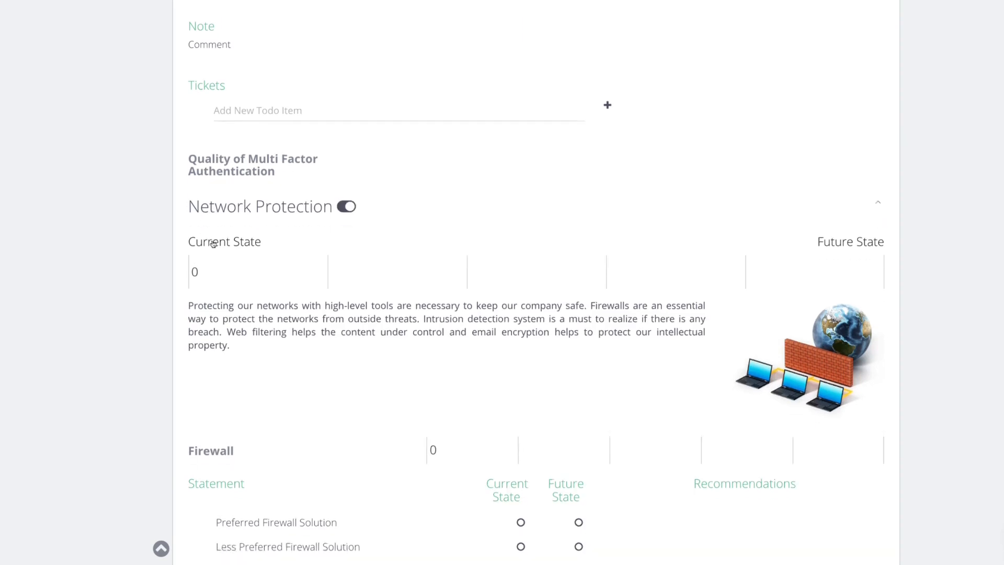
- Rate Web Filtering less preferred now and preferred in future, and roadmap its recommendation
{"action": "scroll", "scroll_direction": "down", "scroll_amount": 3}
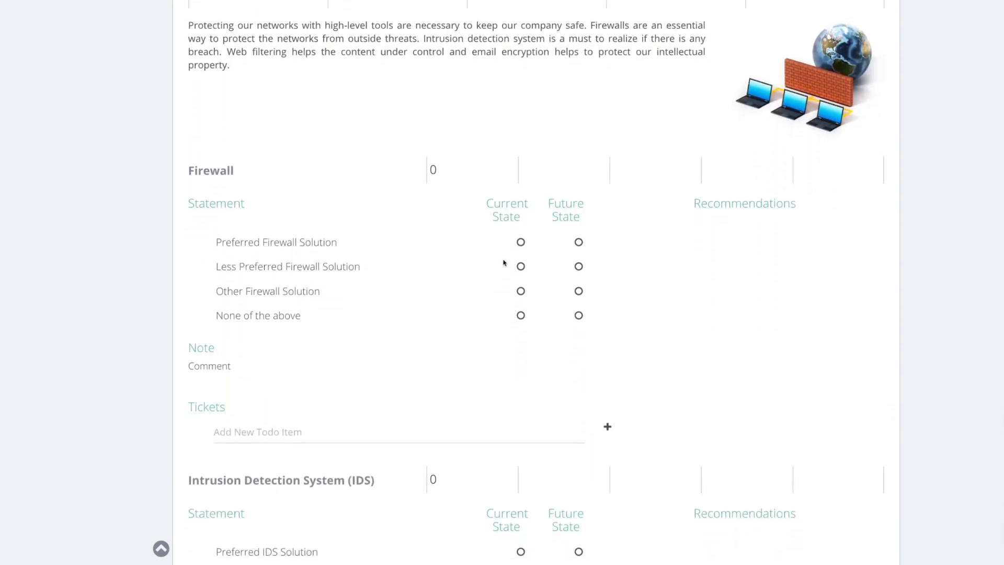
{"action": "scroll", "scroll_direction": "down", "scroll_amount": 3}
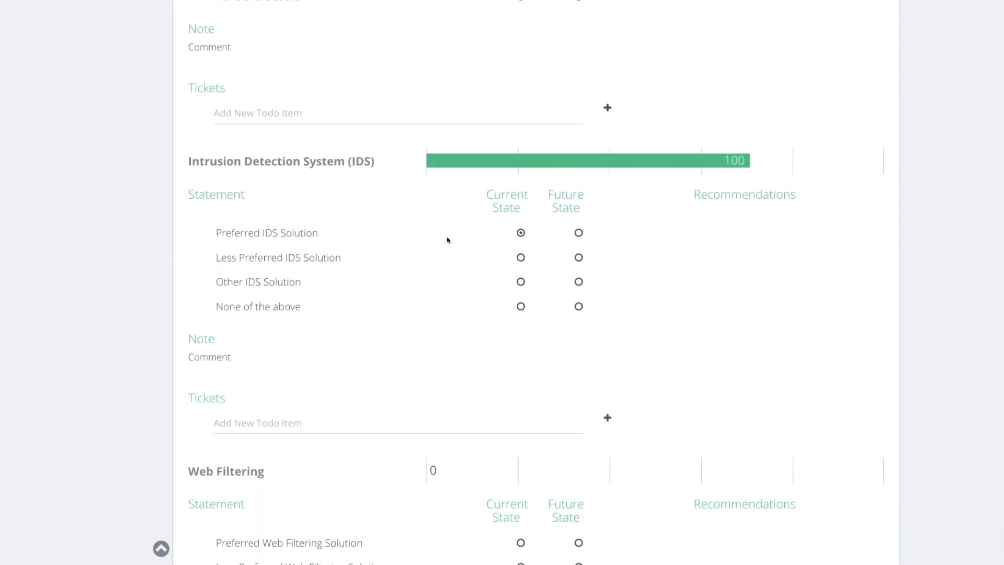
{"action": "scroll", "scroll_direction": "down", "scroll_amount": 3}
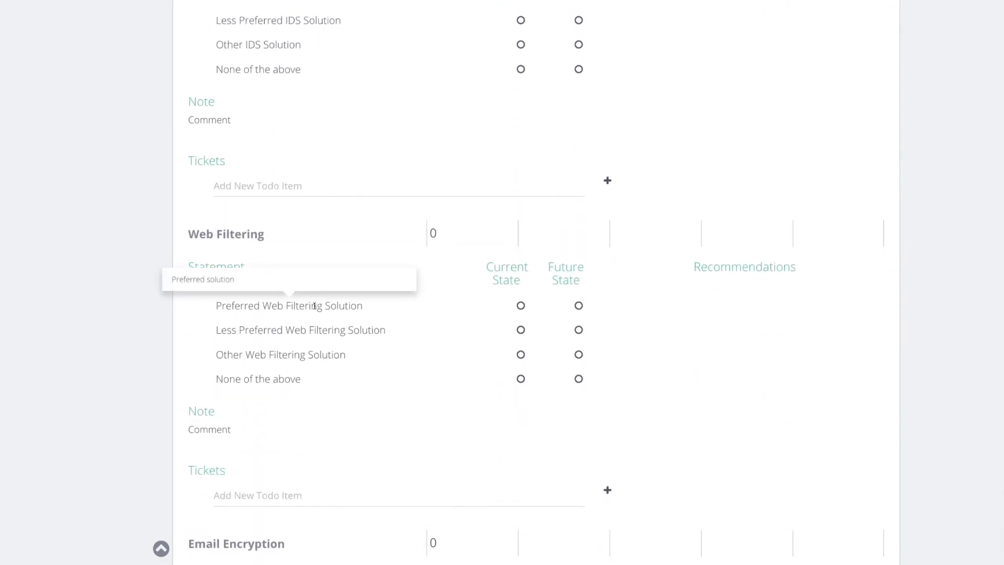
{"action": "mouse_move", "coordinate": [431, 308]}
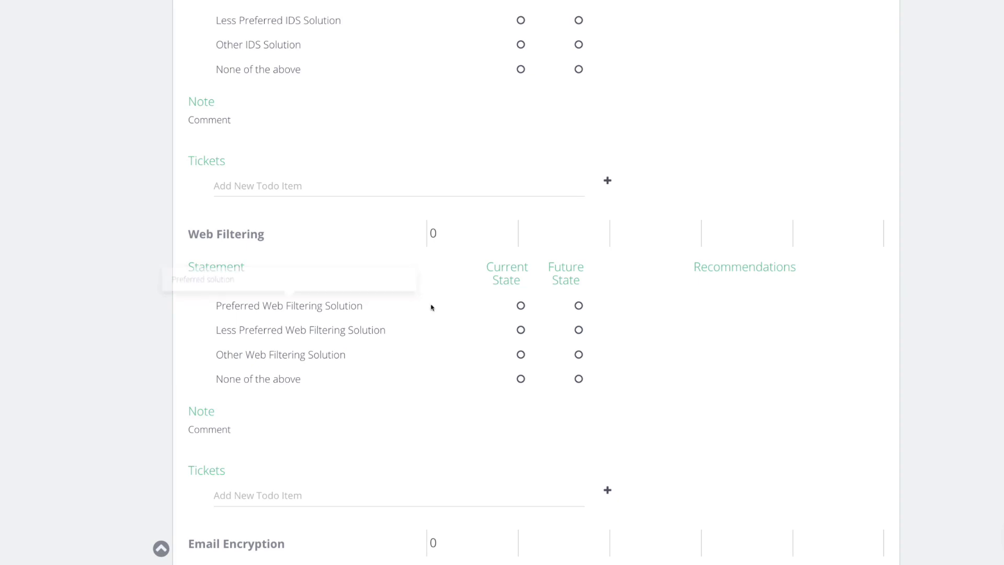
{"action": "mouse_move", "coordinate": [519, 334]}
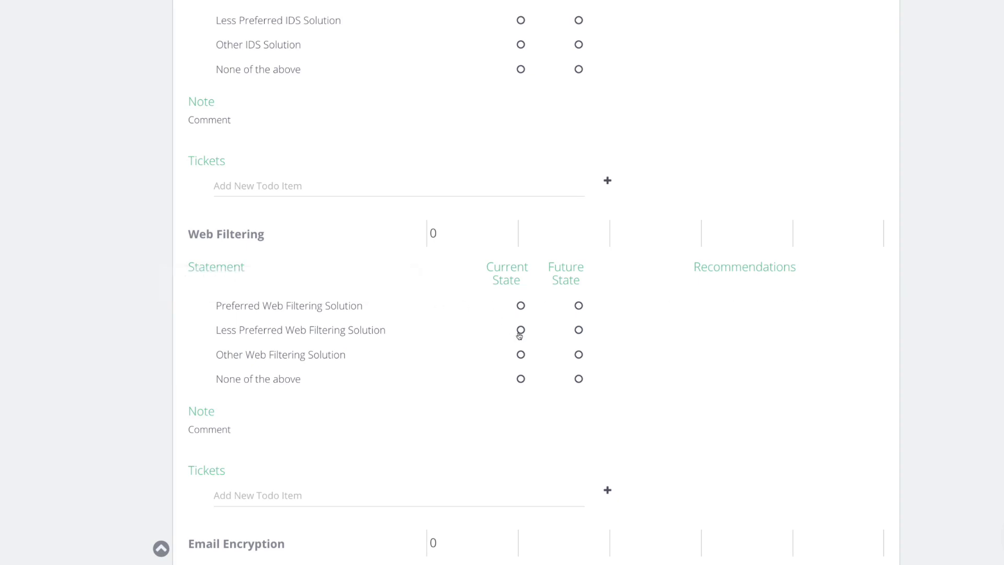
{"action": "left_click", "coordinate": [520, 330]}
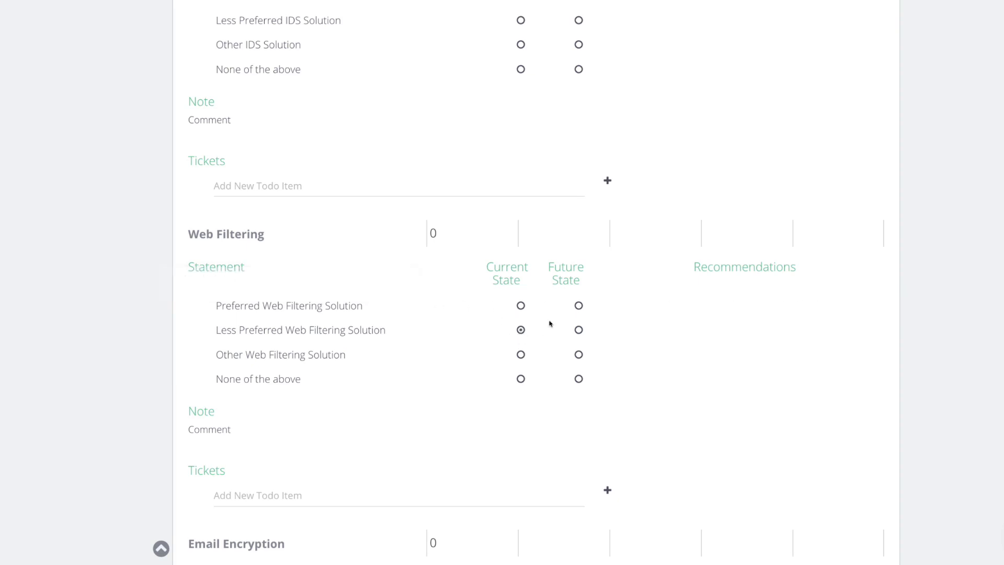
{"action": "left_click", "coordinate": [577, 305]}
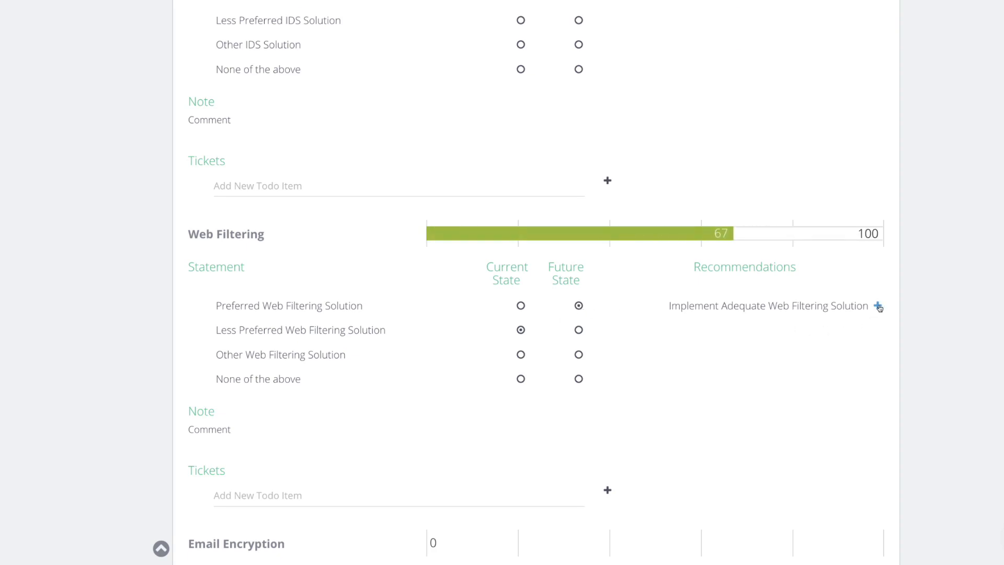
{"action": "left_click", "coordinate": [878, 305]}
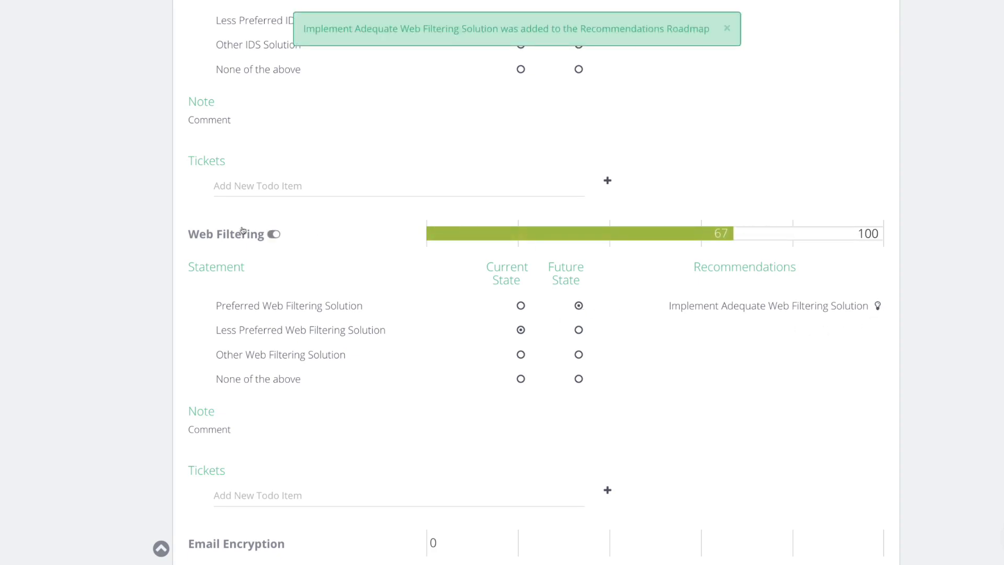
- Mark Email Encryption as currently preferred
{"action": "scroll", "scroll_direction": "down", "scroll_amount": 3}
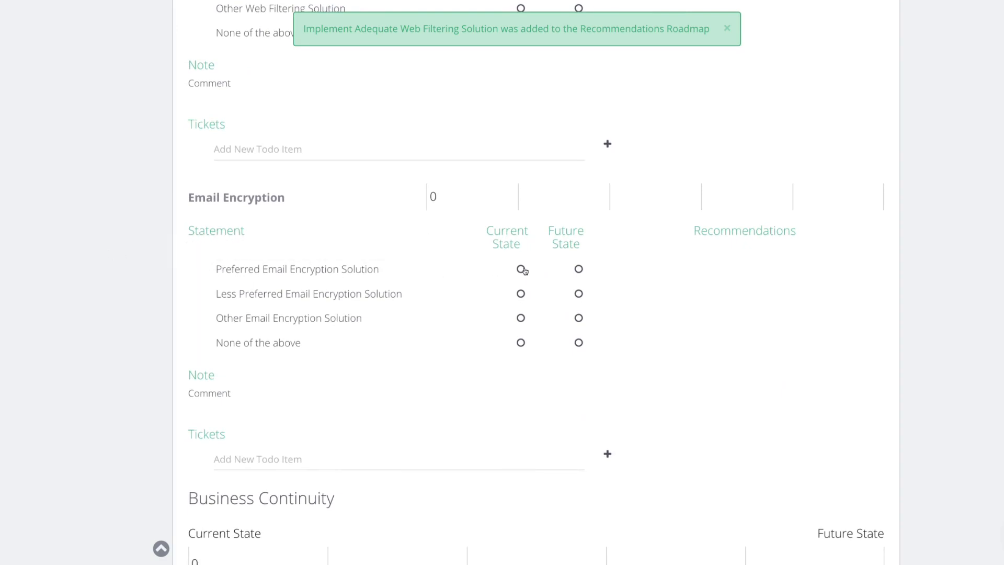
{"action": "left_click", "coordinate": [521, 268]}
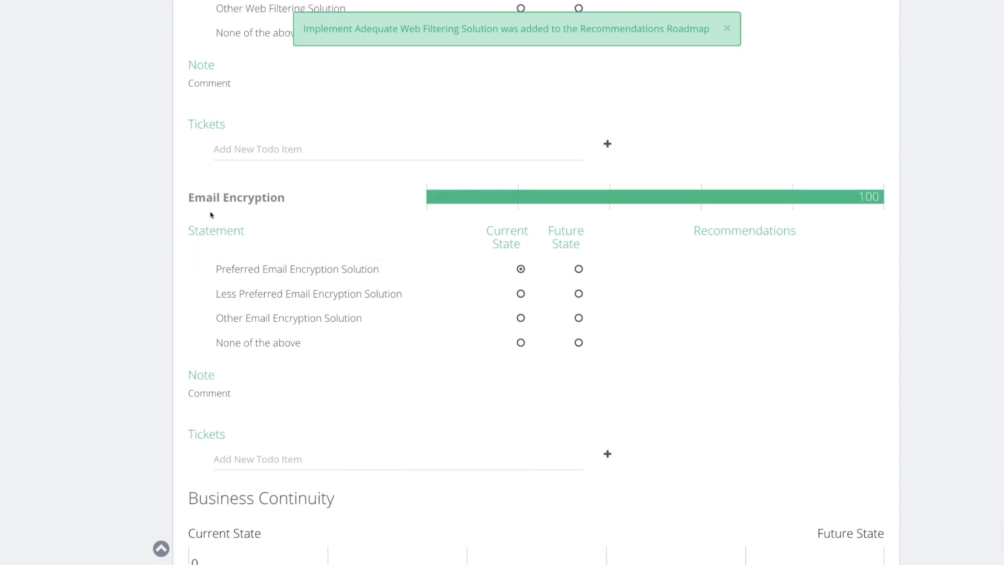
{"action": "scroll", "scroll_direction": "down", "scroll_amount": 3}
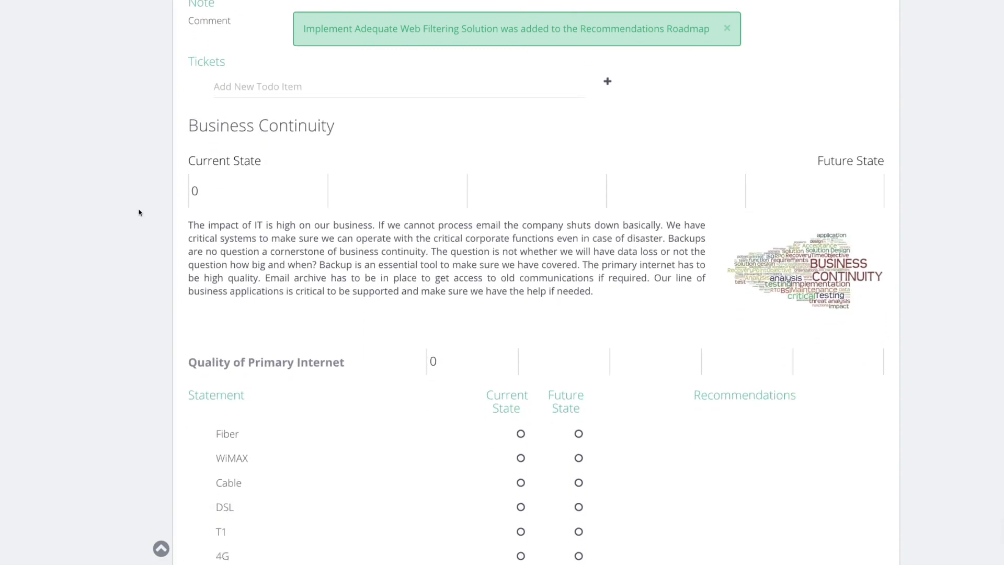
- Set the current primary internet to Fiber and Email Archiving to Preferred
{"action": "scroll", "scroll_direction": "down", "scroll_amount": 3}
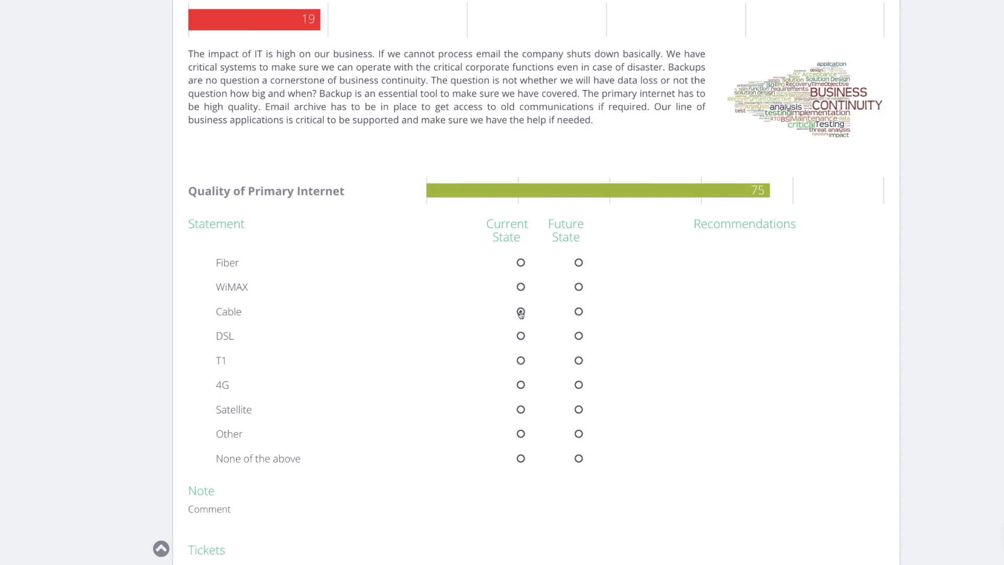
{"action": "left_click", "coordinate": [520, 249]}
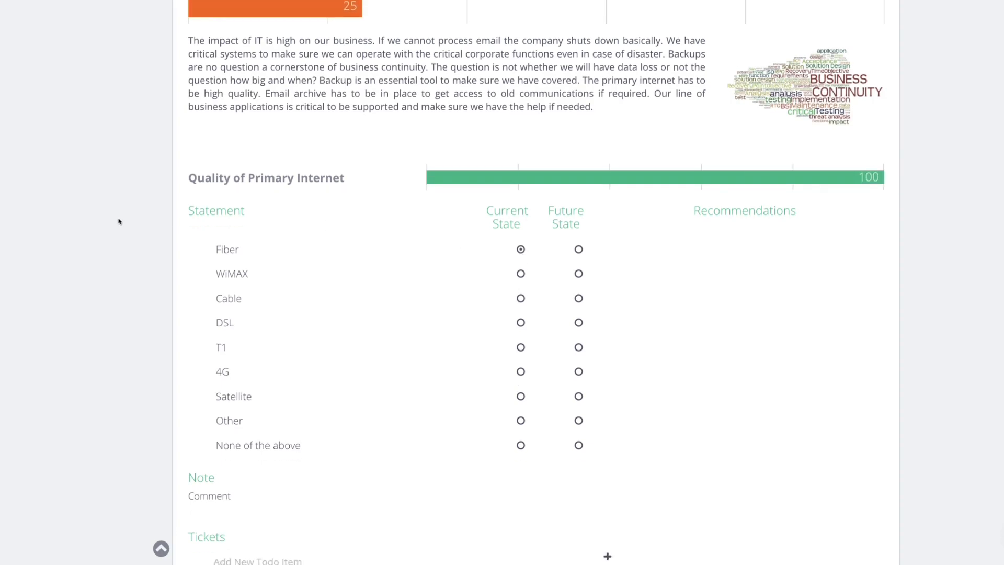
{"action": "scroll", "scroll_direction": "down", "scroll_amount": 3}
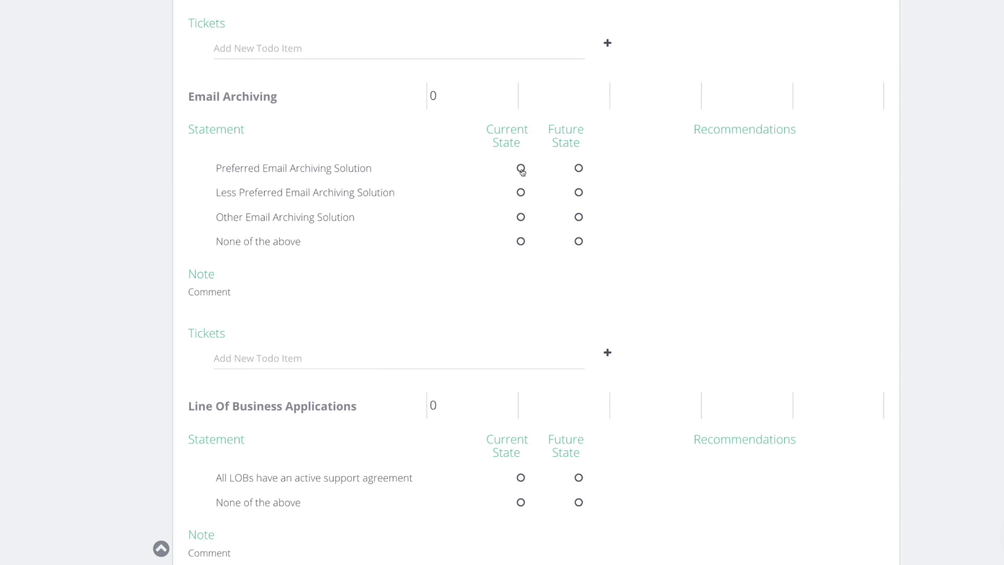
{"action": "left_click", "coordinate": [521, 168]}
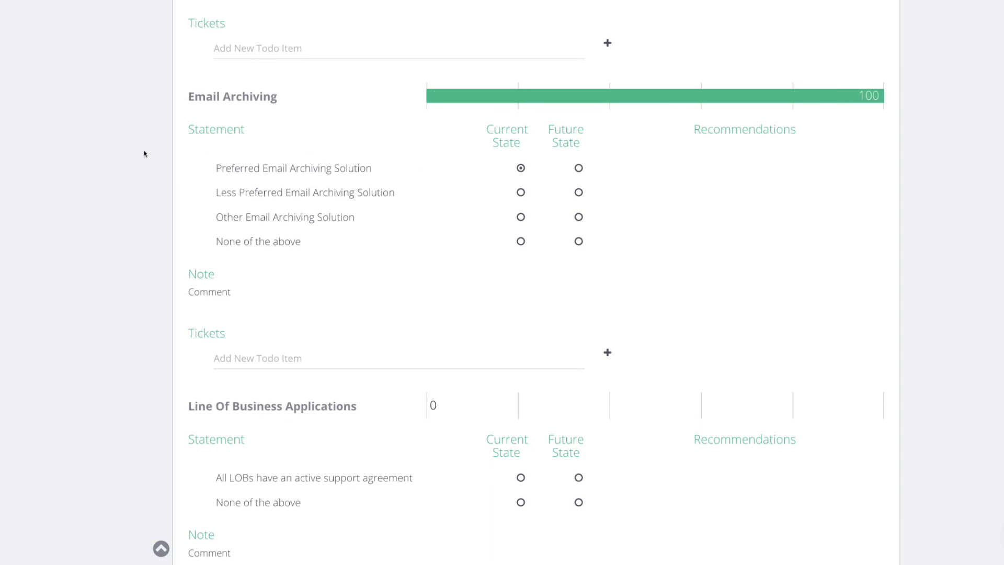
{"action": "scroll", "scroll_direction": "down", "scroll_amount": 3}
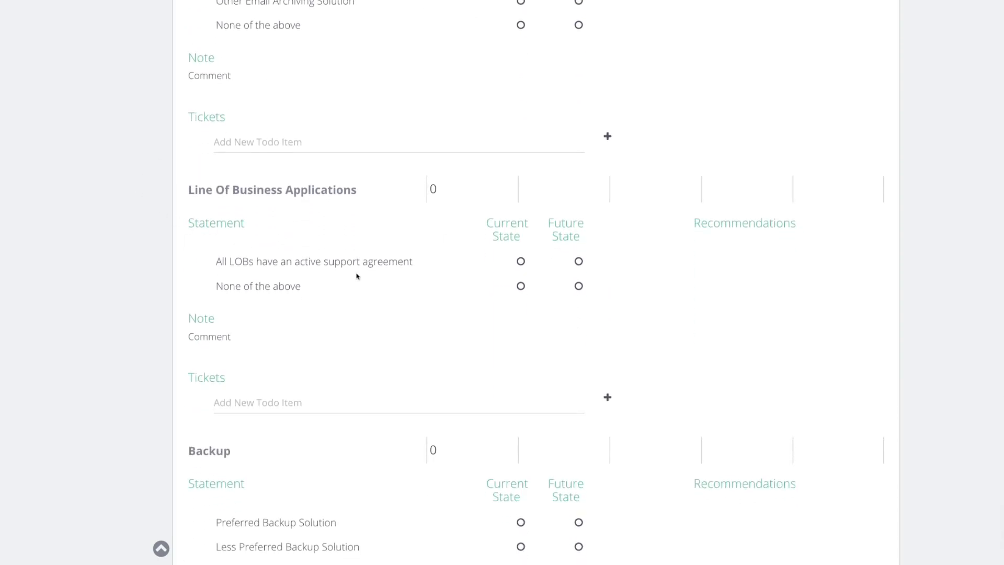
{"action": "mouse_move", "coordinate": [505, 265]}
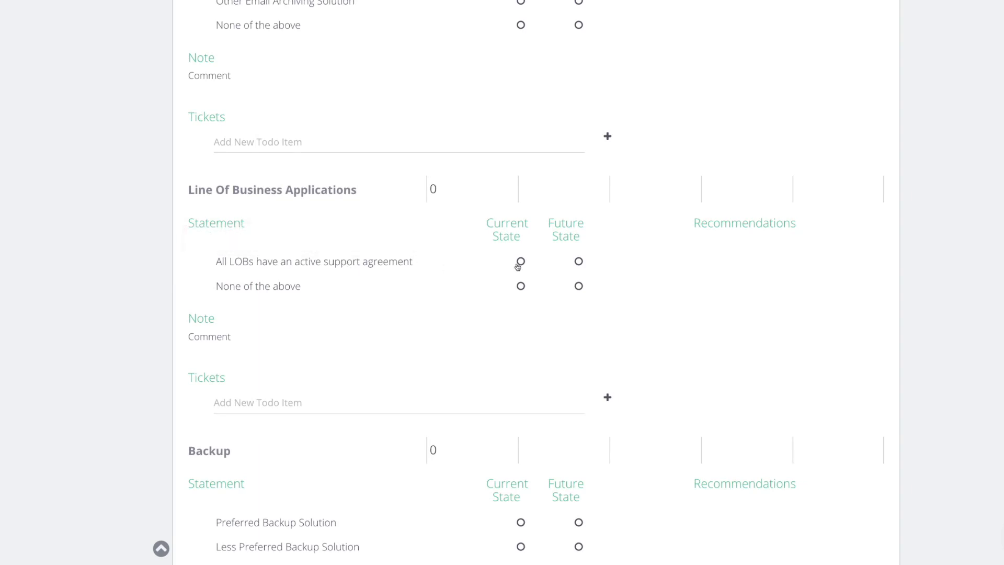
- Rate Line of Business Applications None now, All LOBs future, and roadmap its recommendation
{"action": "left_click", "coordinate": [520, 286]}
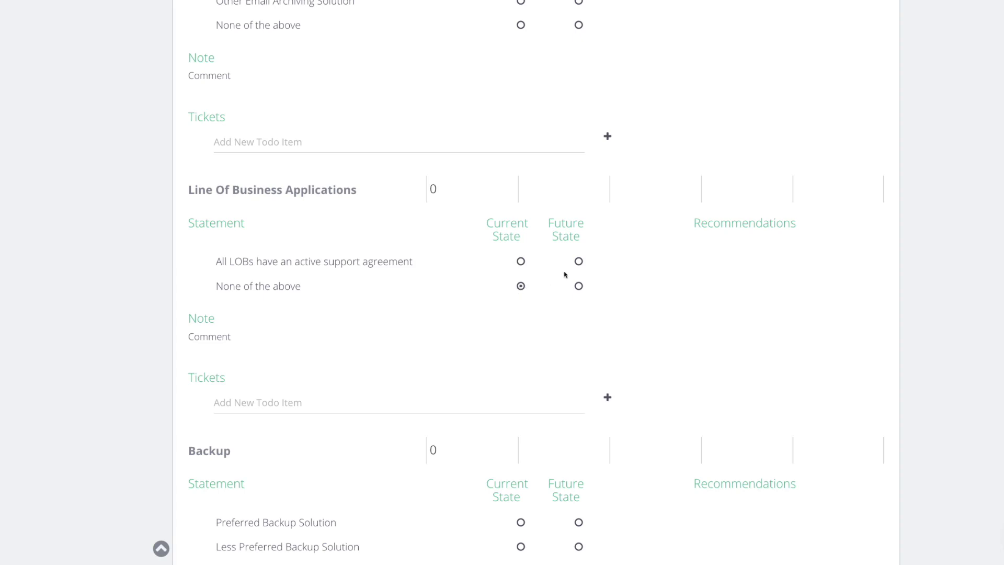
{"action": "left_click", "coordinate": [578, 265]}
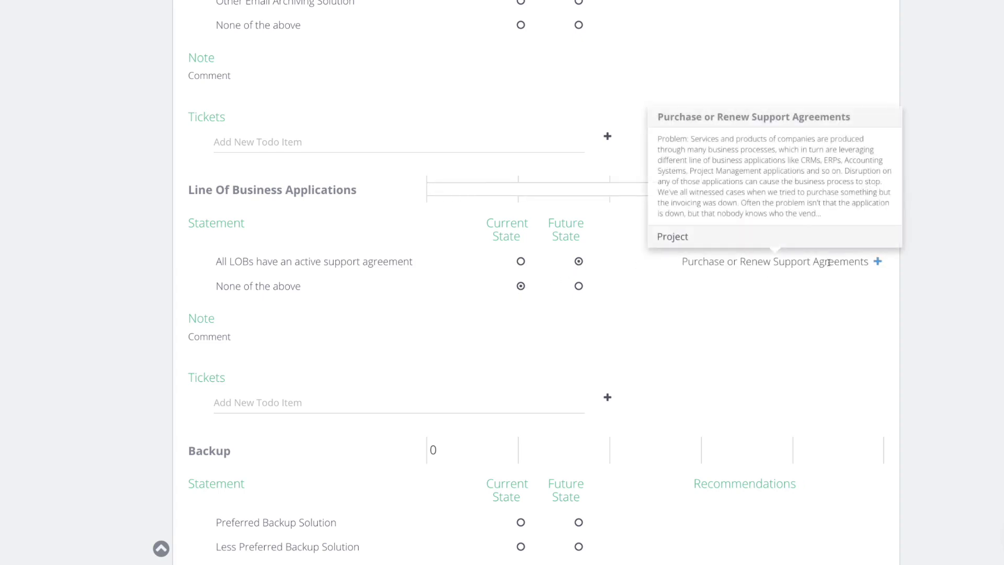
{"action": "left_click", "coordinate": [876, 262]}
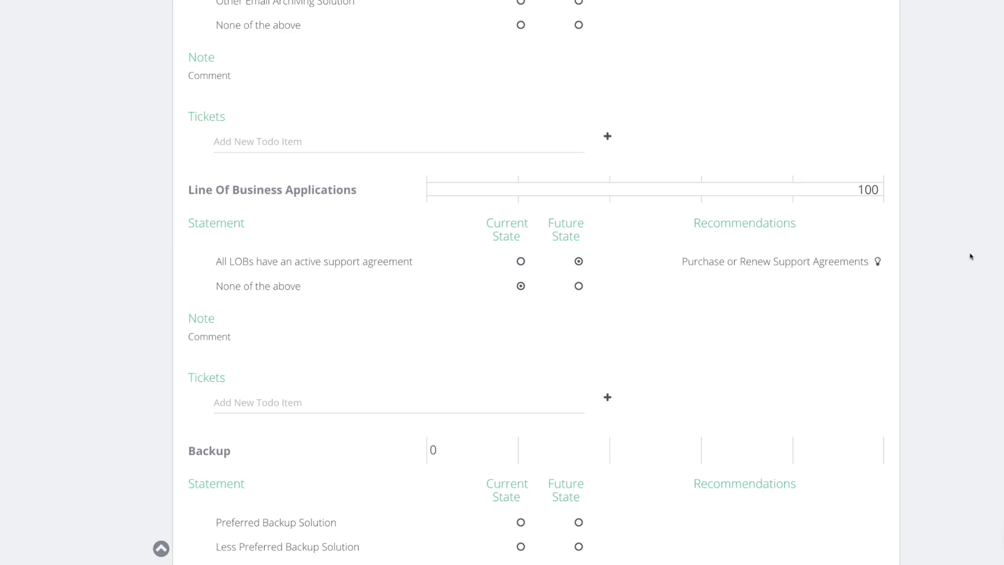
{"action": "mouse_move", "coordinate": [313, 262]}
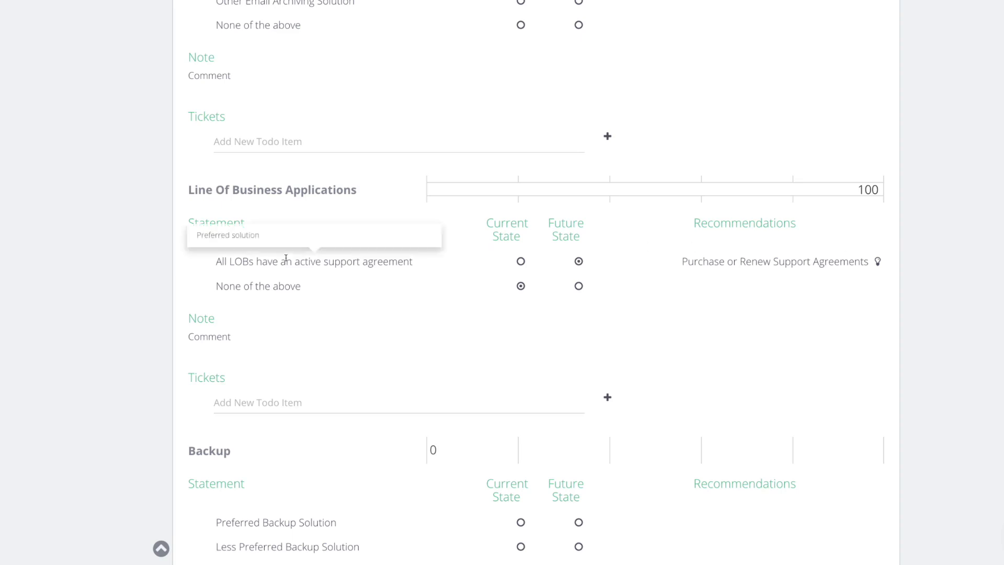
- Scroll down to the Configure Printers and Proper Server Solution project write-ups
{"action": "scroll", "scroll_direction": "down", "scroll_amount": 3}
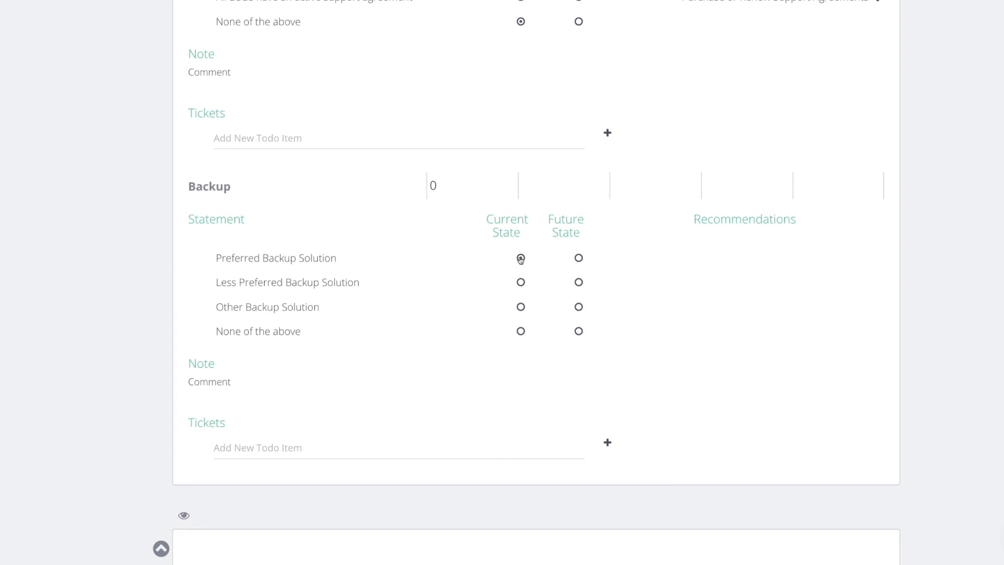
{"action": "scroll", "scroll_direction": "down", "scroll_amount": 3}
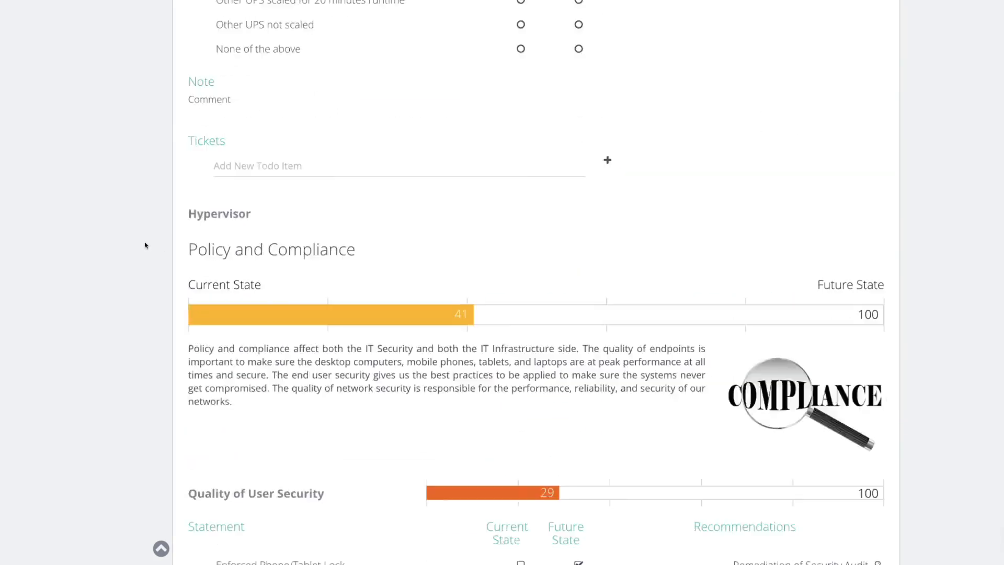
{"action": "scroll", "scroll_direction": "down", "scroll_amount": 3}
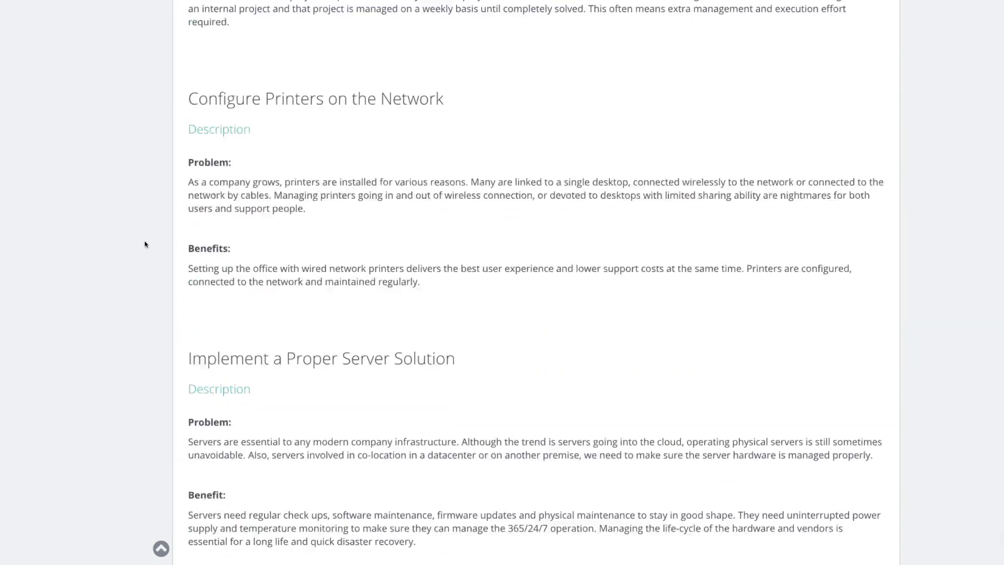
- Scroll to the Technology Health Score chart showing a total of 75 and category bars
{"action": "scroll", "scroll_direction": "up", "scroll_amount": 3}
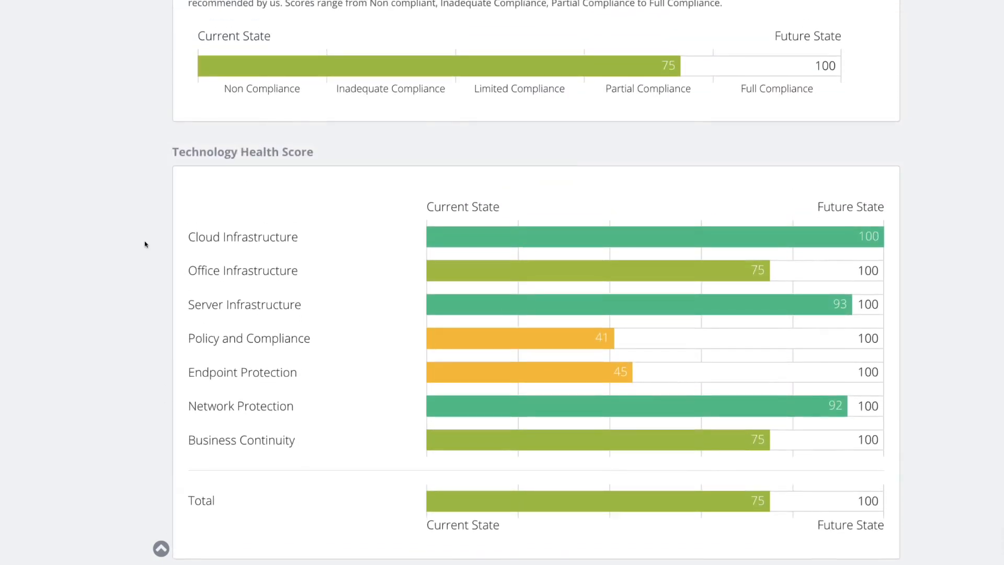
{"action": "scroll", "scroll_direction": "down", "scroll_amount": 3}
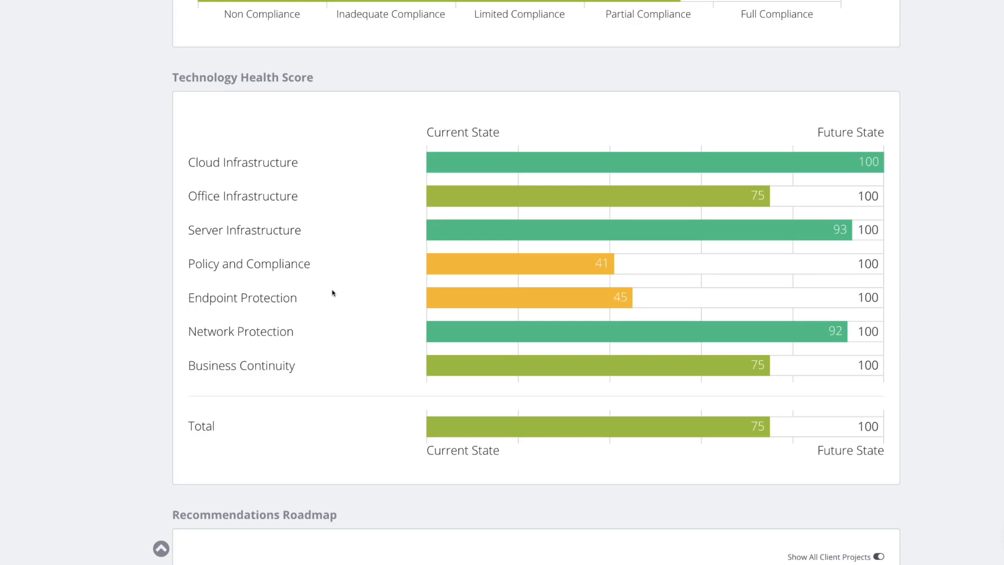
{"action": "scroll", "scroll_direction": "up", "scroll_amount": 3}
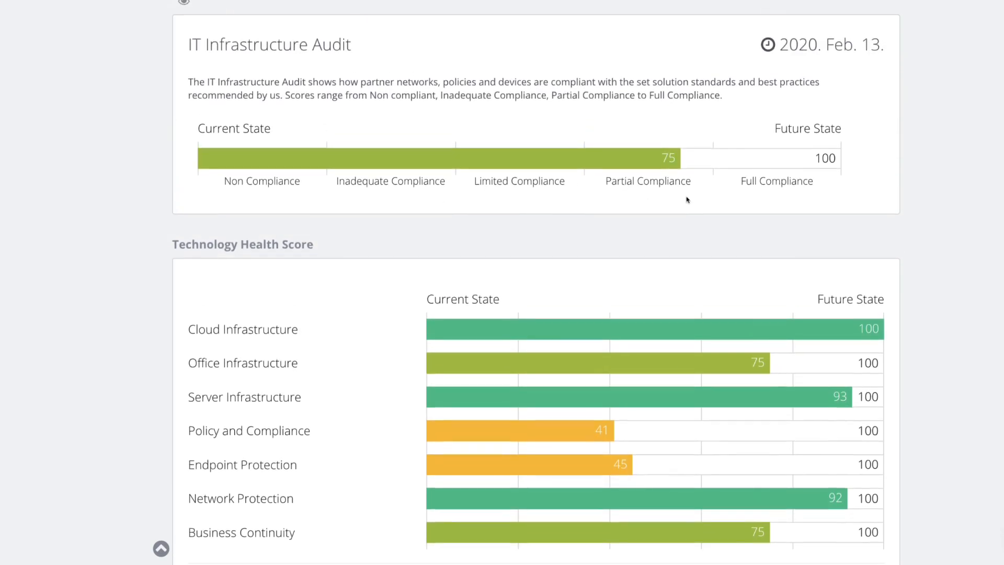
{"action": "scroll", "scroll_direction": "down", "scroll_amount": 3}
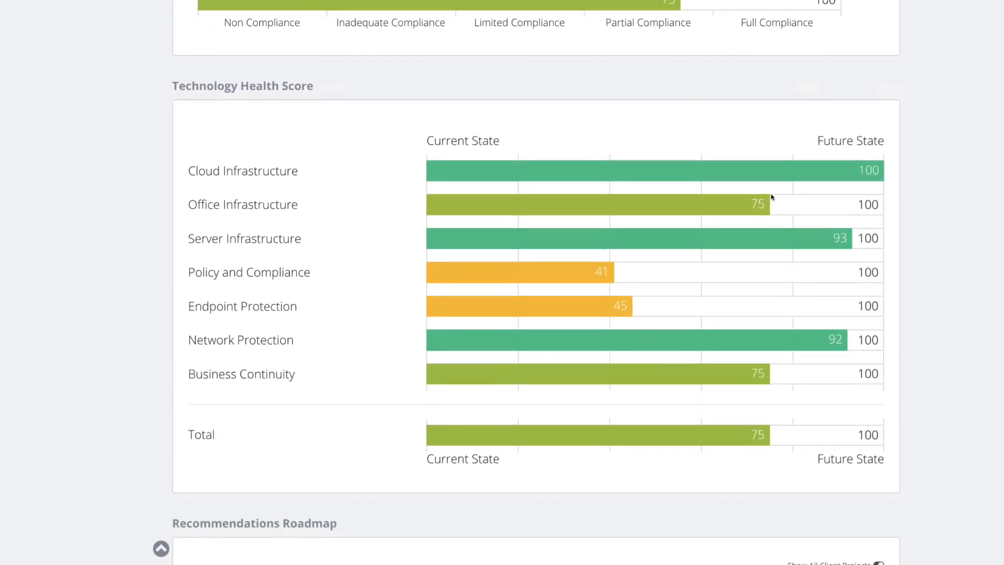
{"action": "mouse_move", "coordinate": [234, 173]}
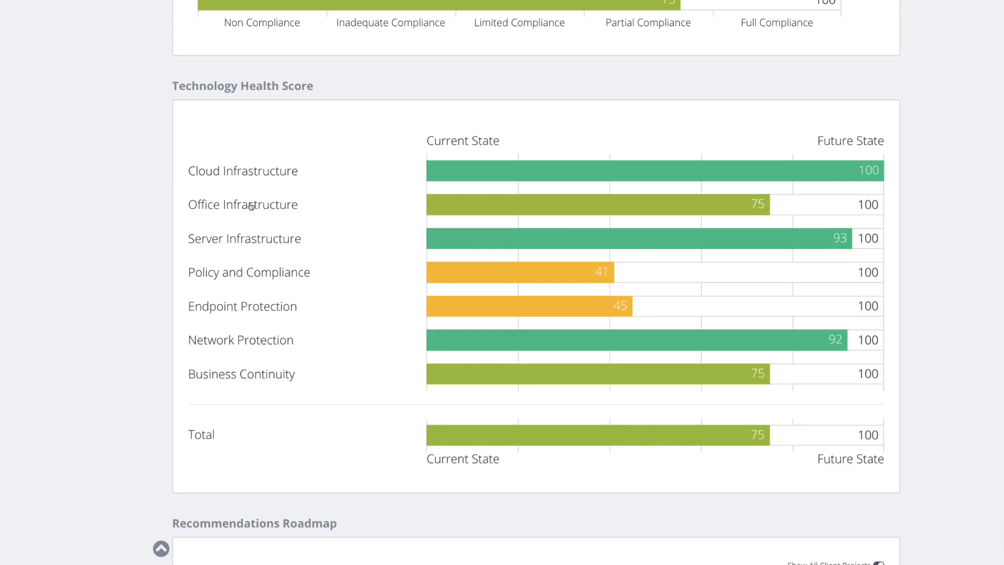
{"action": "mouse_move", "coordinate": [313, 298]}
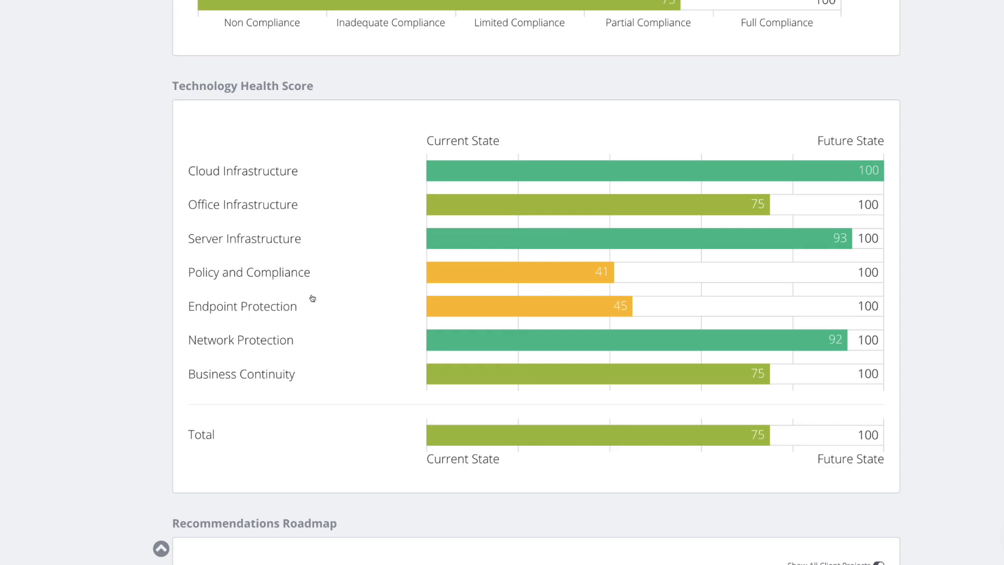
{"action": "mouse_move", "coordinate": [314, 318]}
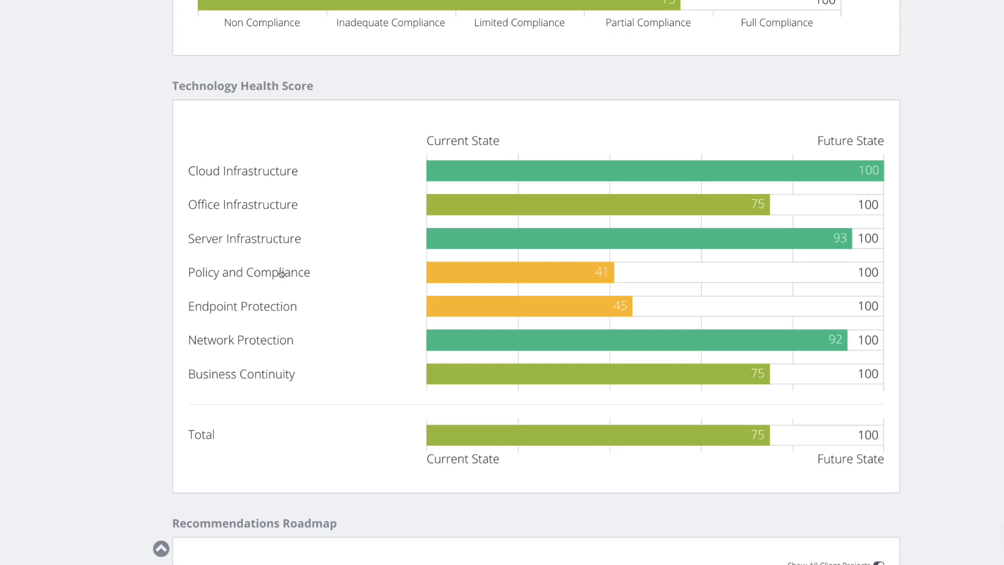
{"action": "mouse_move", "coordinate": [289, 277]}
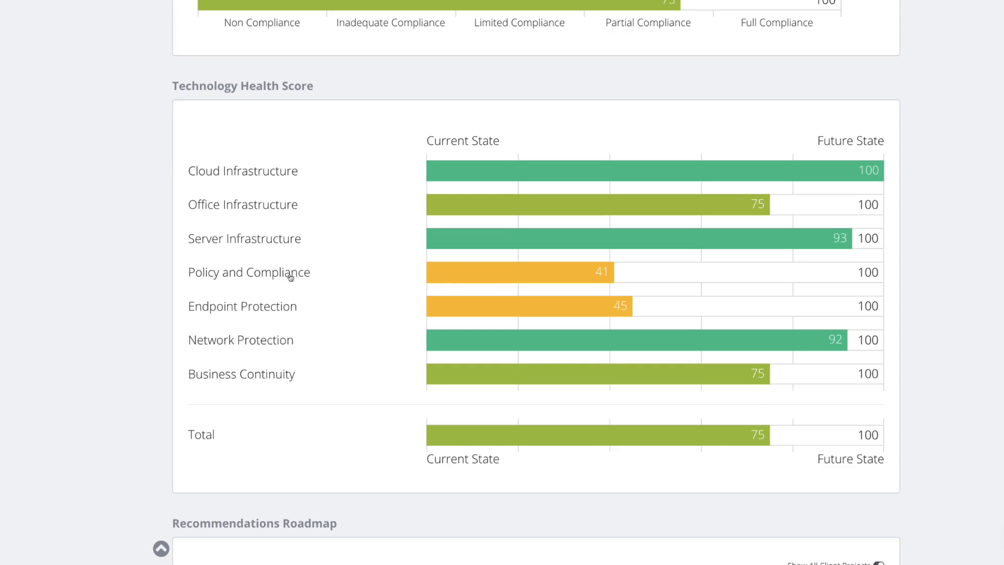
- Scroll down to the Recommendations Roadmap with its 2020Q1 and 2020Q2 project timeline
{"action": "scroll", "scroll_direction": "down", "scroll_amount": 3}
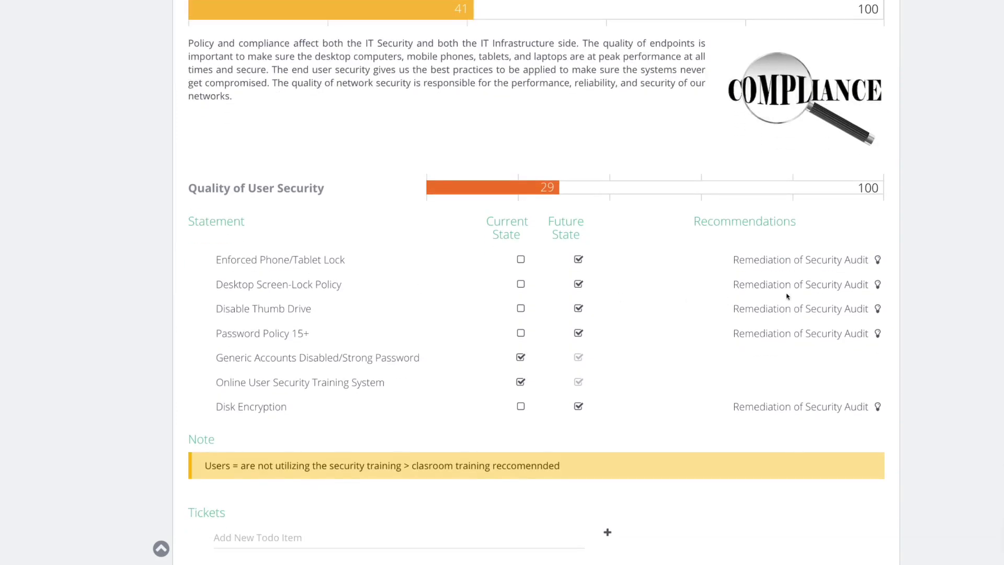
{"action": "scroll", "scroll_direction": "down", "scroll_amount": 3}
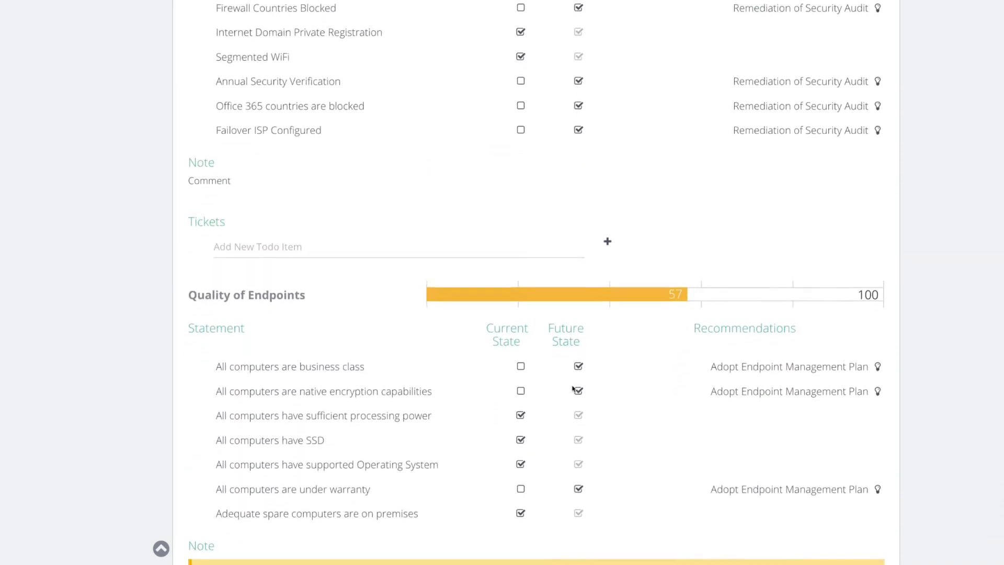
{"action": "scroll", "scroll_direction": "down", "scroll_amount": 3}
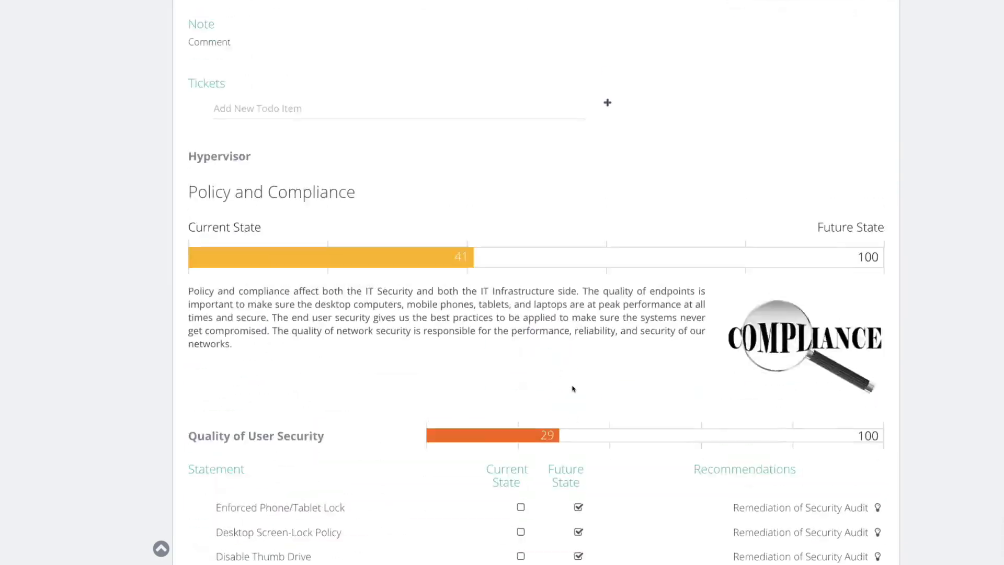
{"action": "scroll", "scroll_direction": "down", "scroll_amount": 3}
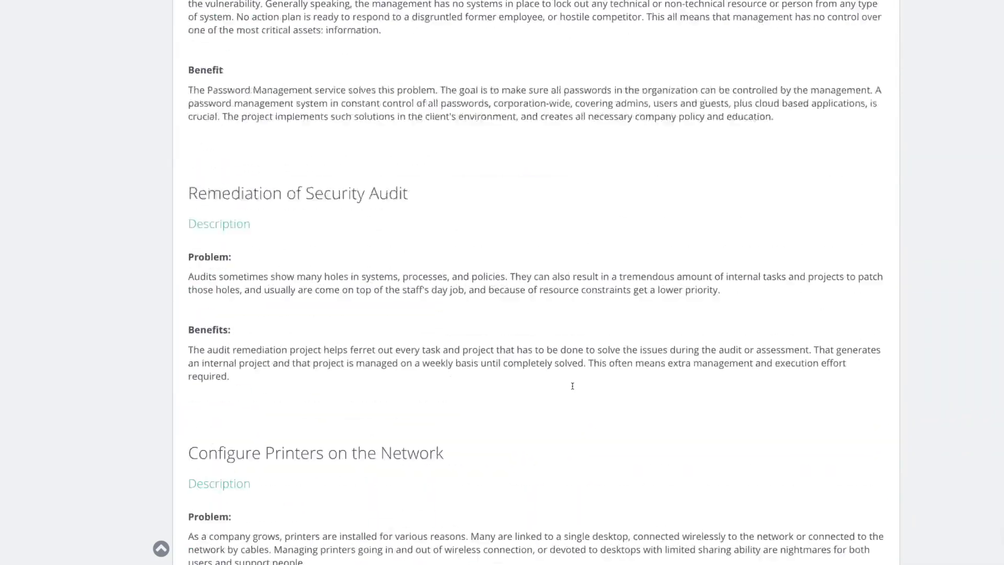
{"action": "scroll", "scroll_direction": "up", "scroll_amount": 3}
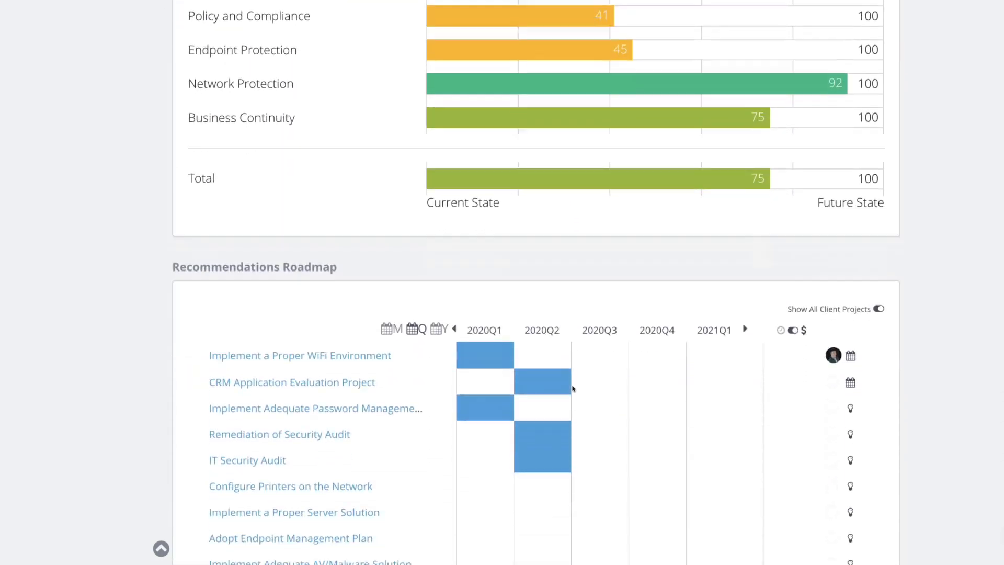
{"action": "scroll", "scroll_direction": "down", "scroll_amount": 3}
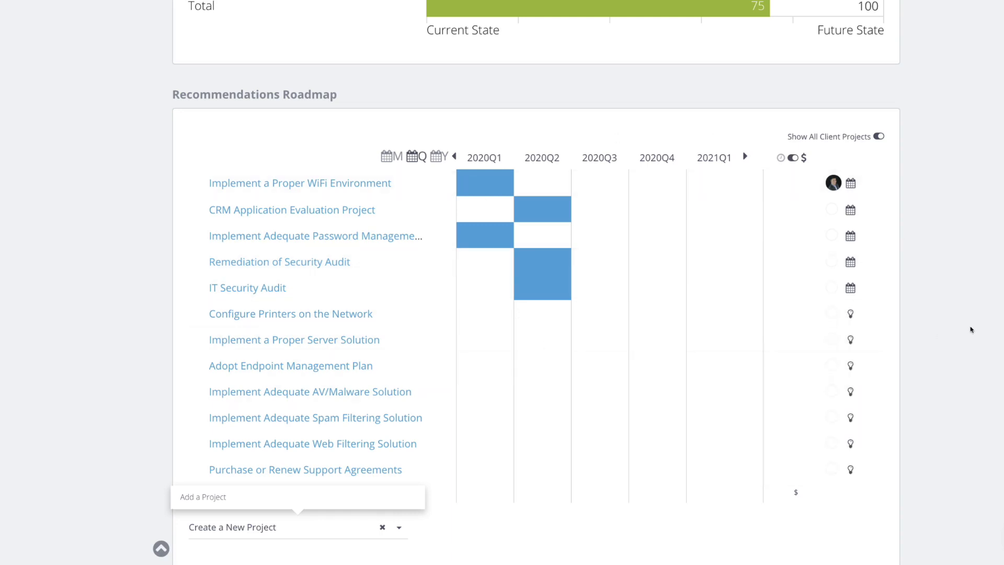
{"action": "scroll", "scroll_direction": "down", "scroll_amount": 3}
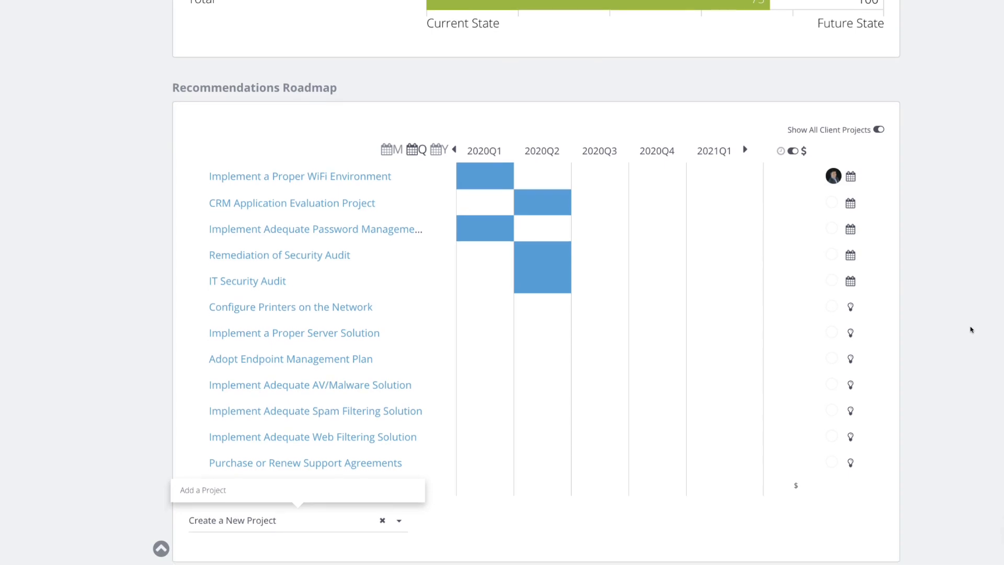
{"action": "scroll", "scroll_direction": "up", "scroll_amount": 3}
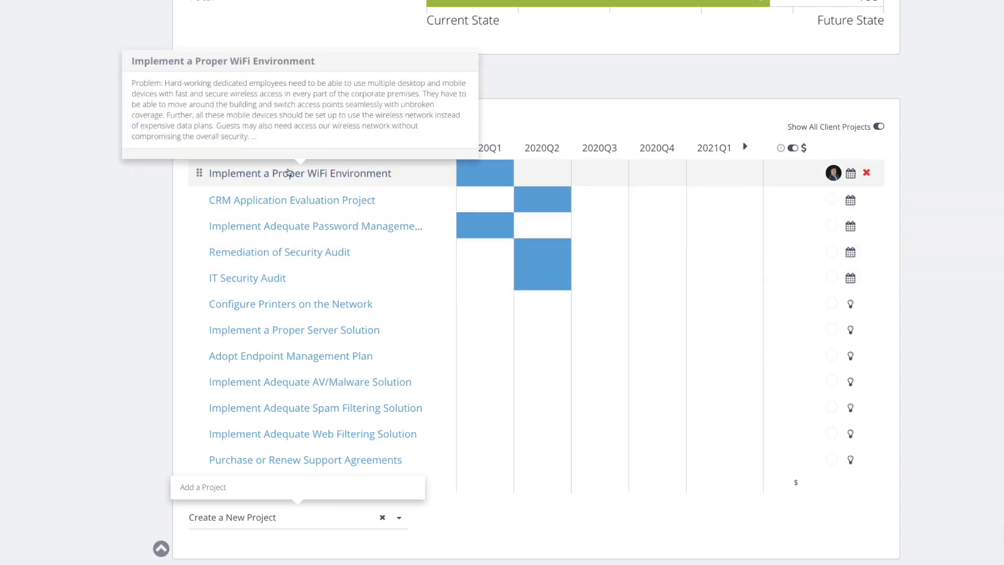
{"action": "mouse_move", "coordinate": [230, 173]}
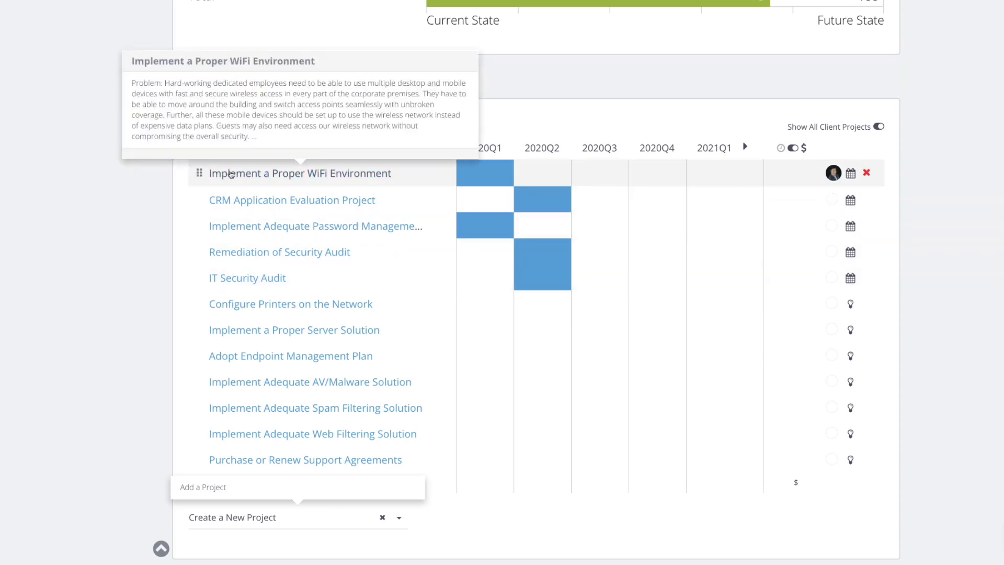
{"action": "left_click", "coordinate": [299, 173]}
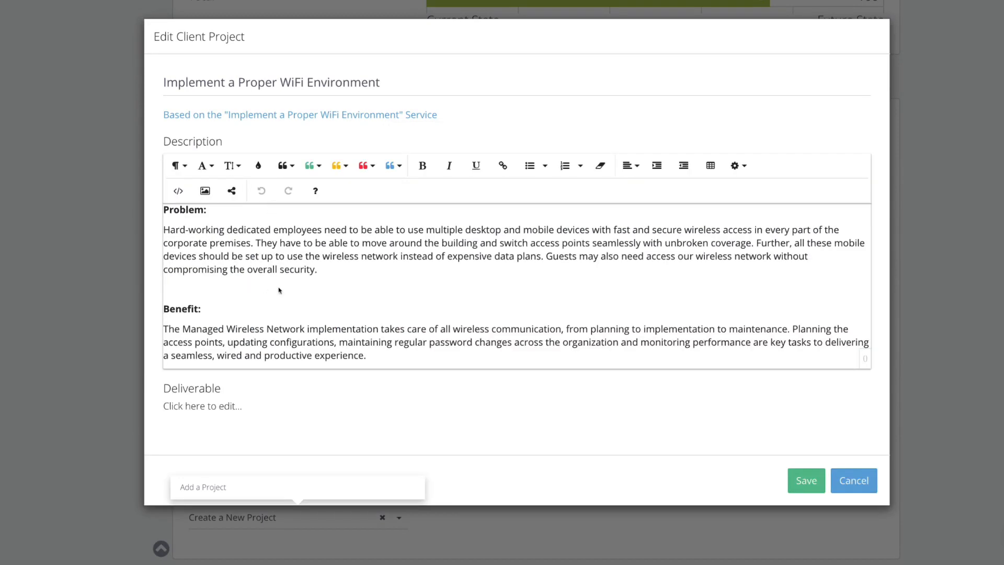
{"action": "mouse_move", "coordinate": [620, 379]}
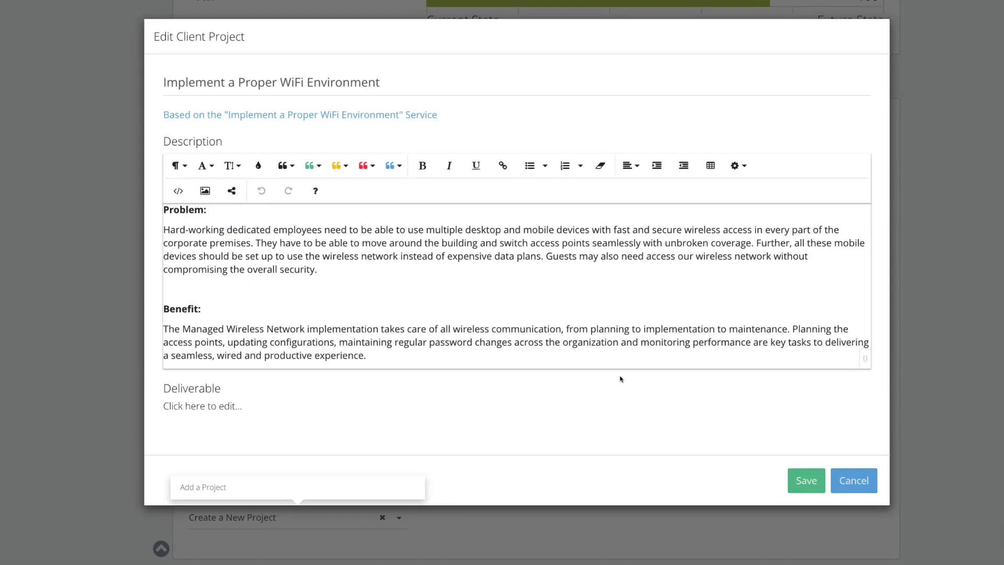
{"action": "mouse_move", "coordinate": [726, 352]}
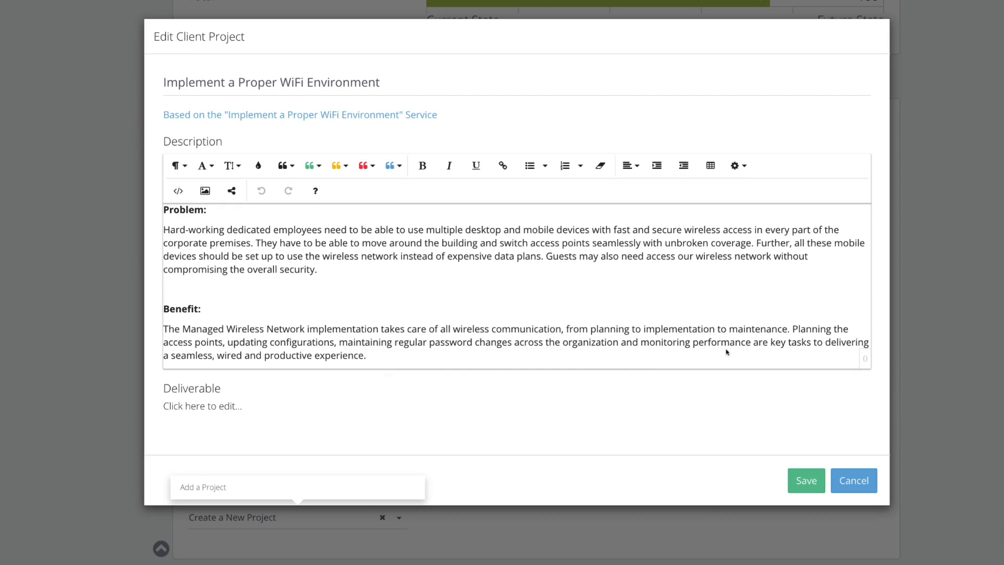
{"action": "mouse_move", "coordinate": [853, 480]}
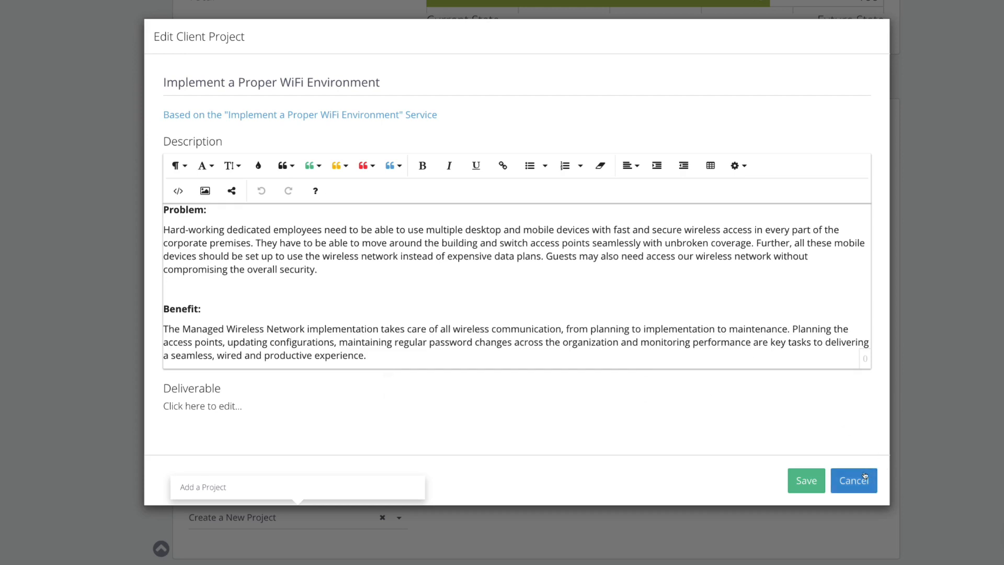
{"action": "left_click", "coordinate": [853, 480]}
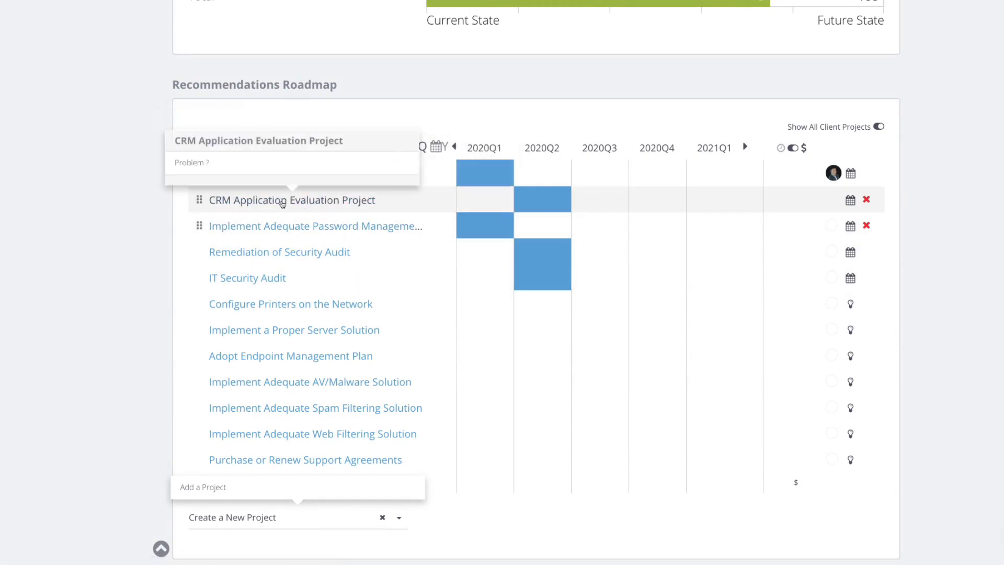
{"action": "left_click", "coordinate": [291, 200]}
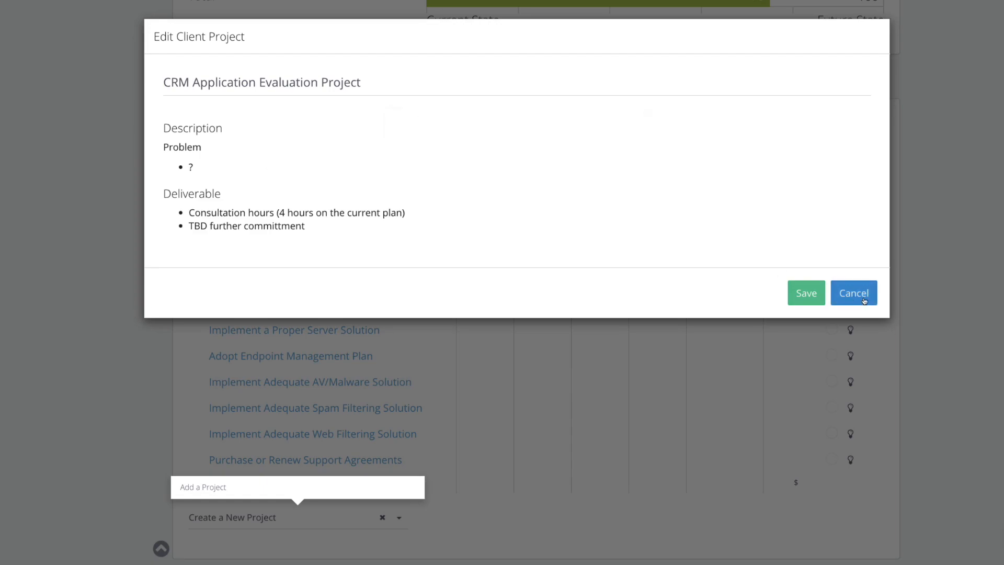
{"action": "left_click", "coordinate": [853, 293]}
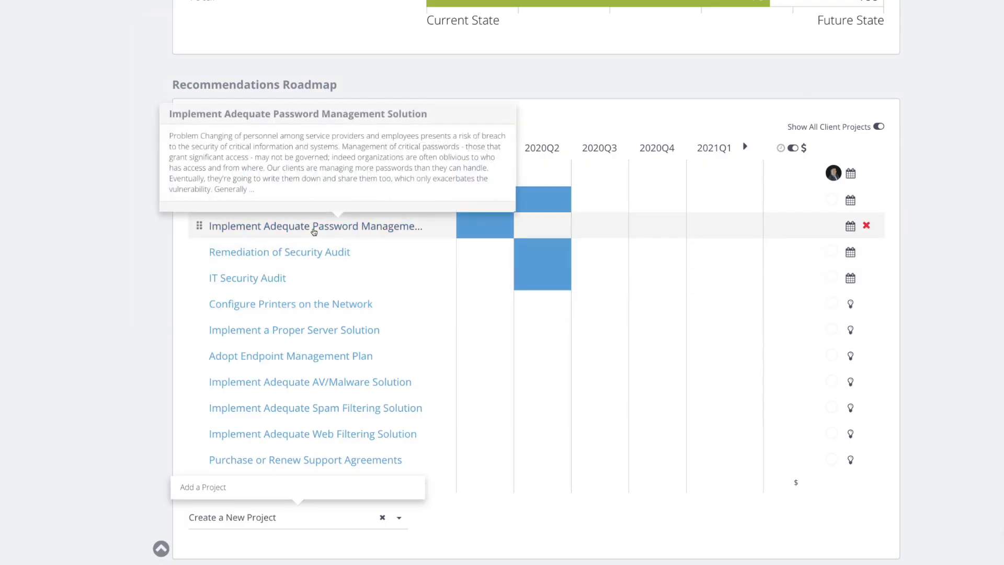
{"action": "left_click", "coordinate": [314, 225]}
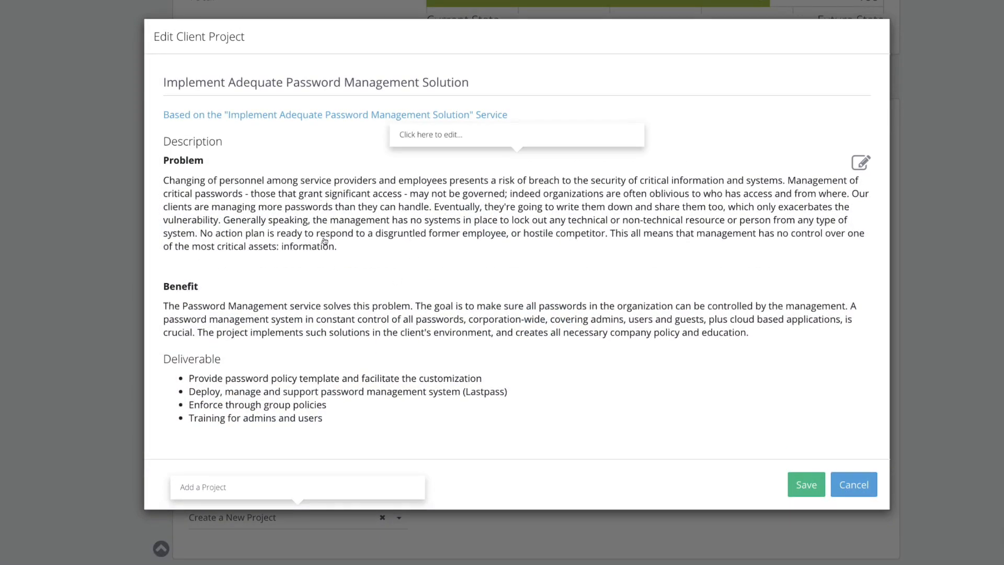
{"action": "mouse_move", "coordinate": [405, 220]}
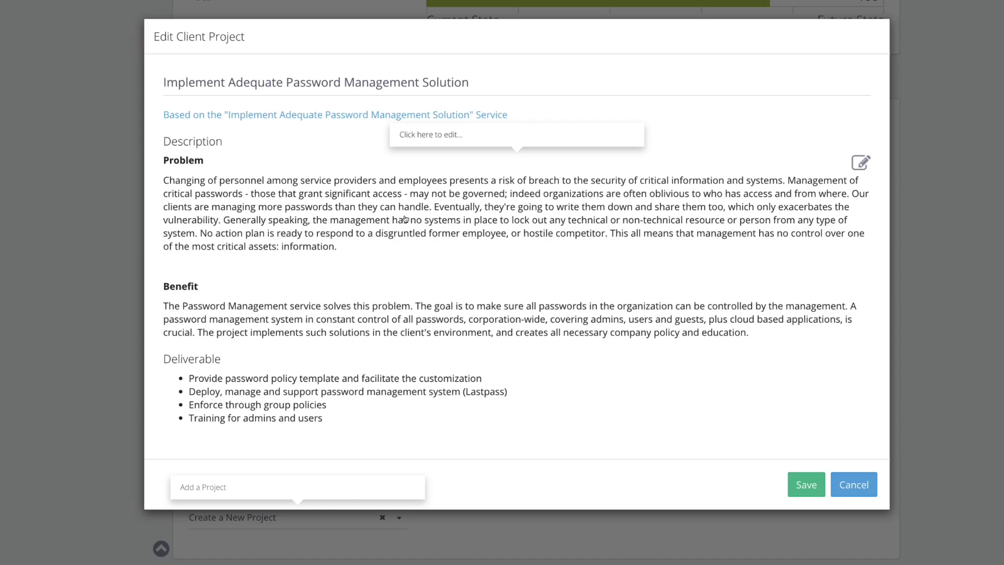
{"action": "mouse_move", "coordinate": [470, 237]}
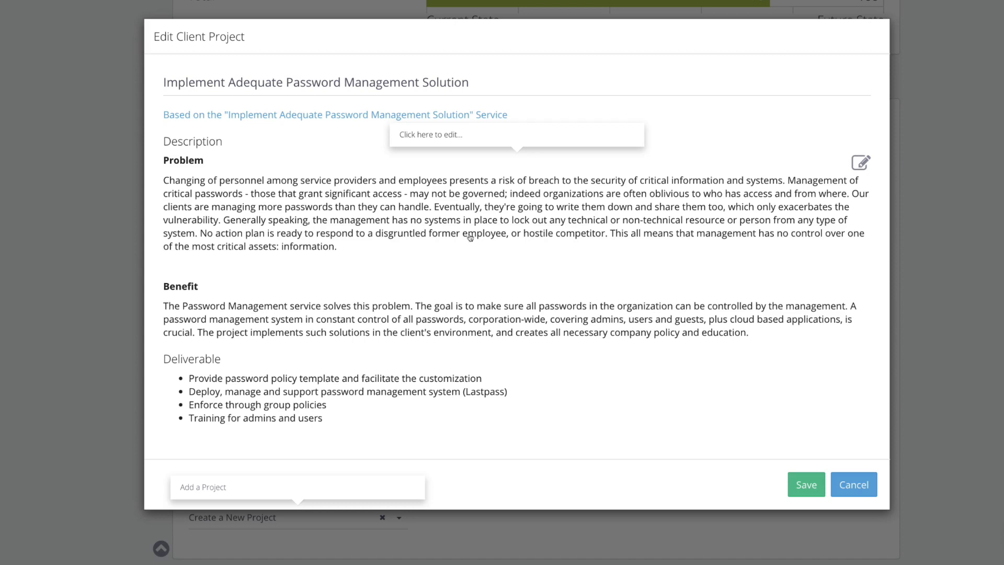
{"action": "left_click", "coordinate": [854, 484]}
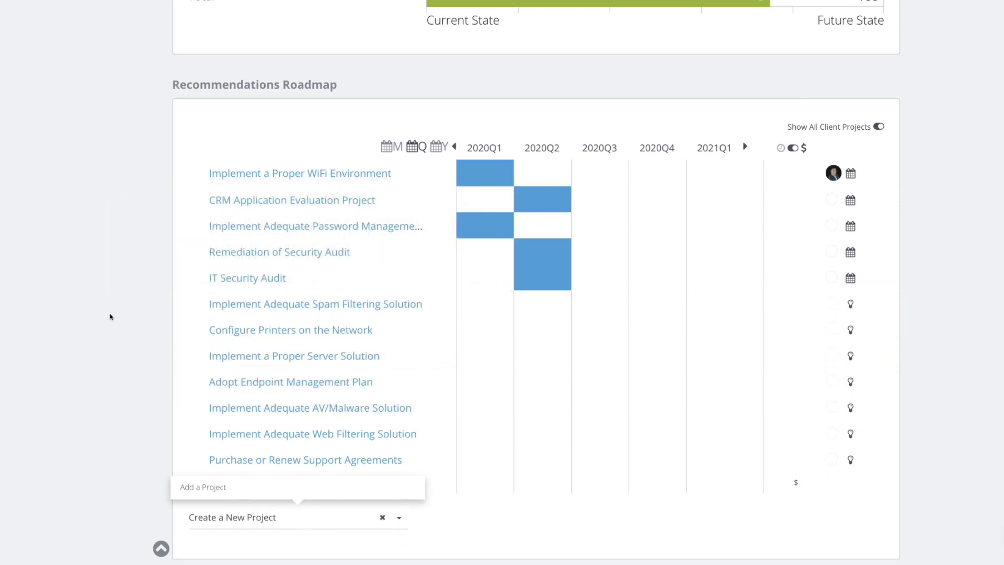
{"action": "mouse_move", "coordinate": [315, 304]}
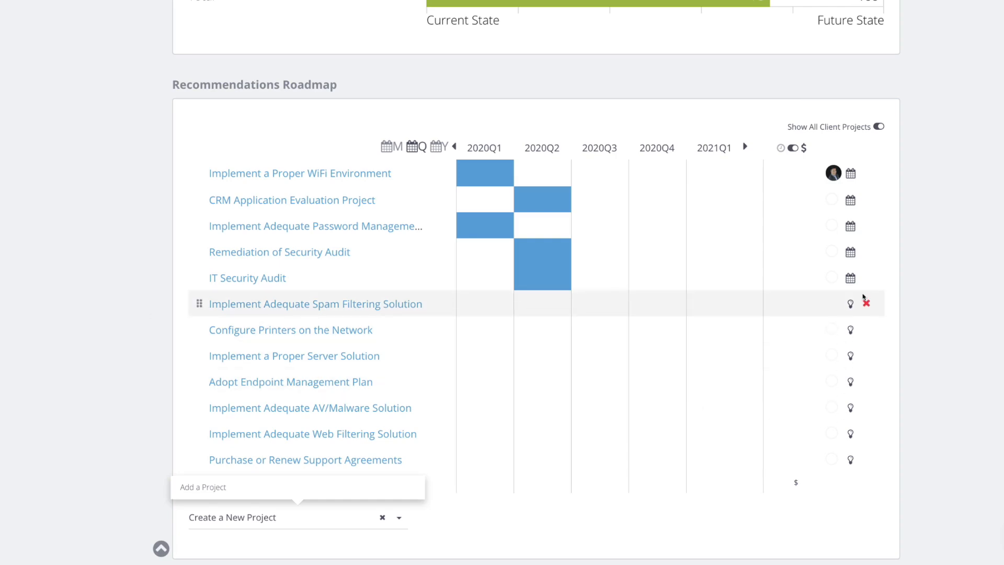
- Set Spam Filtering, Web Filtering and AV/Malware Solution projects to Issue status on the roadmap
{"action": "left_click", "coordinate": [850, 303]}
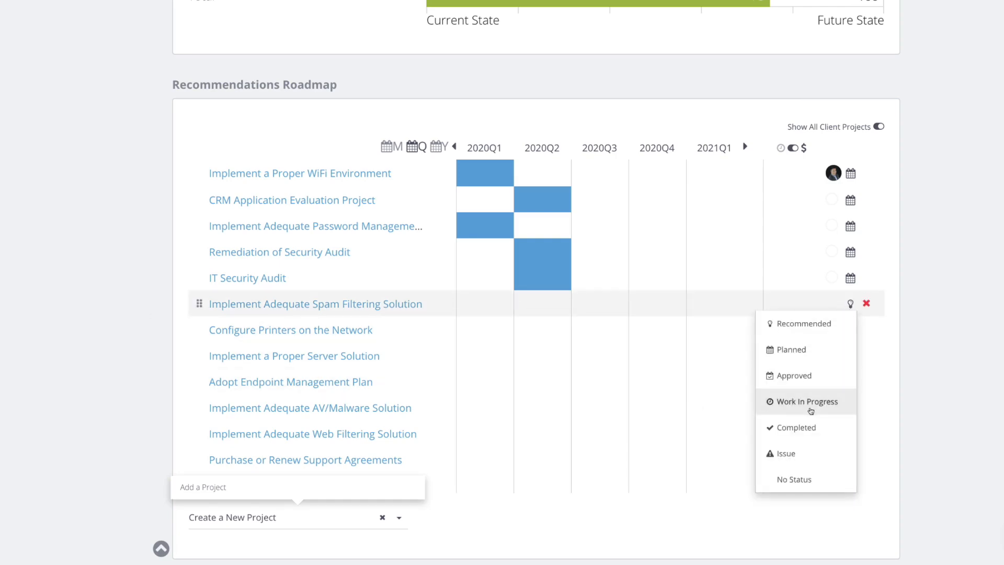
{"action": "left_click", "coordinate": [785, 454]}
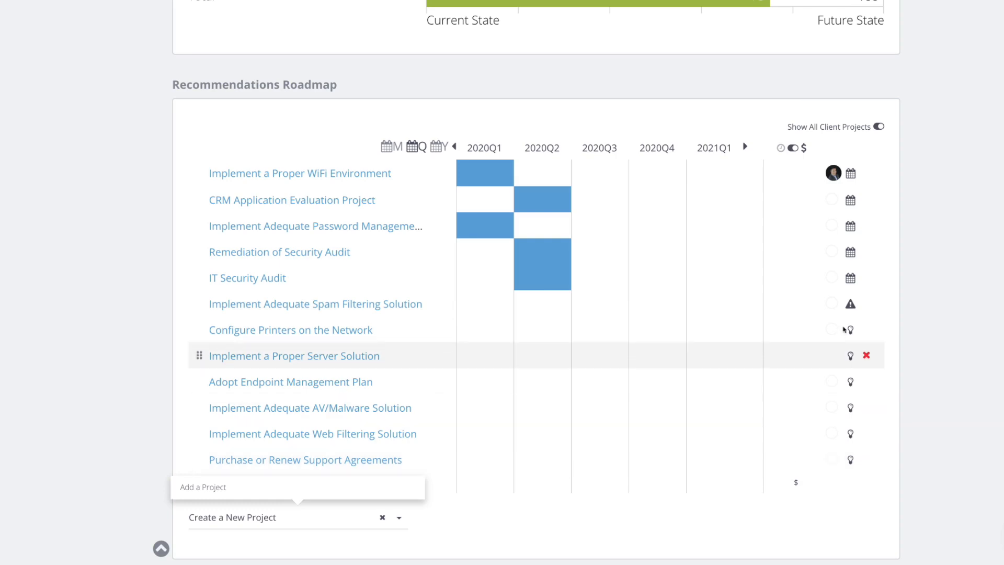
{"action": "mouse_move", "coordinate": [315, 303]}
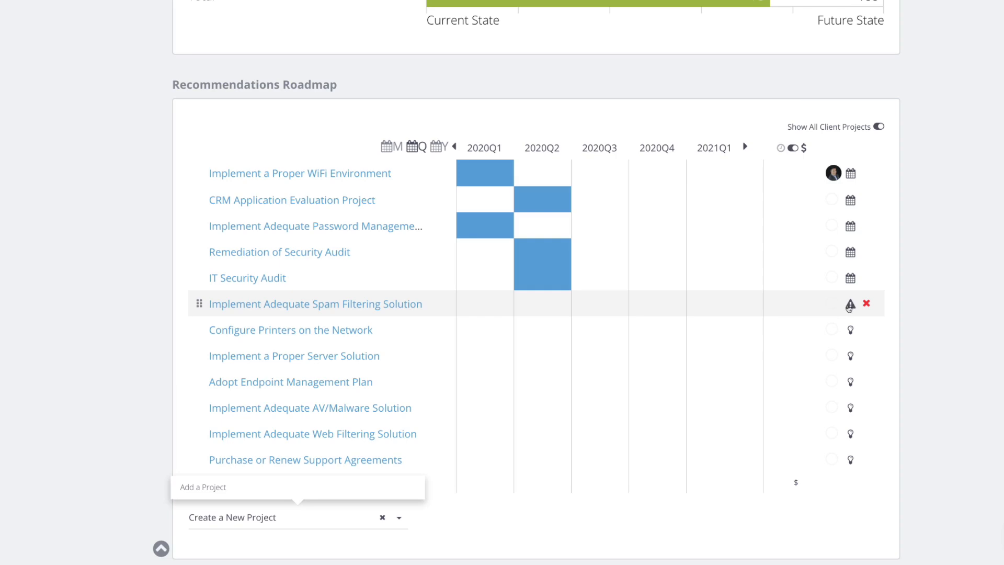
{"action": "mouse_move", "coordinate": [998, 303]}
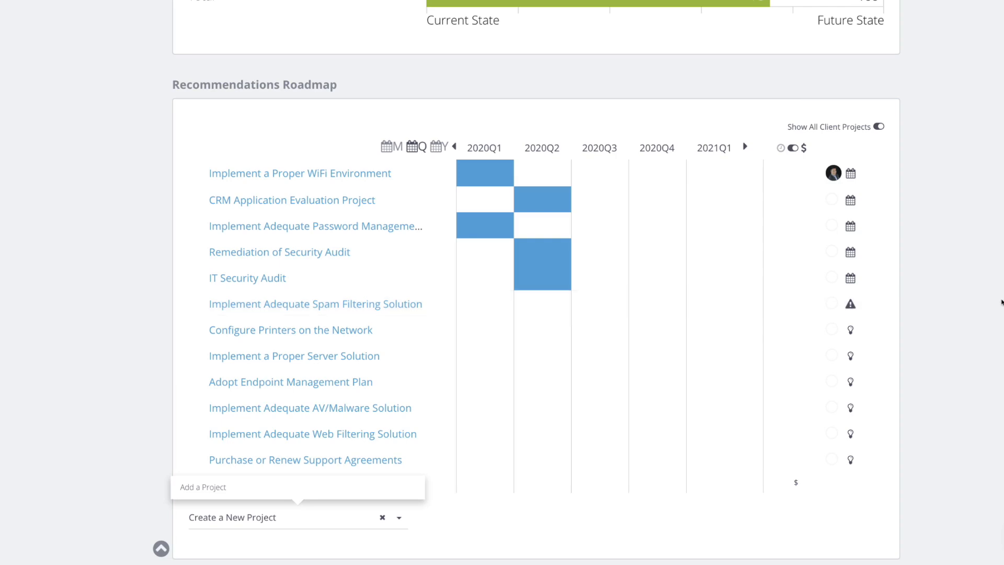
{"action": "left_click", "coordinate": [163, 79]}
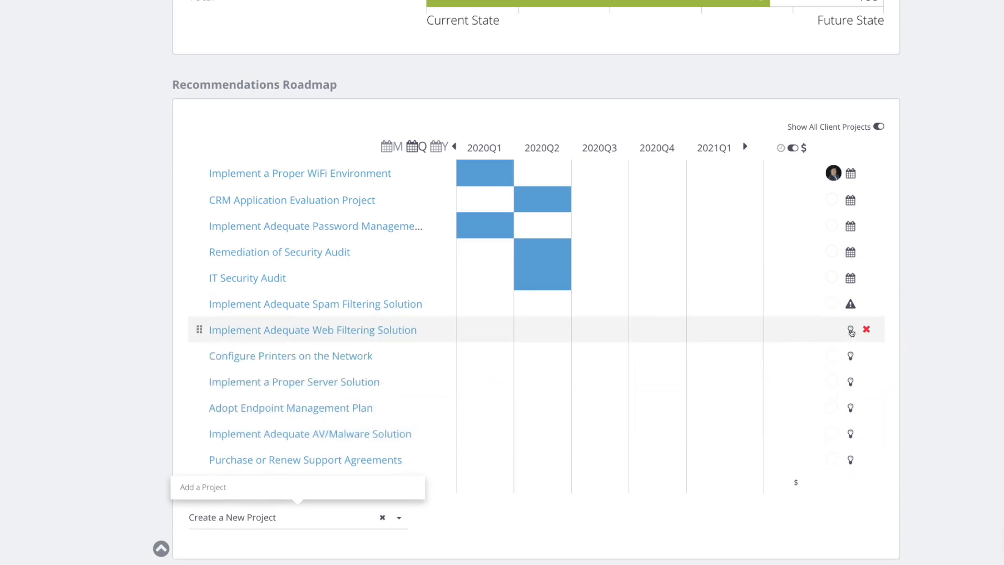
{"action": "mouse_move", "coordinate": [439, 365]}
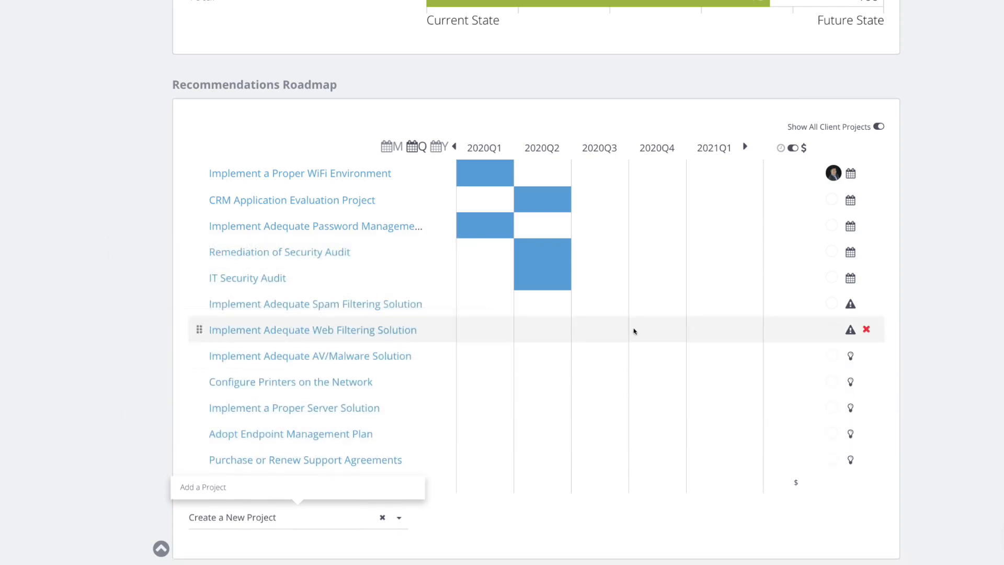
{"action": "left_click", "coordinate": [850, 356]}
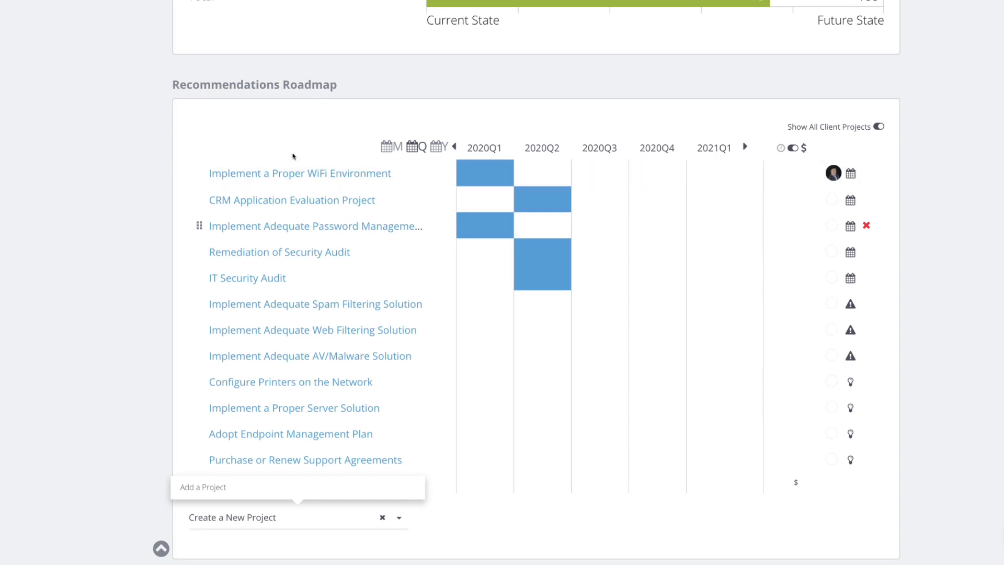
{"action": "scroll", "scroll_direction": "down", "scroll_amount": 3}
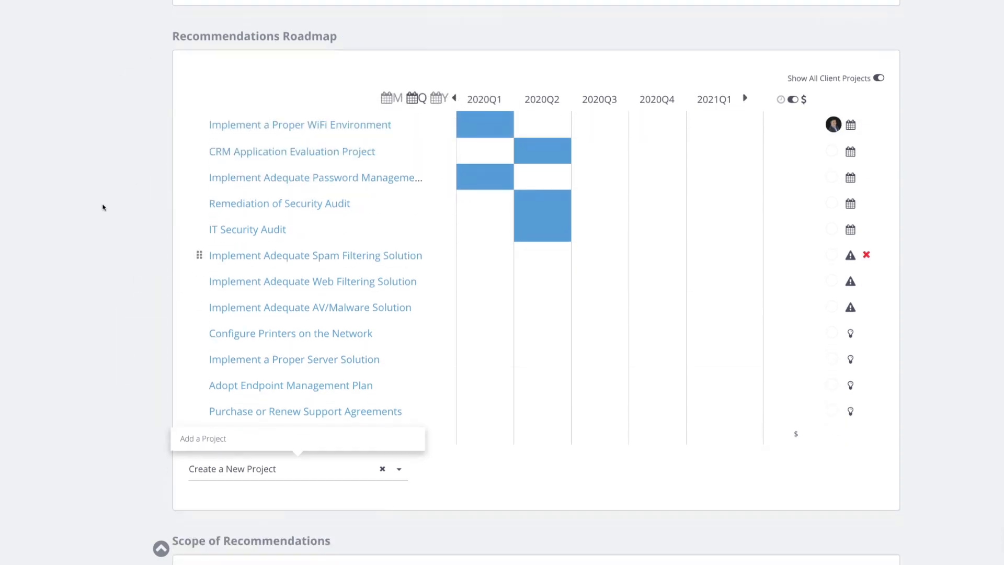
{"action": "scroll", "scroll_direction": "down", "scroll_amount": 3}
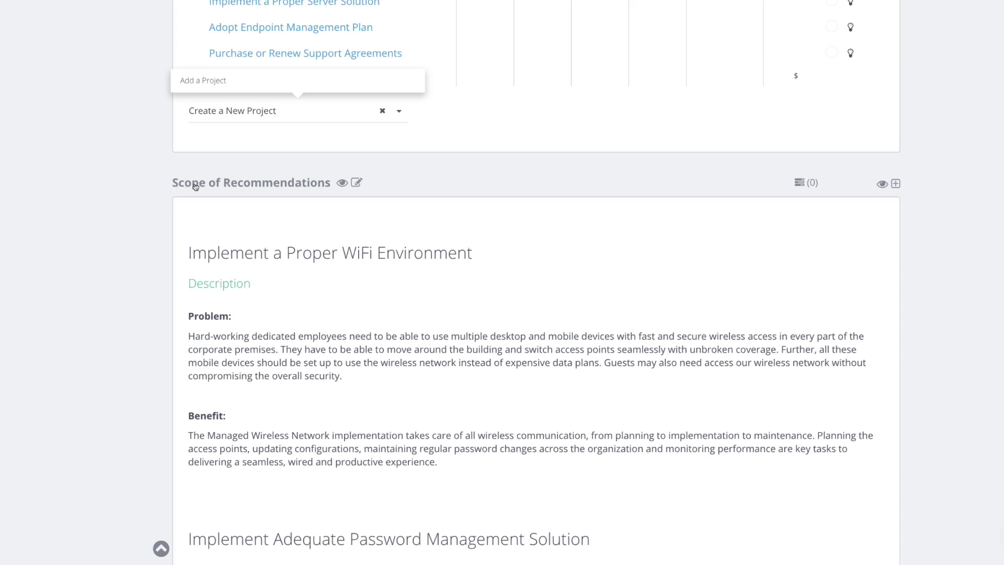
{"action": "scroll", "scroll_direction": "up", "scroll_amount": 3}
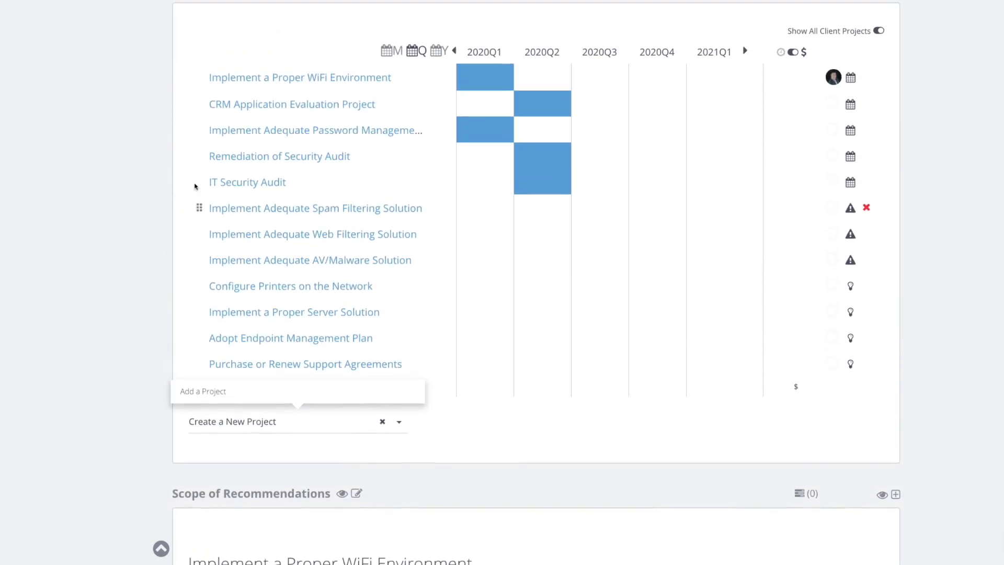
{"action": "scroll", "scroll_direction": "down", "scroll_amount": 3}
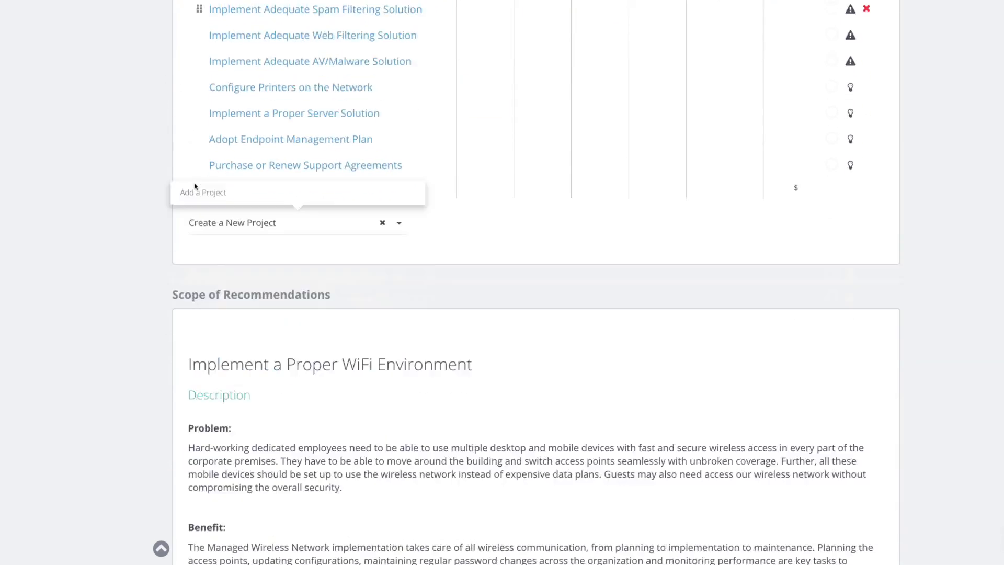
{"action": "scroll", "scroll_direction": "down", "scroll_amount": 3}
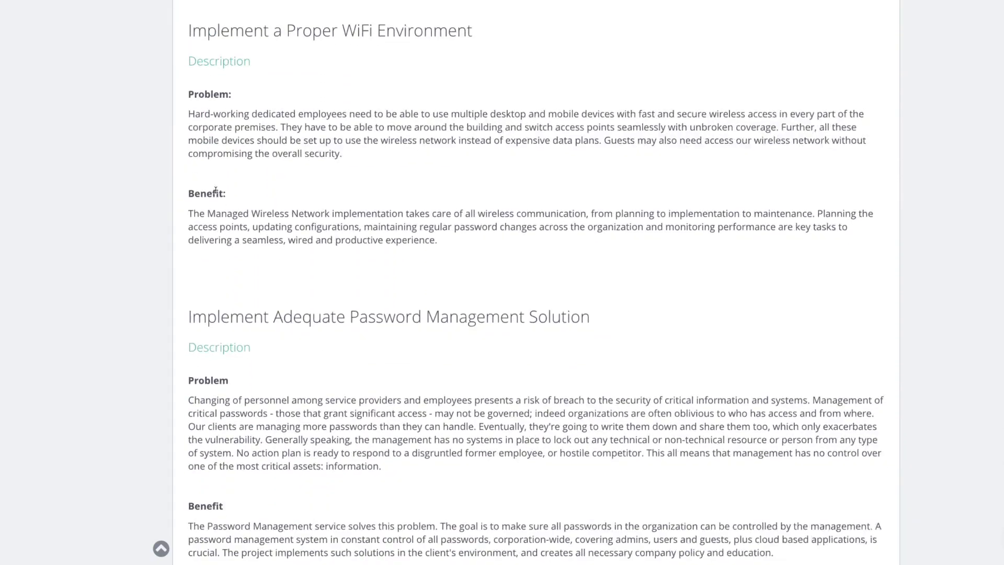
{"action": "scroll", "scroll_direction": "down", "scroll_amount": 3}
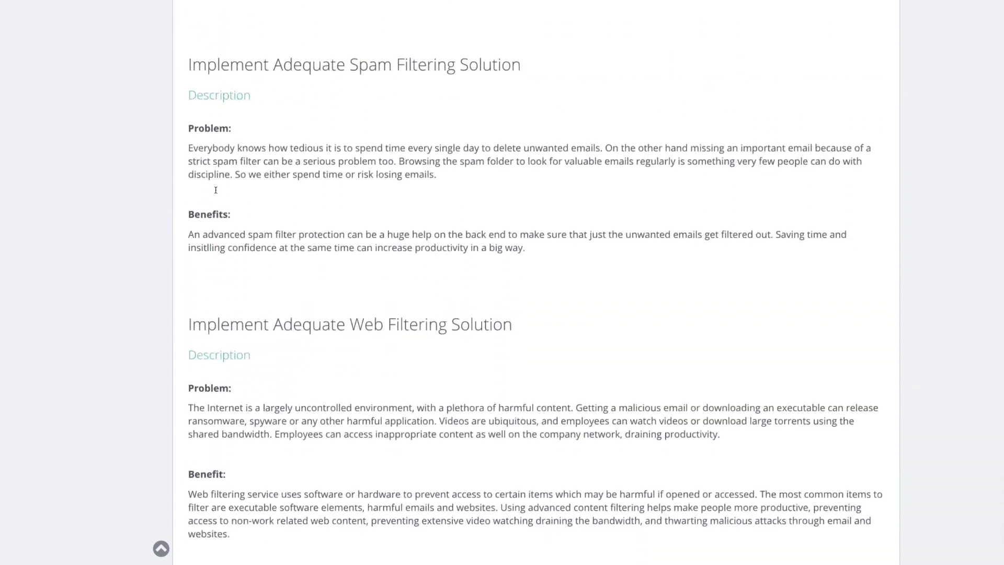
{"action": "scroll", "scroll_direction": "down", "scroll_amount": 3}
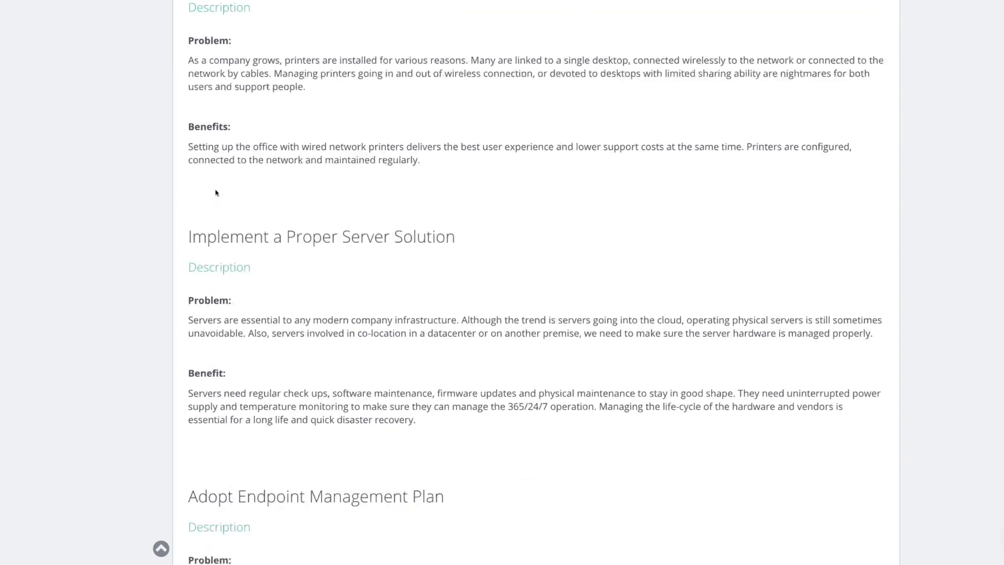
{"action": "scroll", "scroll_direction": "down", "scroll_amount": 3}
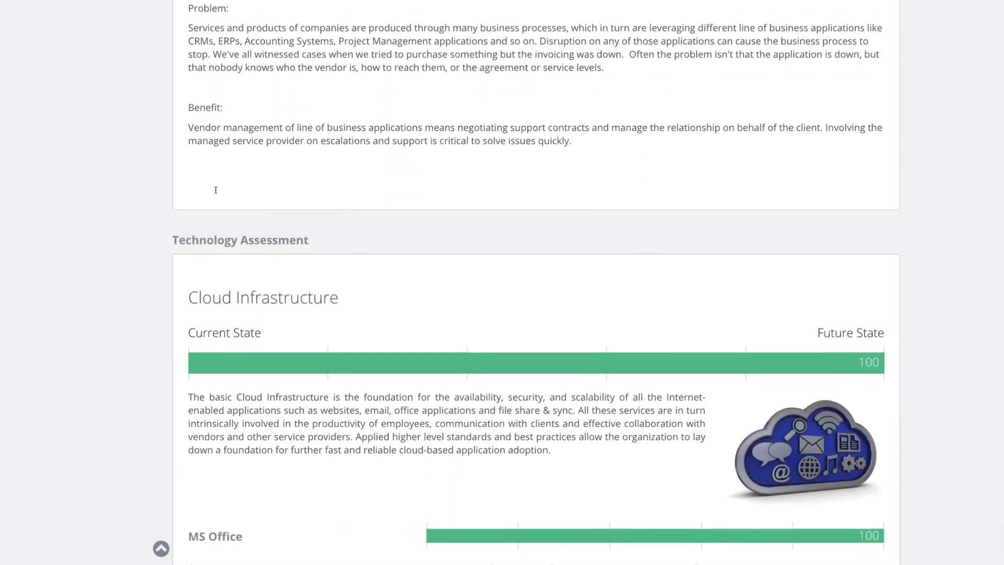
{"action": "scroll", "scroll_direction": "up", "scroll_amount": 3}
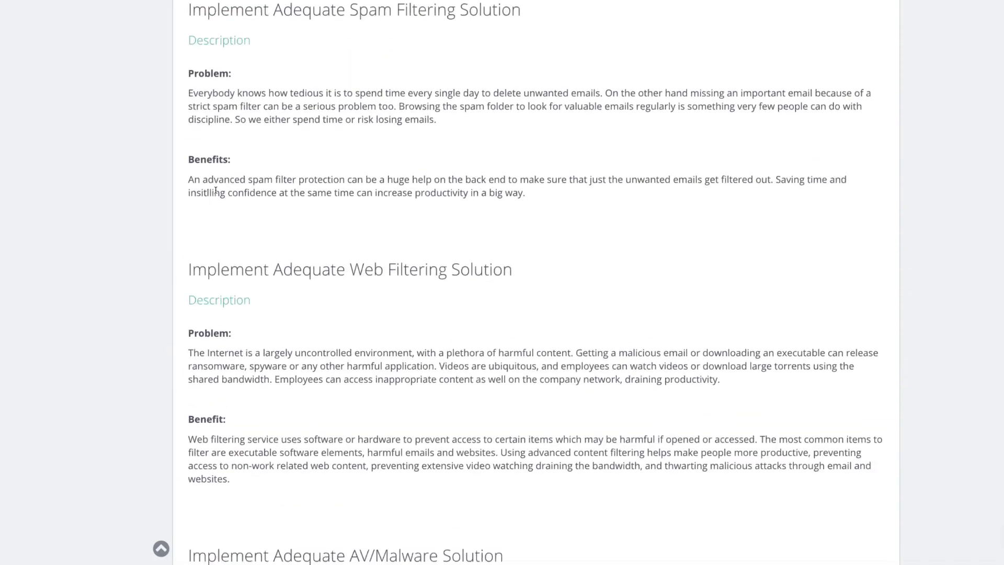
{"action": "scroll", "scroll_direction": "down", "scroll_amount": 3}
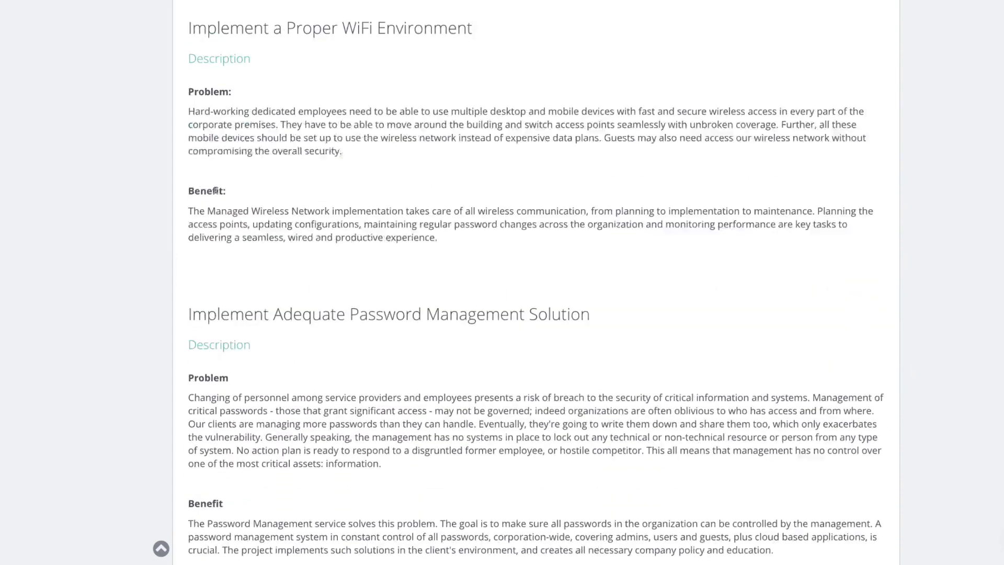
{"action": "scroll", "scroll_direction": "up", "scroll_amount": 3}
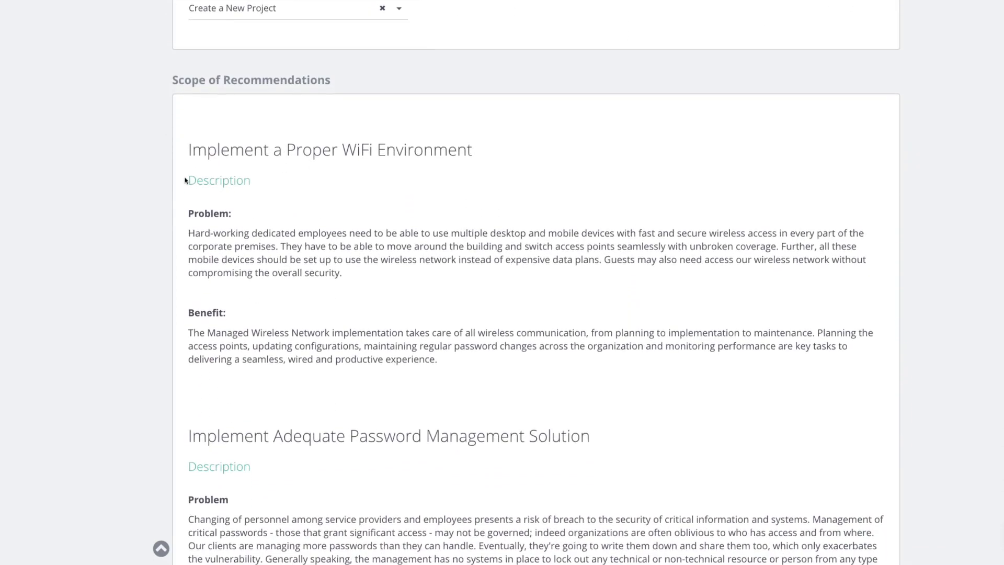
{"action": "mouse_move", "coordinate": [212, 216]}
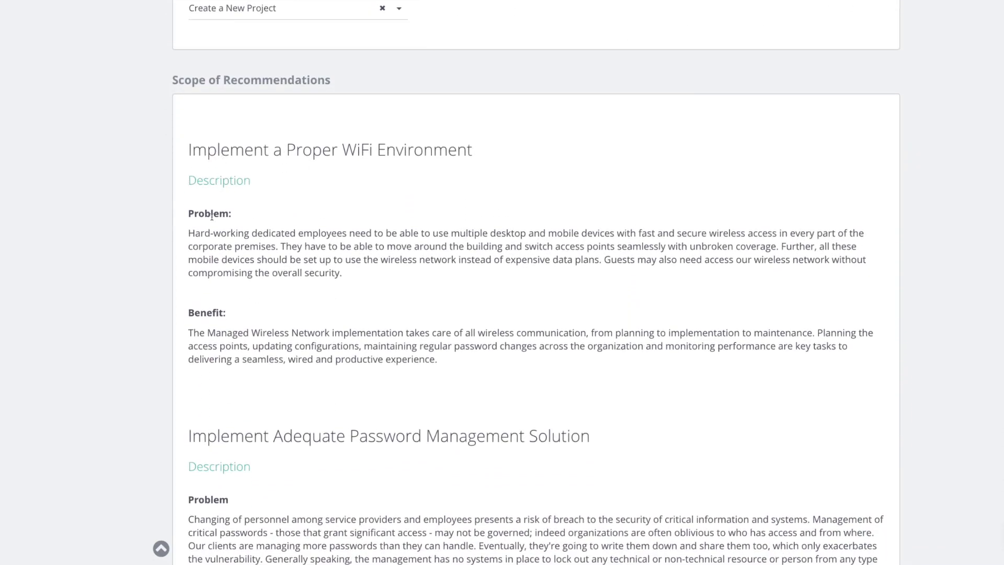
{"action": "scroll", "scroll_direction": "up", "scroll_amount": 3}
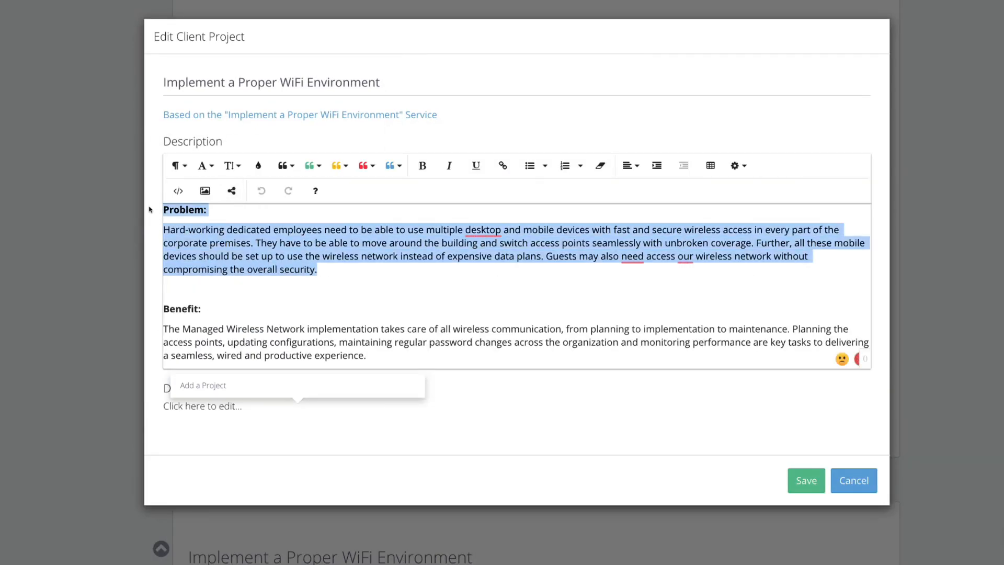
- Apply the red callout style to the WiFi Problem paragraph, save it, and close the editor
{"action": "left_click", "coordinate": [363, 165]}
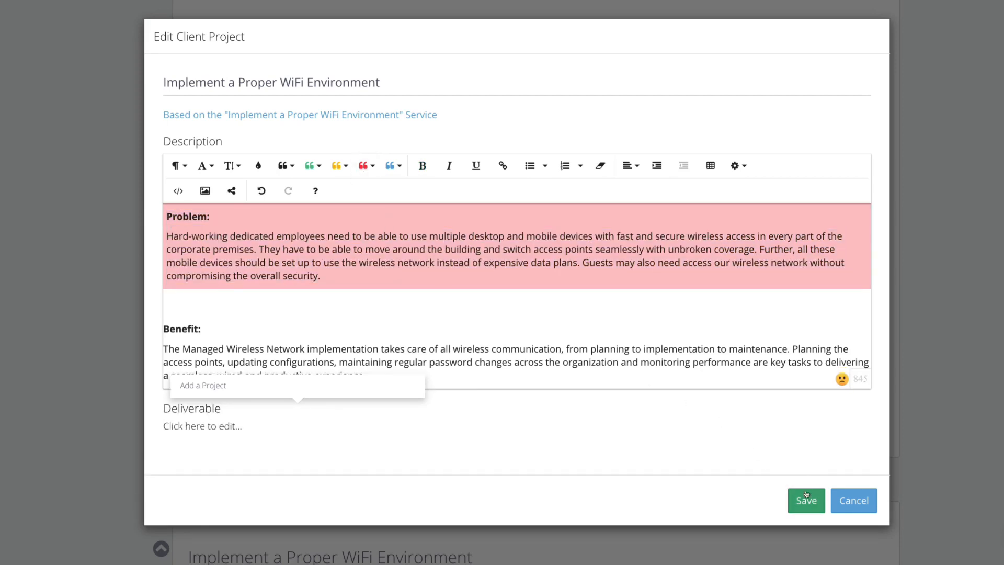
{"action": "left_click", "coordinate": [804, 500]}
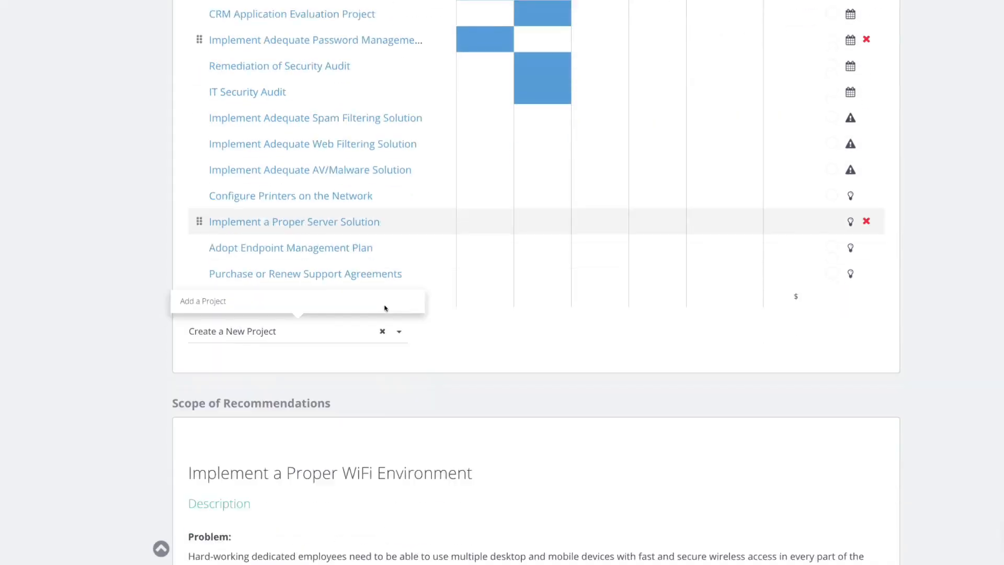
{"action": "scroll", "scroll_direction": "down", "scroll_amount": 3}
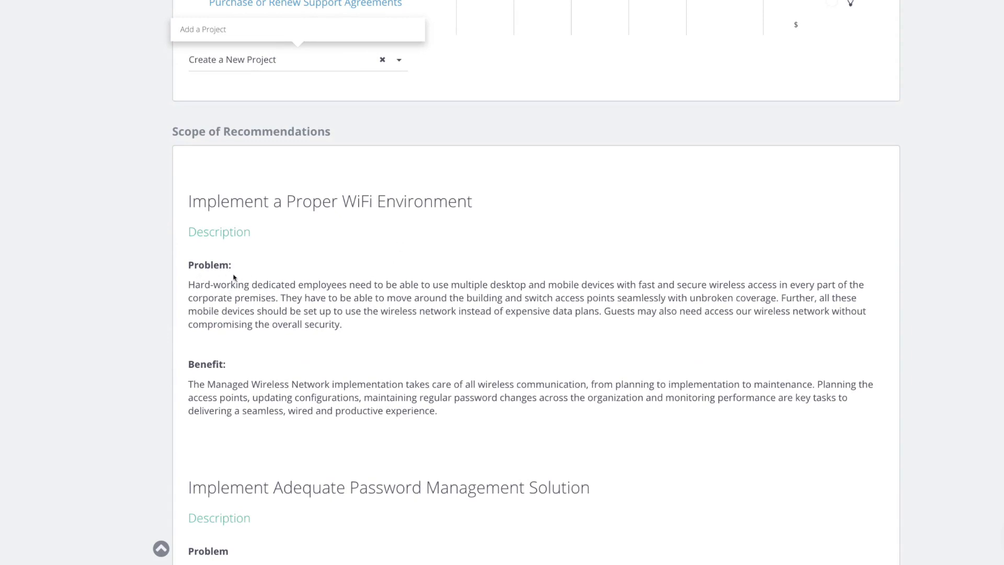
{"action": "scroll", "scroll_direction": "up", "scroll_amount": 3}
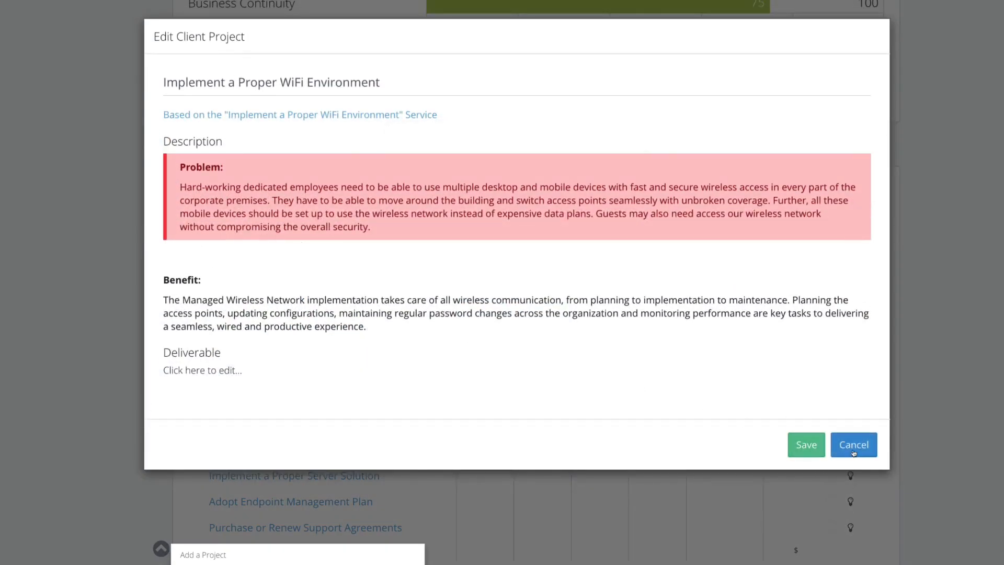
{"action": "left_click", "coordinate": [854, 445]}
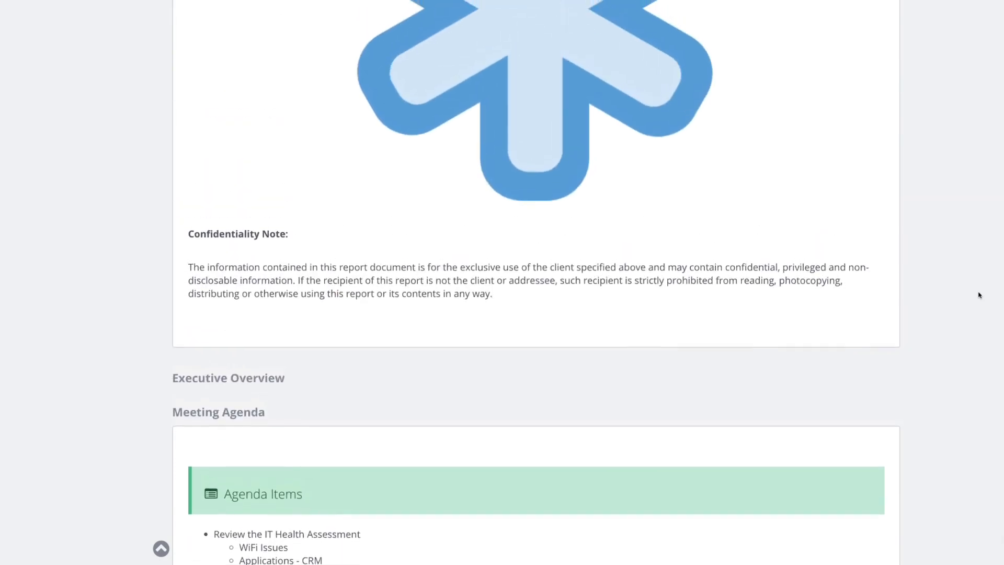
- Download the IT Infrastructure Audit report through Print Report, then close the dialog
{"action": "scroll", "scroll_direction": "up", "scroll_amount": 3}
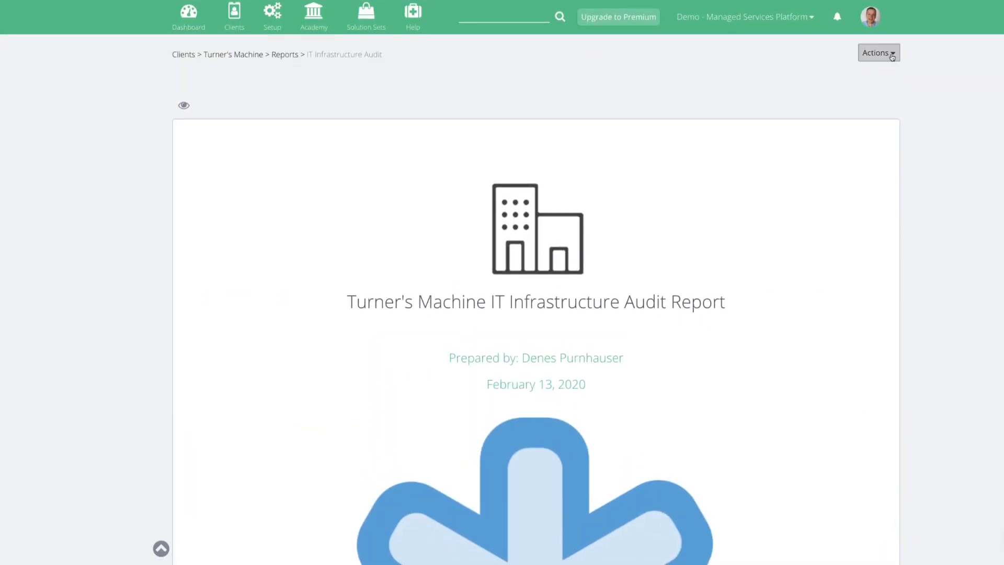
{"action": "left_click", "coordinate": [878, 52]}
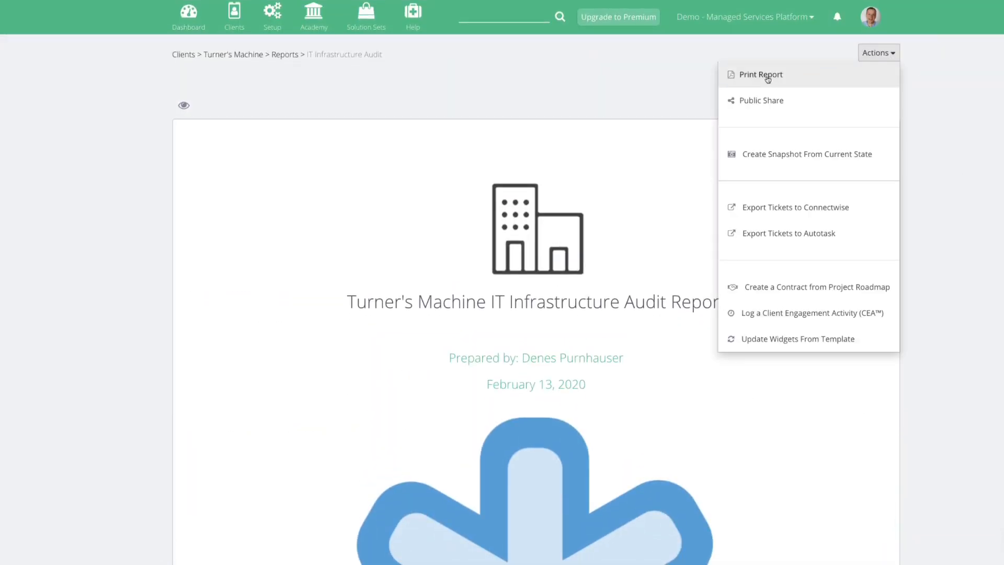
{"action": "left_click", "coordinate": [760, 74]}
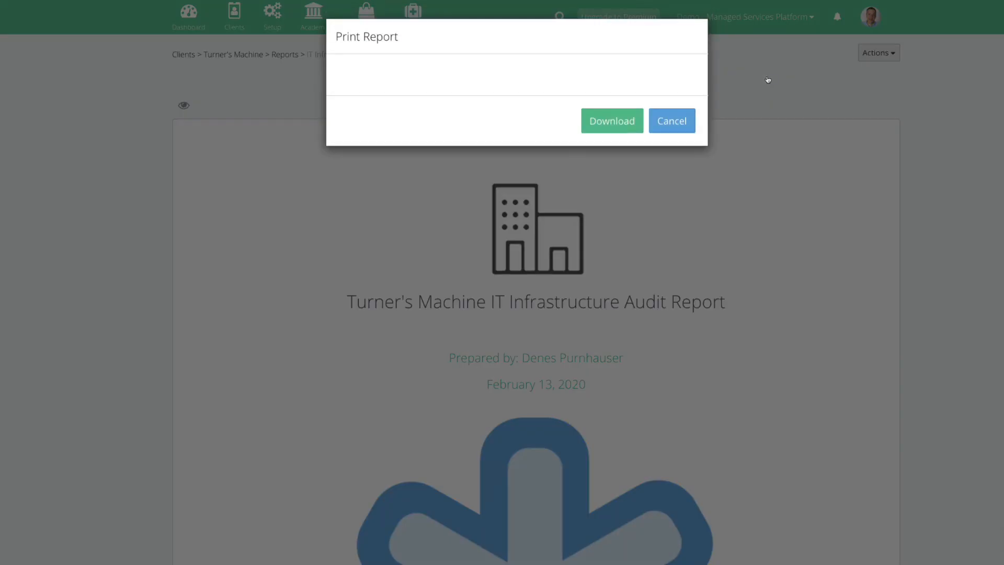
{"action": "left_click", "coordinate": [611, 120]}
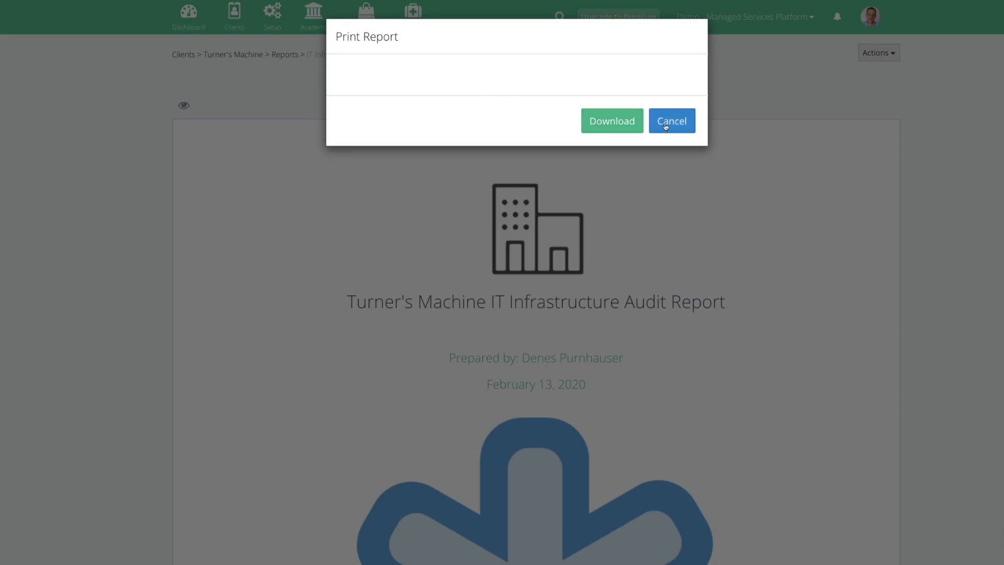
{"action": "left_click", "coordinate": [671, 120]}
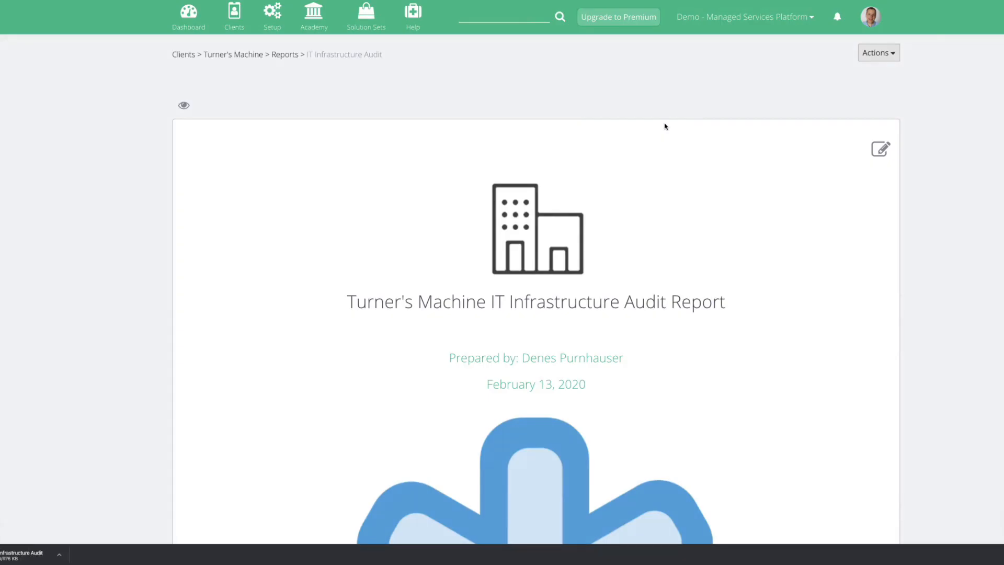
{"action": "mouse_move", "coordinate": [242, 463]}
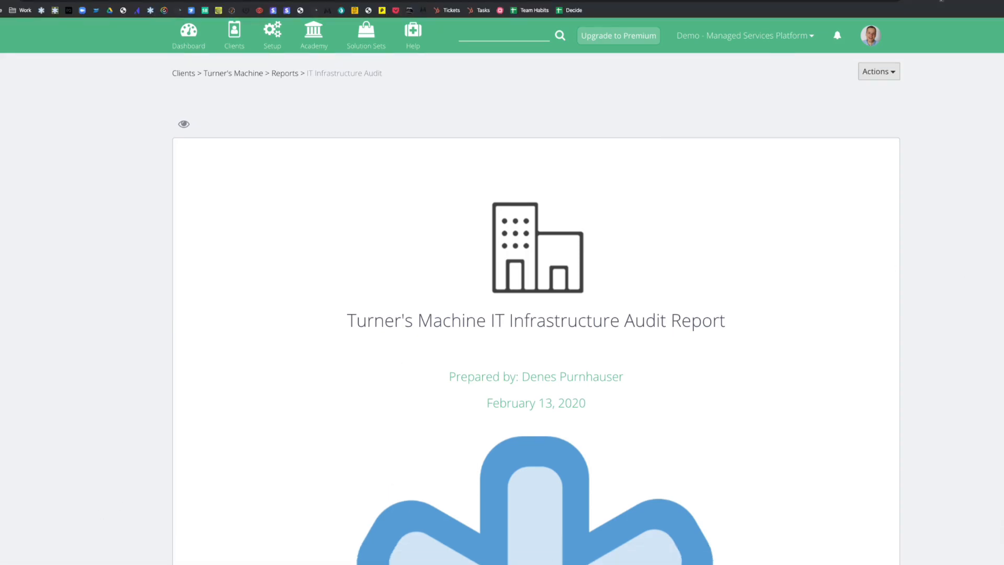
- Scroll the PDF in Preview to the Scope of Recommendations page with the red WiFi box
{"action": "scroll", "scroll_direction": "up", "scroll_amount": 3}
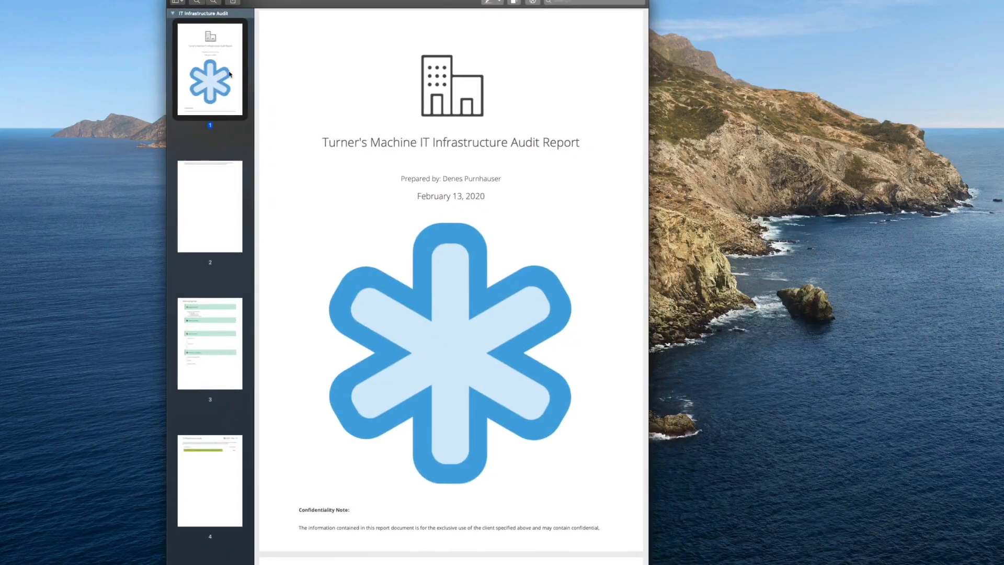
{"action": "scroll", "scroll_direction": "down", "scroll_amount": 3}
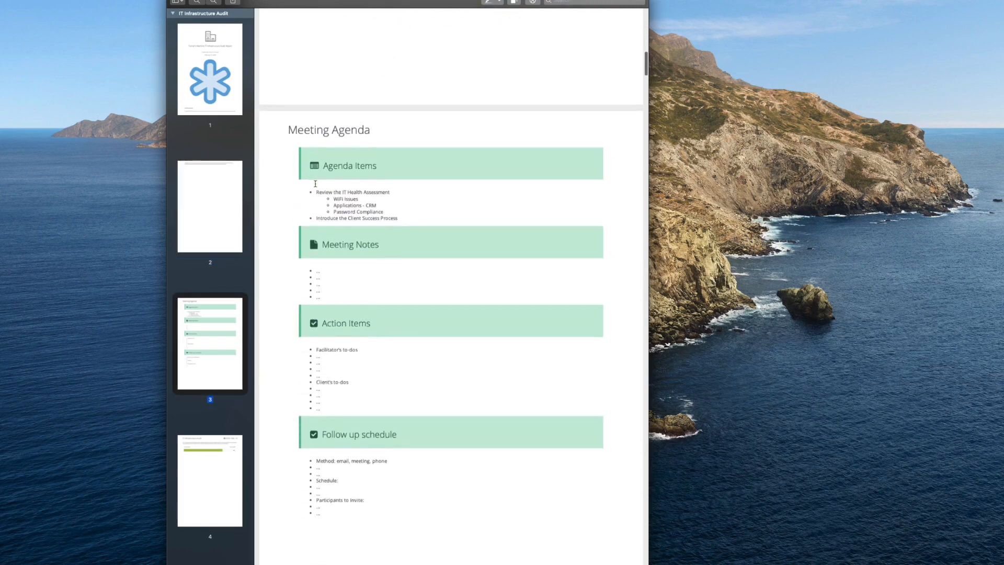
{"action": "scroll", "scroll_direction": "down", "scroll_amount": 3}
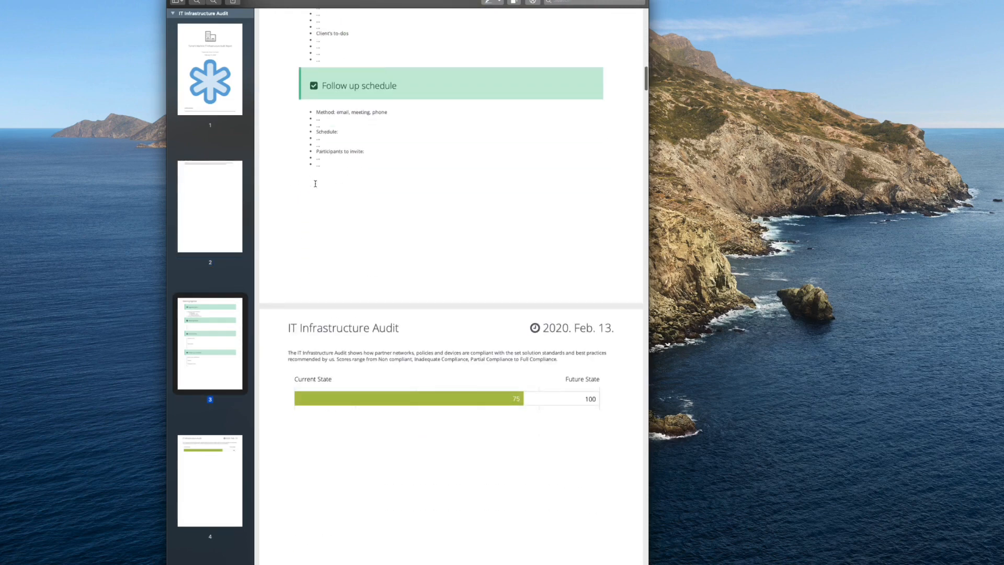
{"action": "scroll", "scroll_direction": "down", "scroll_amount": 3}
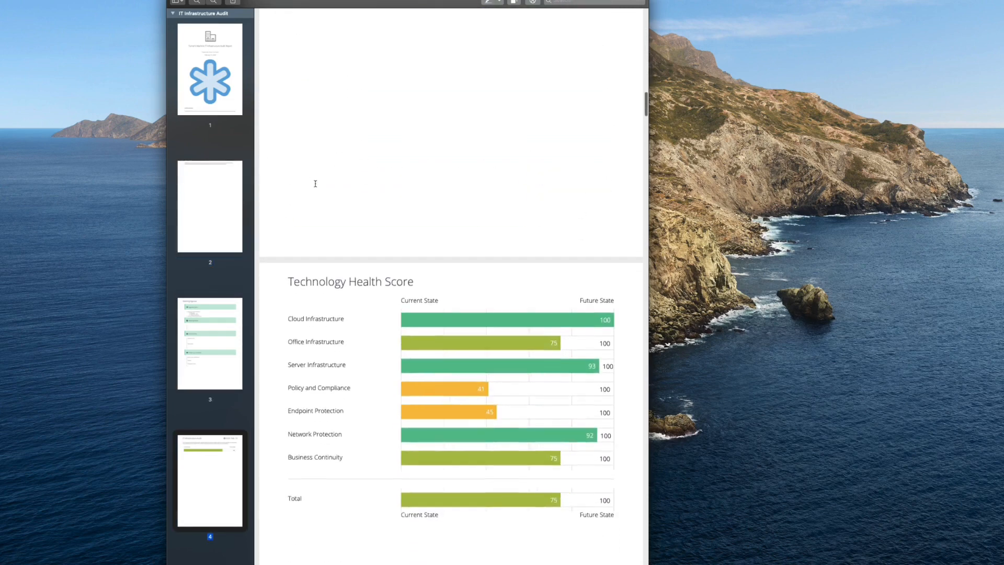
{"action": "scroll", "scroll_direction": "down", "scroll_amount": 3}
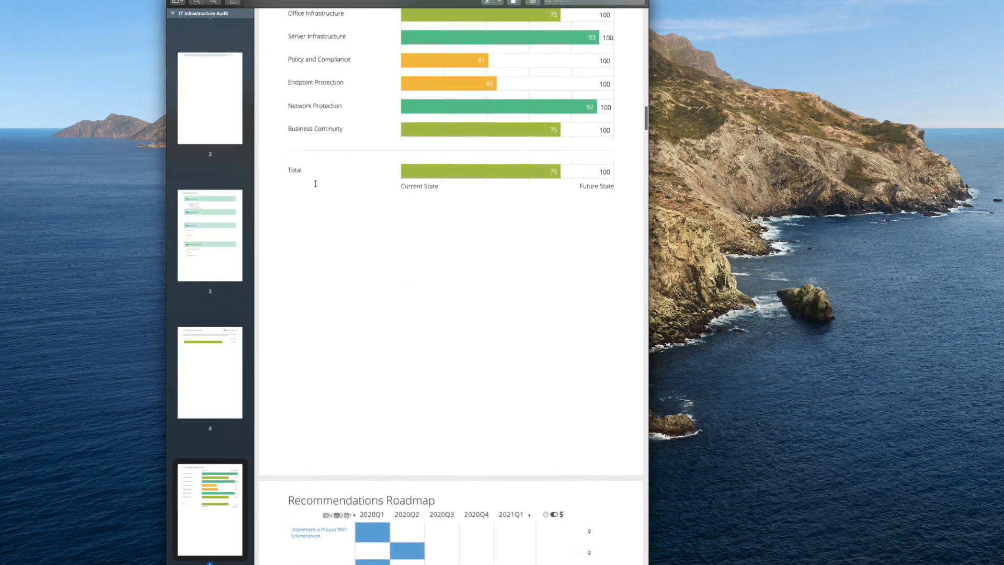
{"action": "scroll", "scroll_direction": "down", "scroll_amount": 3}
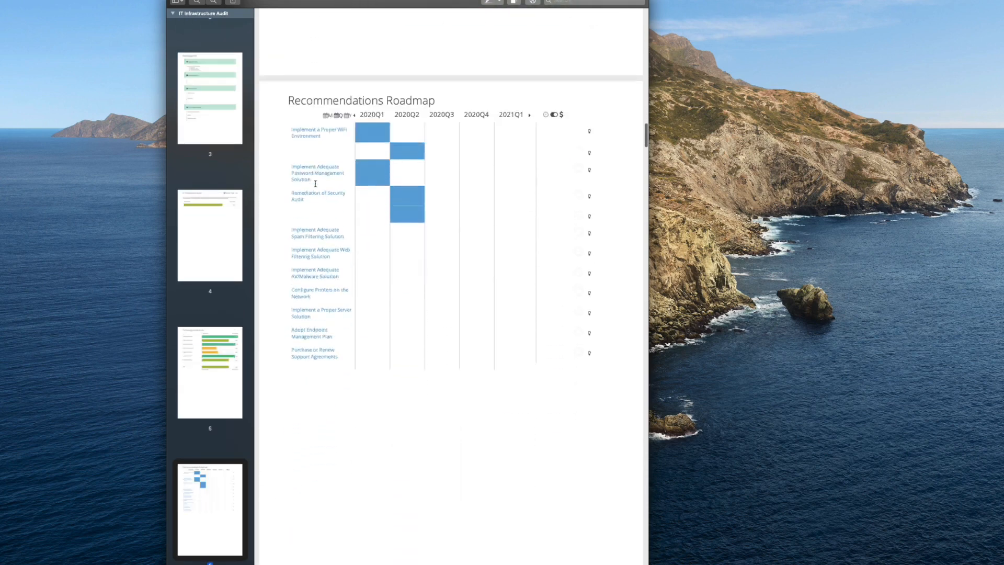
{"action": "scroll", "scroll_direction": "down", "scroll_amount": 3}
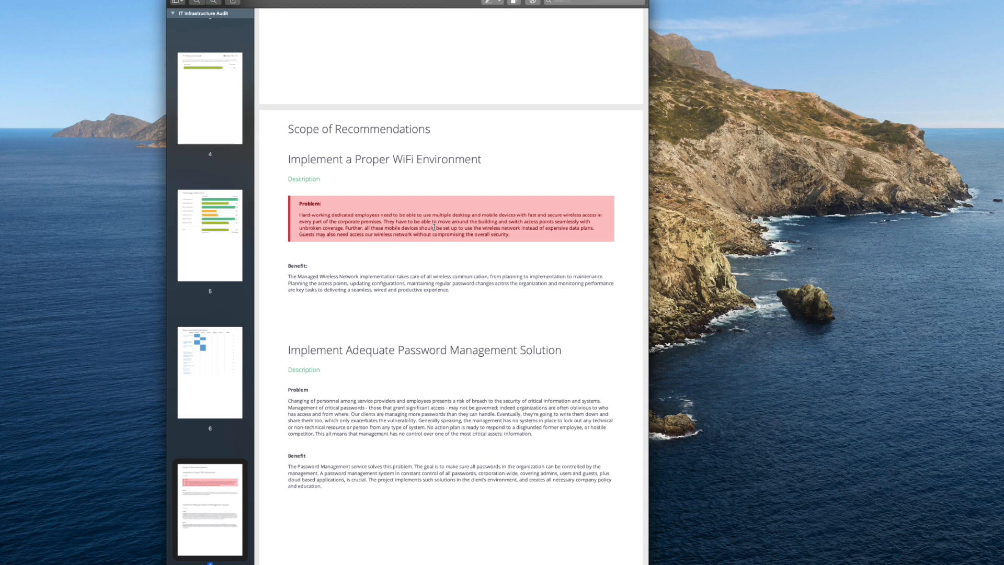
{"action": "mouse_move", "coordinate": [378, 114]}
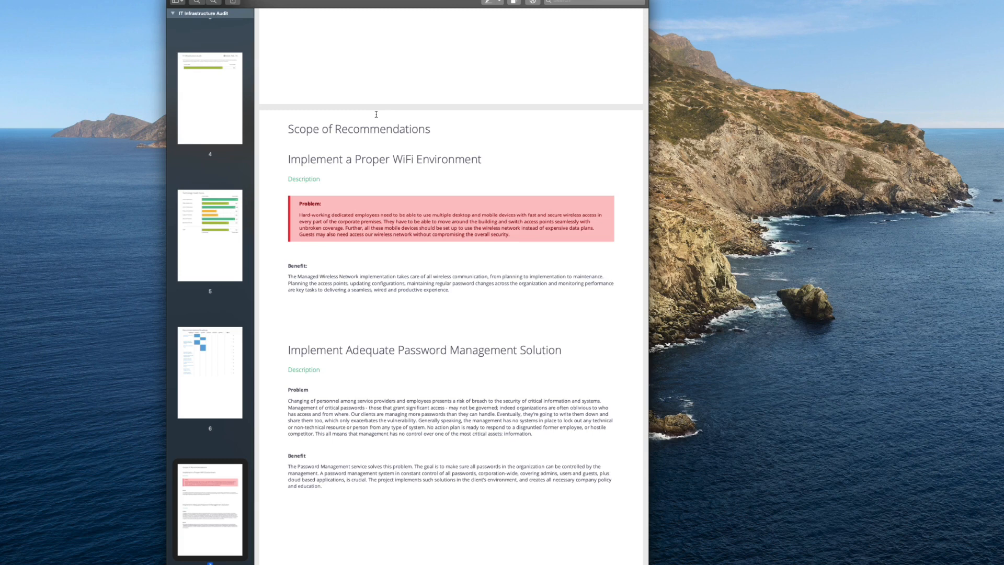
{"action": "mouse_move", "coordinate": [142, 69]}
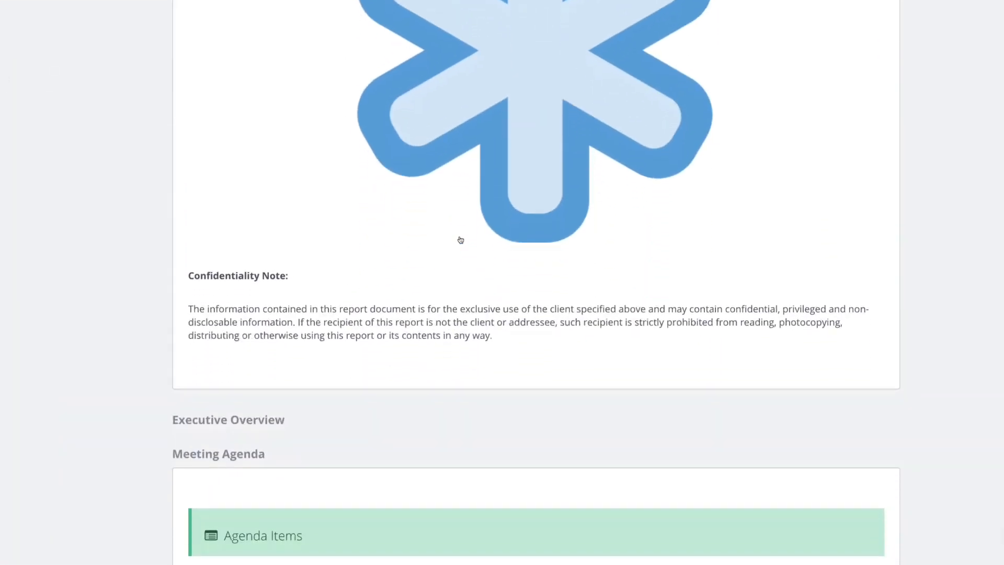
{"action": "scroll", "scroll_direction": "down", "scroll_amount": 3}
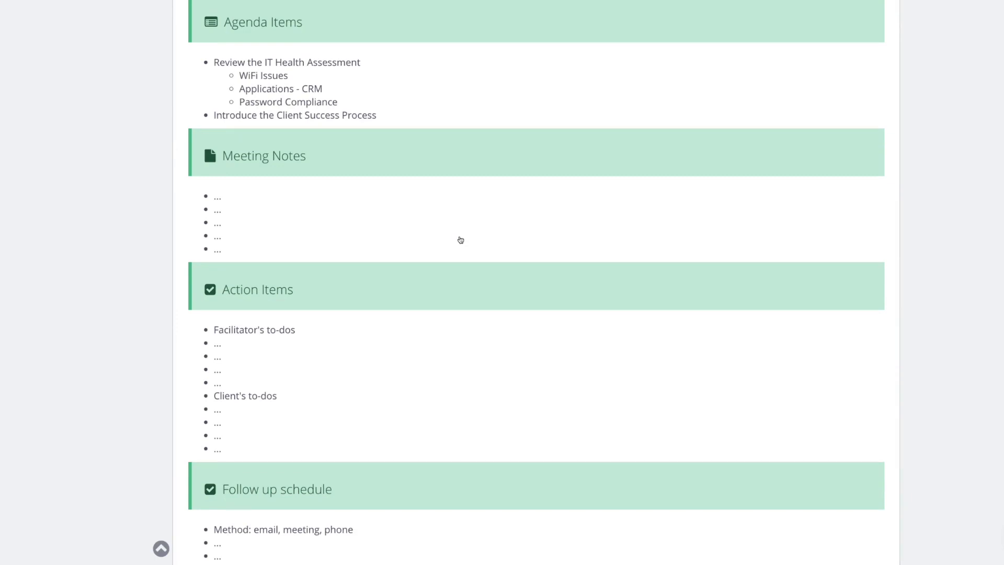
{"action": "mouse_move", "coordinate": [152, 254]}
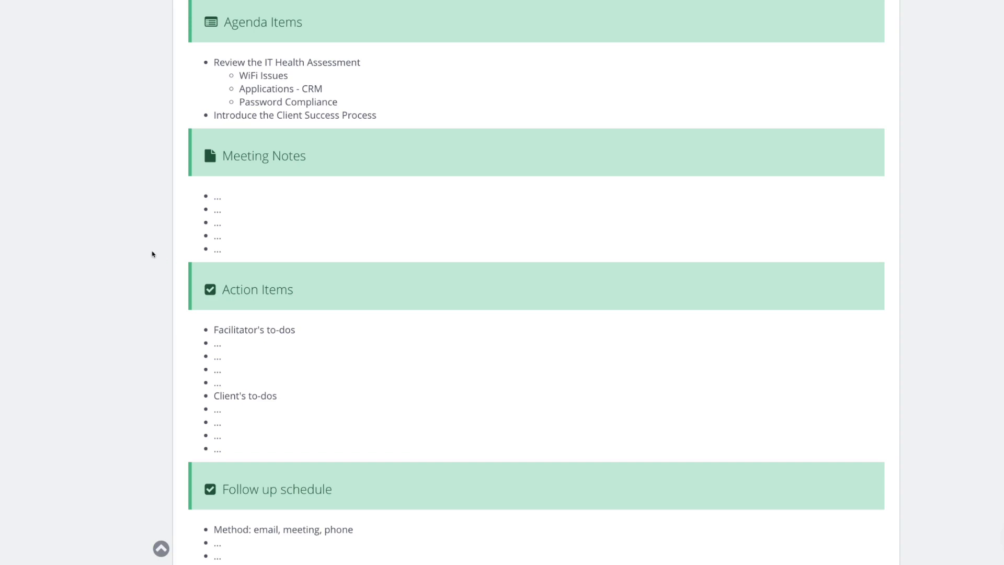
{"action": "scroll", "scroll_direction": "up", "scroll_amount": 3}
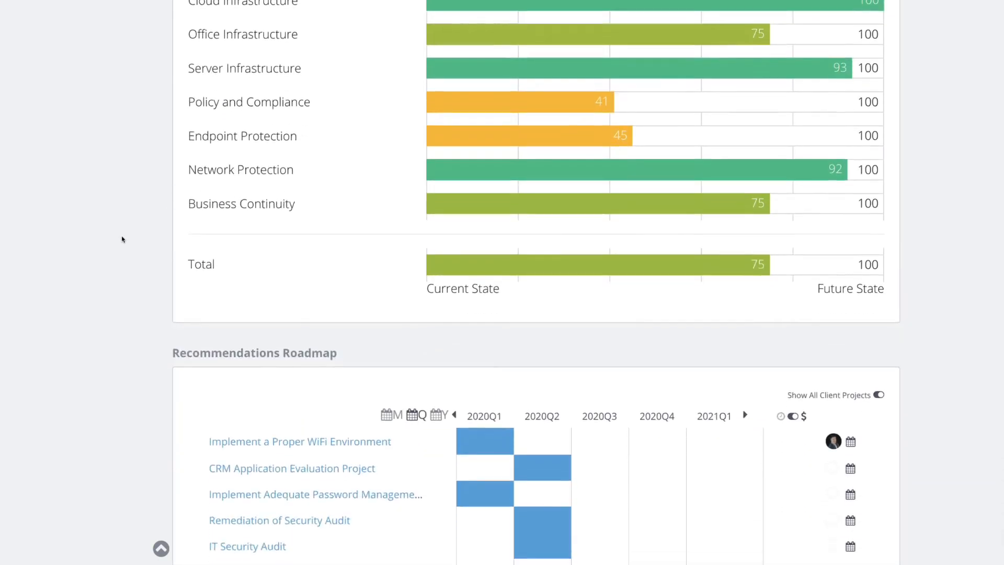
{"action": "scroll", "scroll_direction": "down", "scroll_amount": 3}
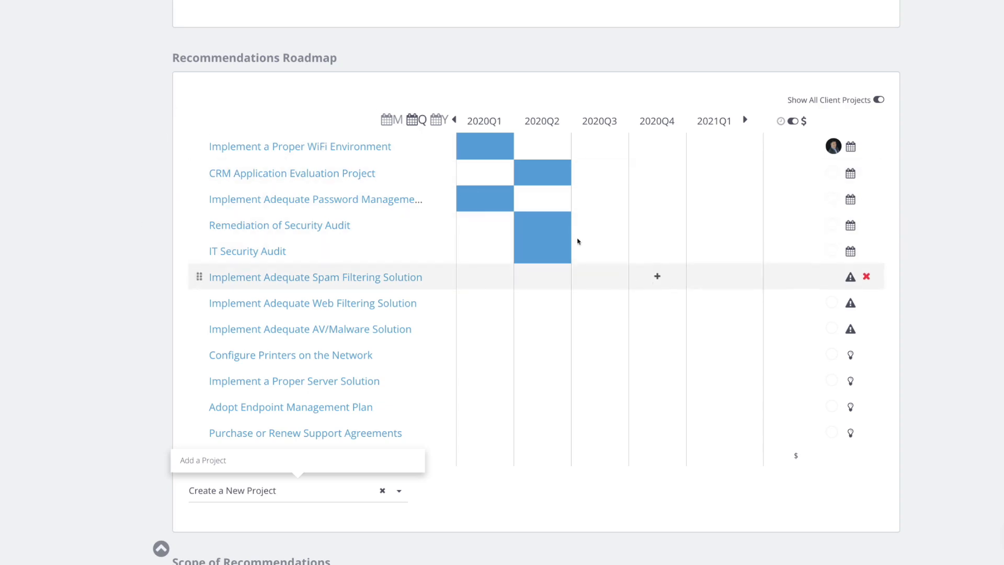
{"action": "scroll", "scroll_direction": "down", "scroll_amount": 3}
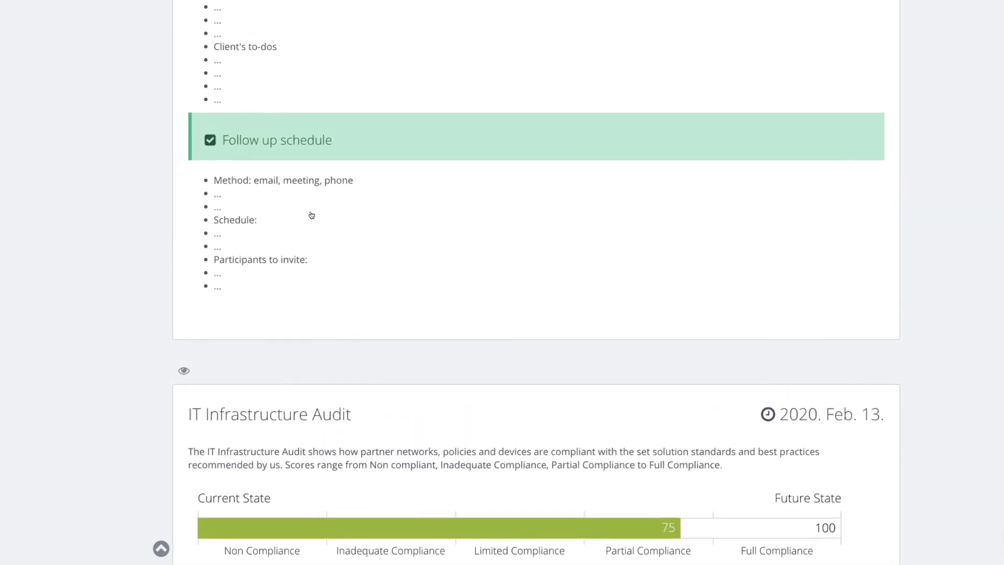
{"action": "scroll", "scroll_direction": "up", "scroll_amount": 3}
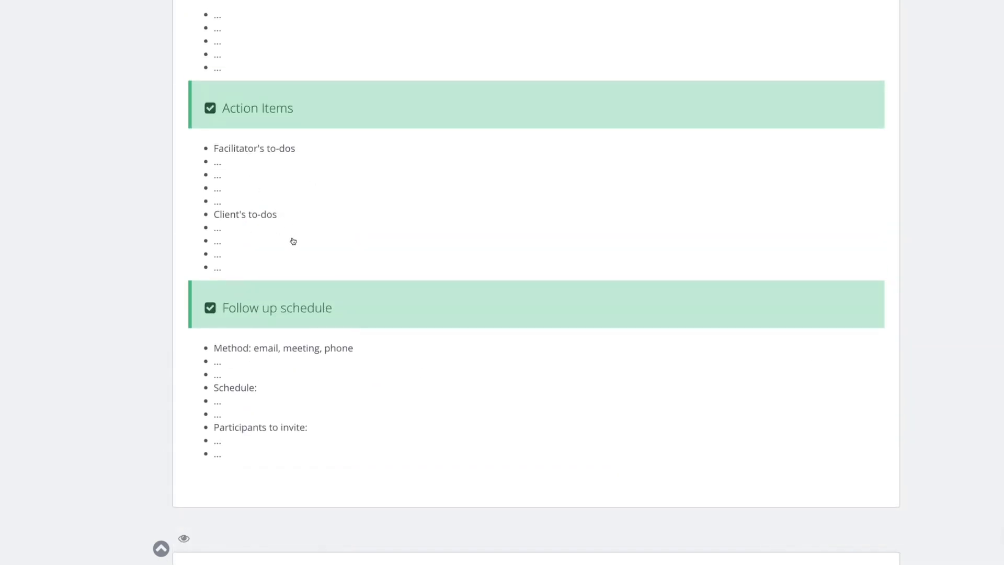
{"action": "mouse_move", "coordinate": [337, 234]}
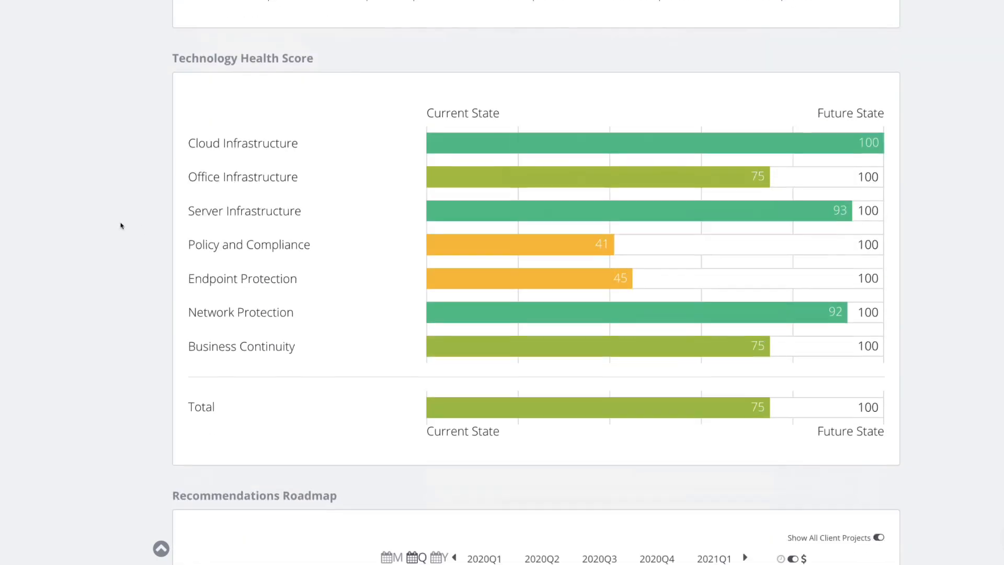
{"action": "mouse_move", "coordinate": [736, 248]}
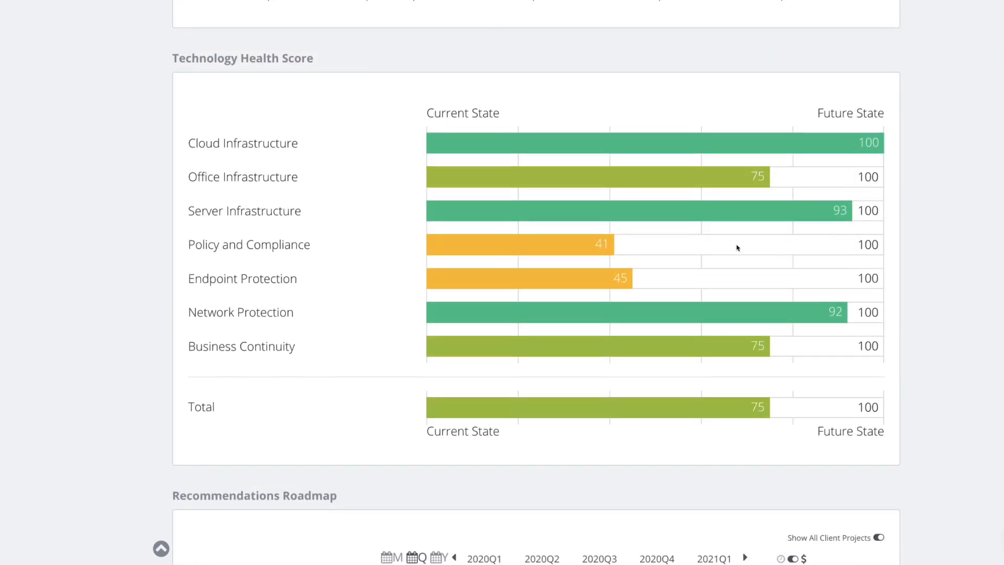
{"action": "mouse_move", "coordinate": [910, 295]}
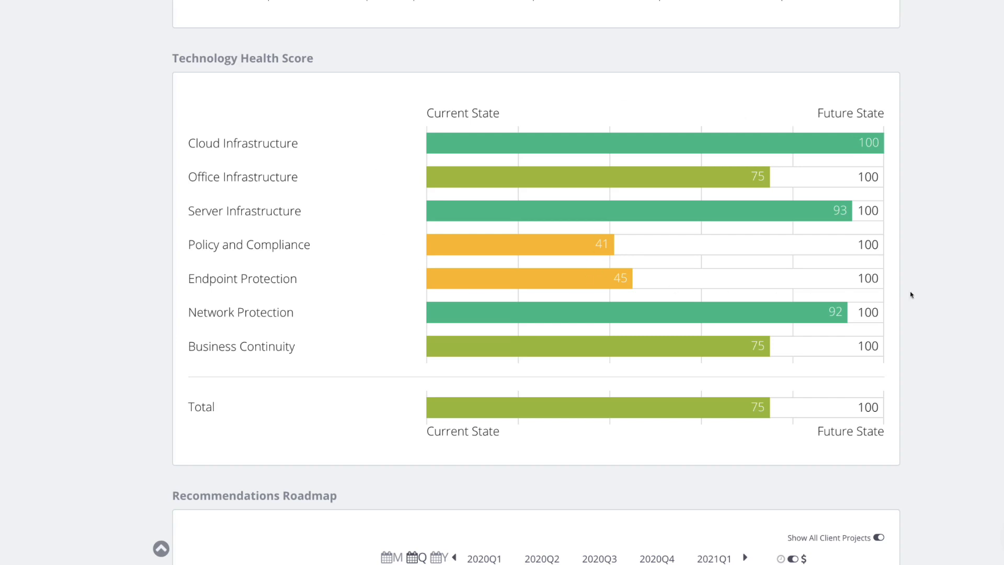
{"action": "mouse_move", "coordinate": [931, 282]}
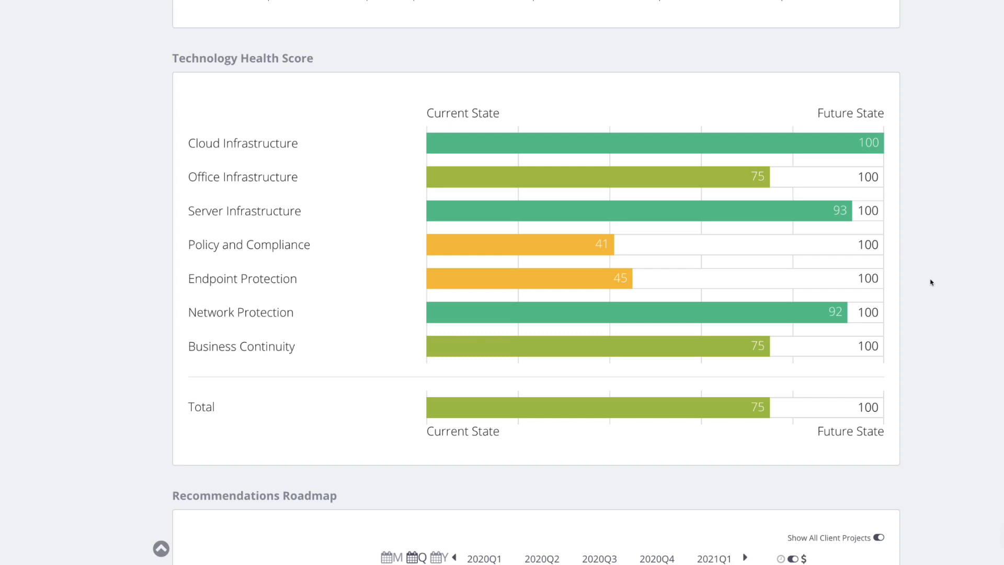
{"action": "scroll", "scroll_direction": "down", "scroll_amount": 3}
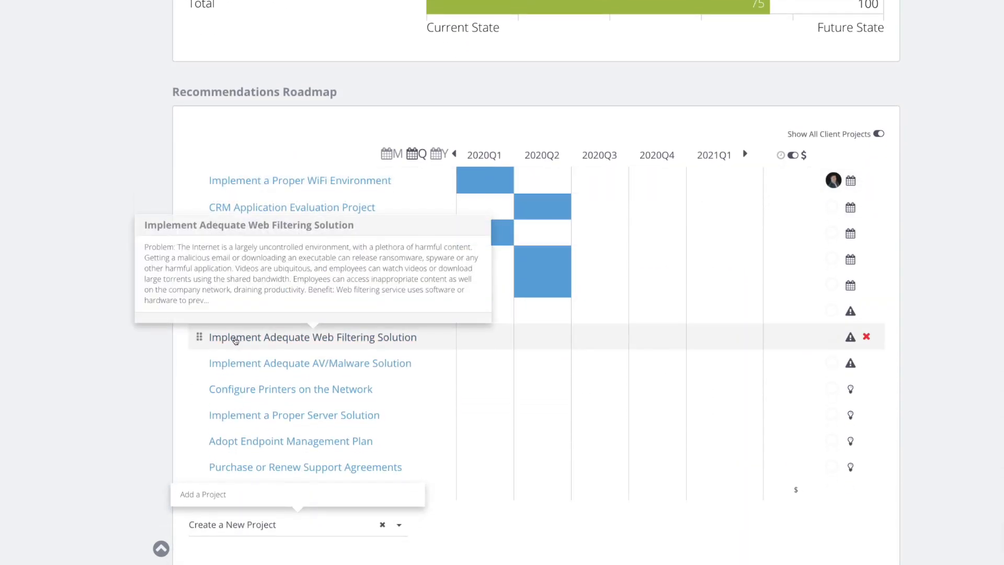
{"action": "left_click", "coordinate": [313, 337]}
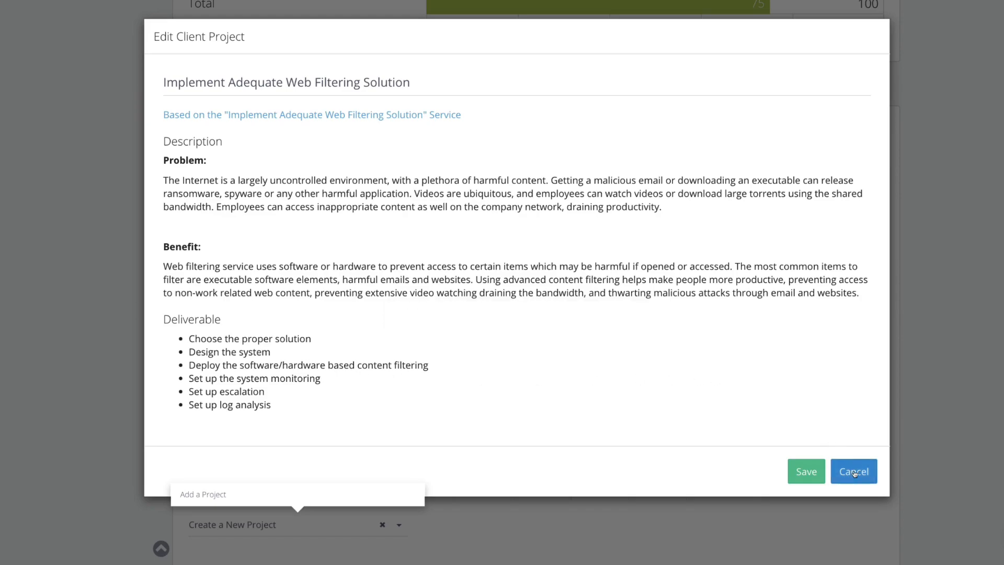
{"action": "left_click", "coordinate": [854, 471]}
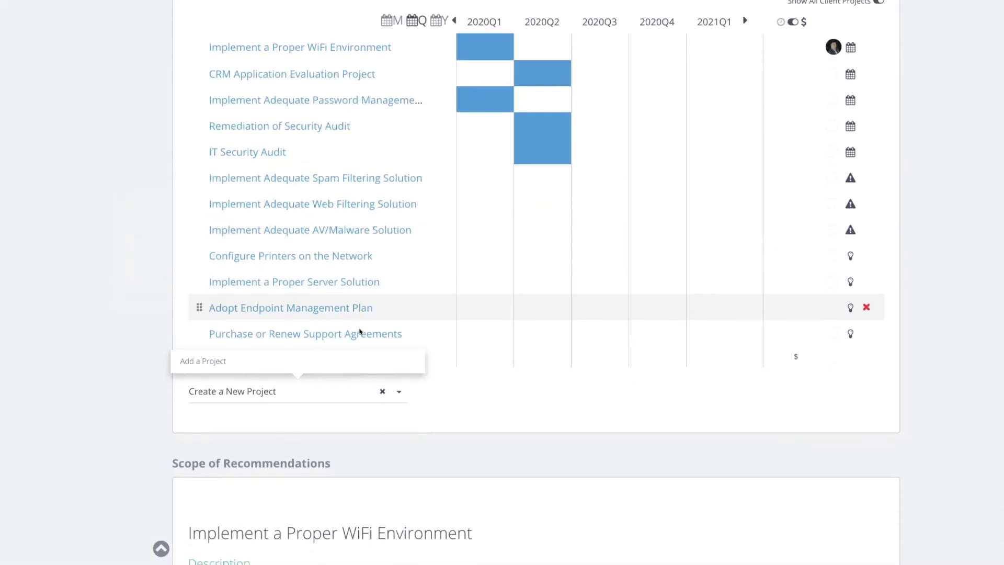
{"action": "scroll", "scroll_direction": "down", "scroll_amount": 3}
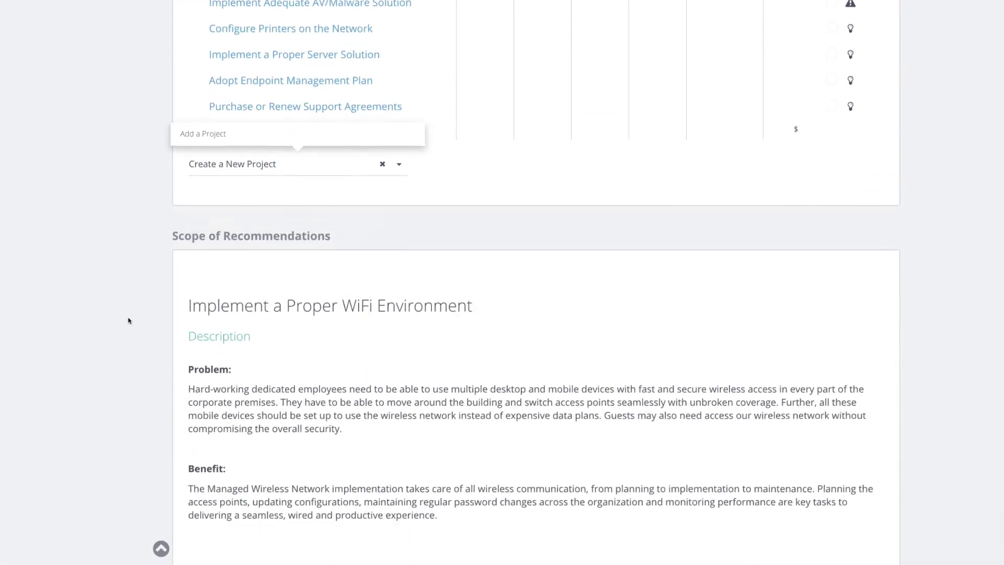
{"action": "scroll", "scroll_direction": "up", "scroll_amount": 3}
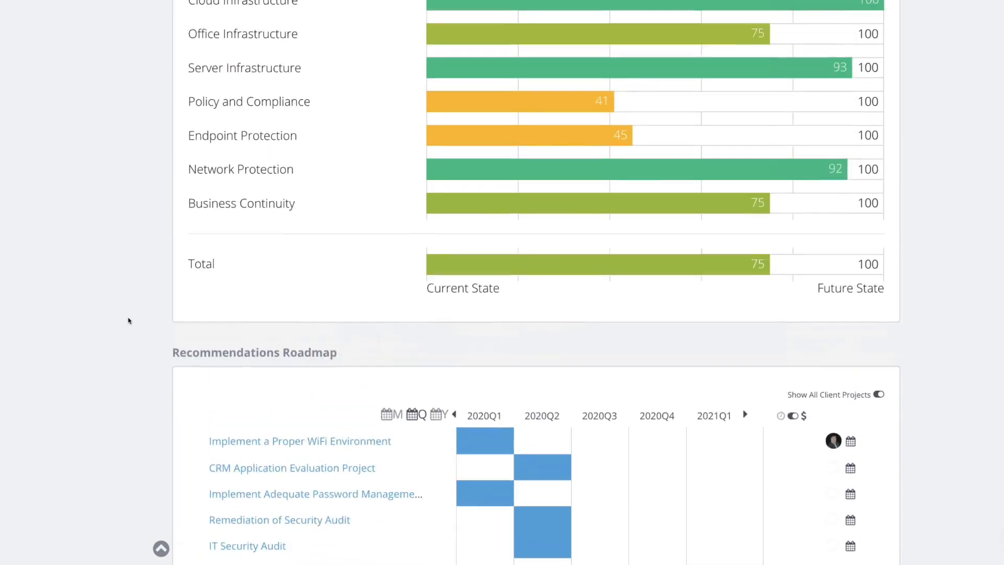
{"action": "scroll", "scroll_direction": "up", "scroll_amount": 3}
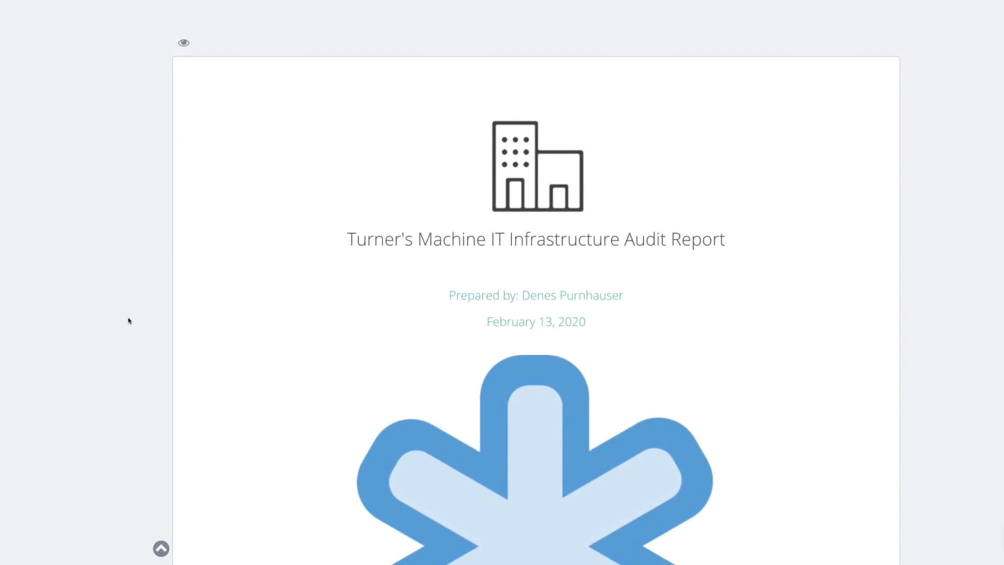